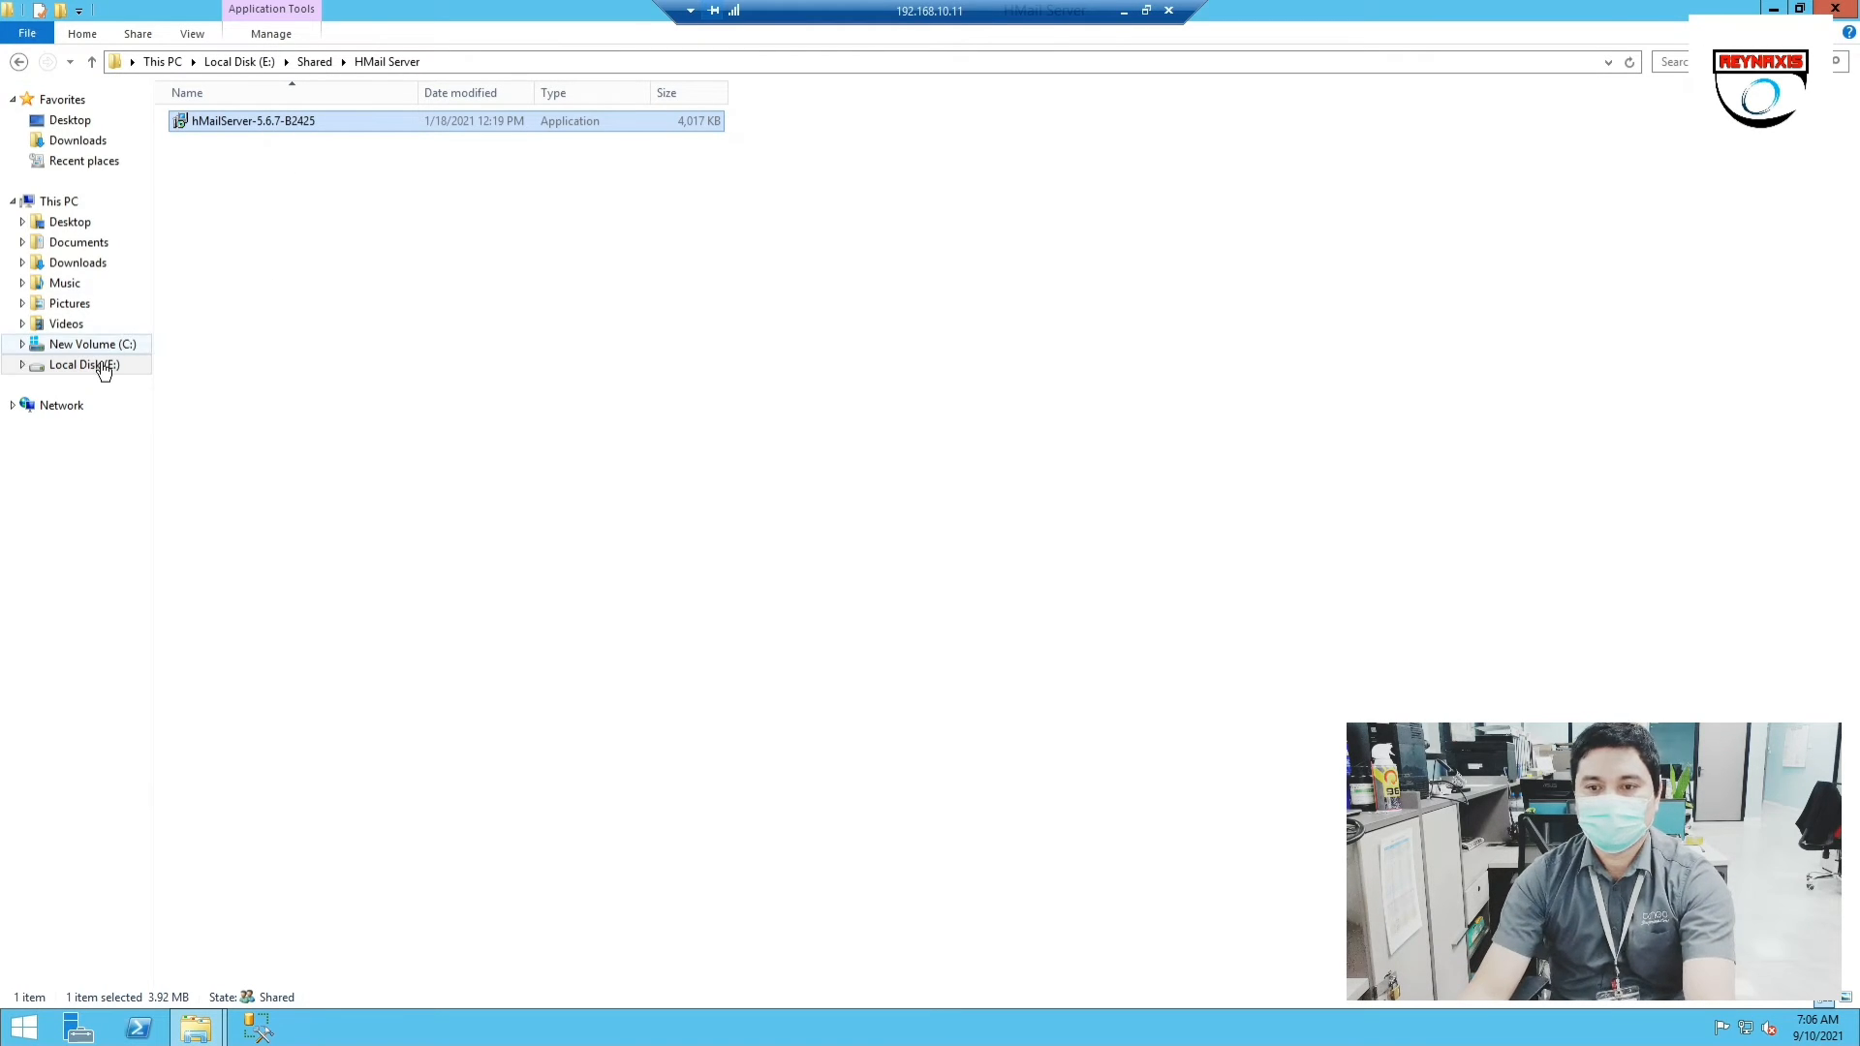
Launch the hMailServer installer as administrator and advance through license, folder and database pages
right_click(250, 120)
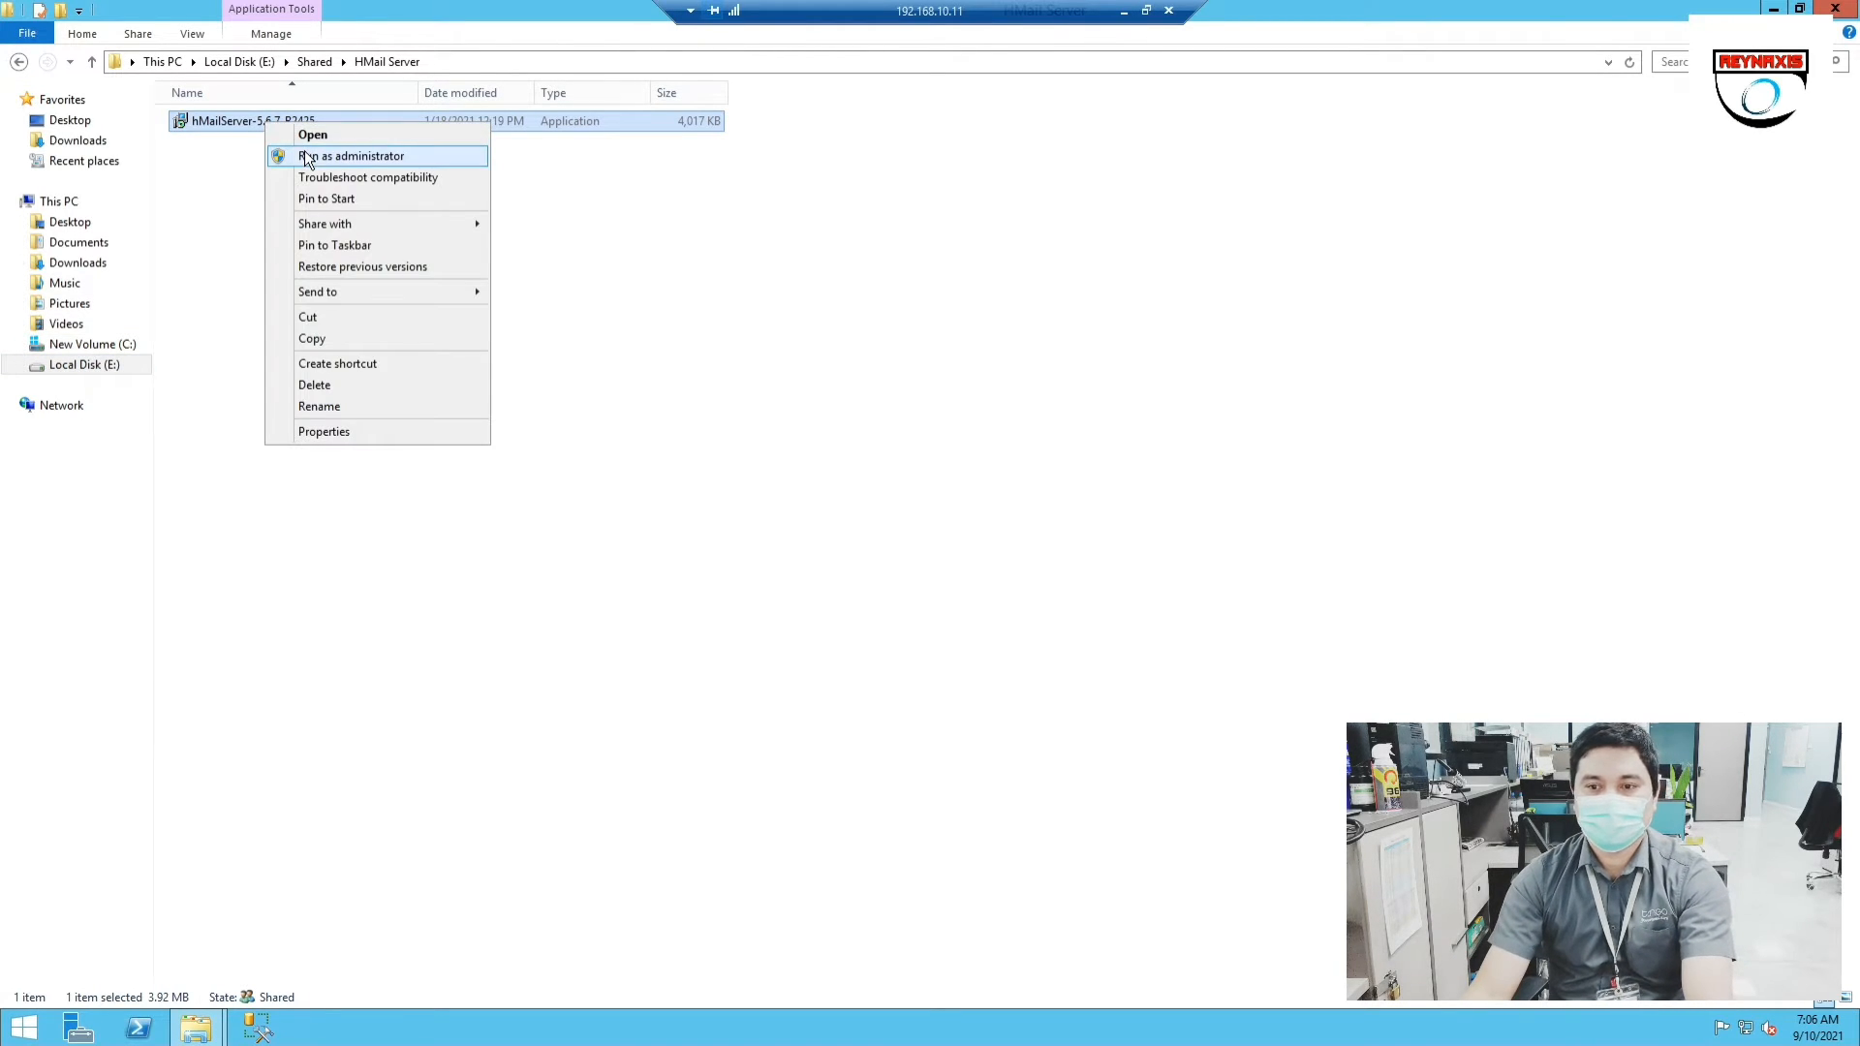
click(350, 155)
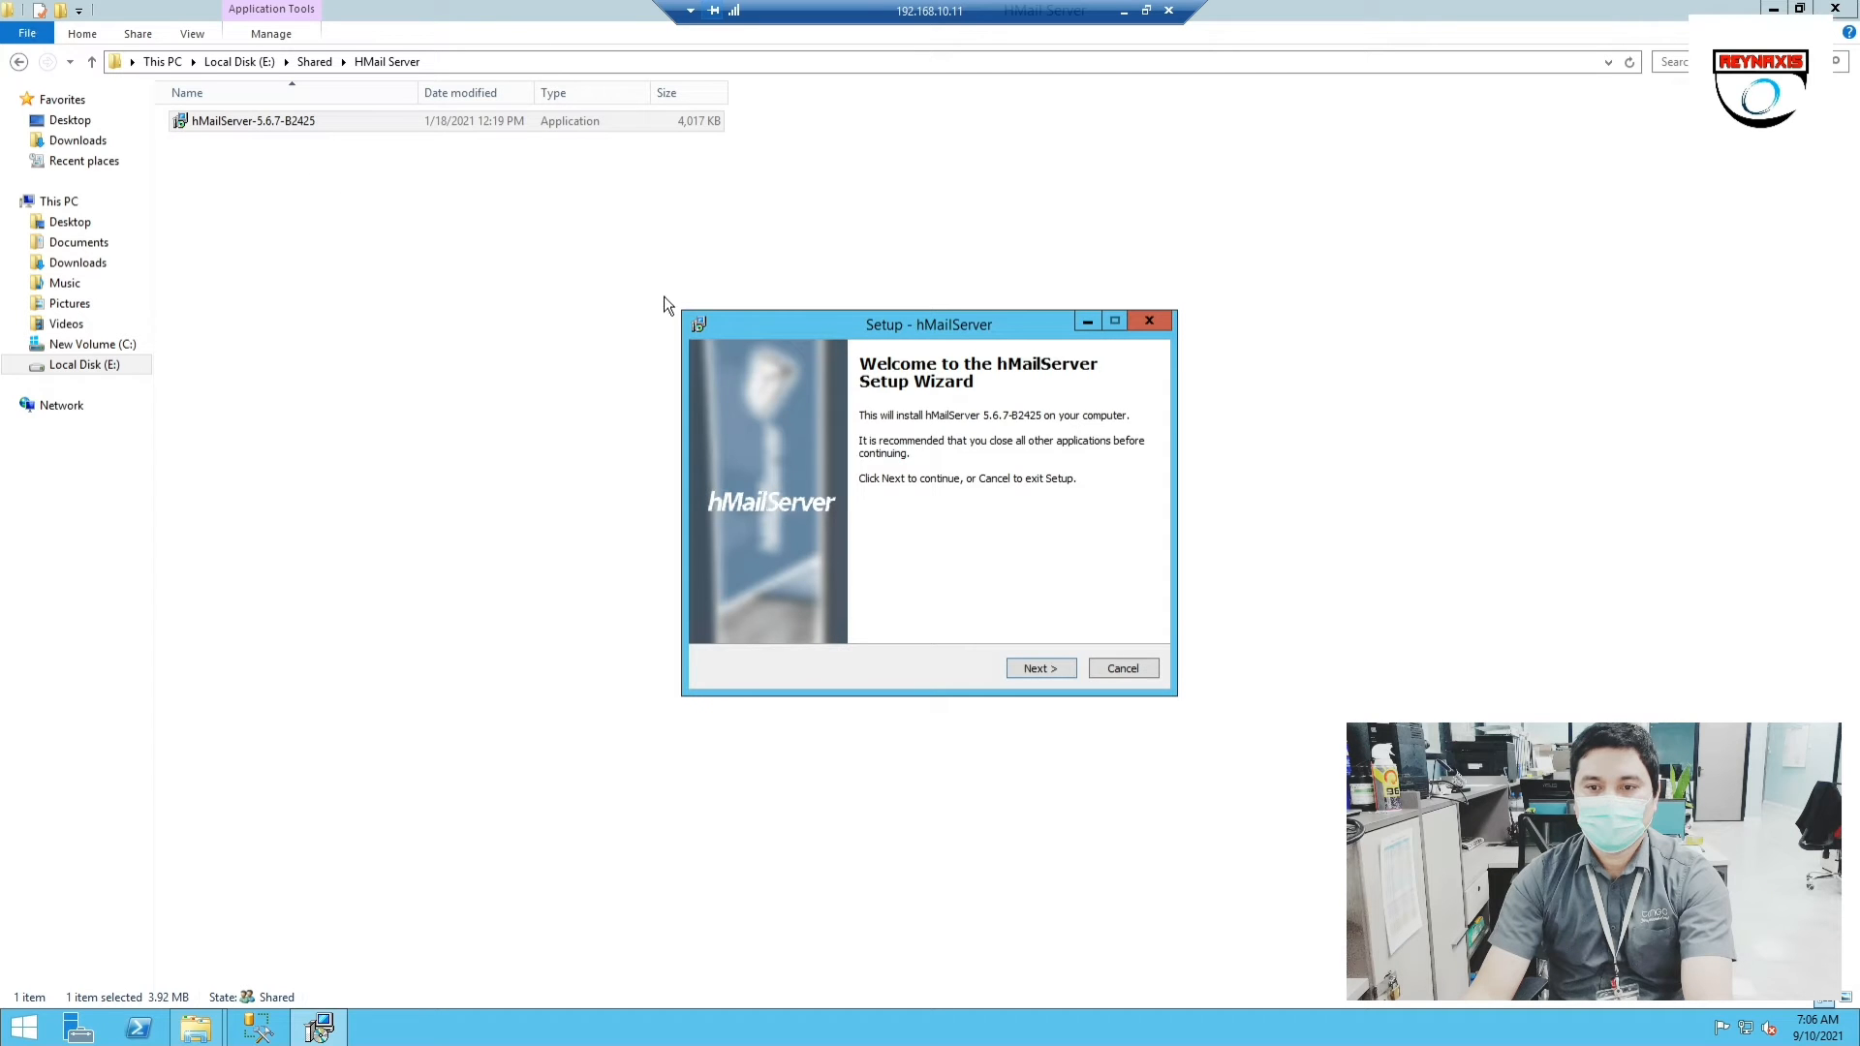
click(1038, 668)
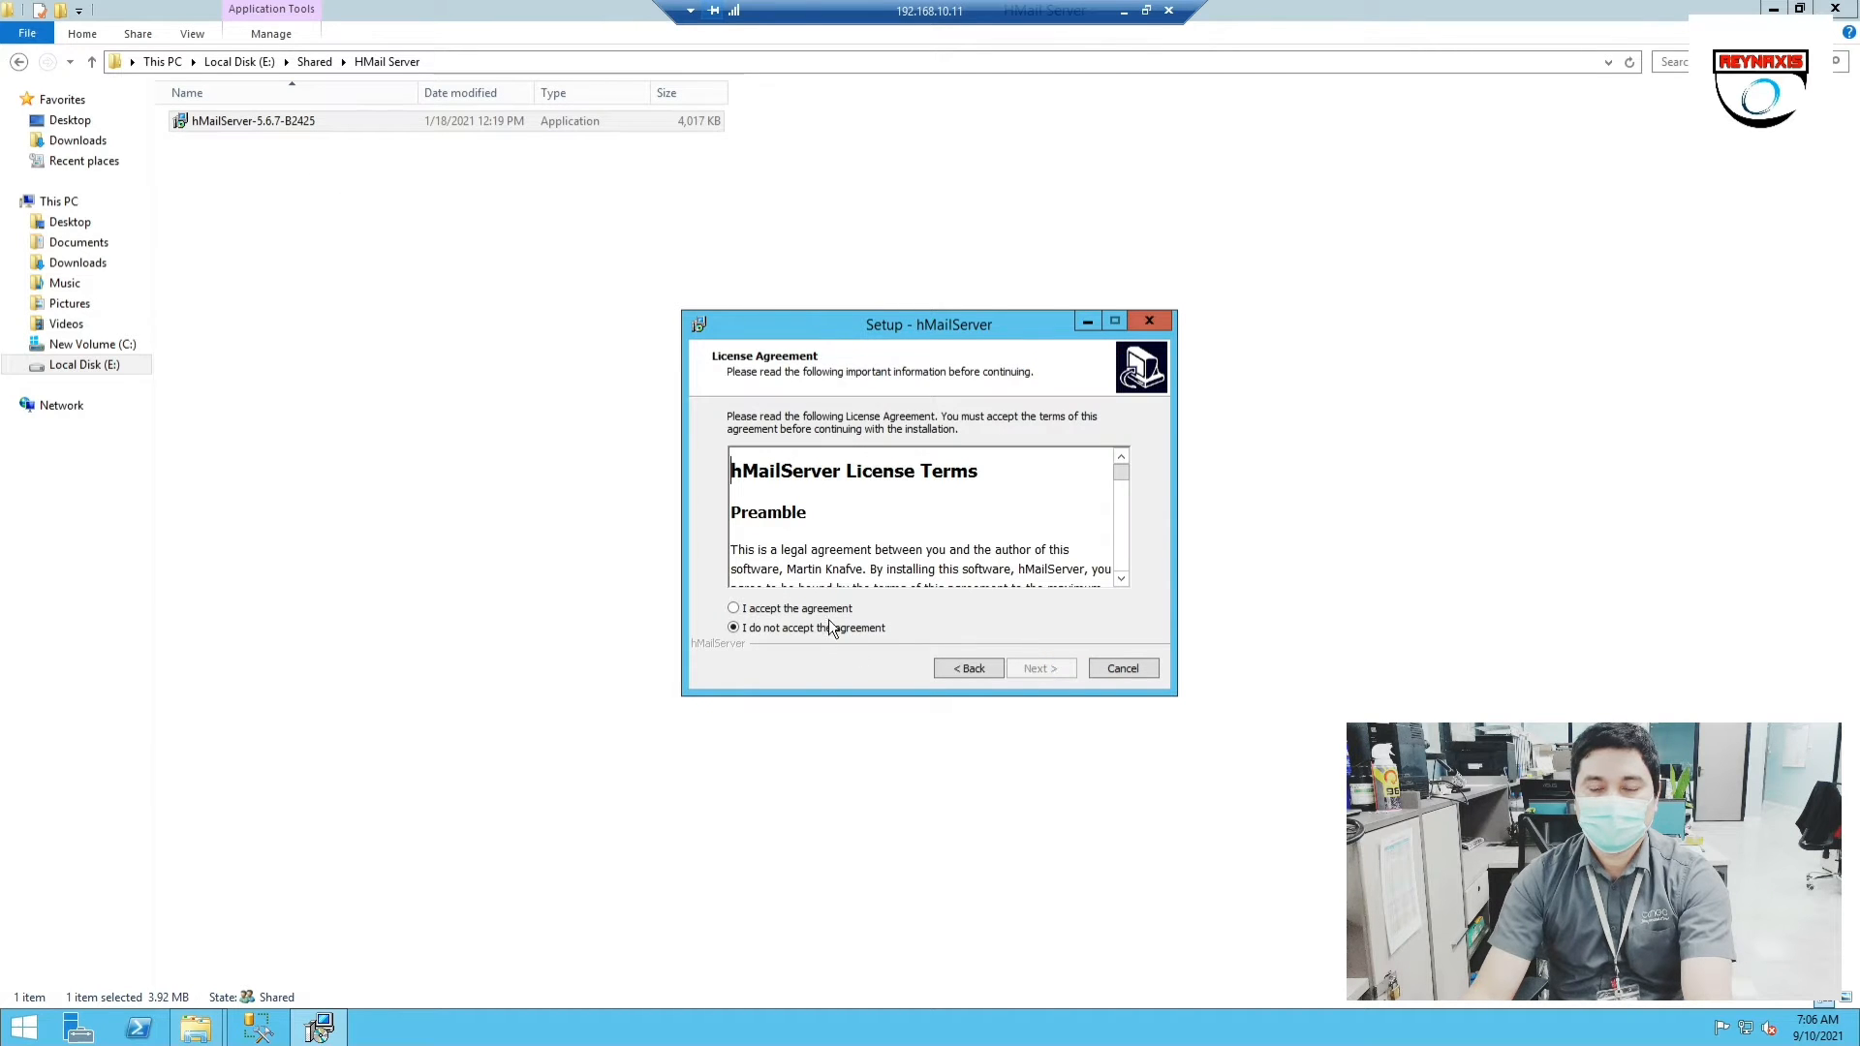
click(1039, 668)
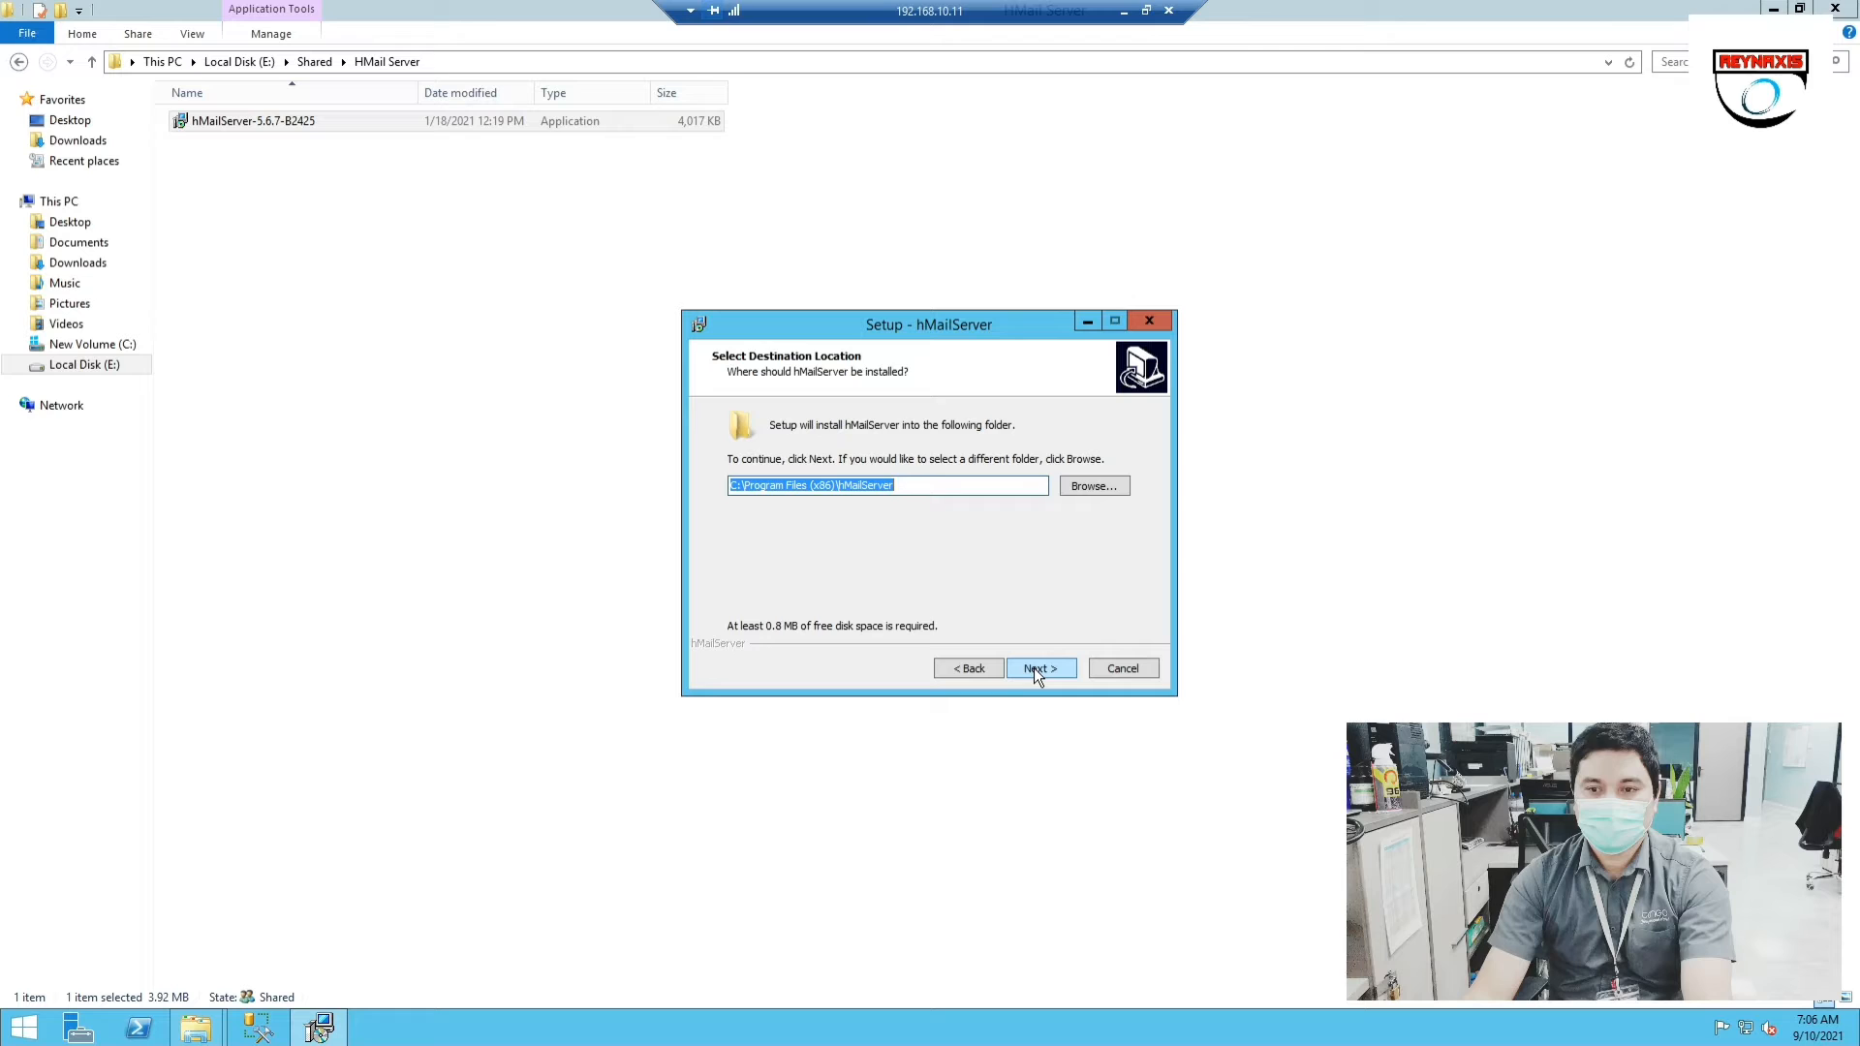
click(1039, 668)
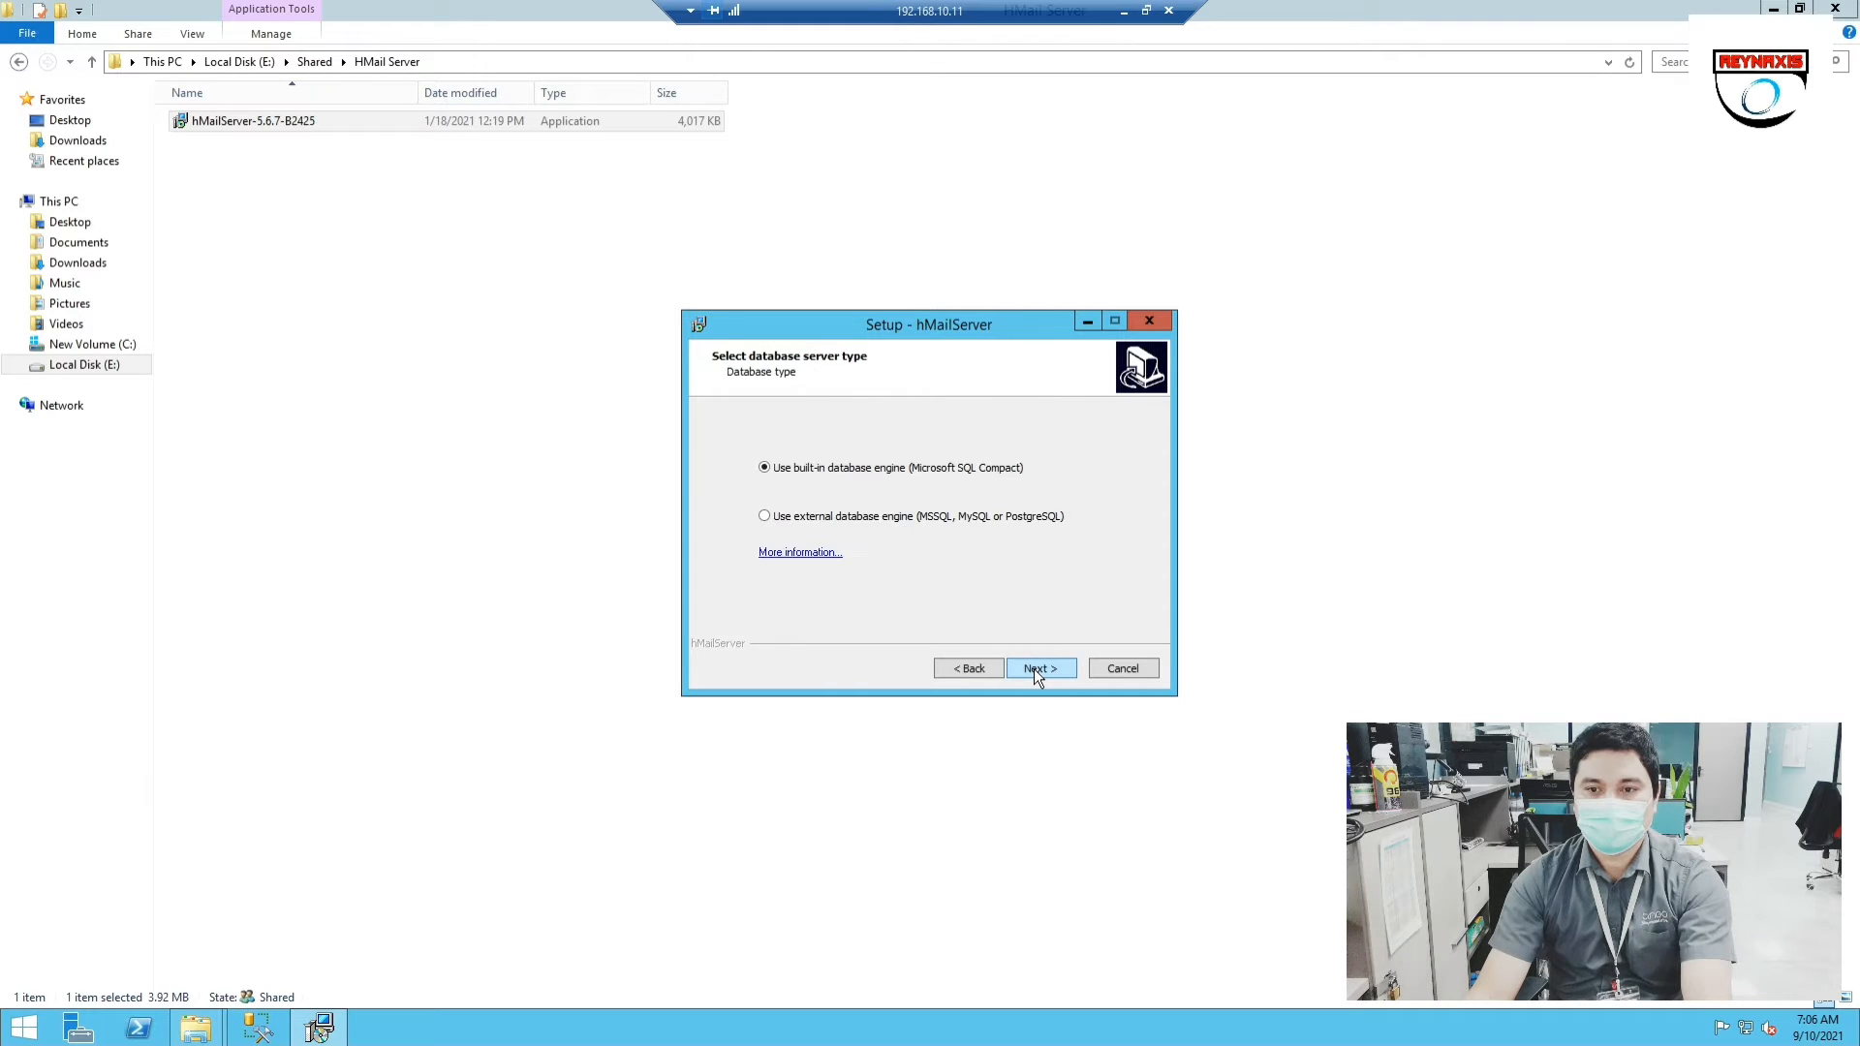
click(1038, 668)
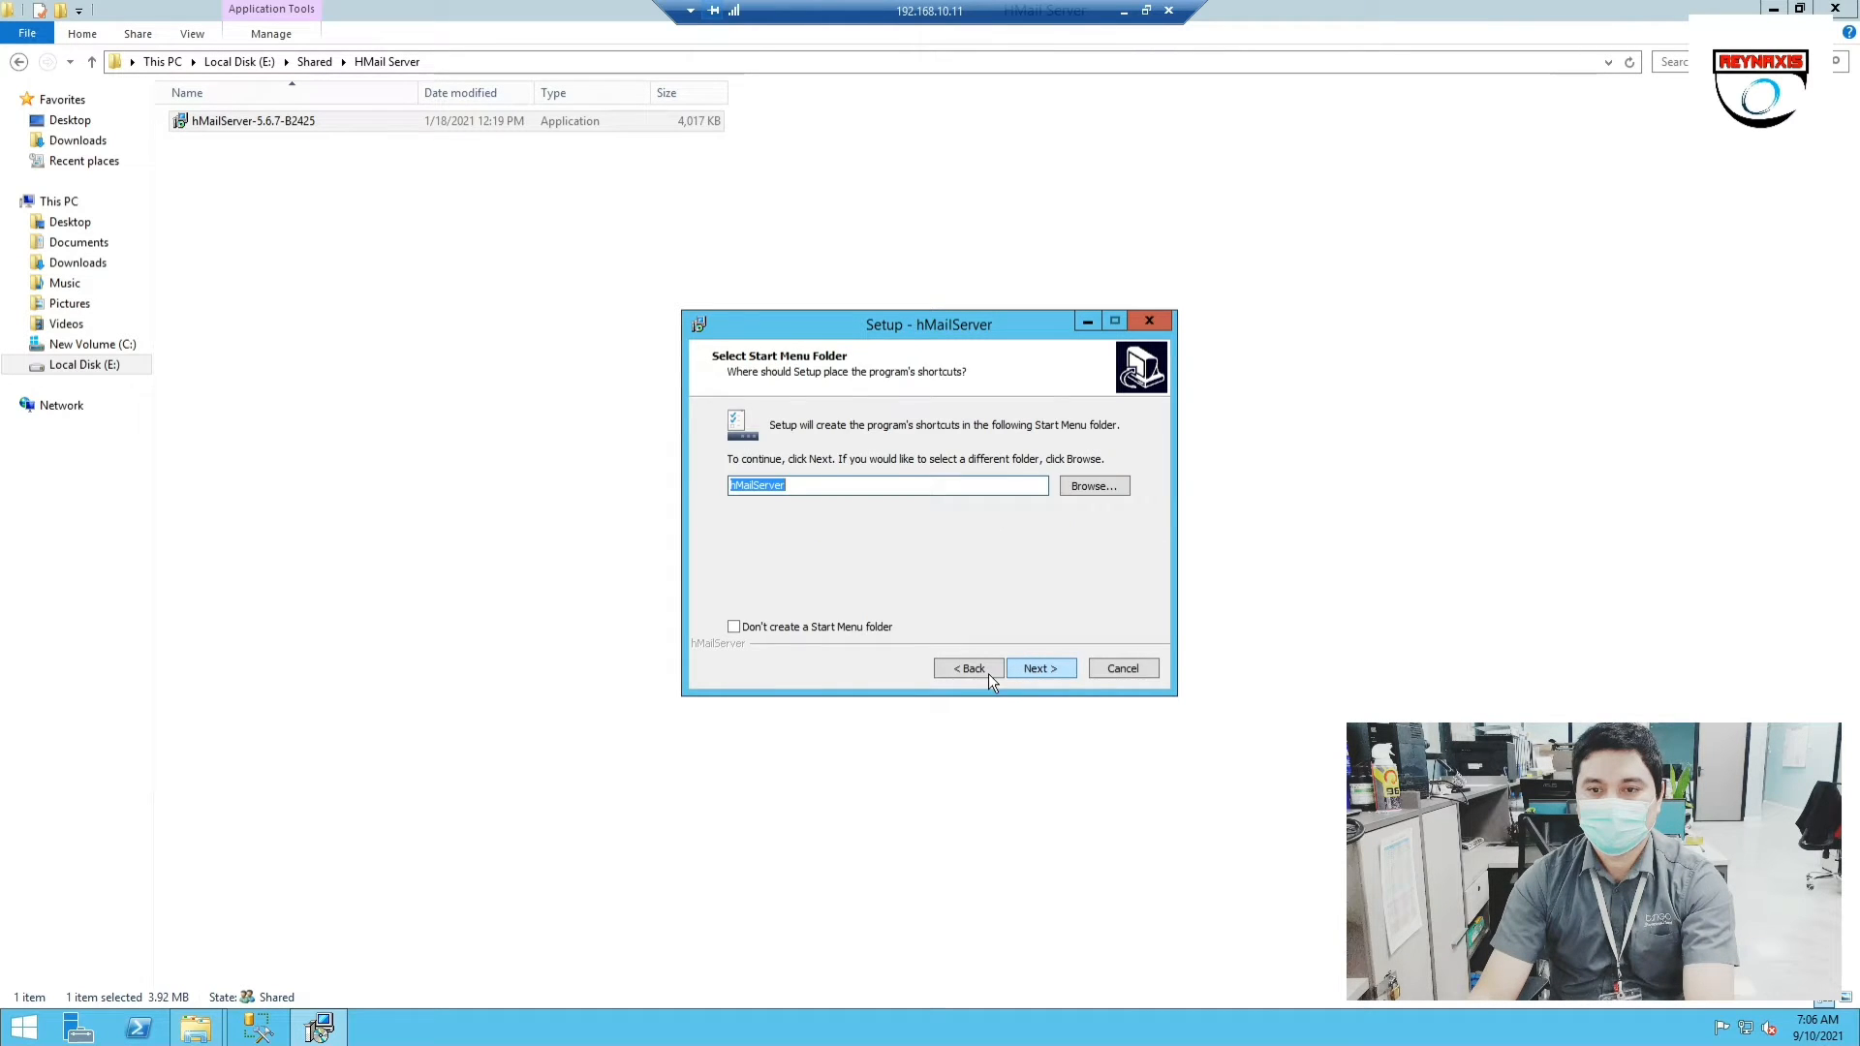
Step back through the wizard to the License Agreement page with the agreement still accepted
click(1038, 669)
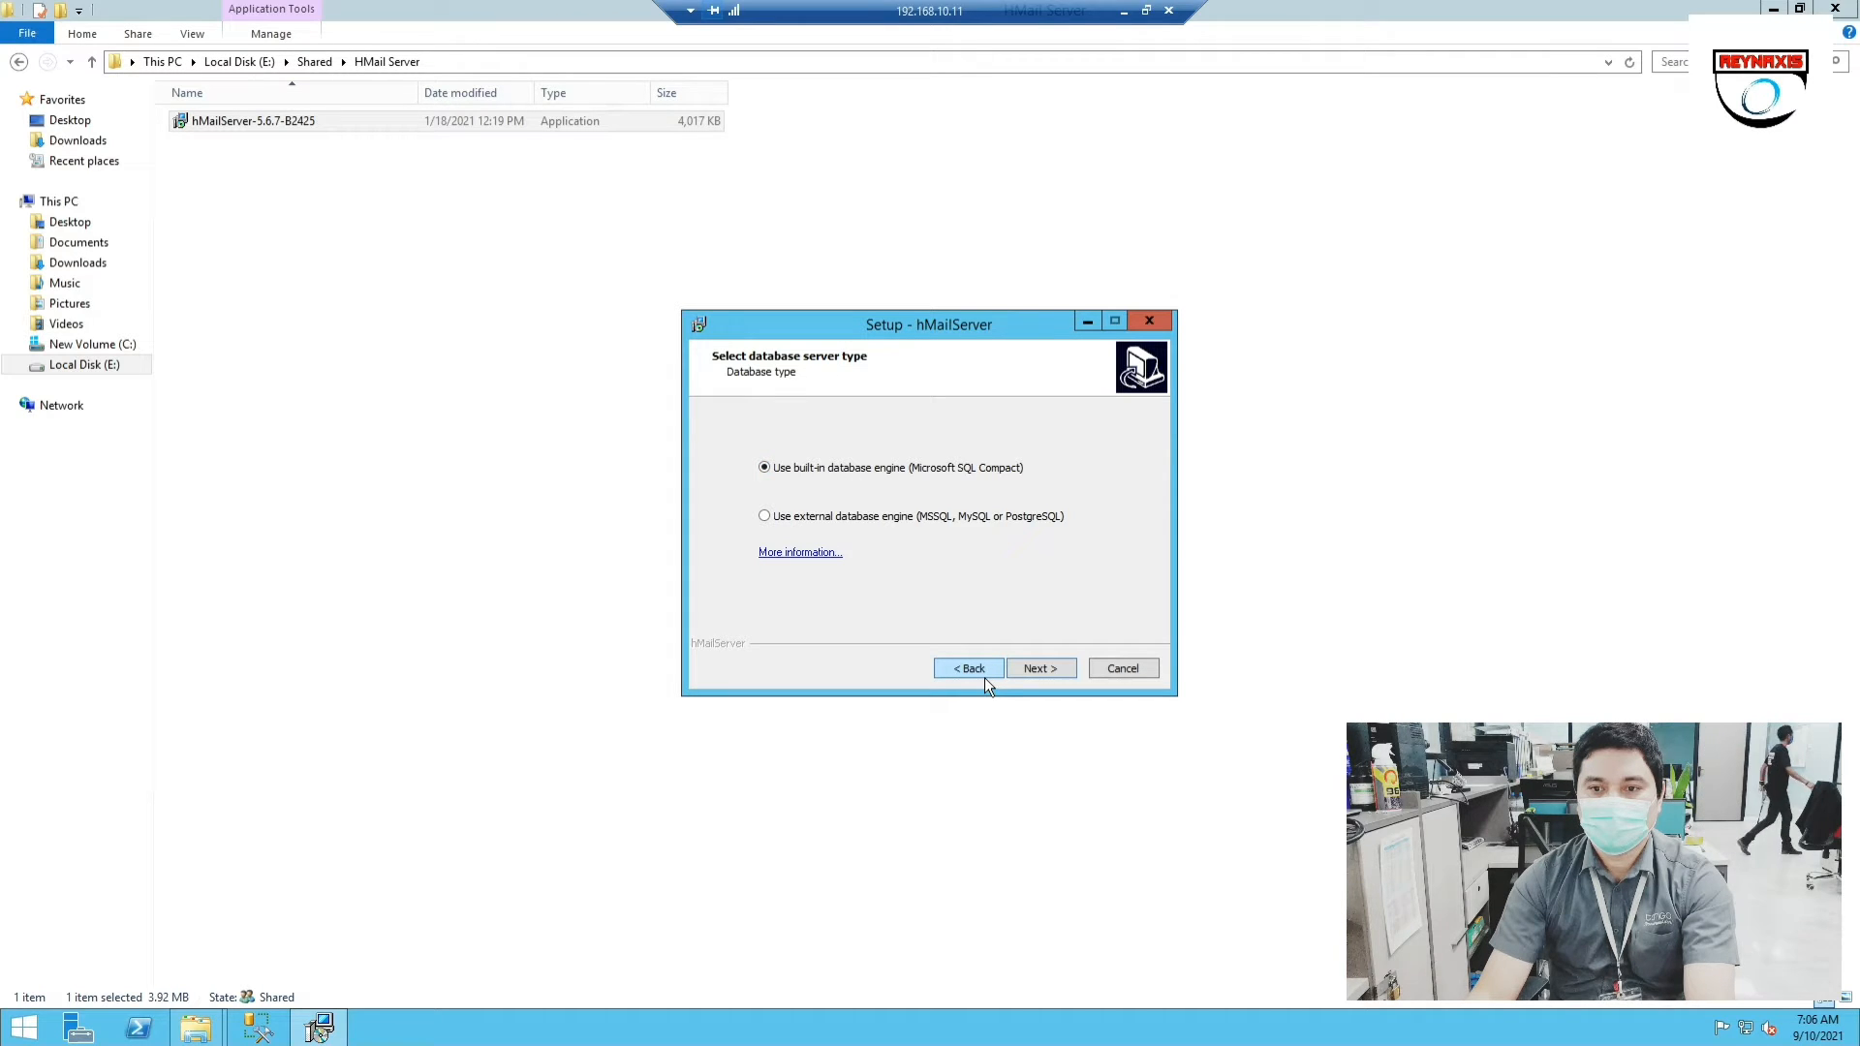
click(1038, 669)
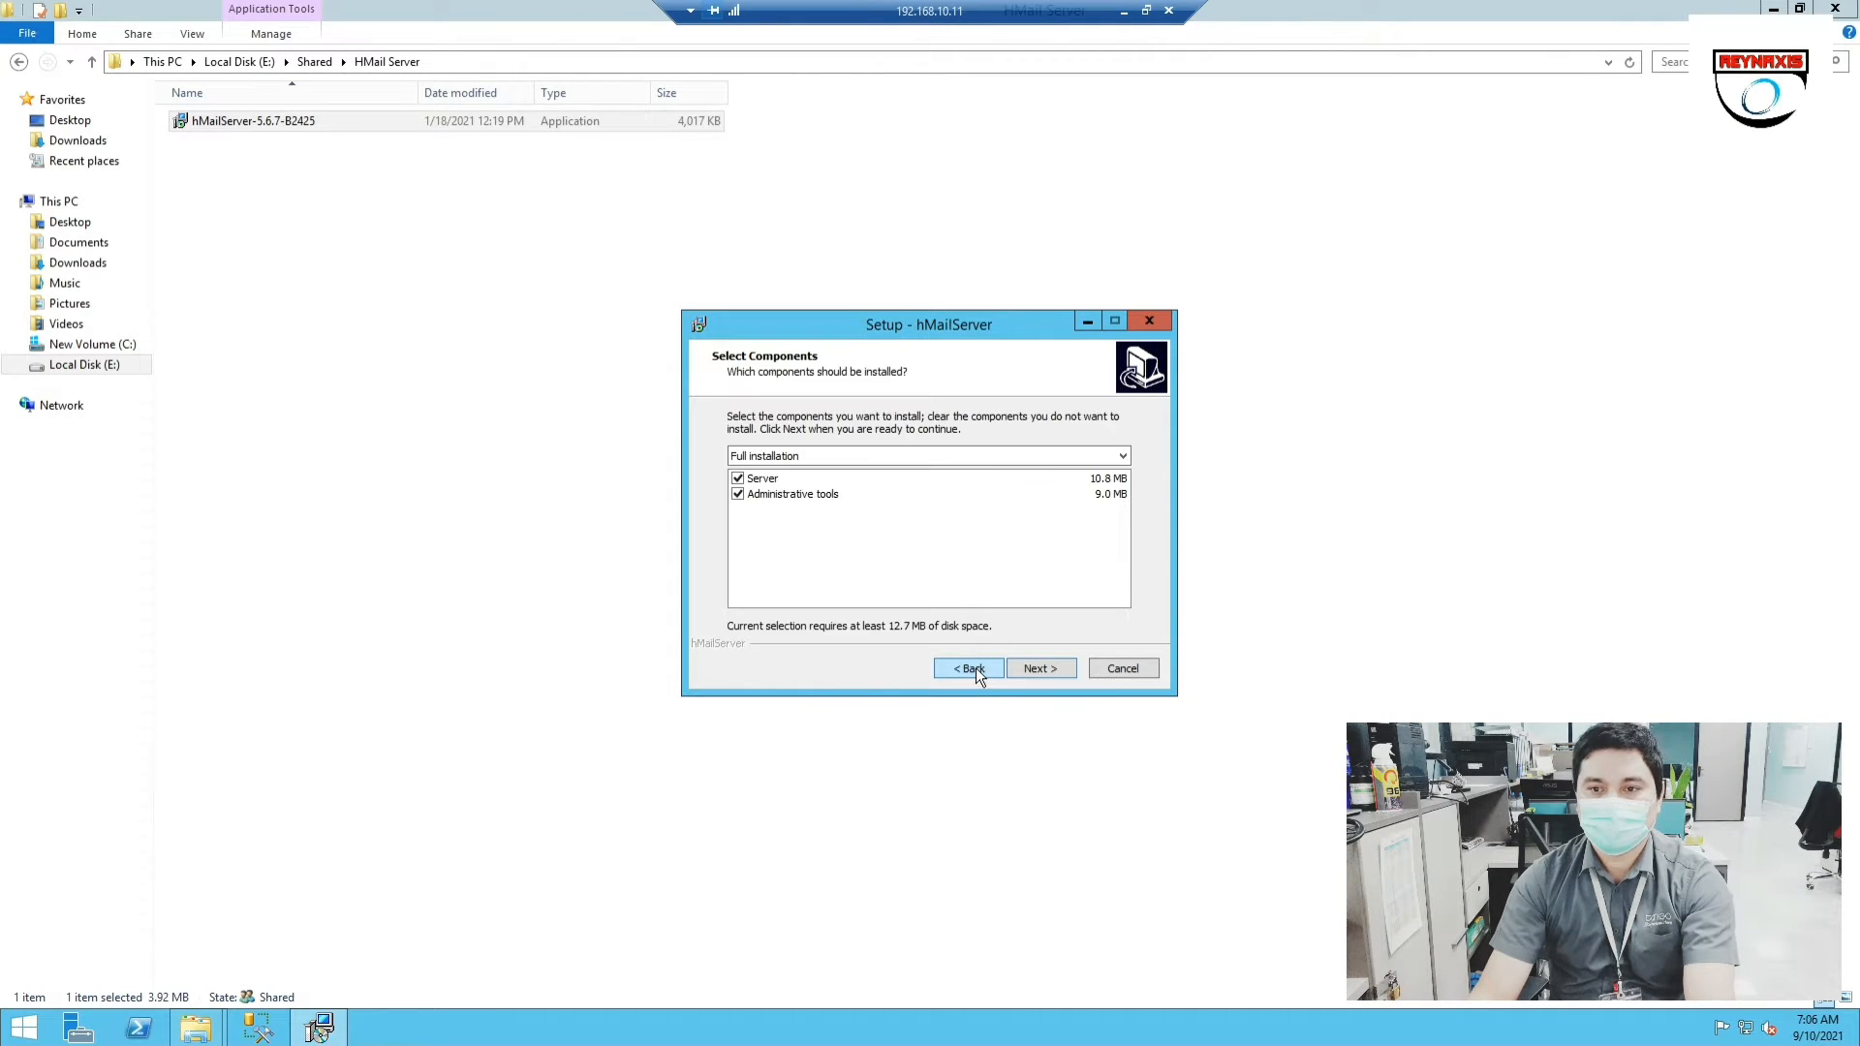
click(968, 668)
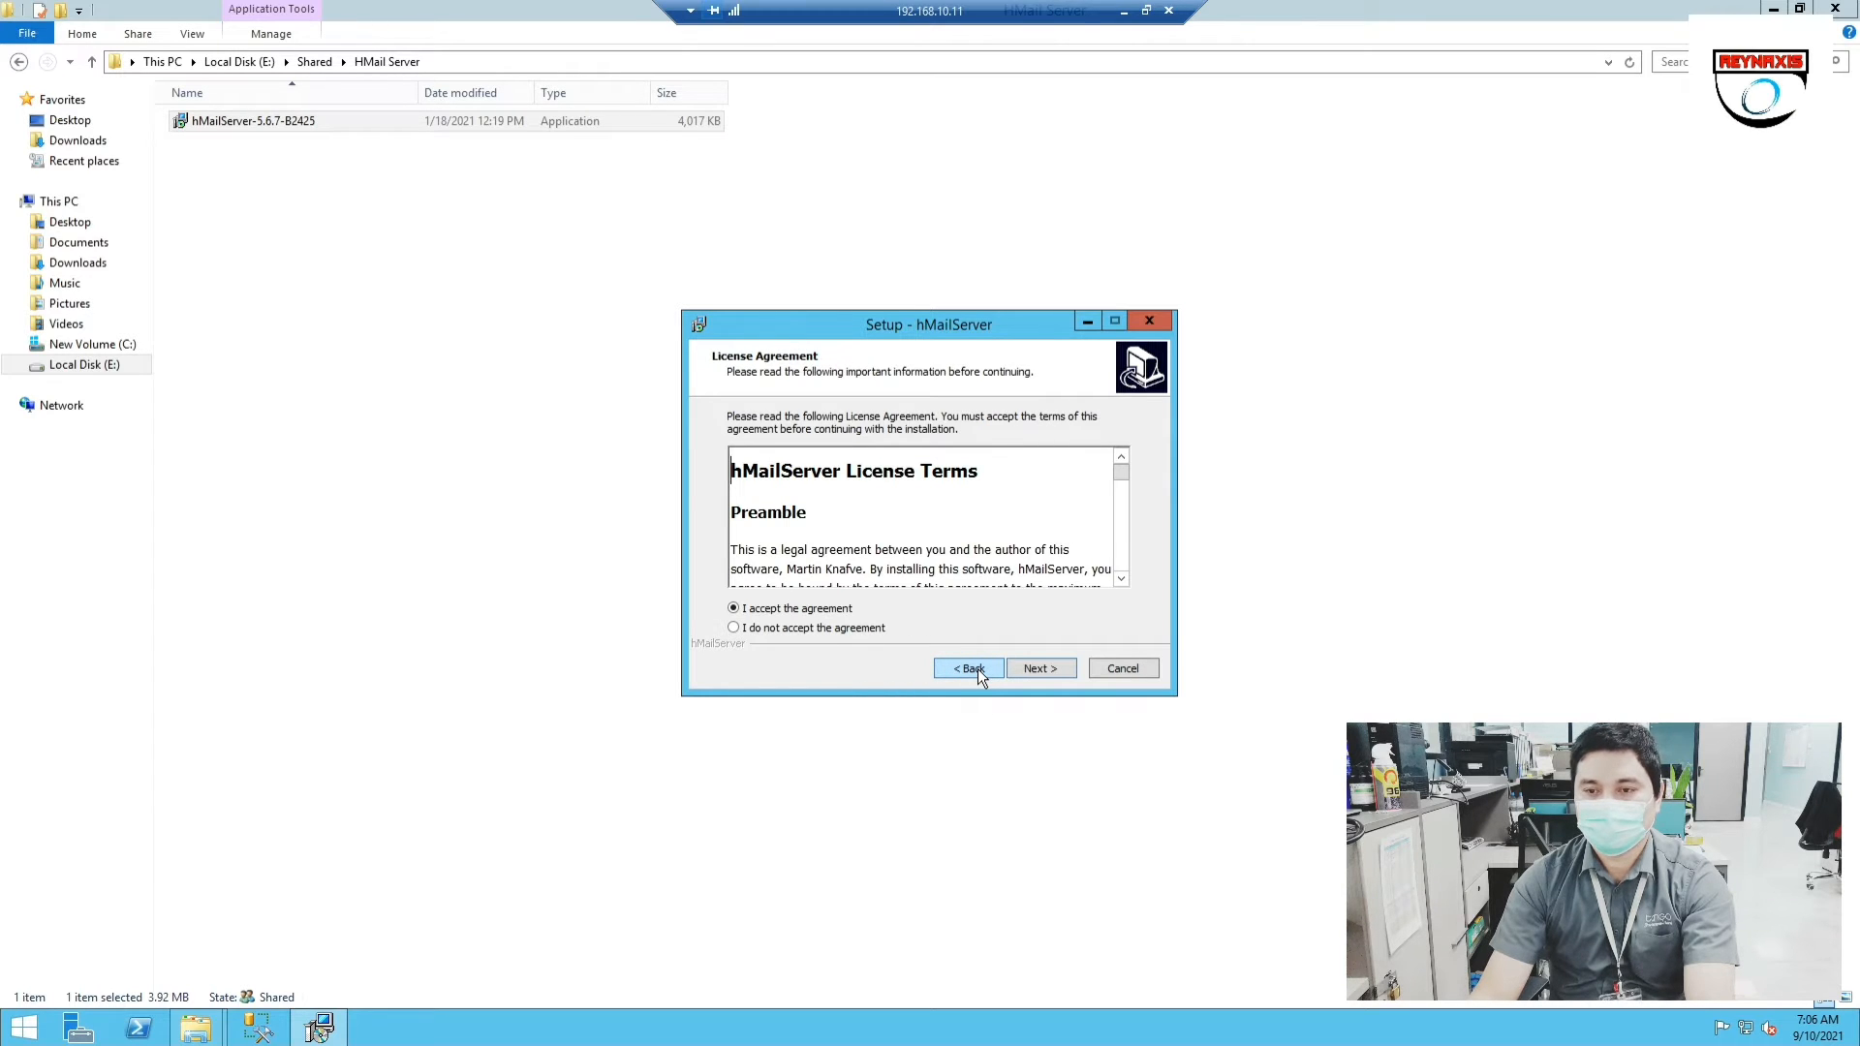
Proceed from Welcome through license, default folder, full components, built-in database and Start Menu folder to the password page
click(968, 669)
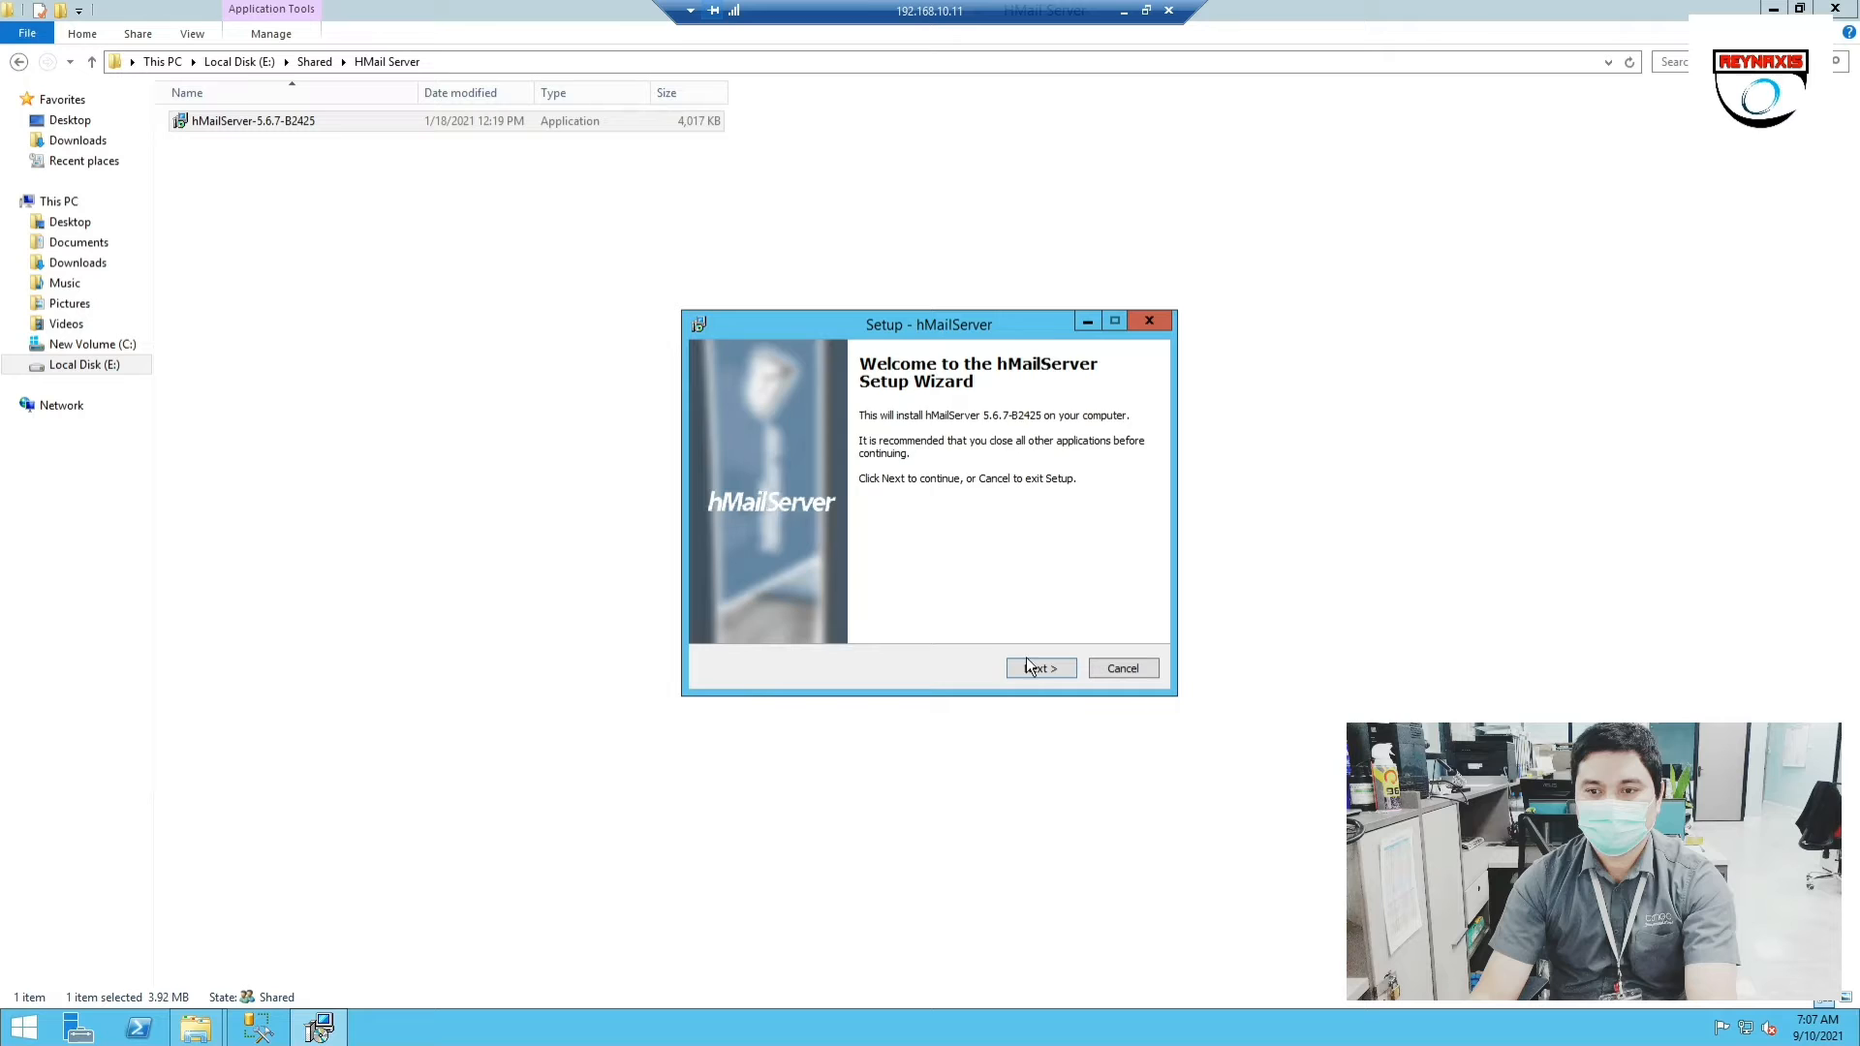
click(1038, 669)
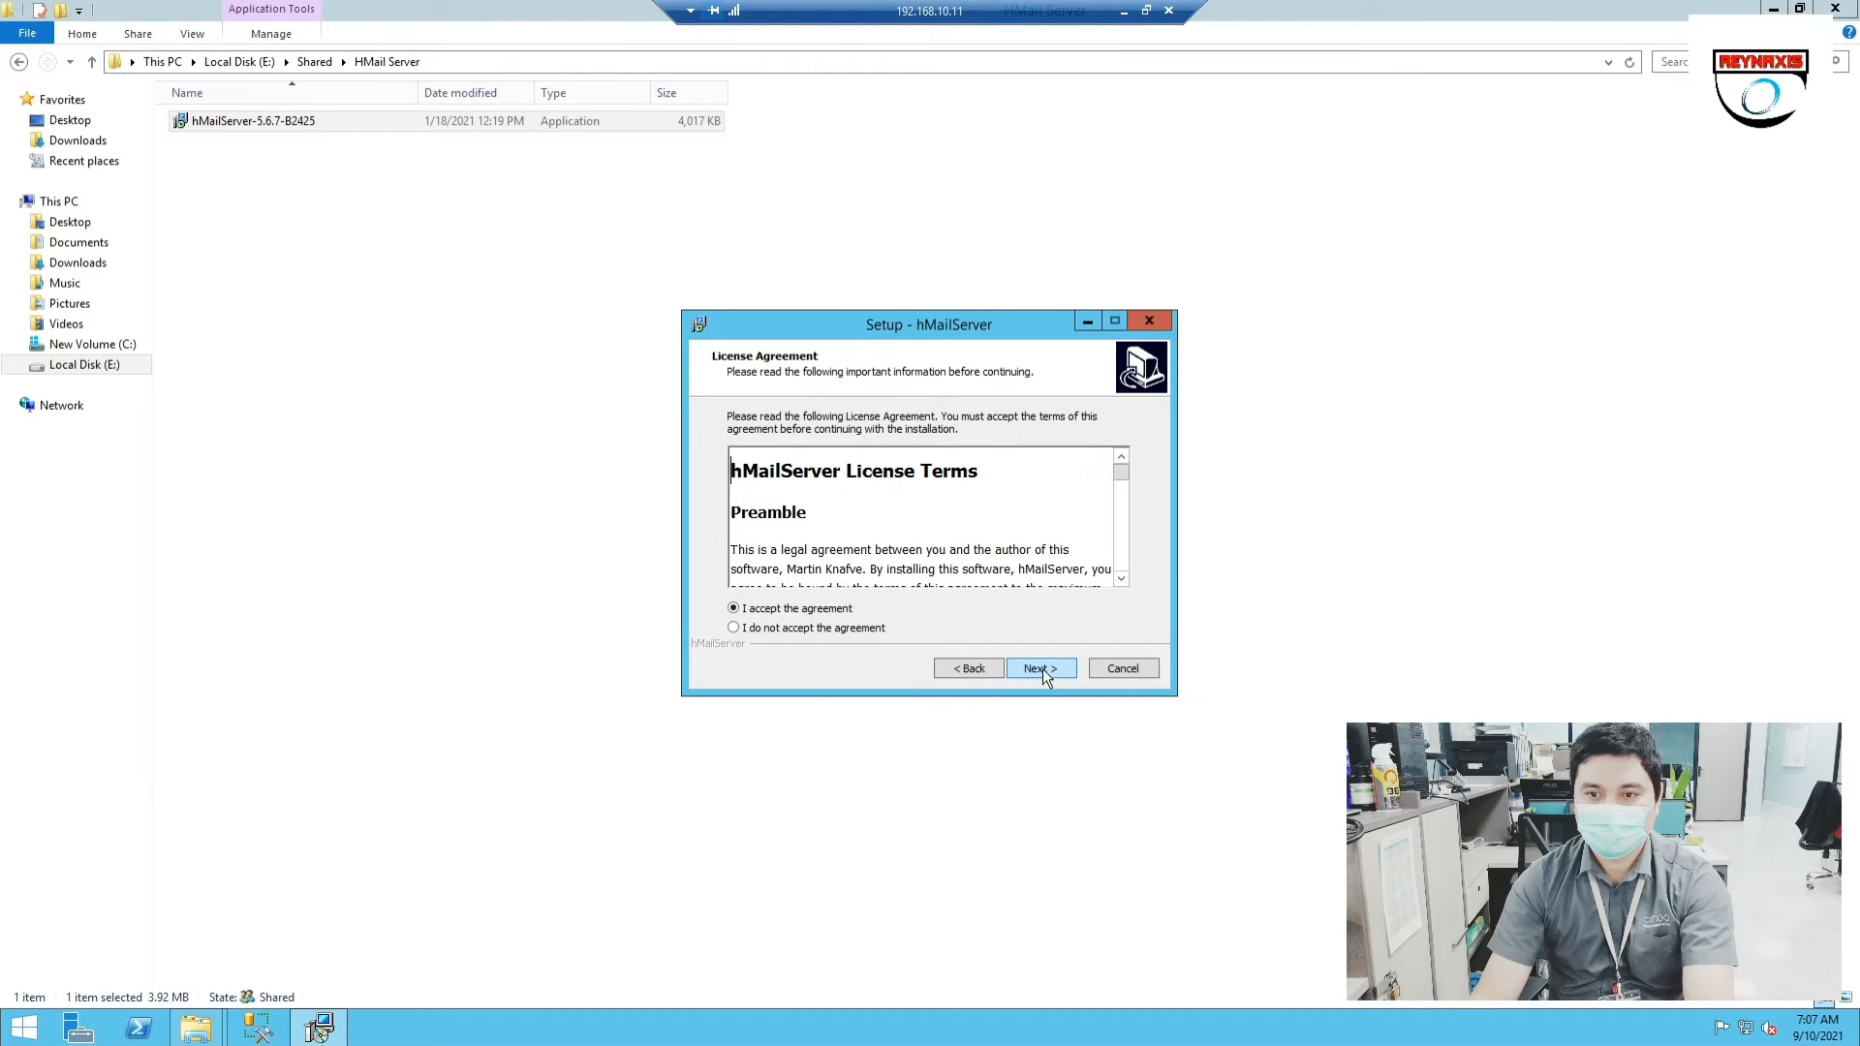
click(1039, 669)
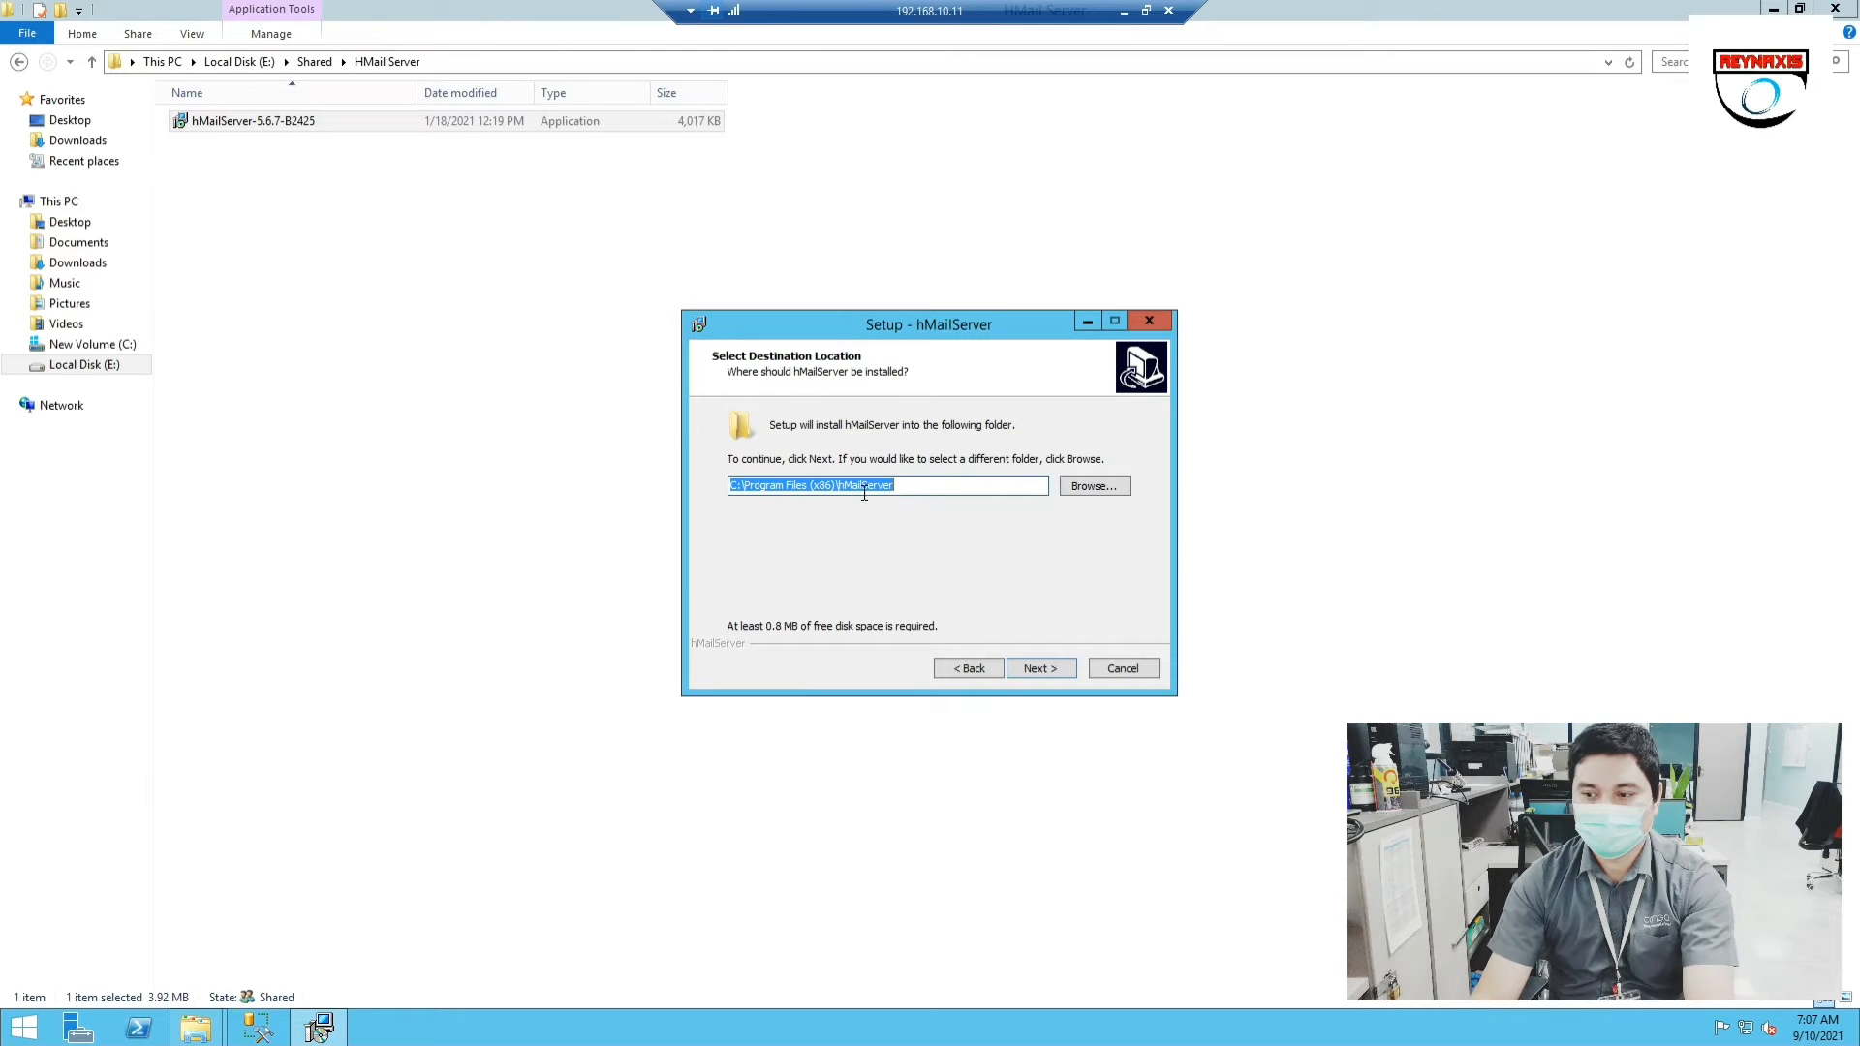
click(1038, 668)
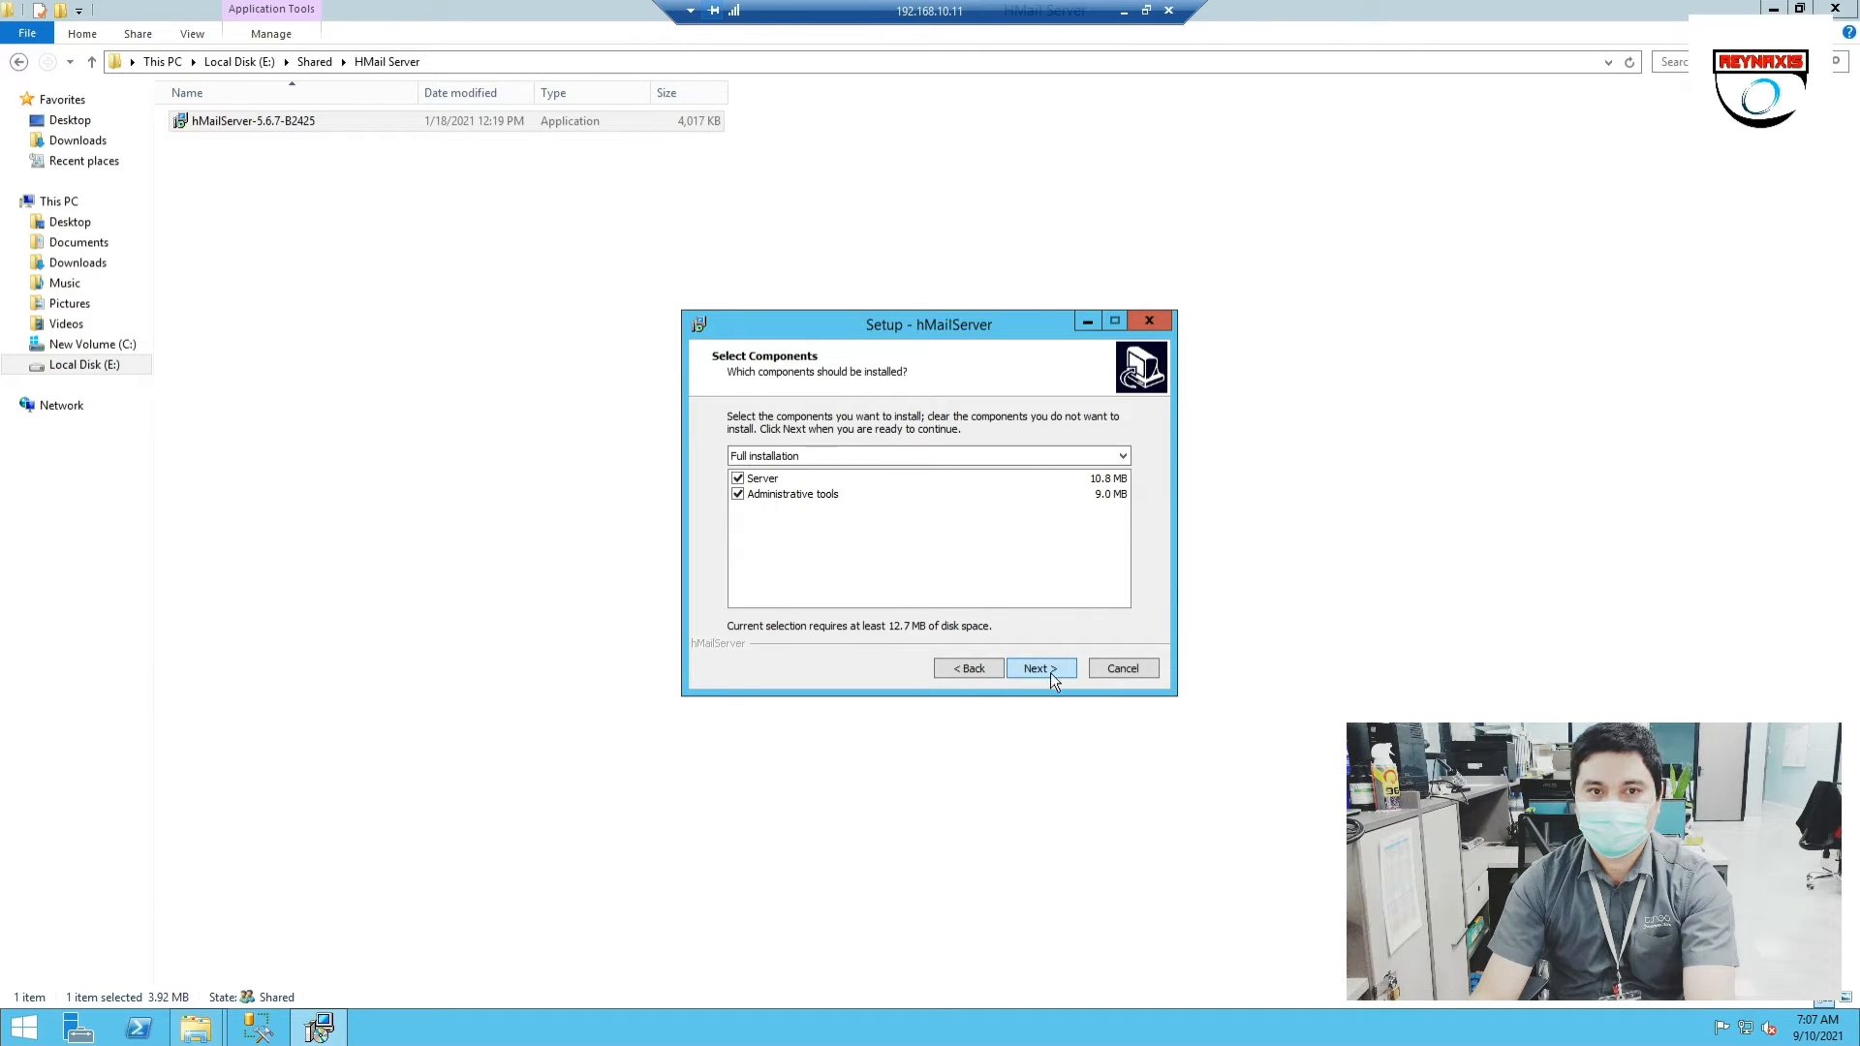
click(1041, 669)
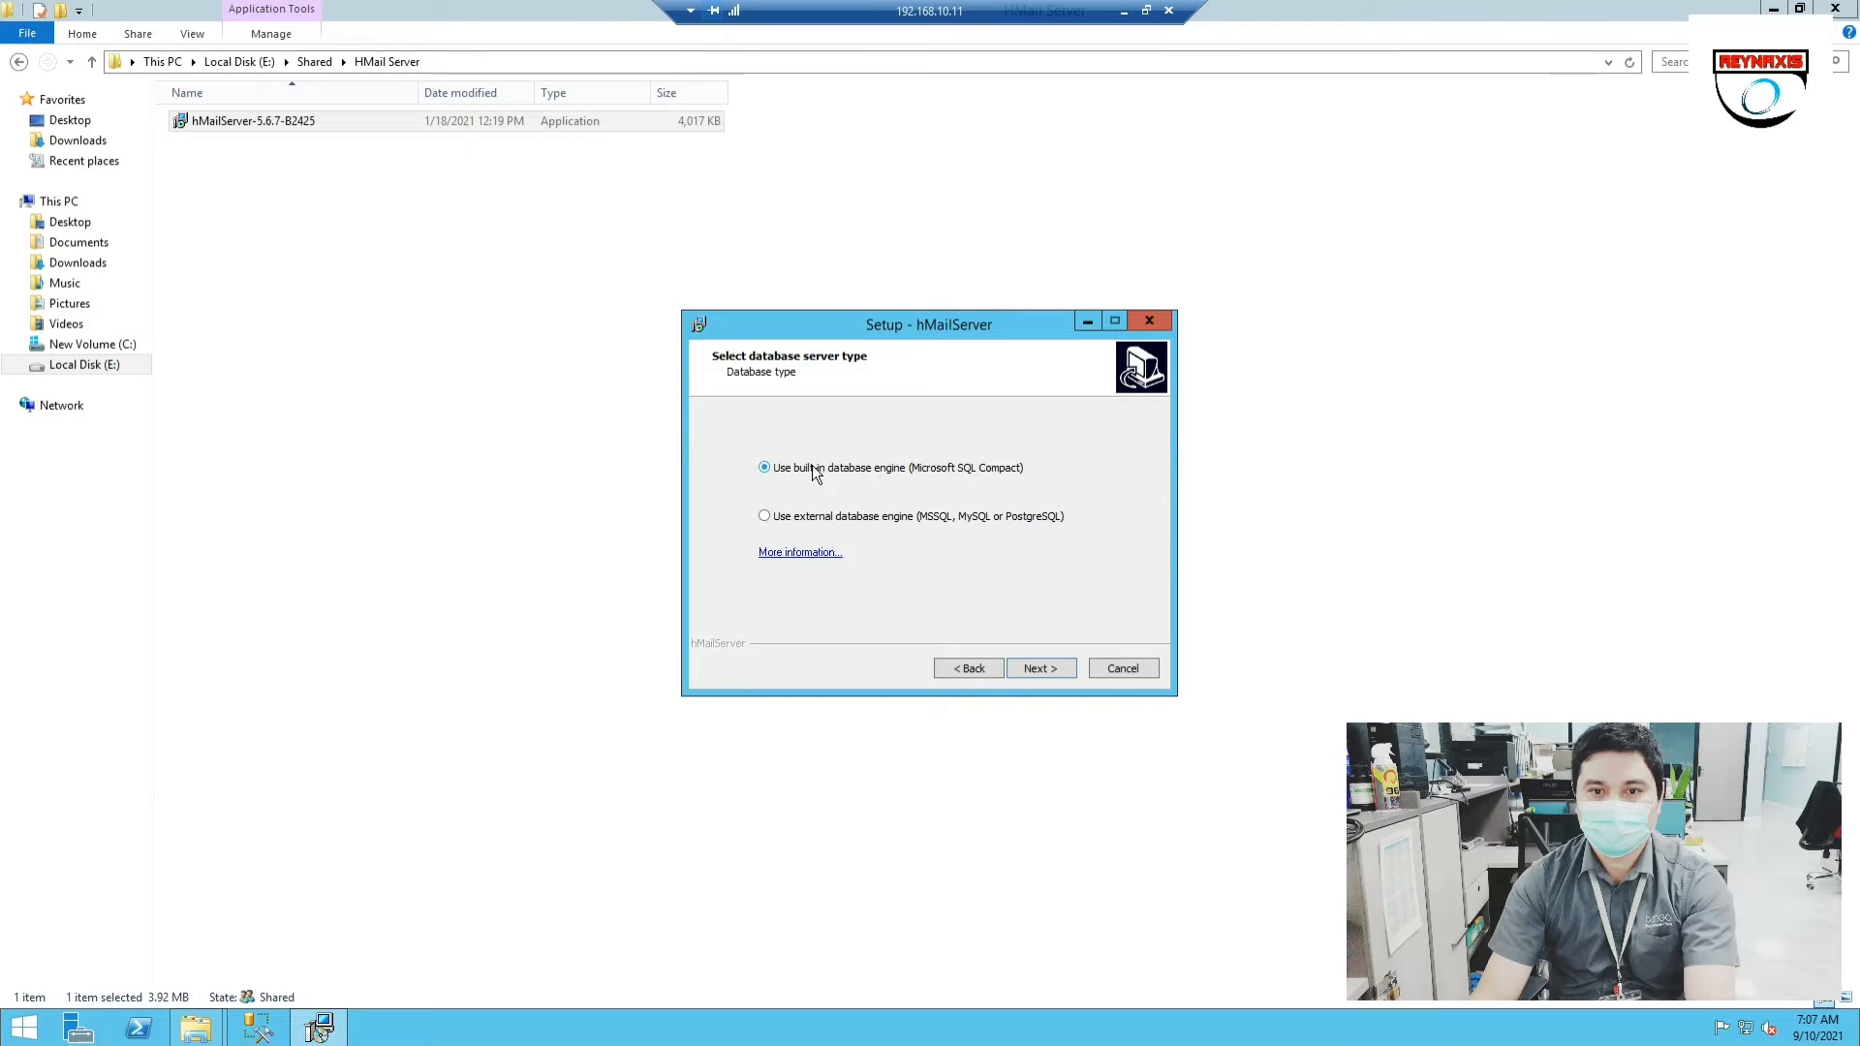
click(1038, 669)
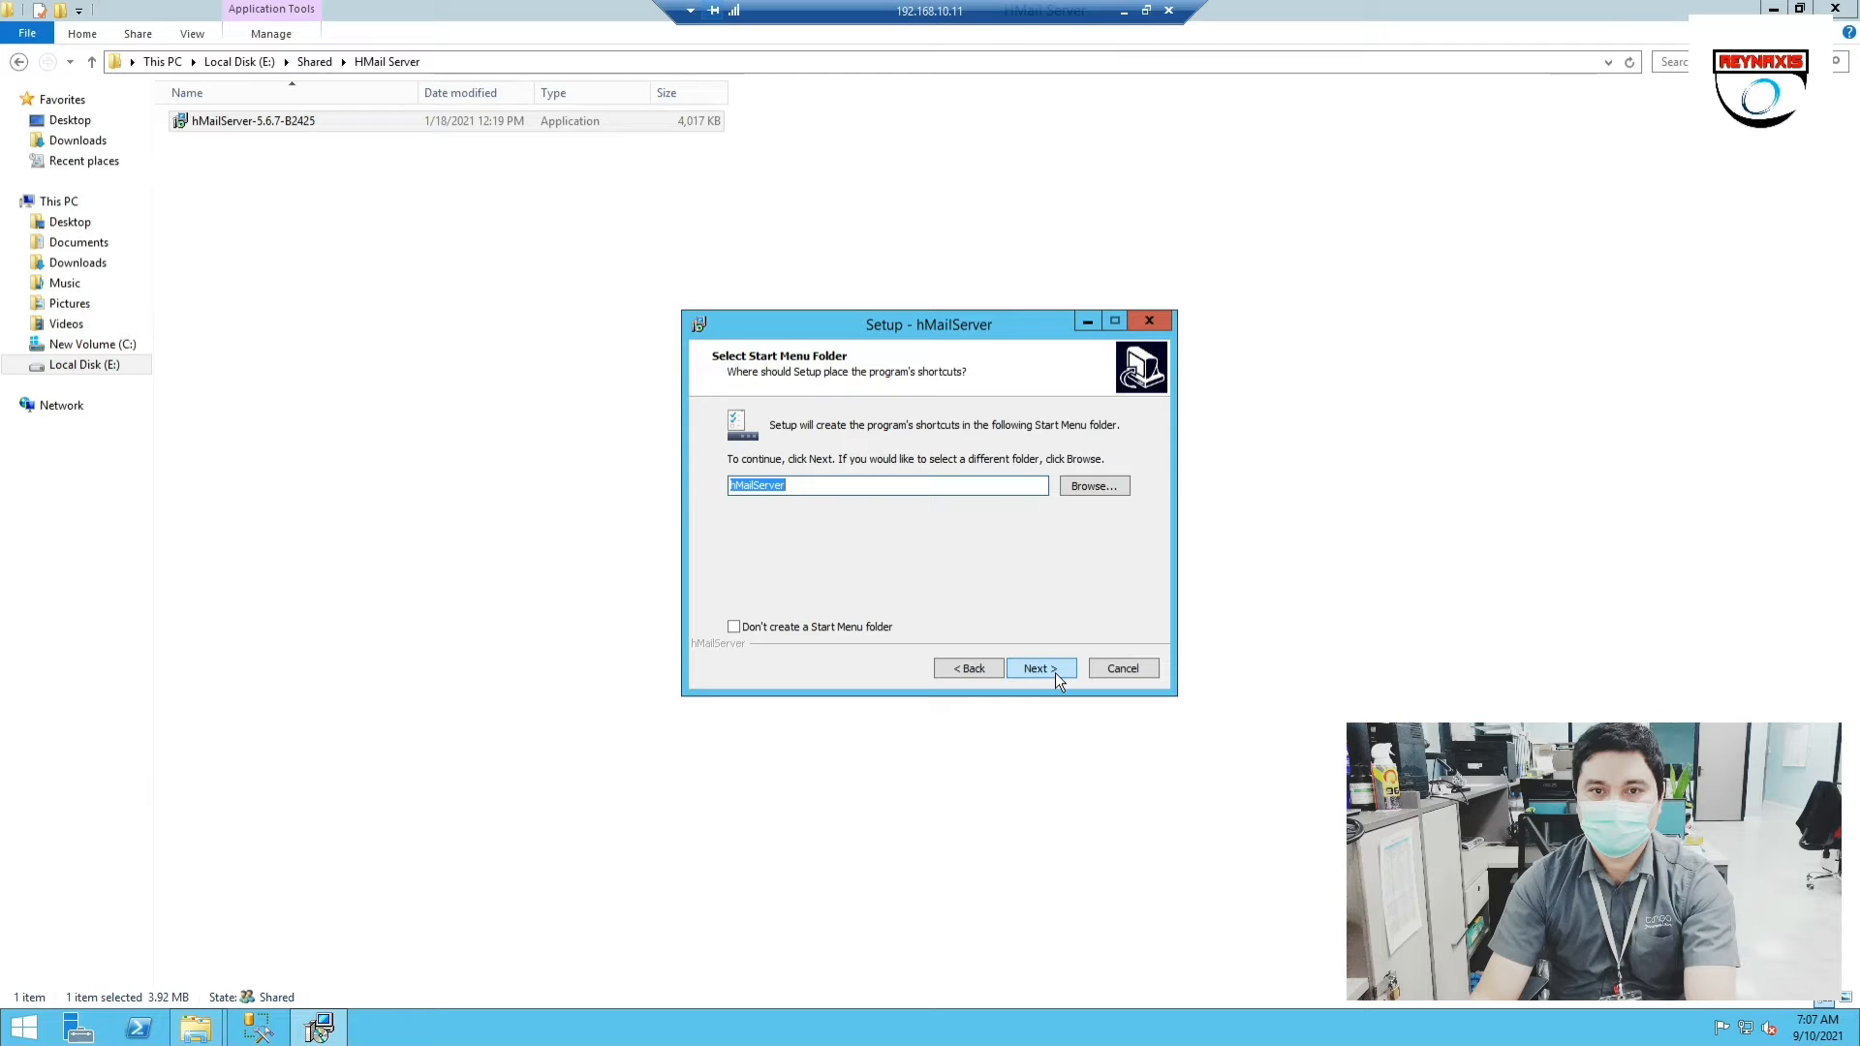
click(1033, 669)
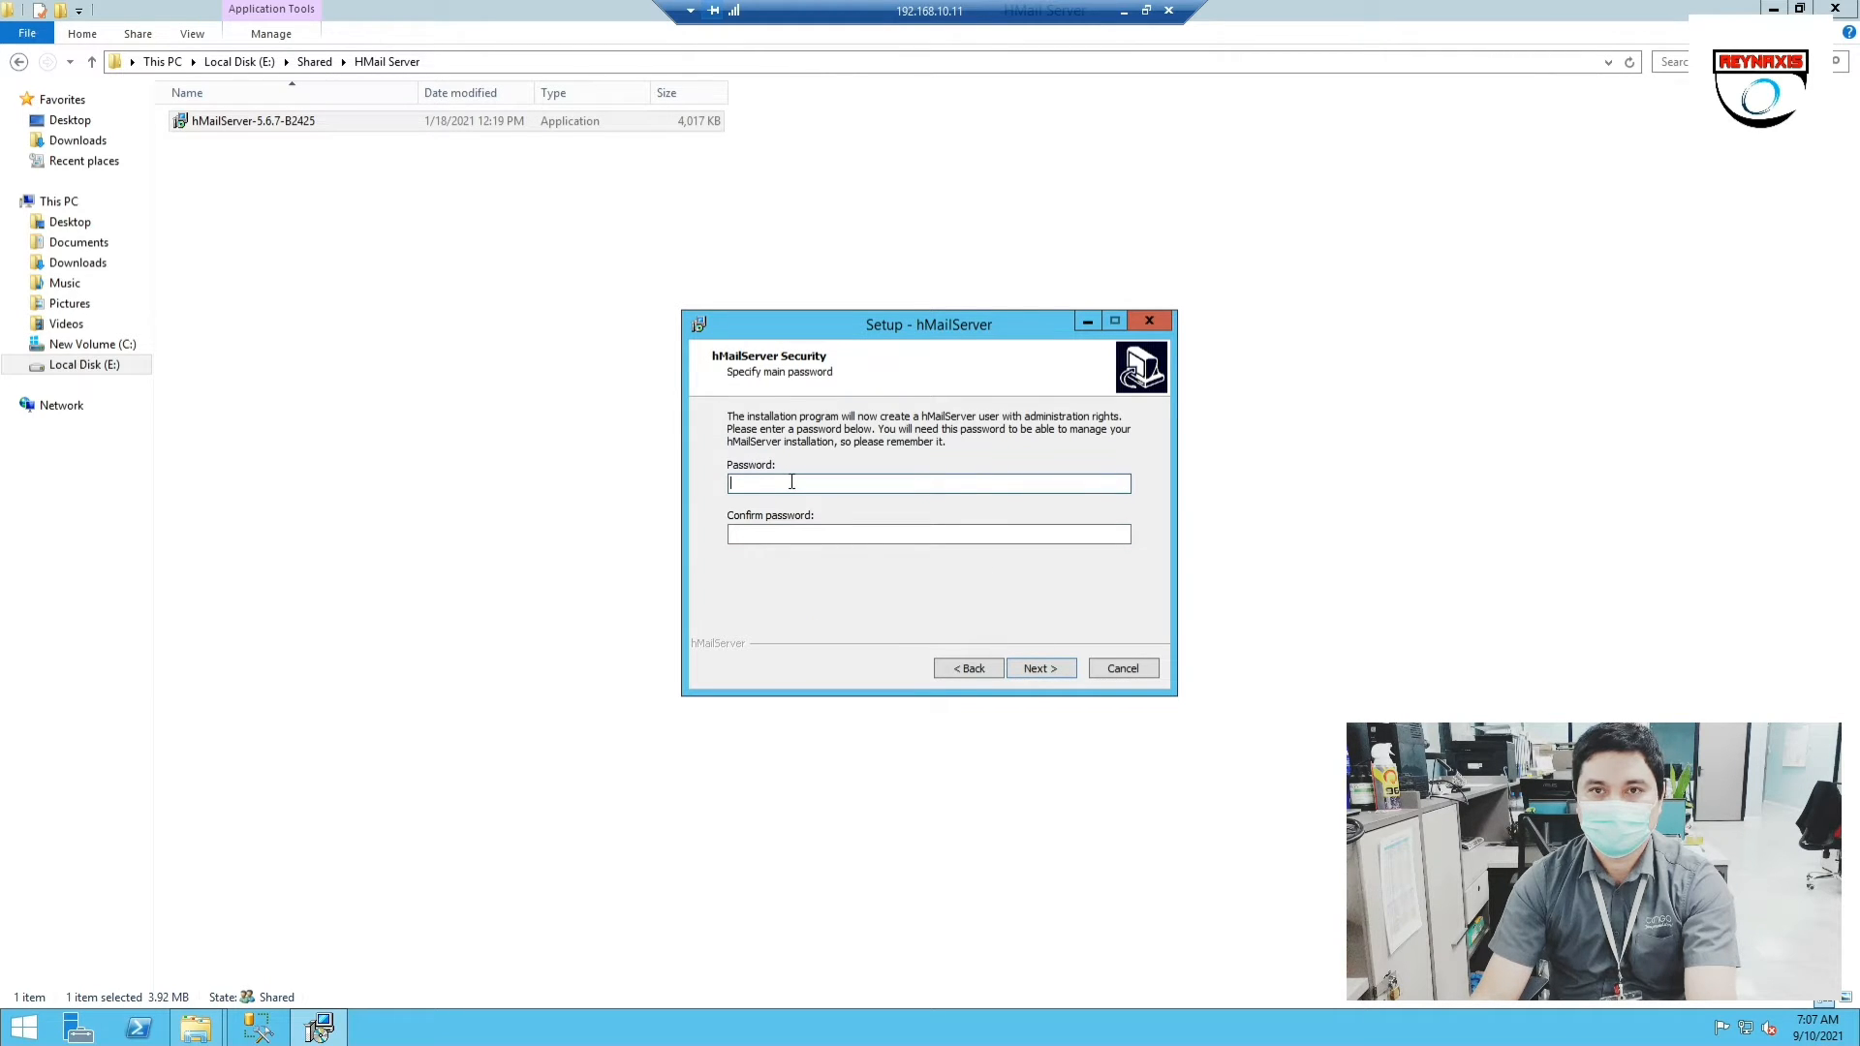
Set the main administrator password, install hMailServer and finish with Run hMailServer Administrator checked
text(password)
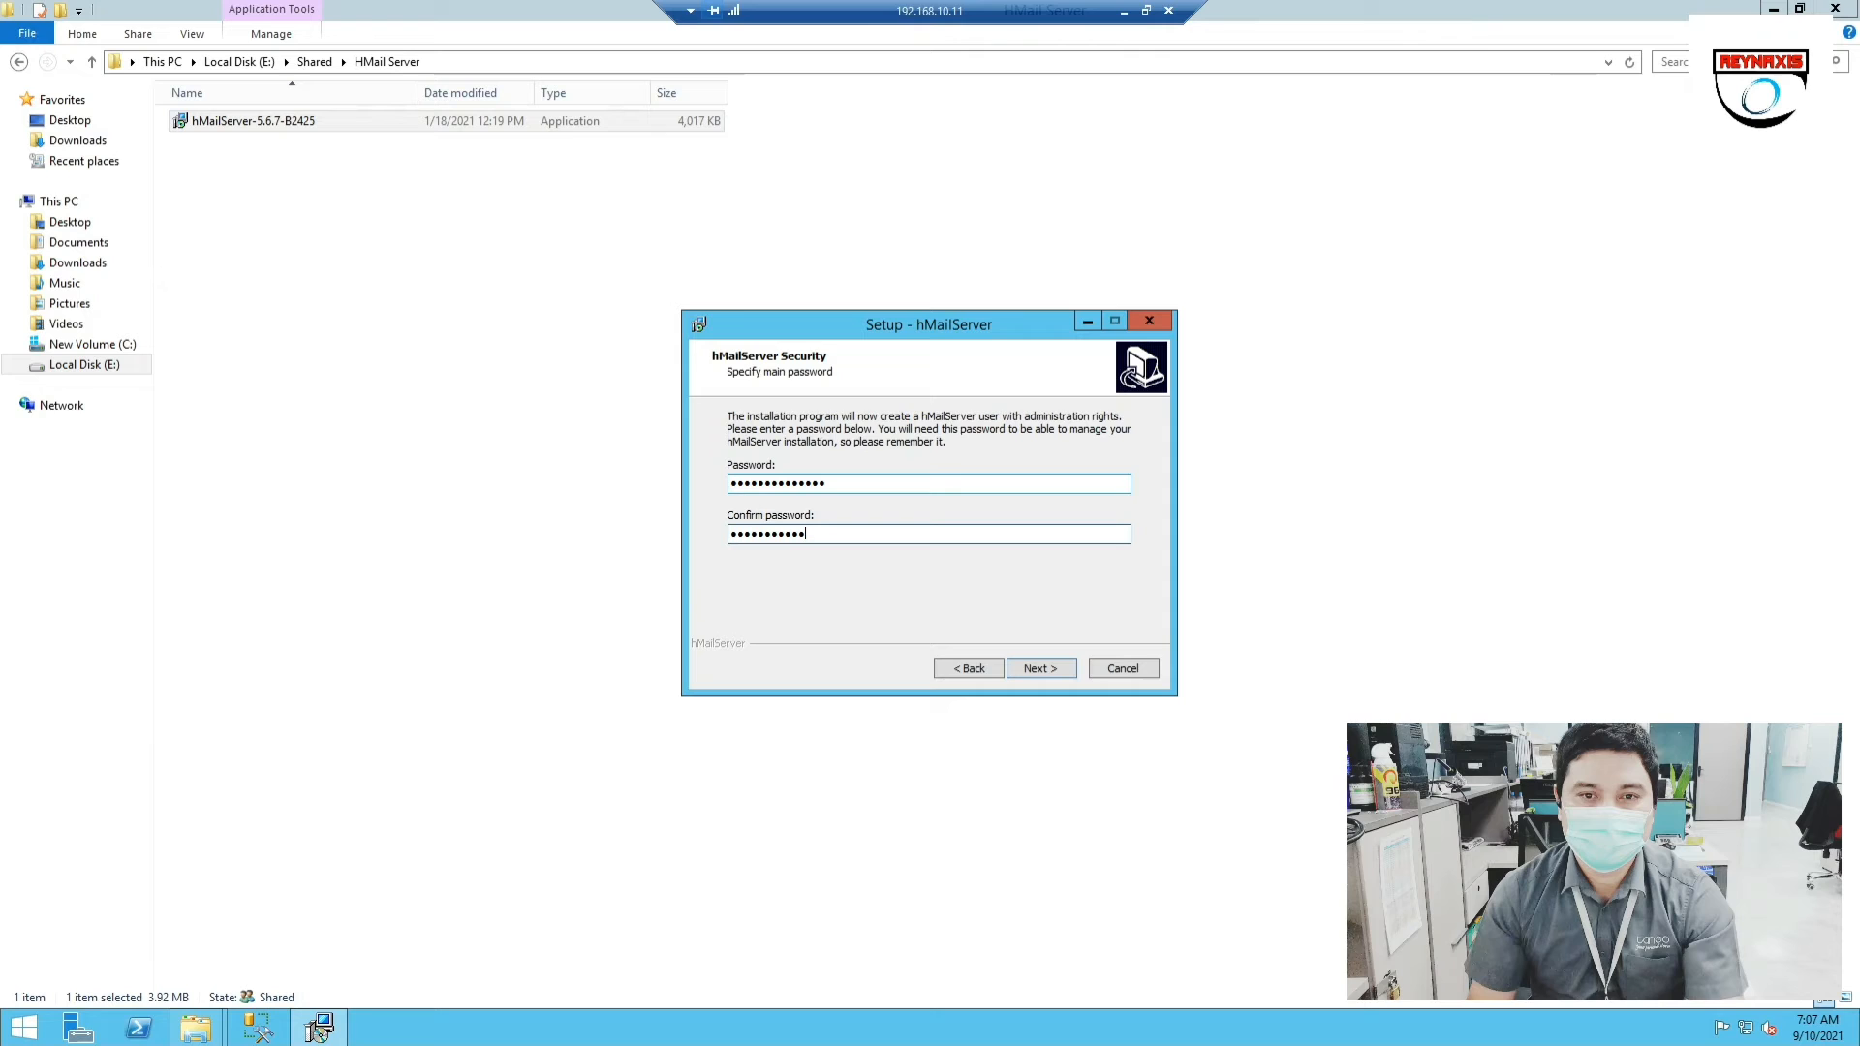
click(1038, 668)
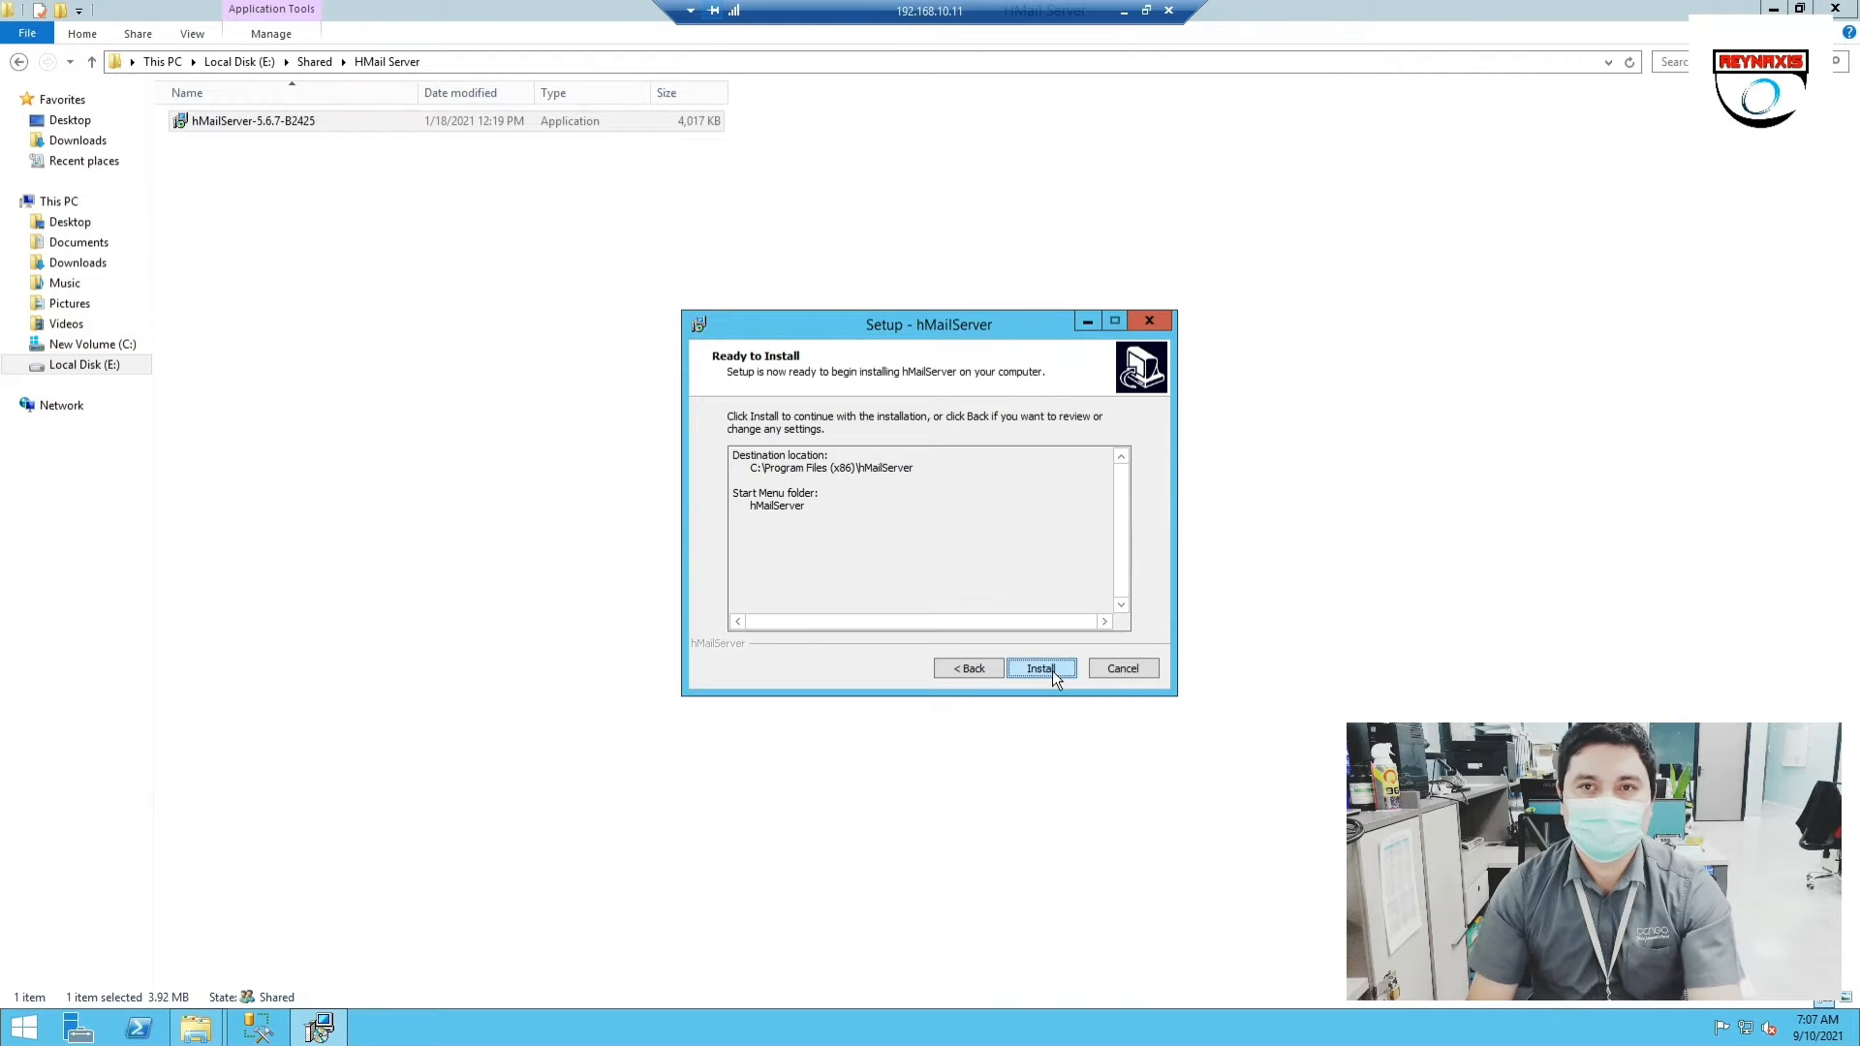
click(1041, 669)
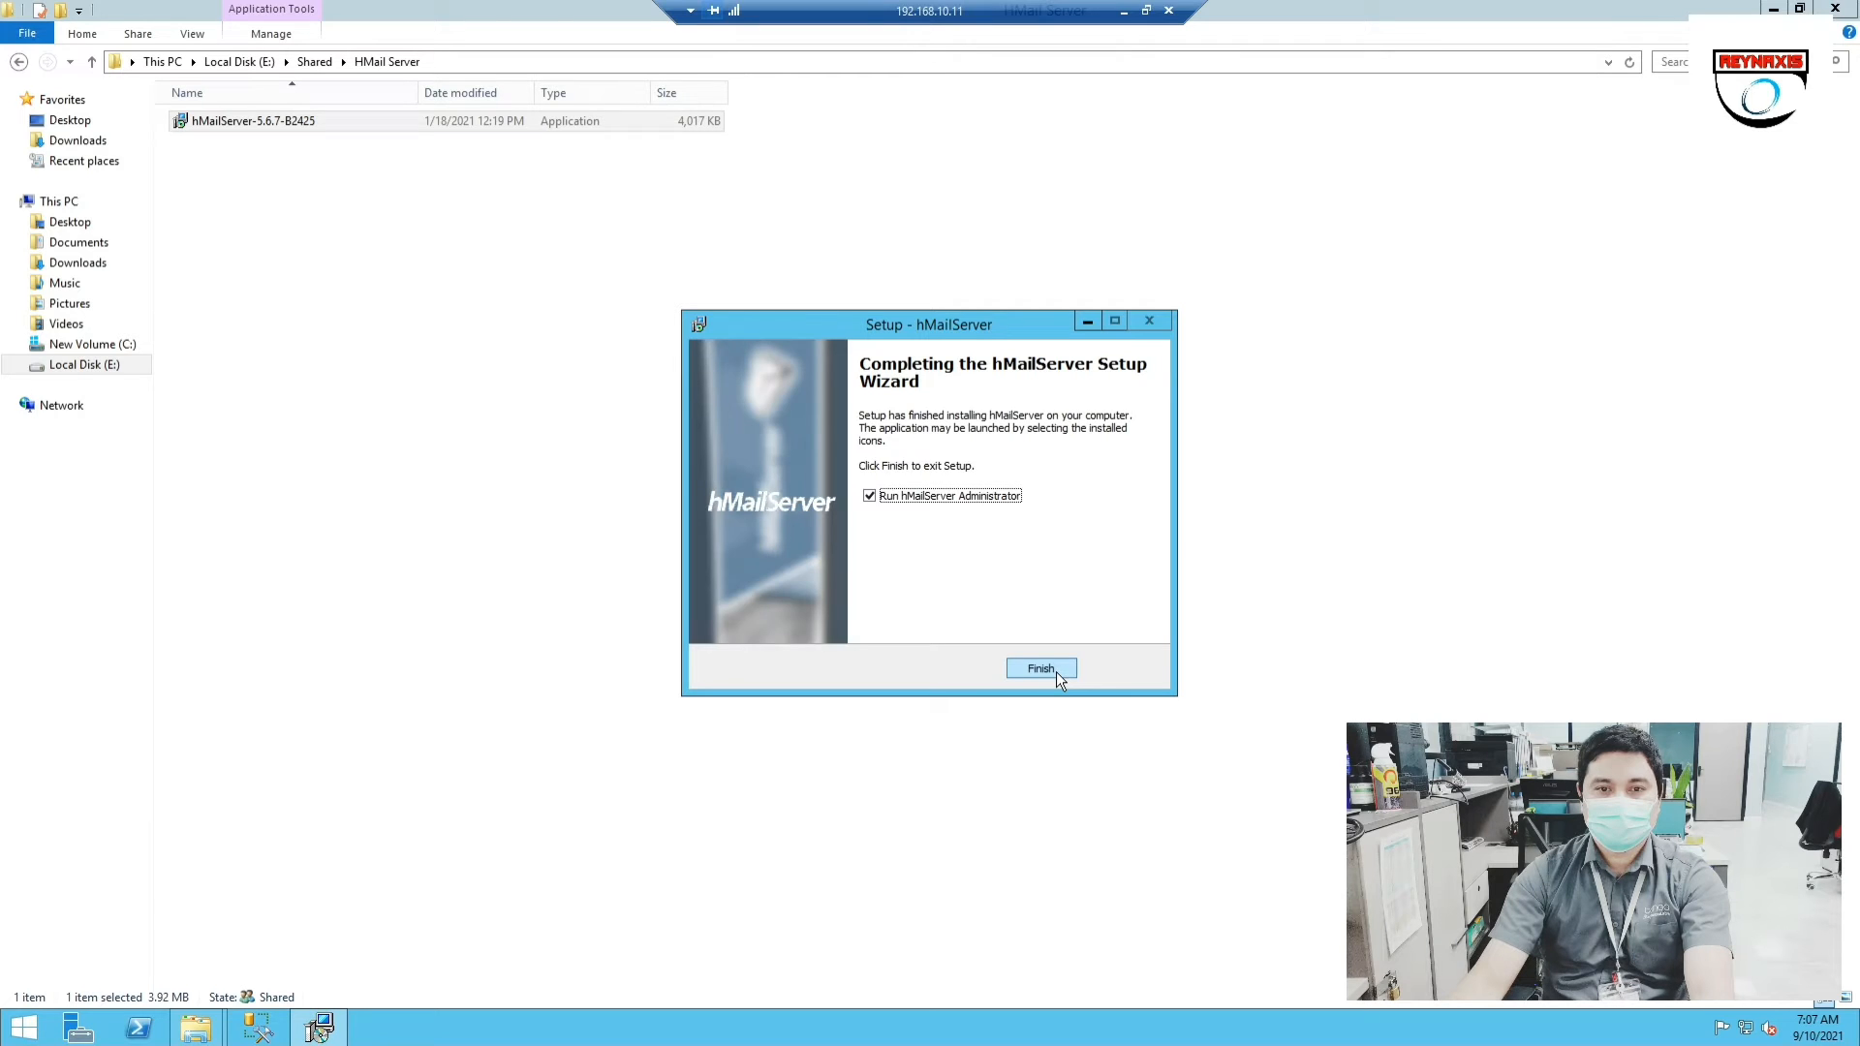
click(1041, 669)
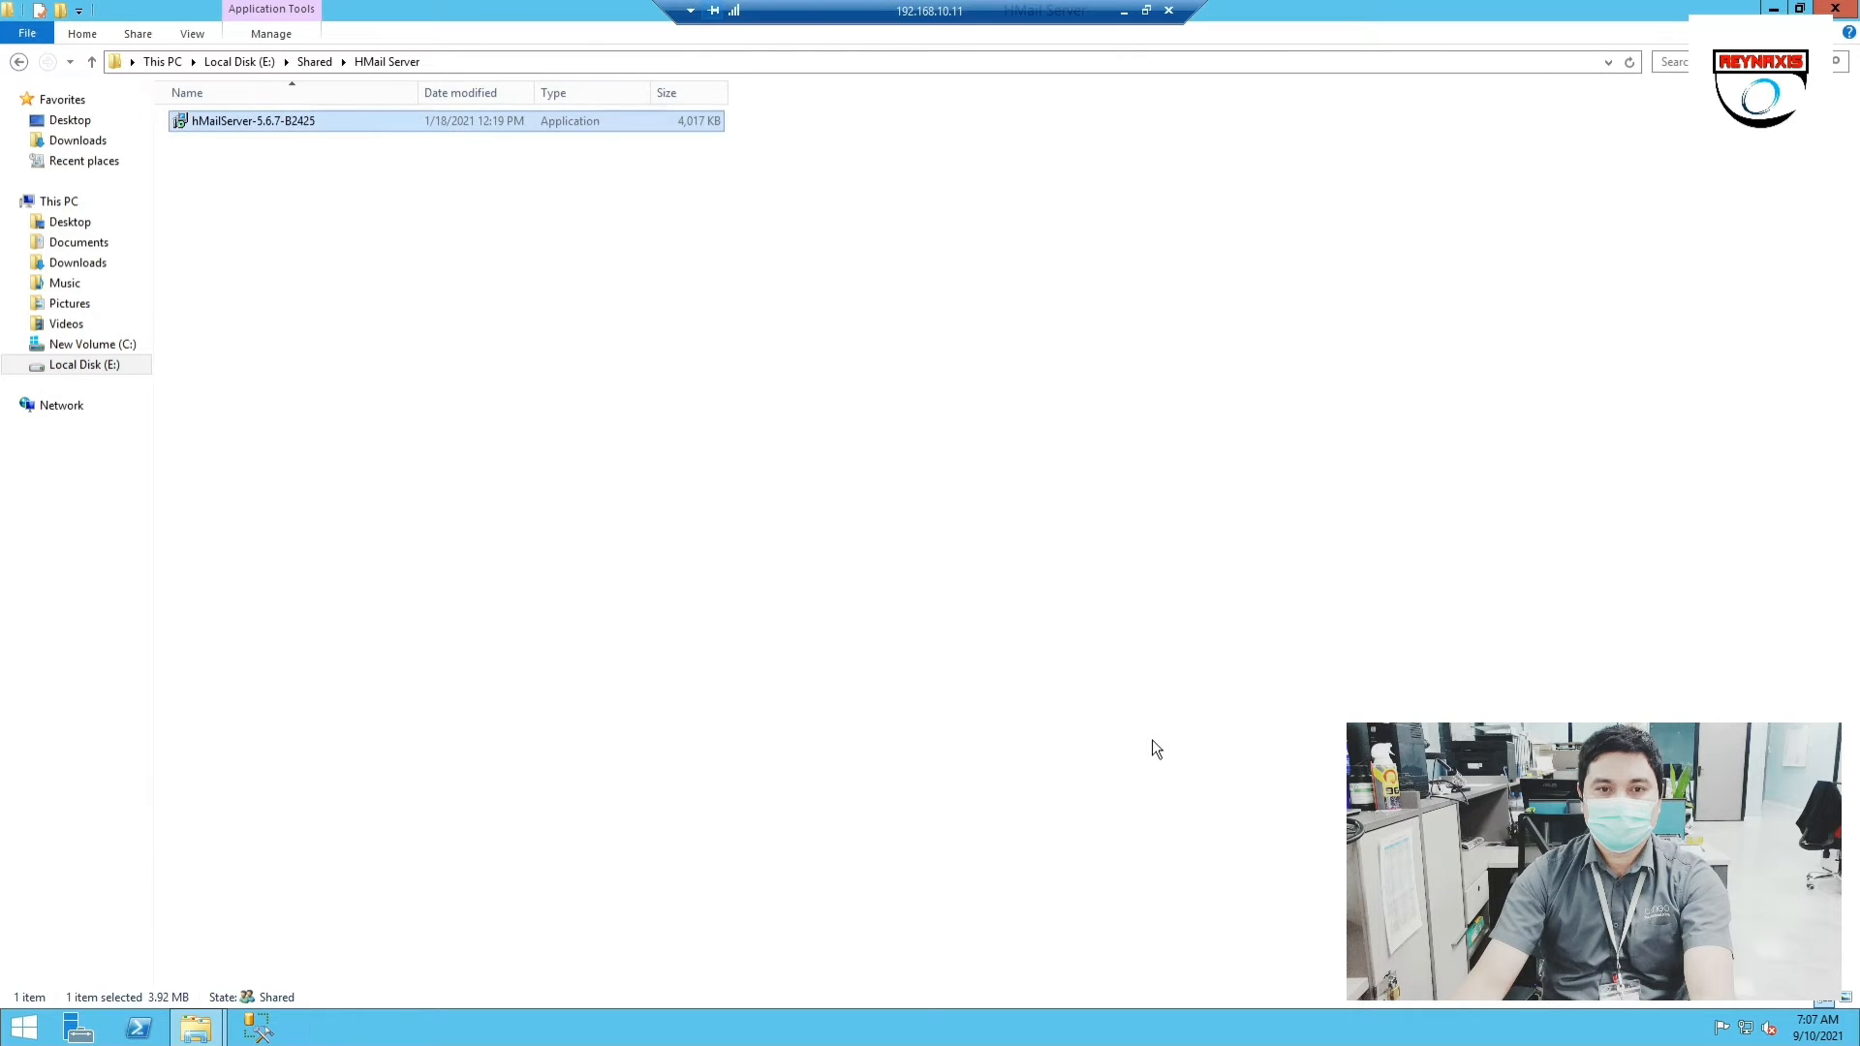
Connect to hMailServer Administrator with the administrator password, reaching the Welcome page
double_click(250, 120)
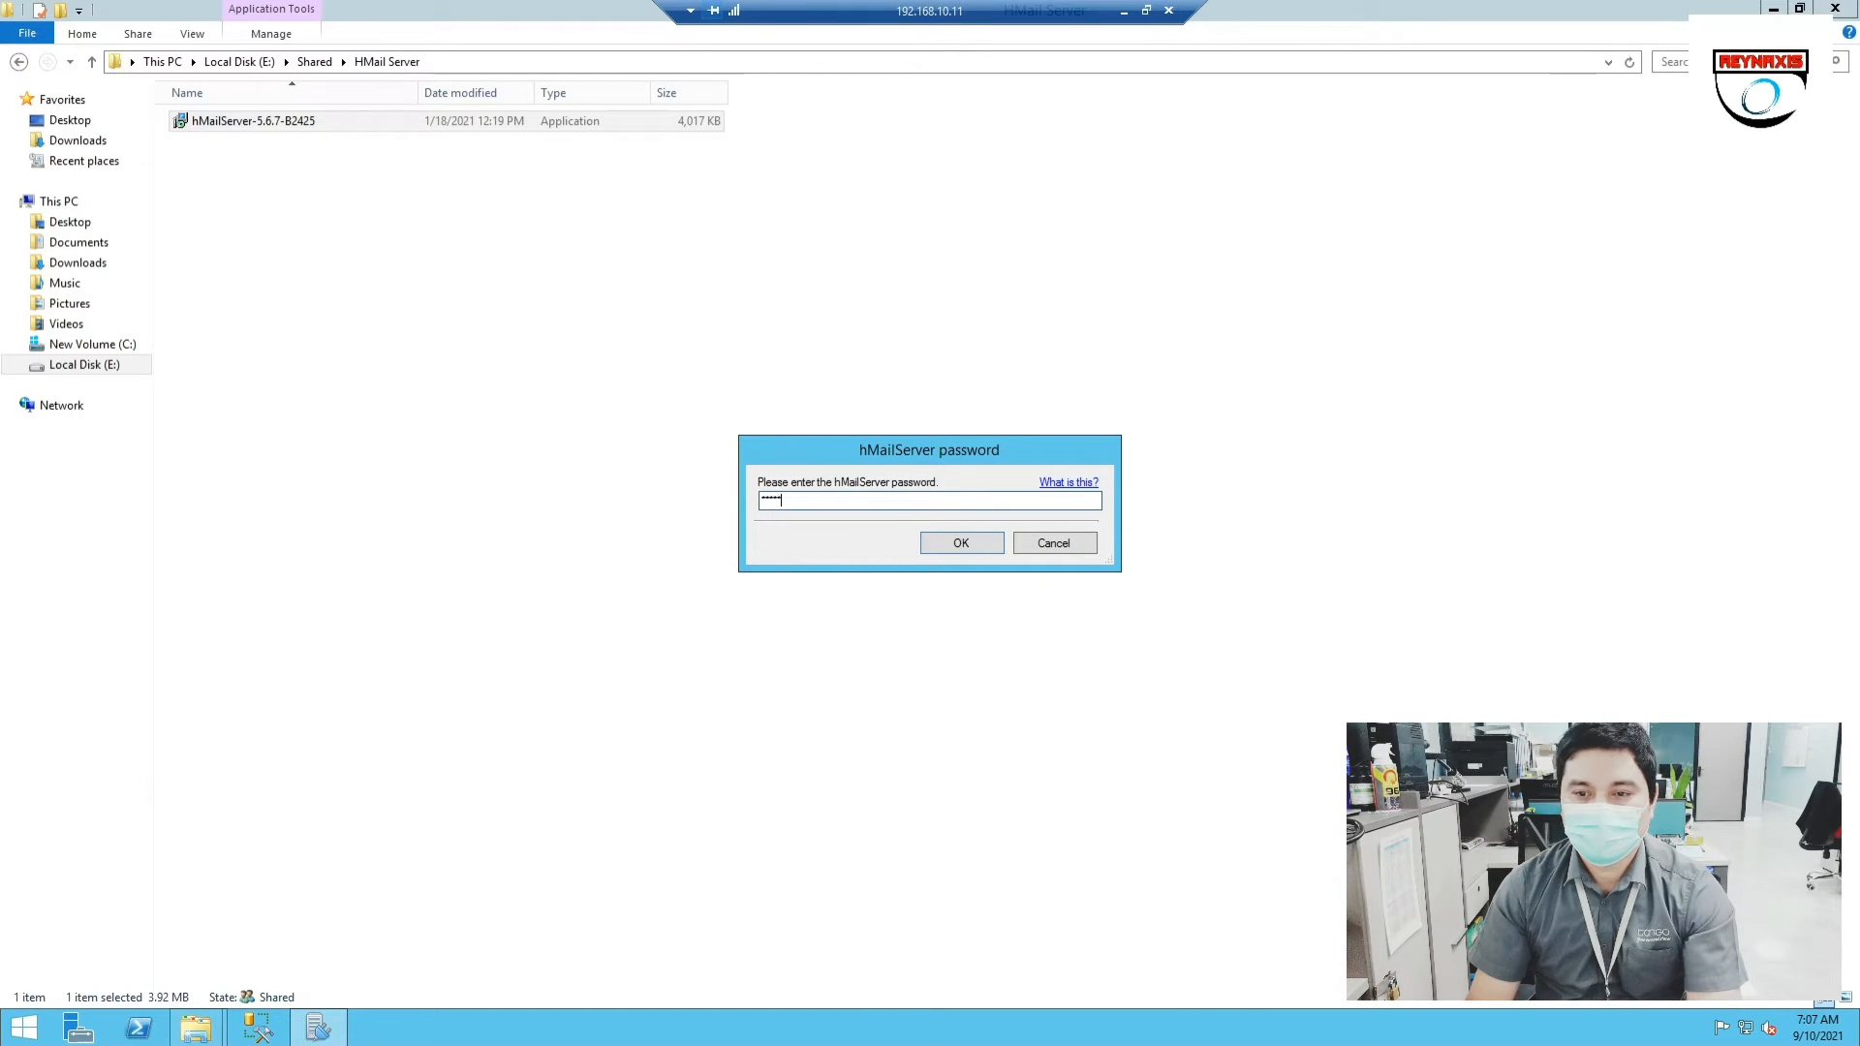
click(959, 543)
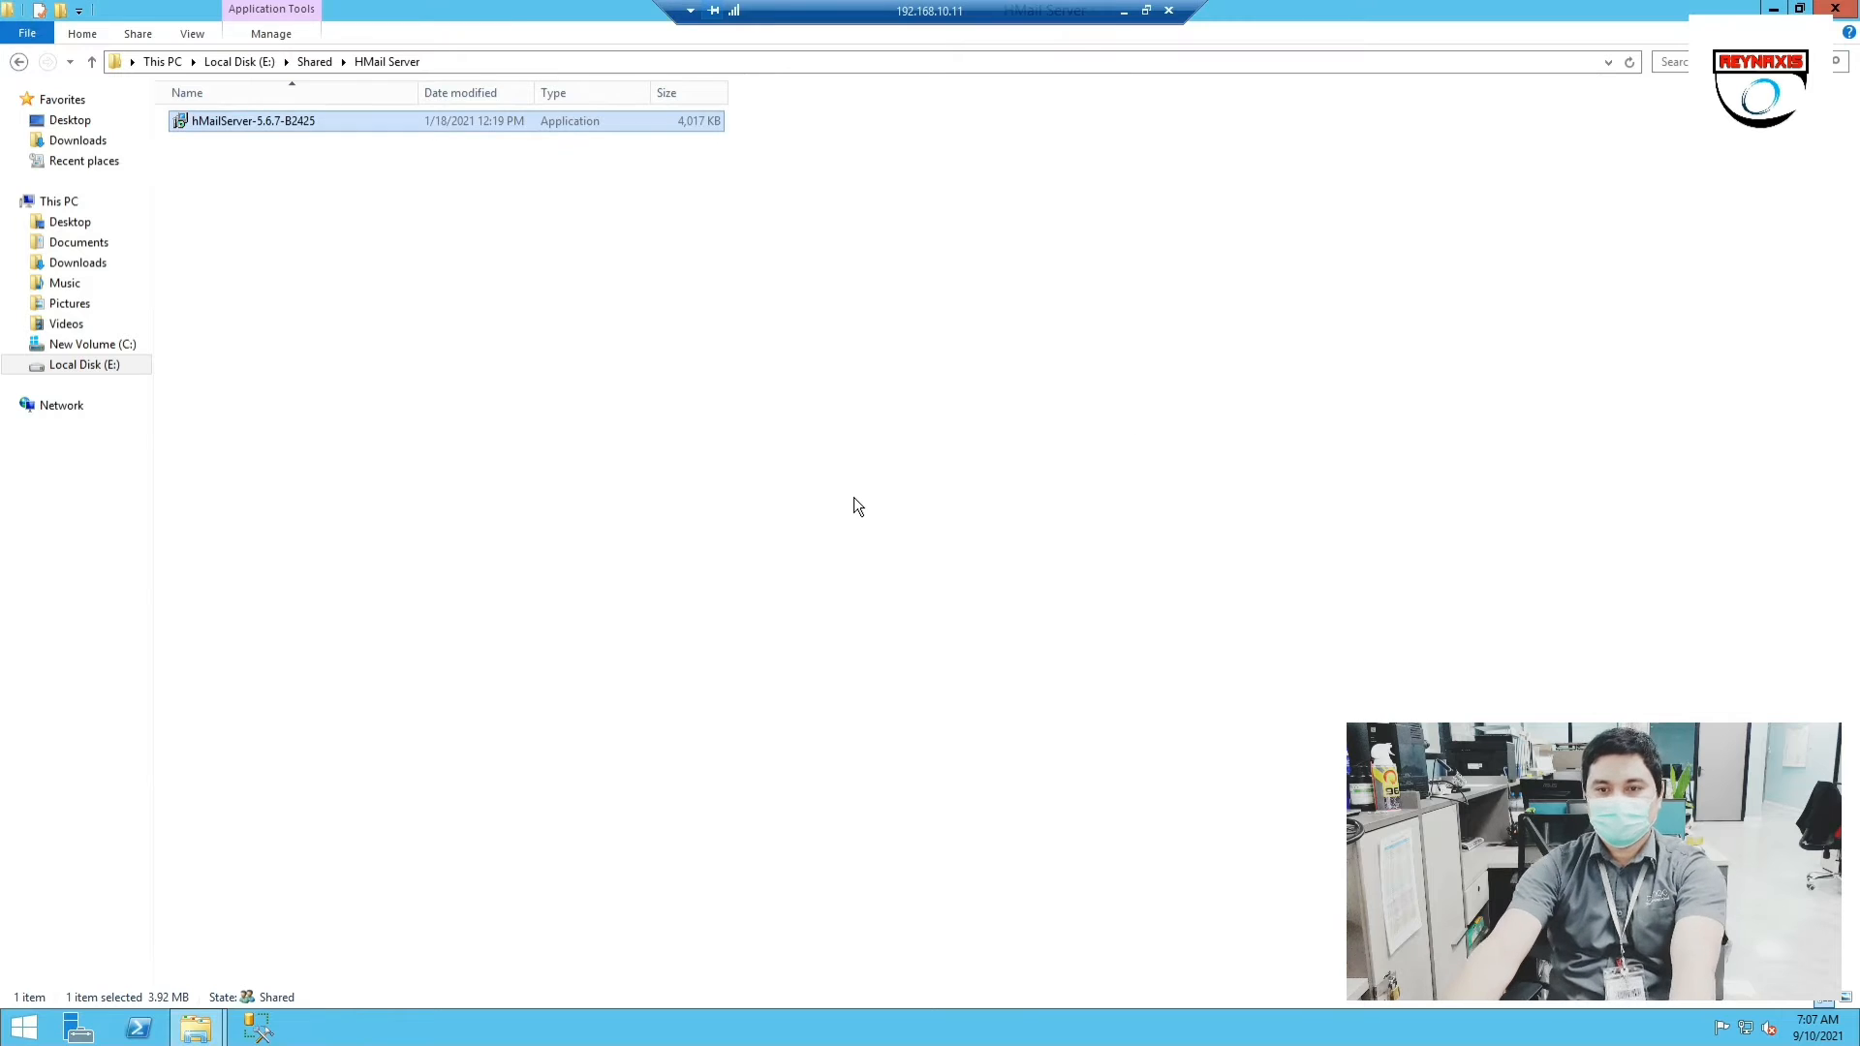
double_click(252, 120)
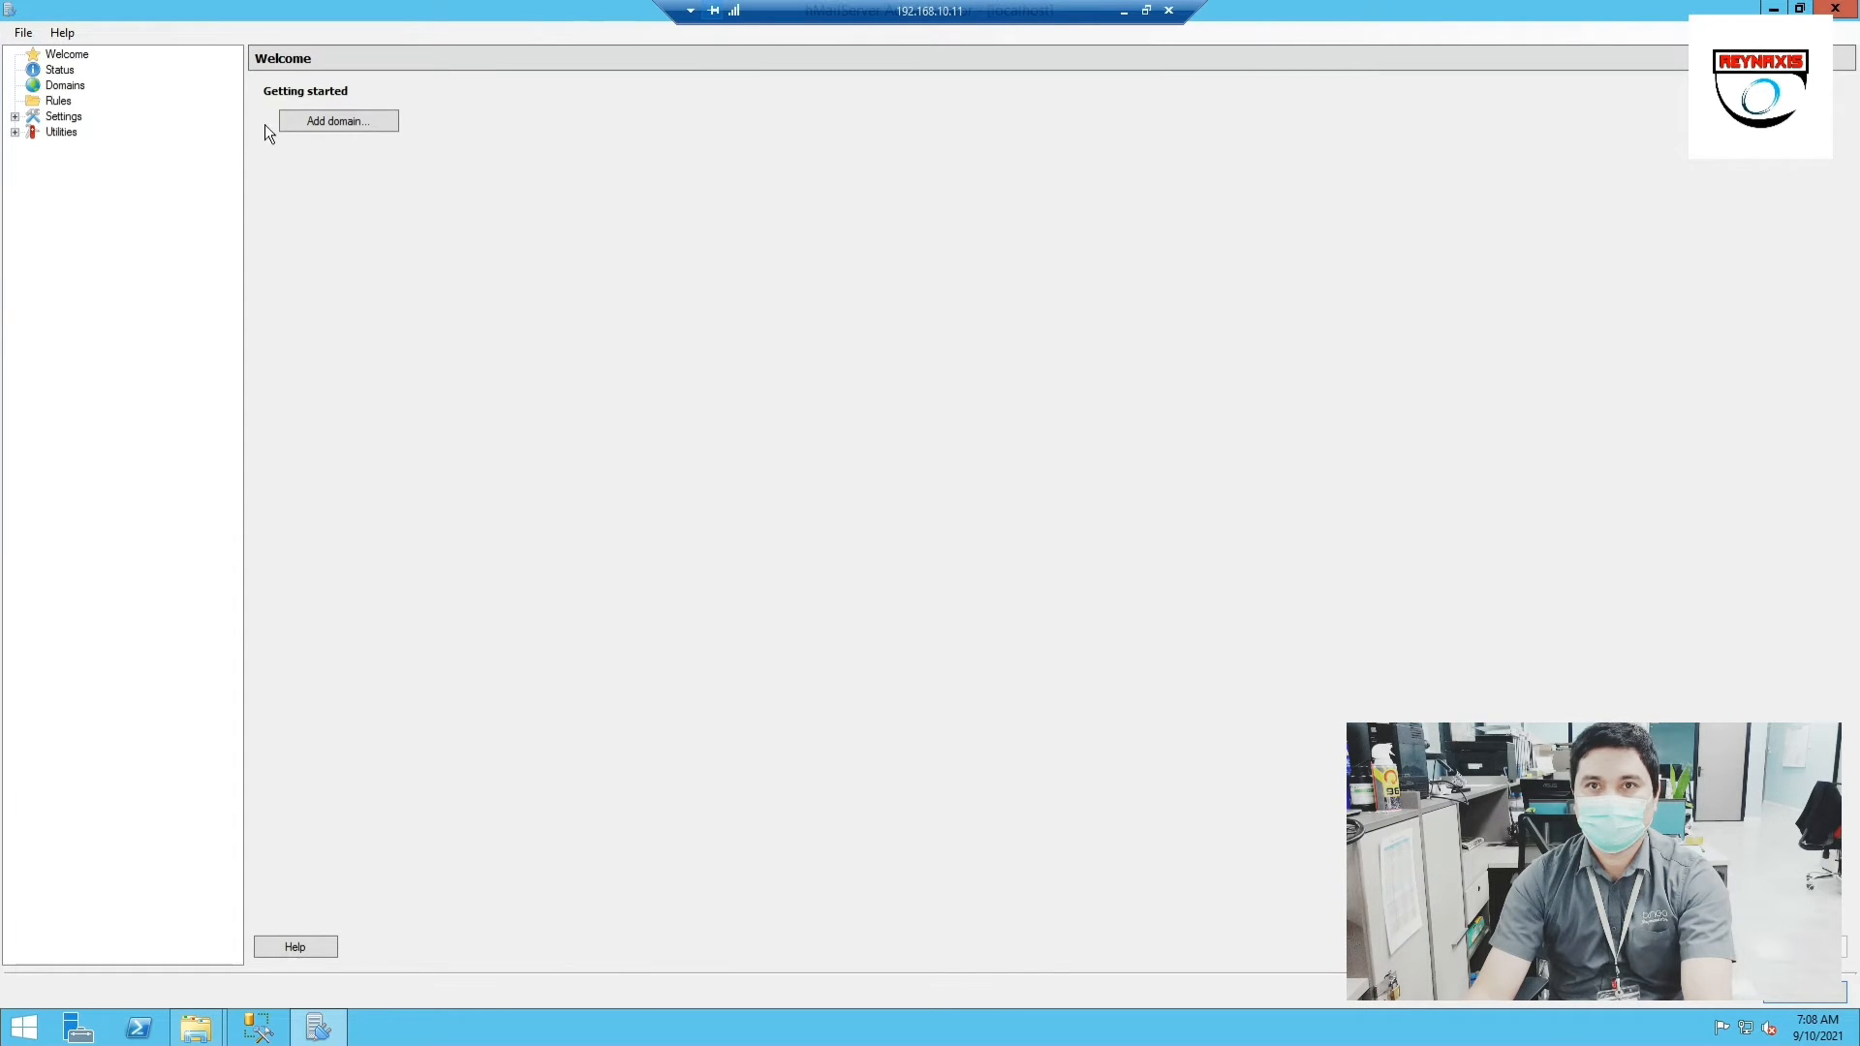
Add the enabled mail domain tangointranet.com.pg and save it
click(337, 120)
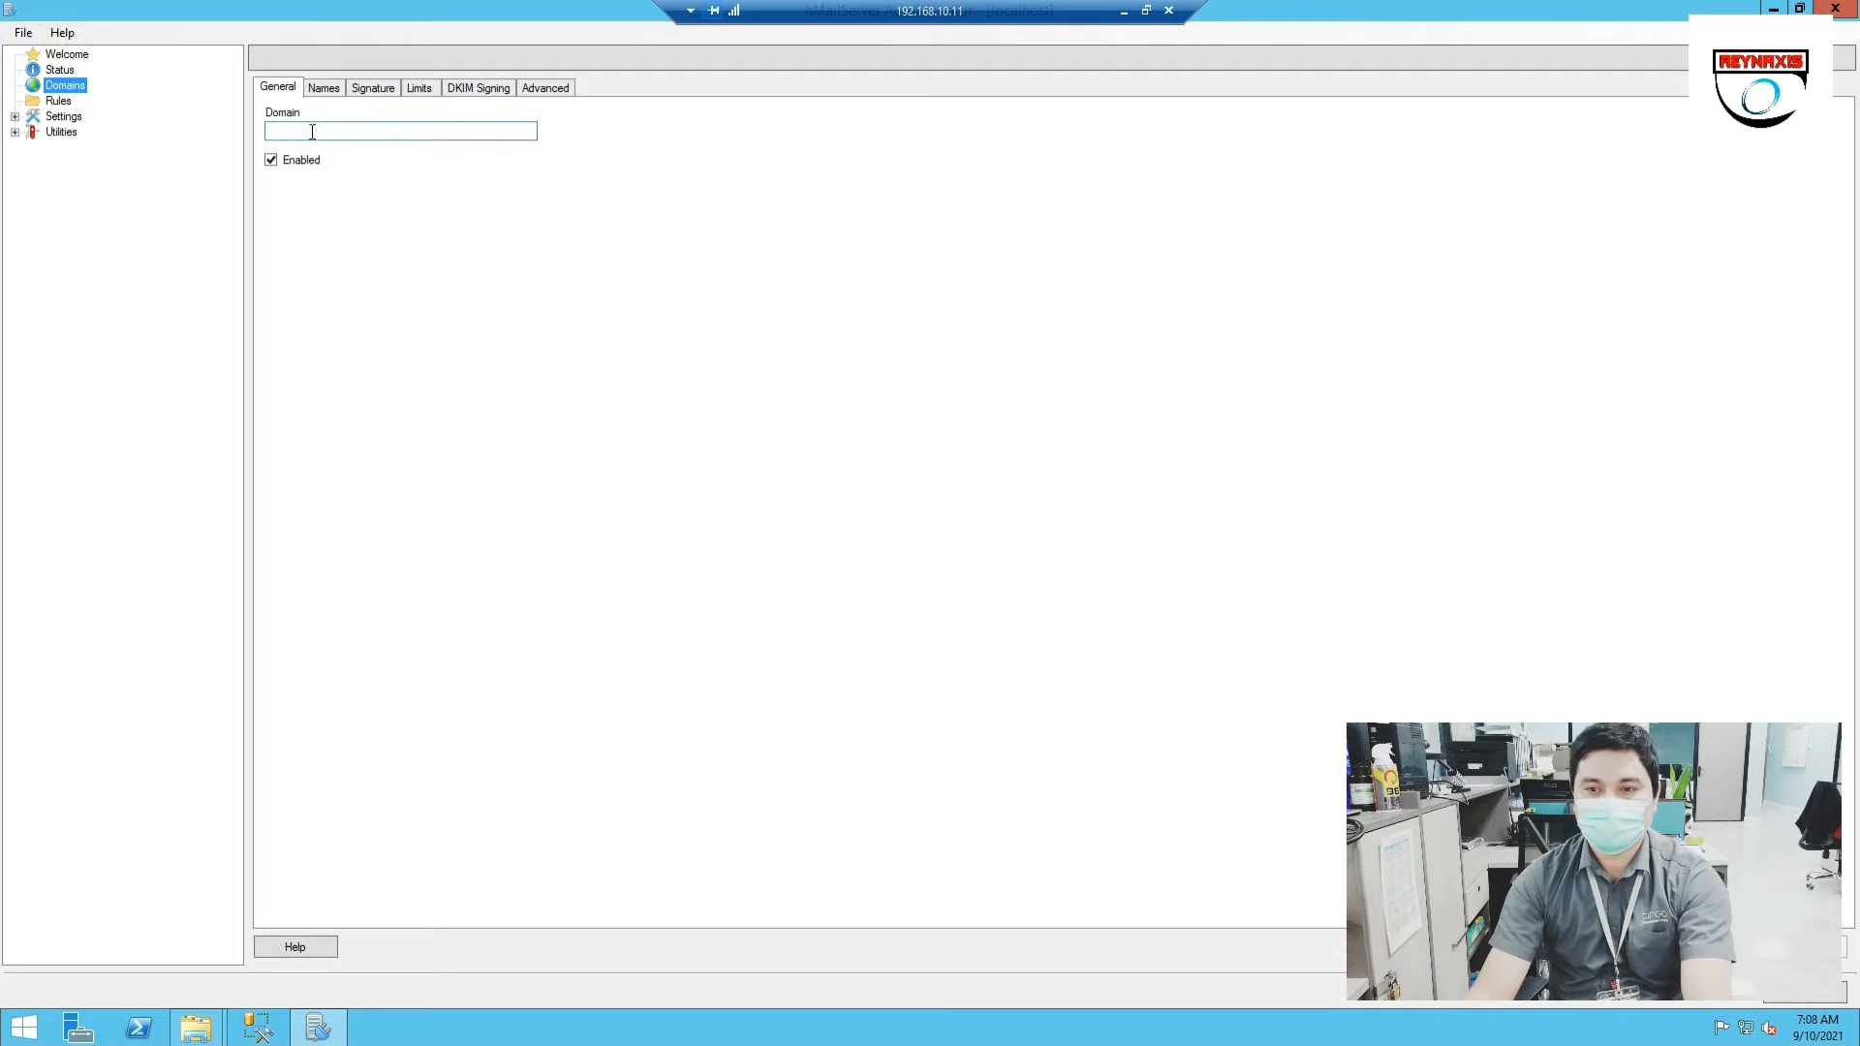
text(tangointranet.)
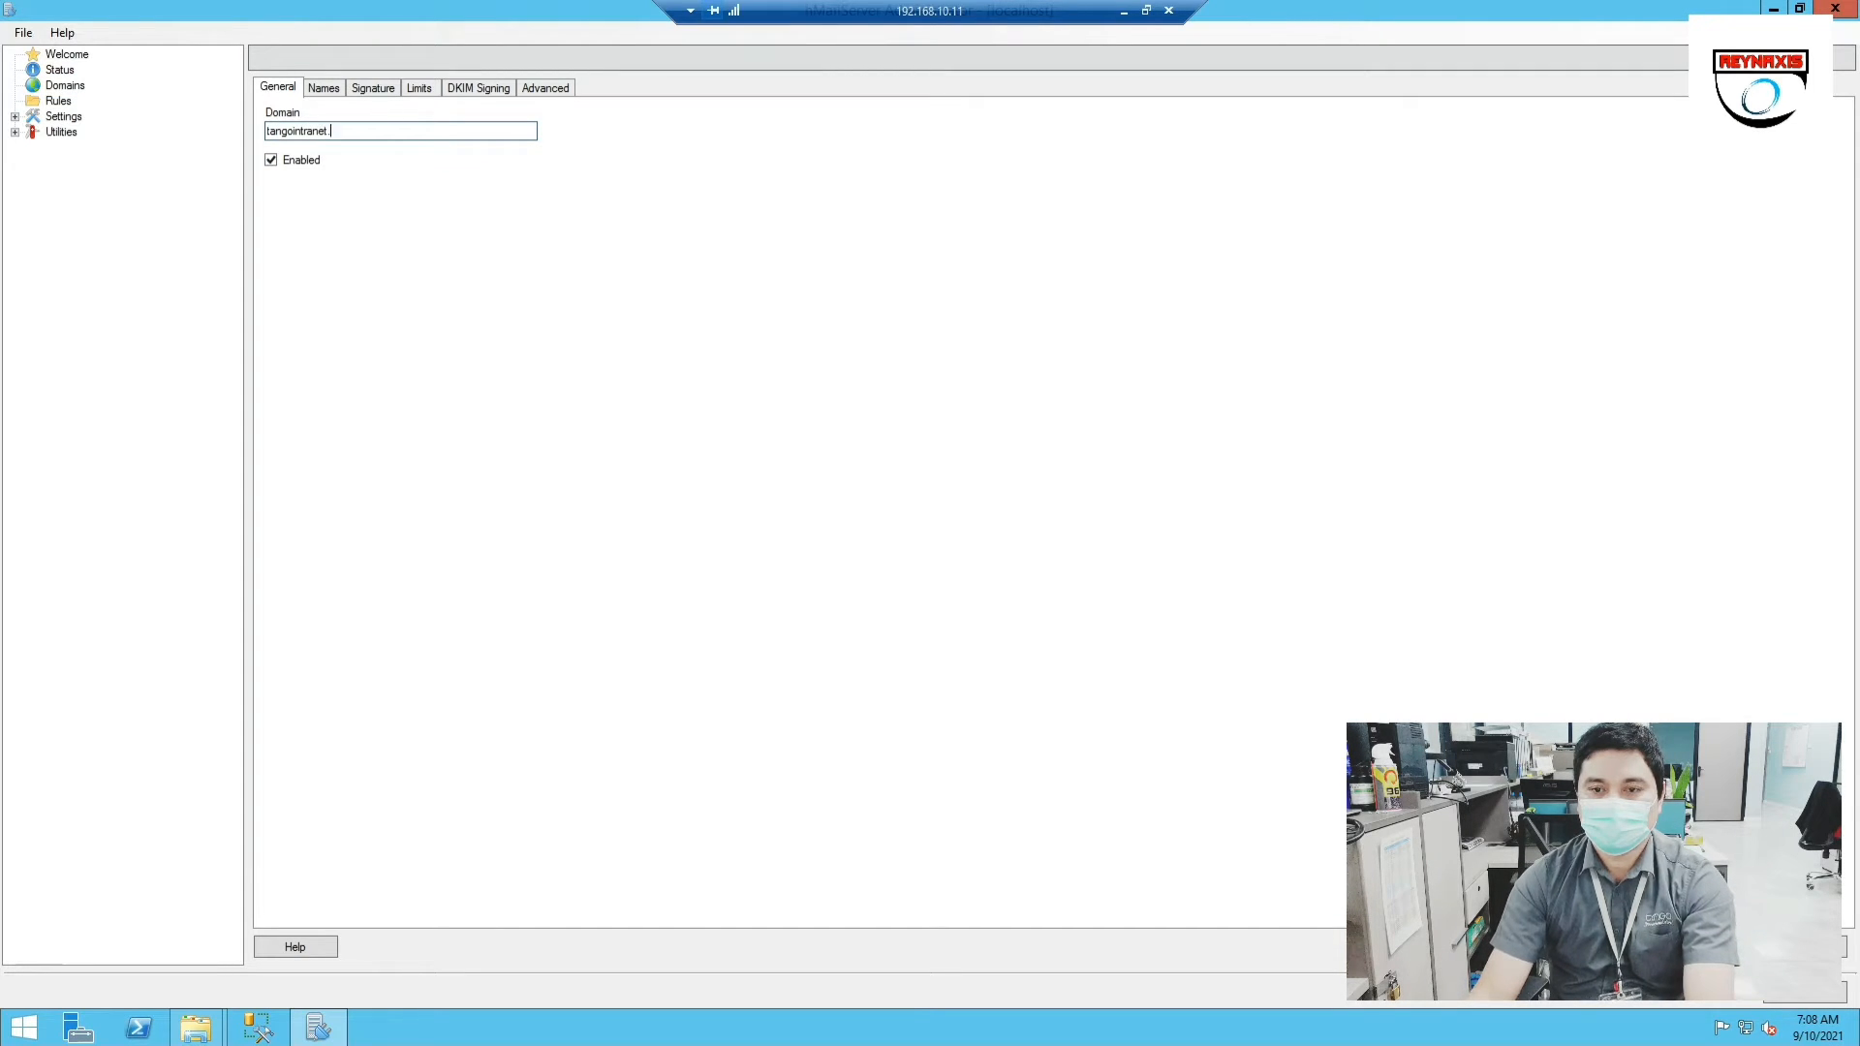
text(com.pg)
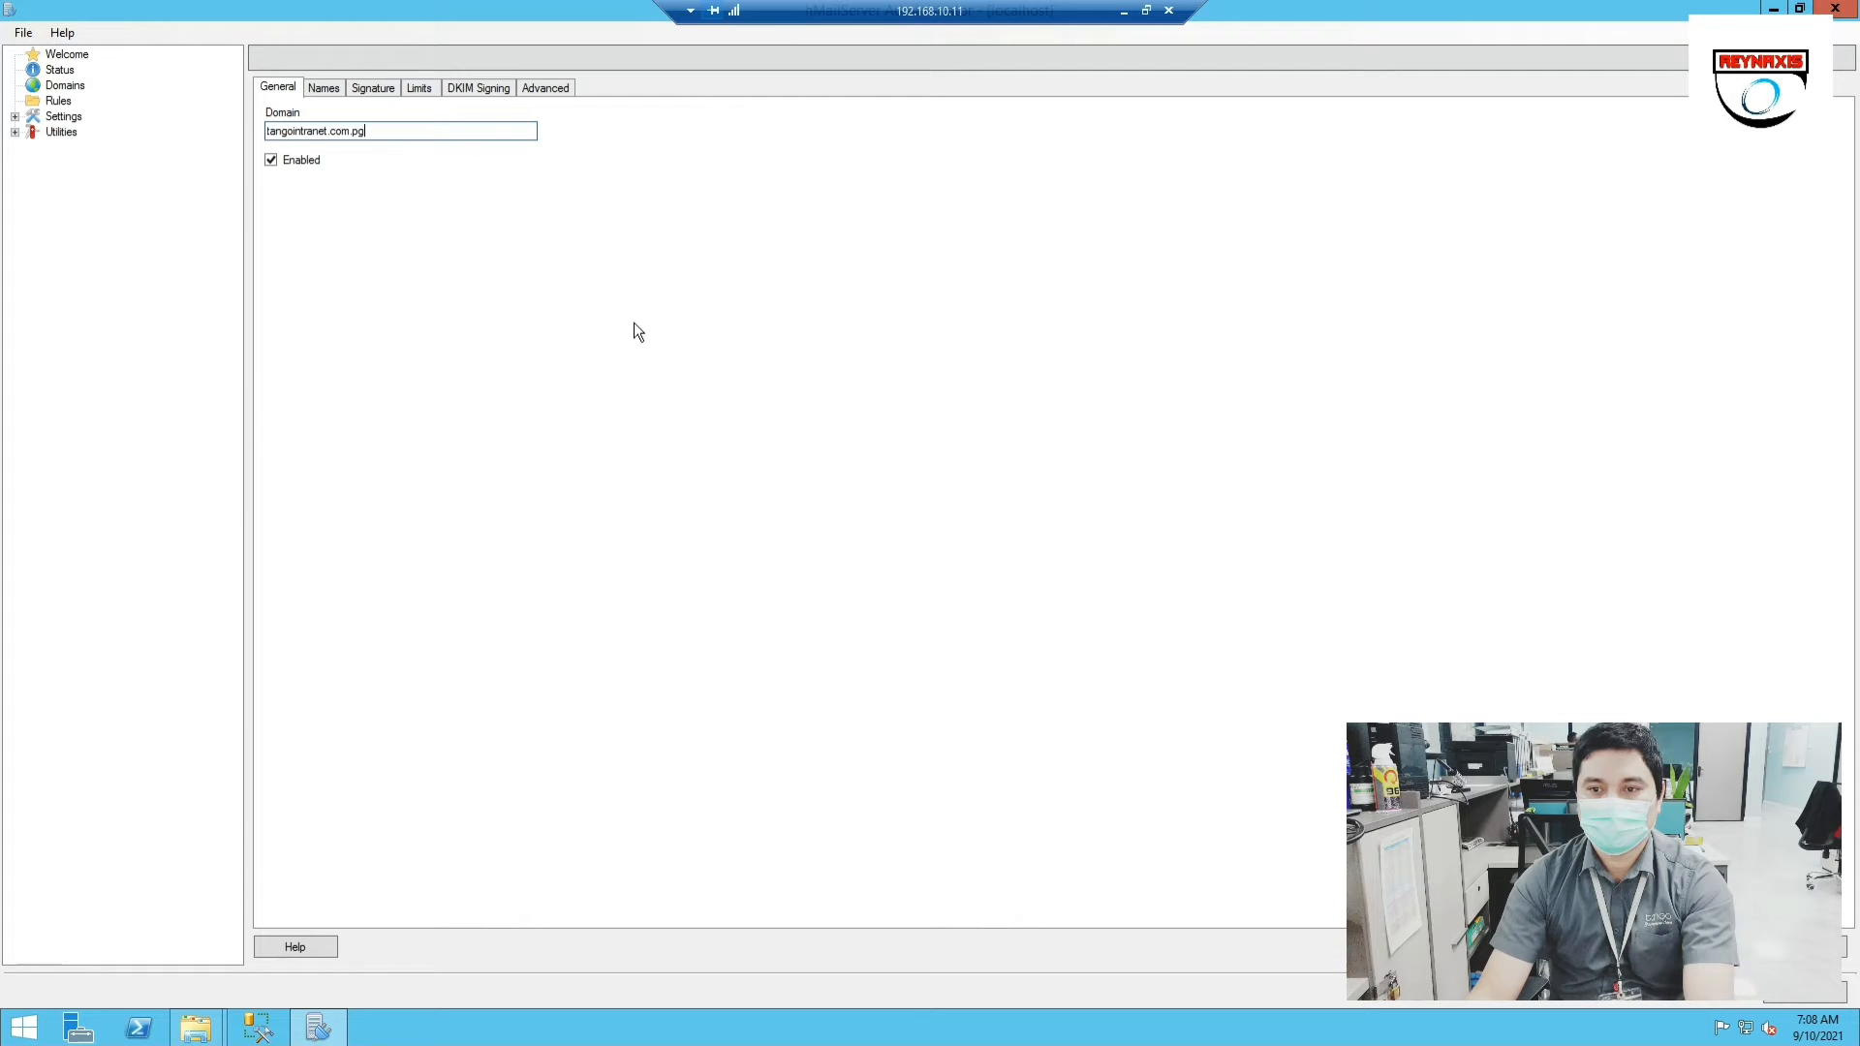
click(64, 84)
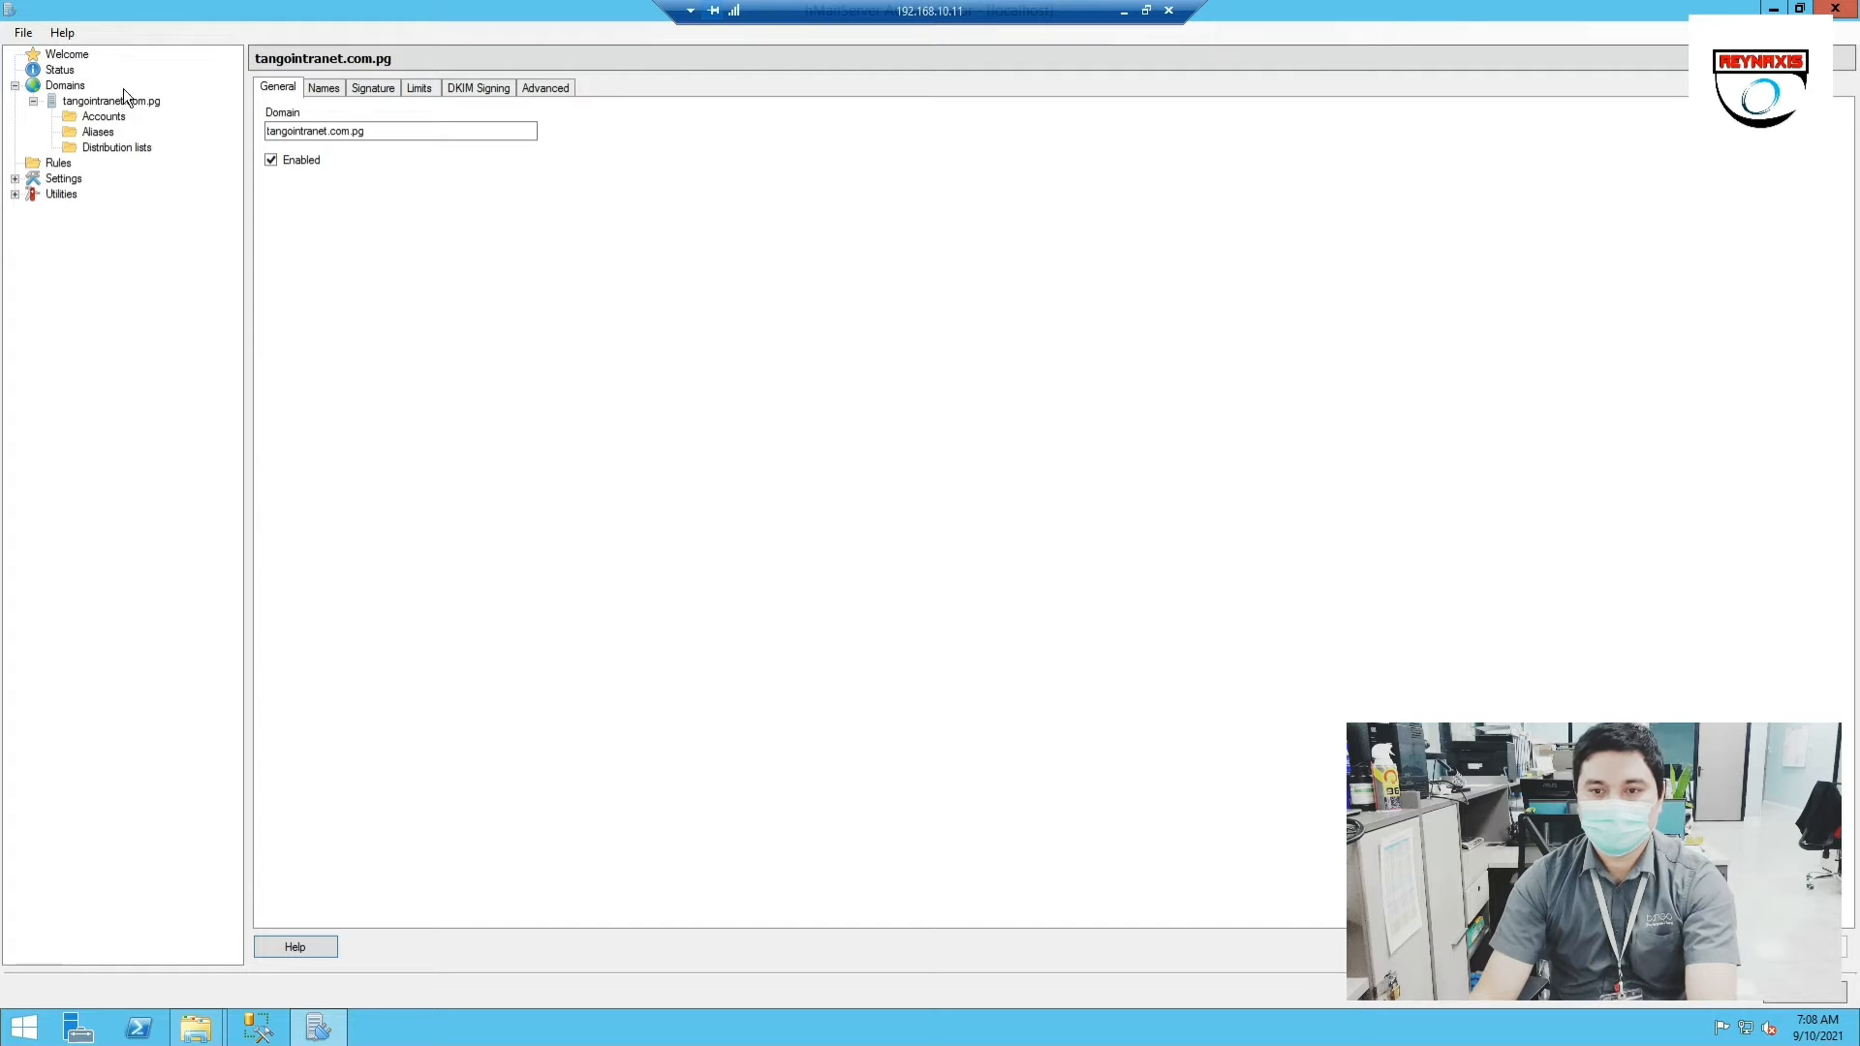
Set localhost as the local host name in SMTP Delivery of e-mail settings and save
click(62, 178)
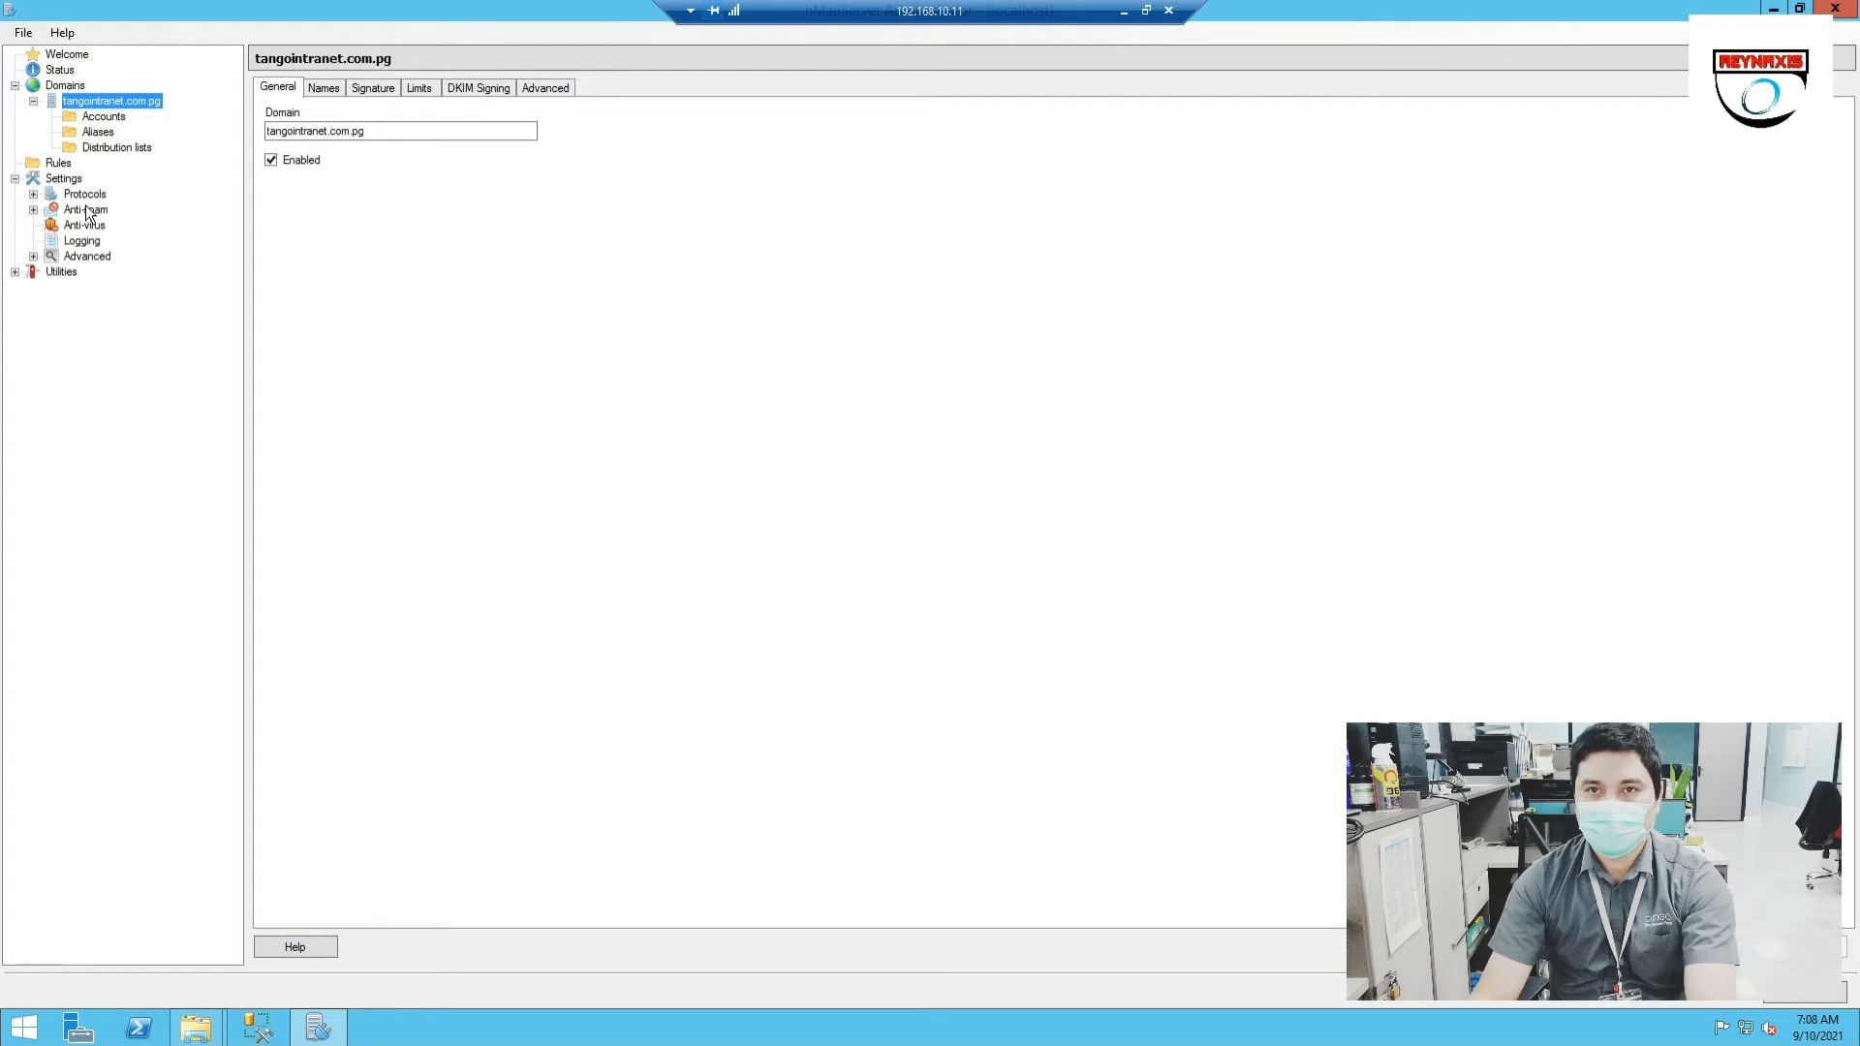
mouse_move(56, 204)
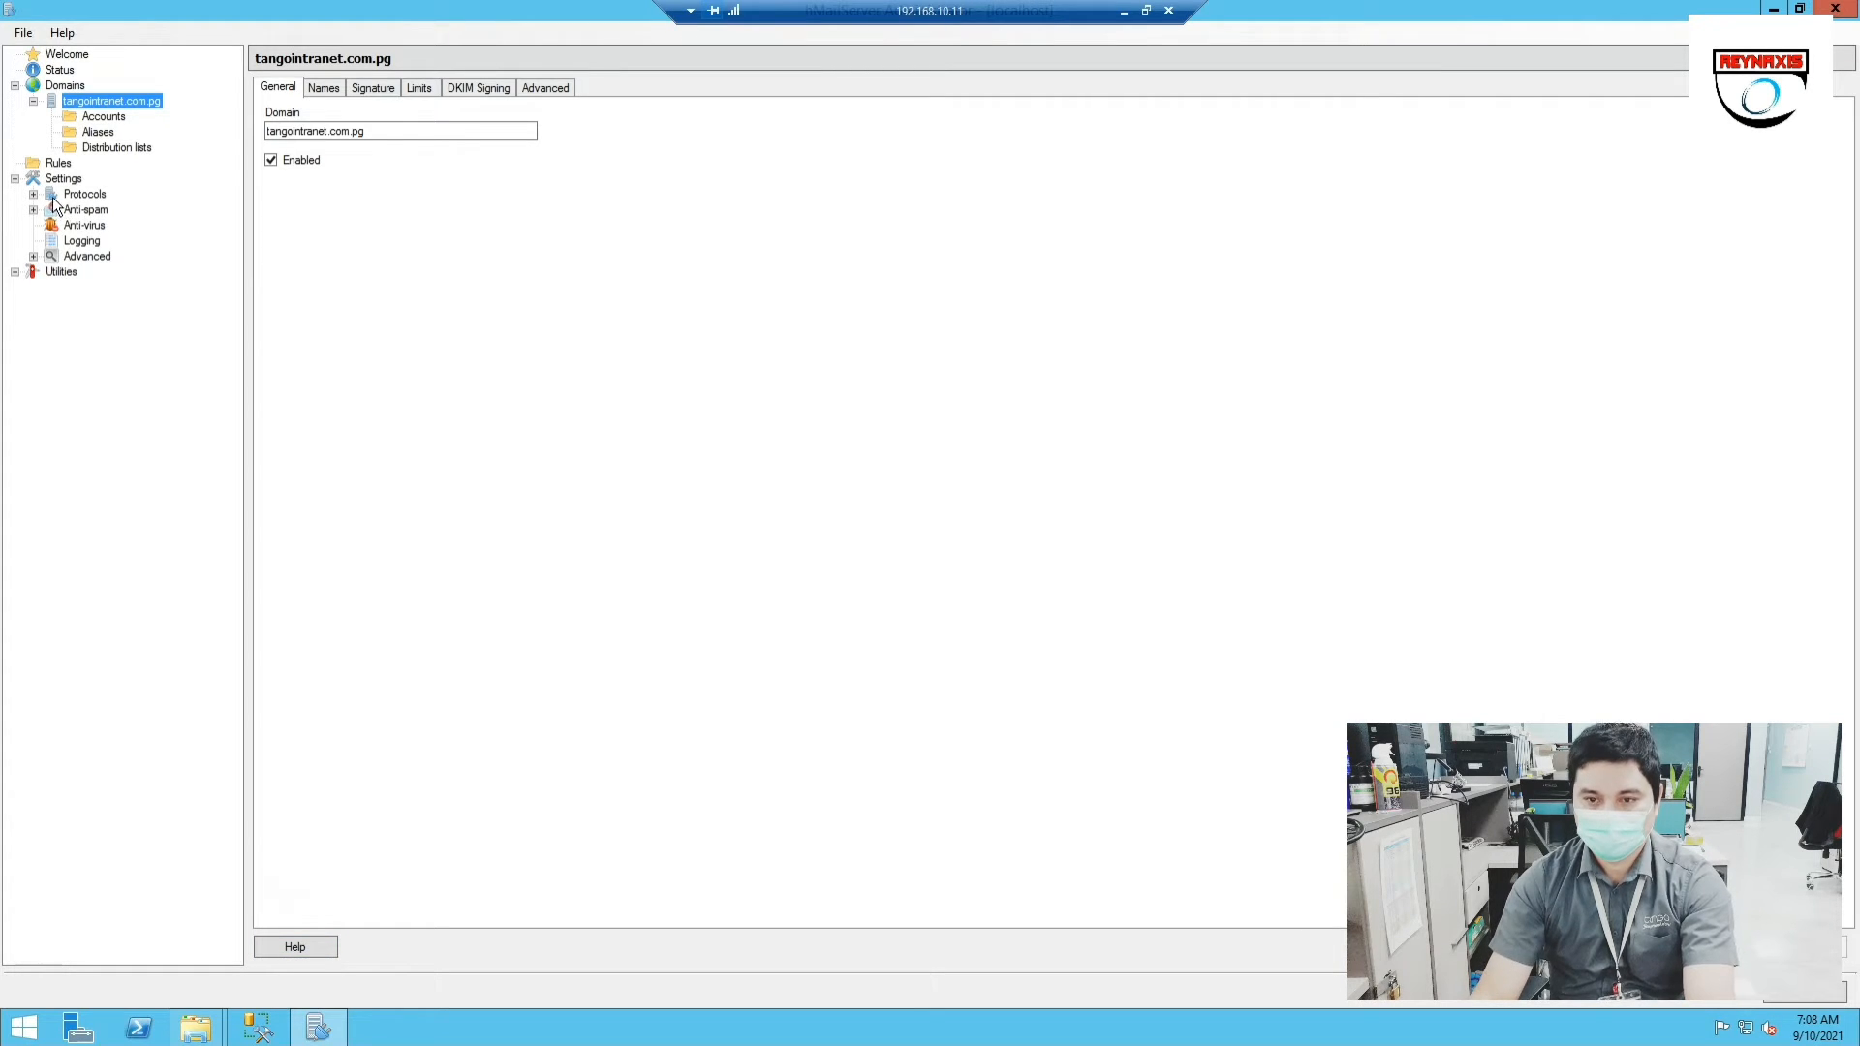
click(95, 210)
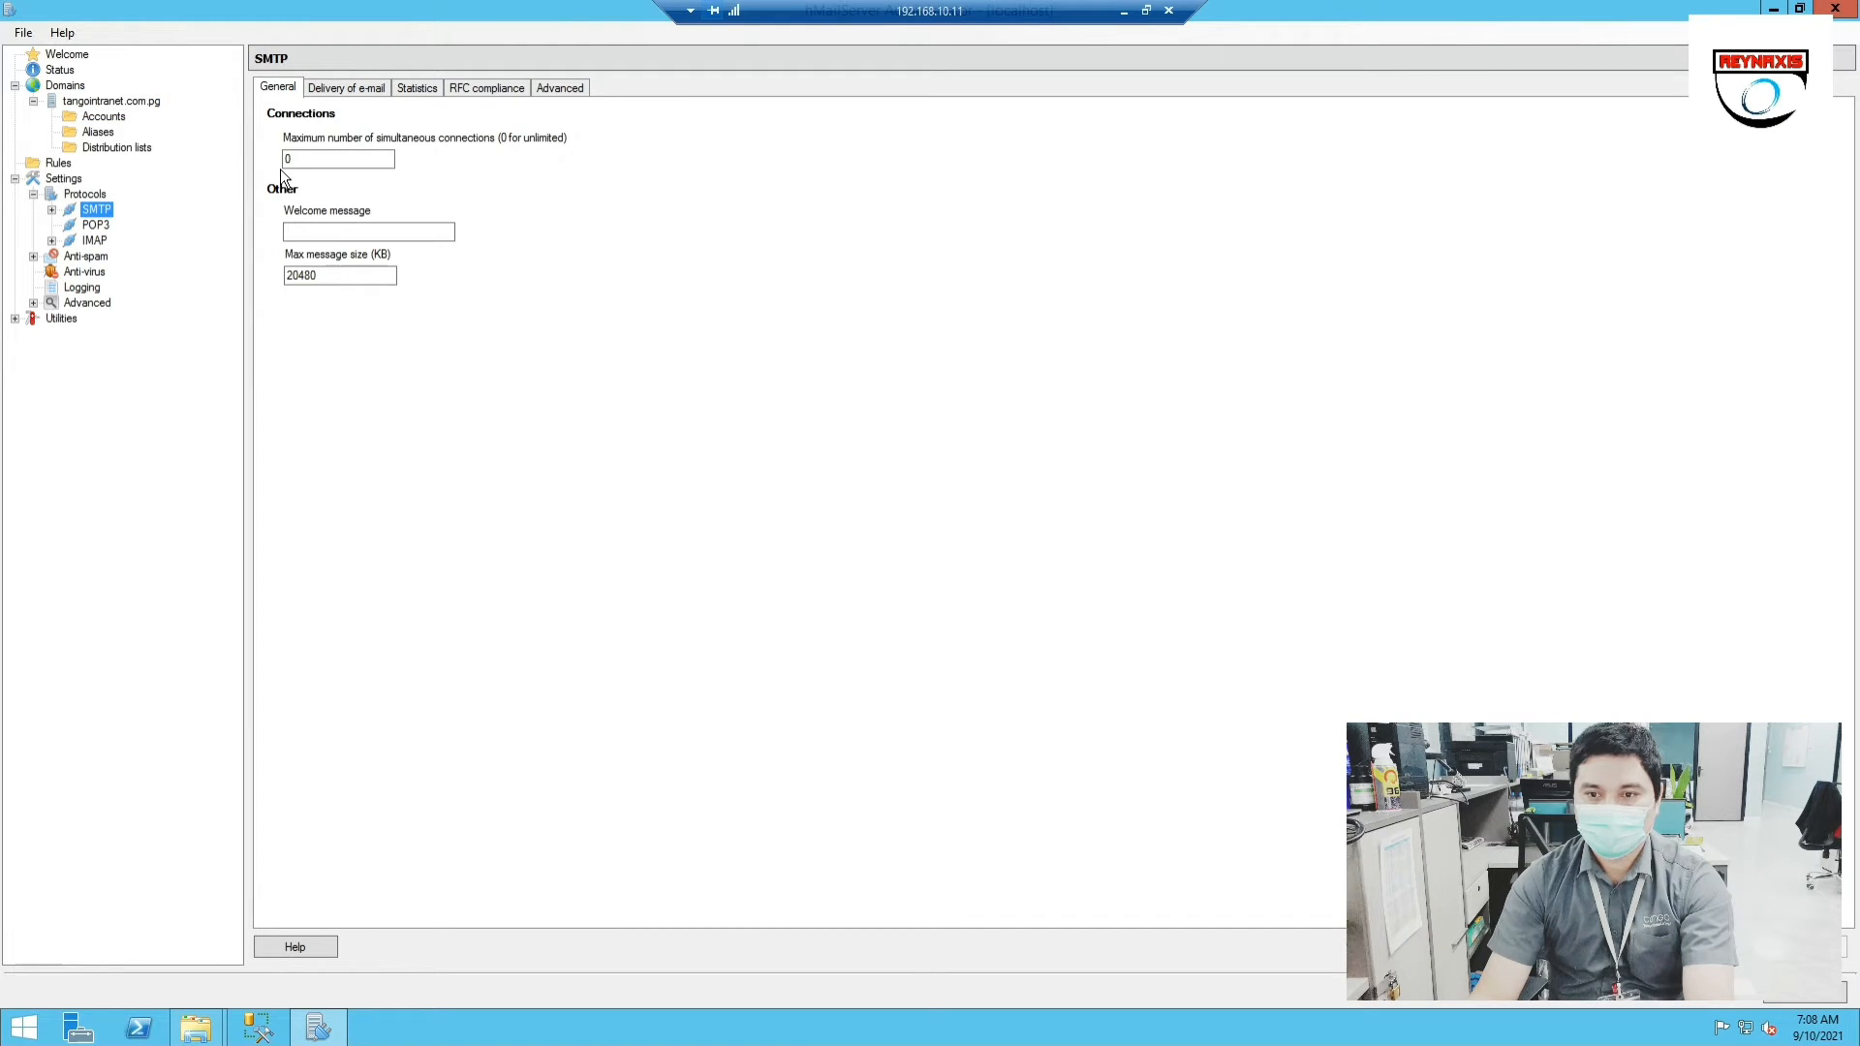
mouse_move(324, 152)
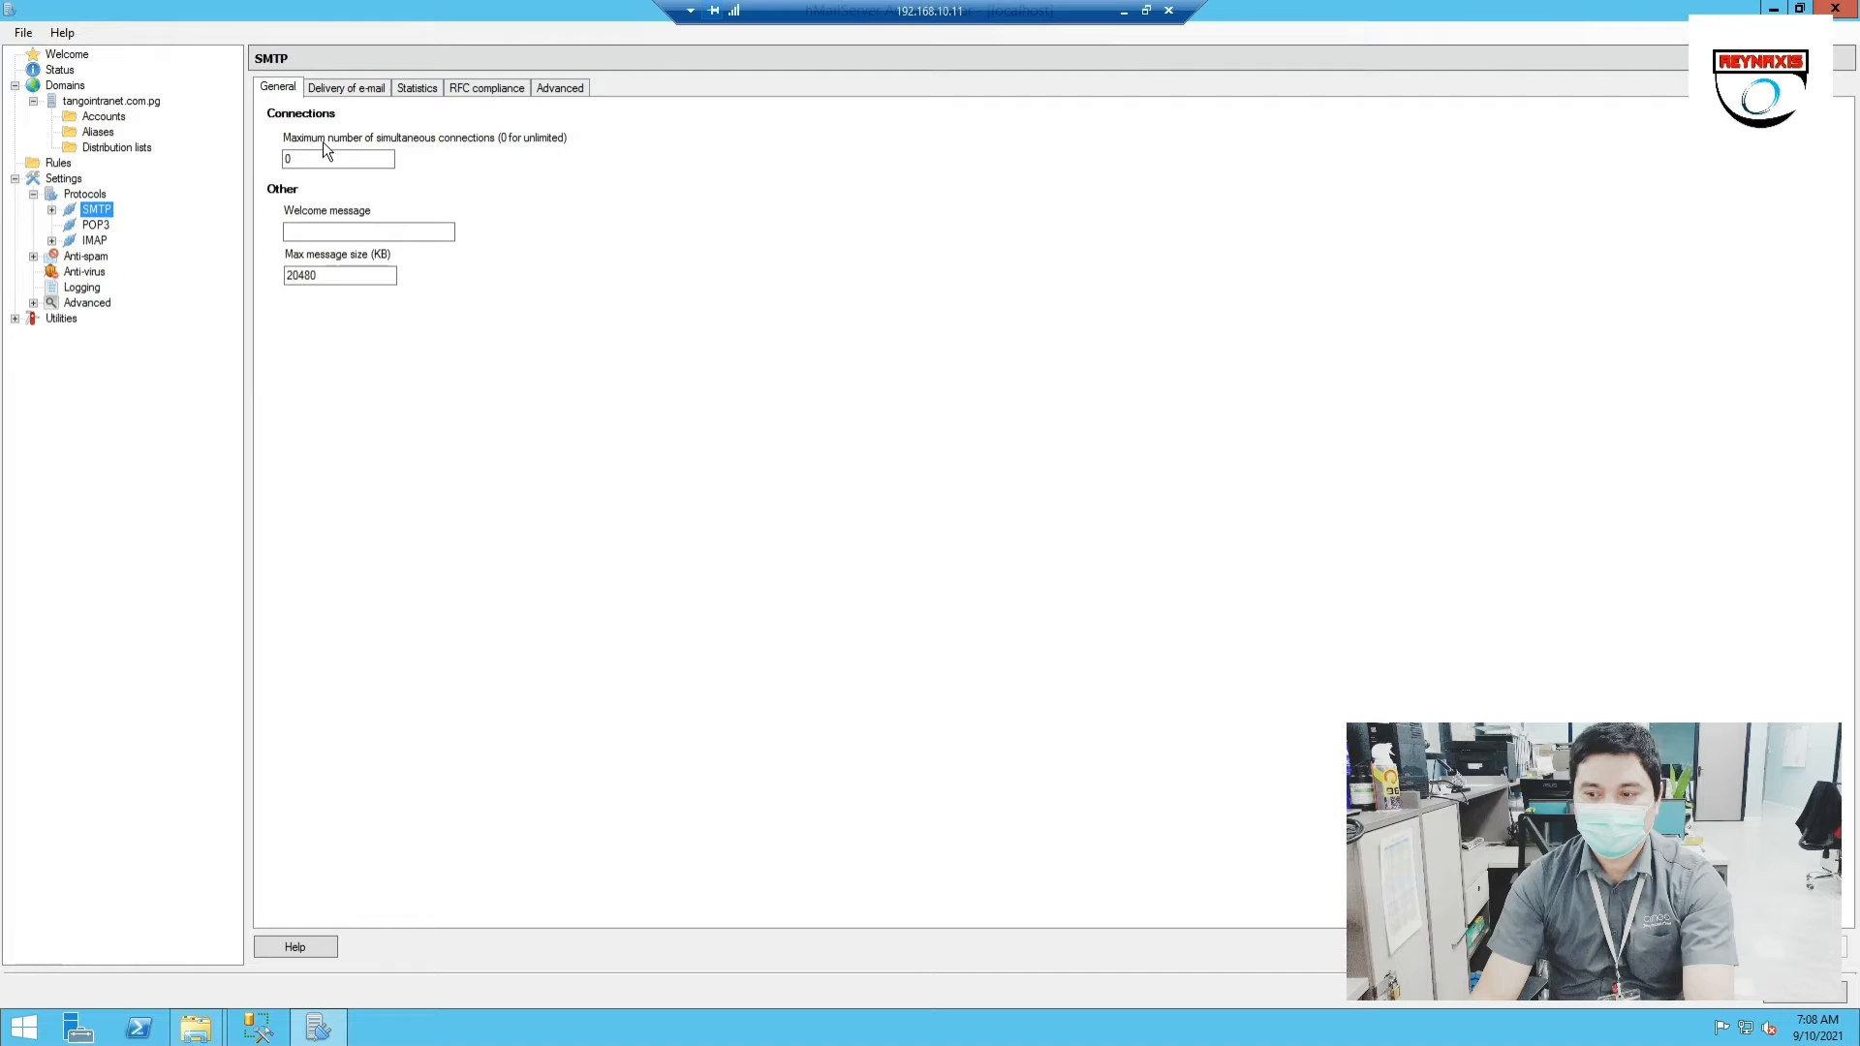
mouse_move(336, 129)
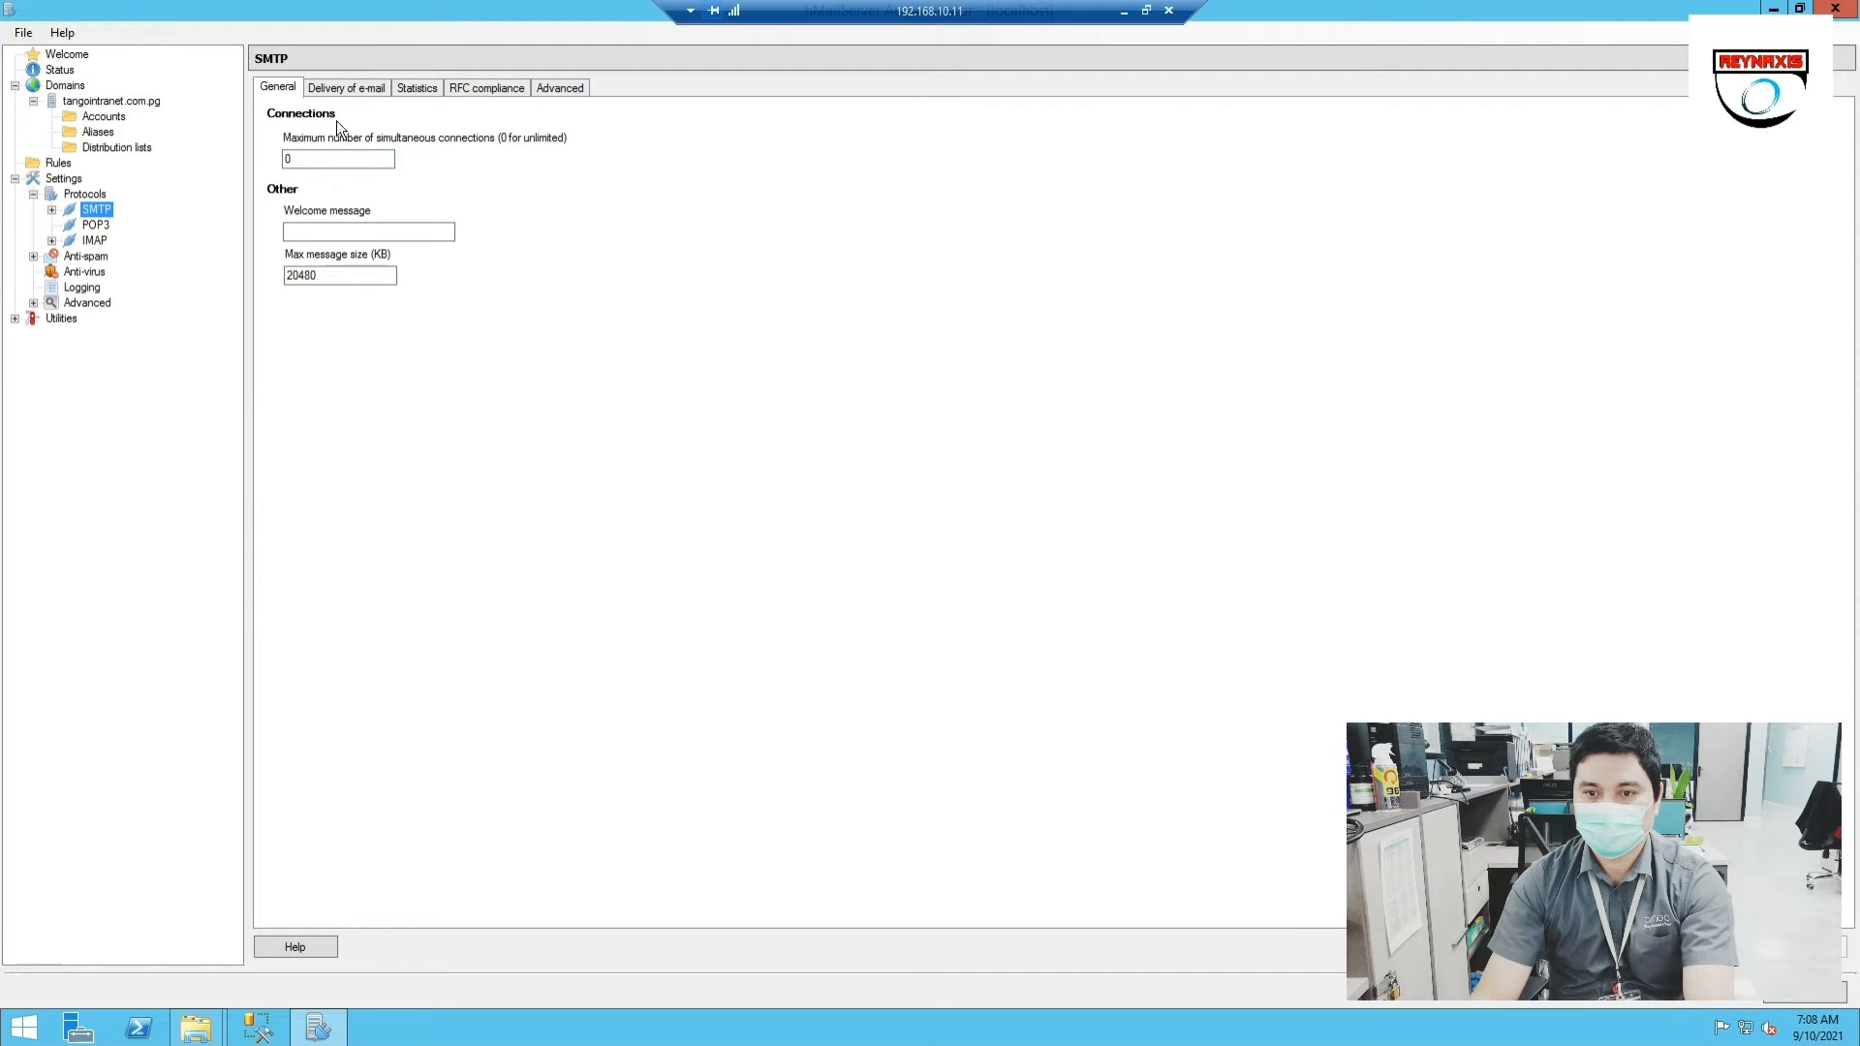
click(345, 87)
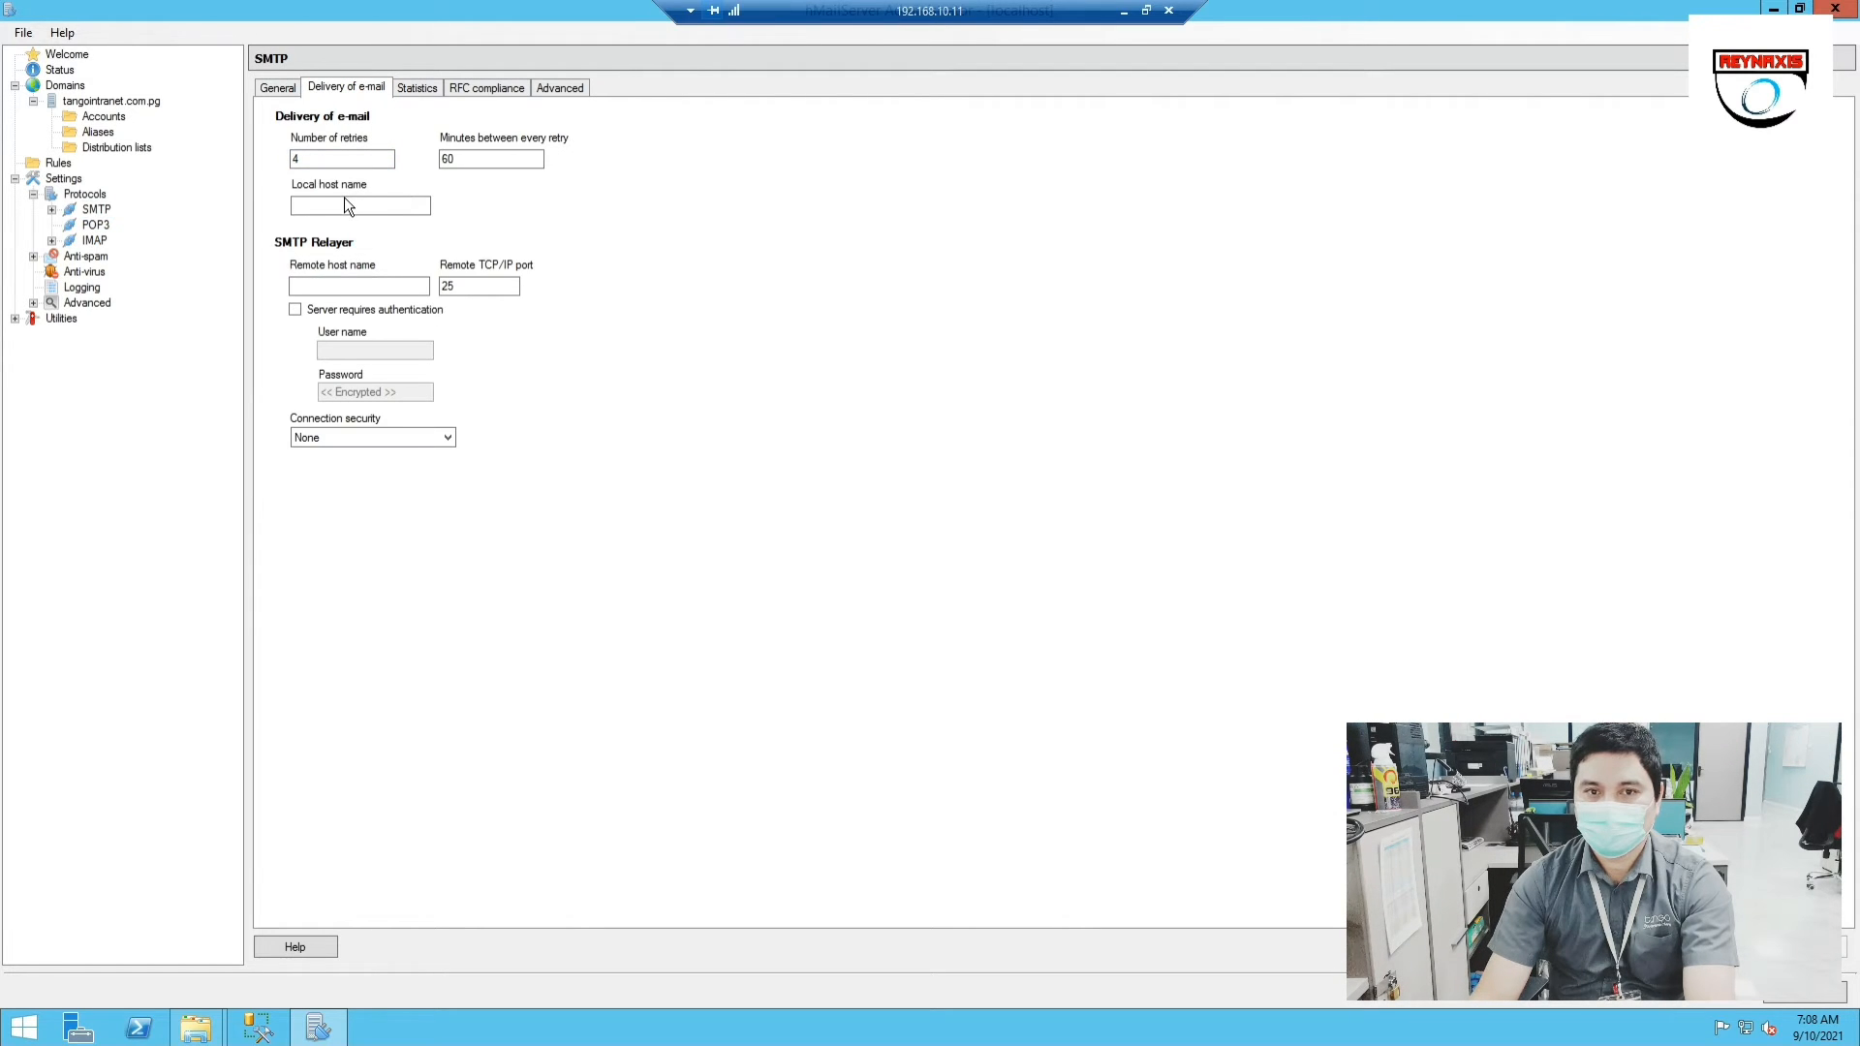
text(localhost)
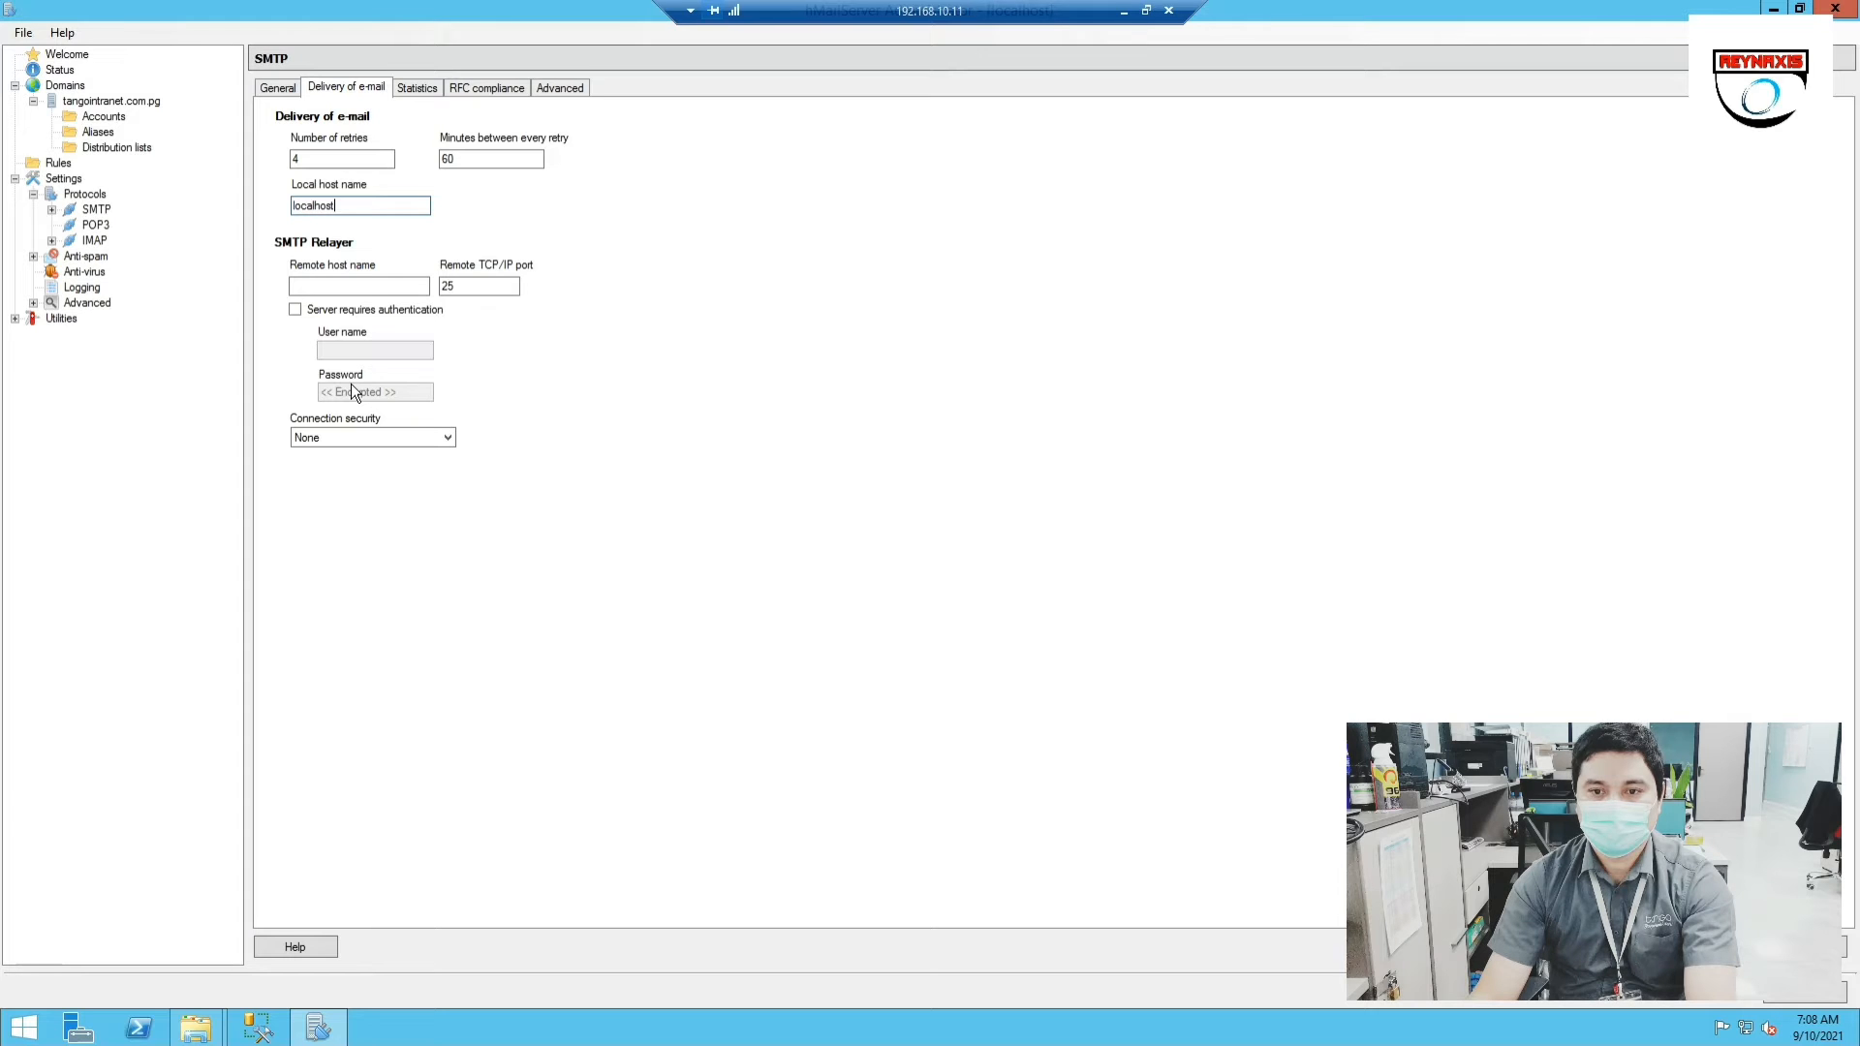
click(479, 285)
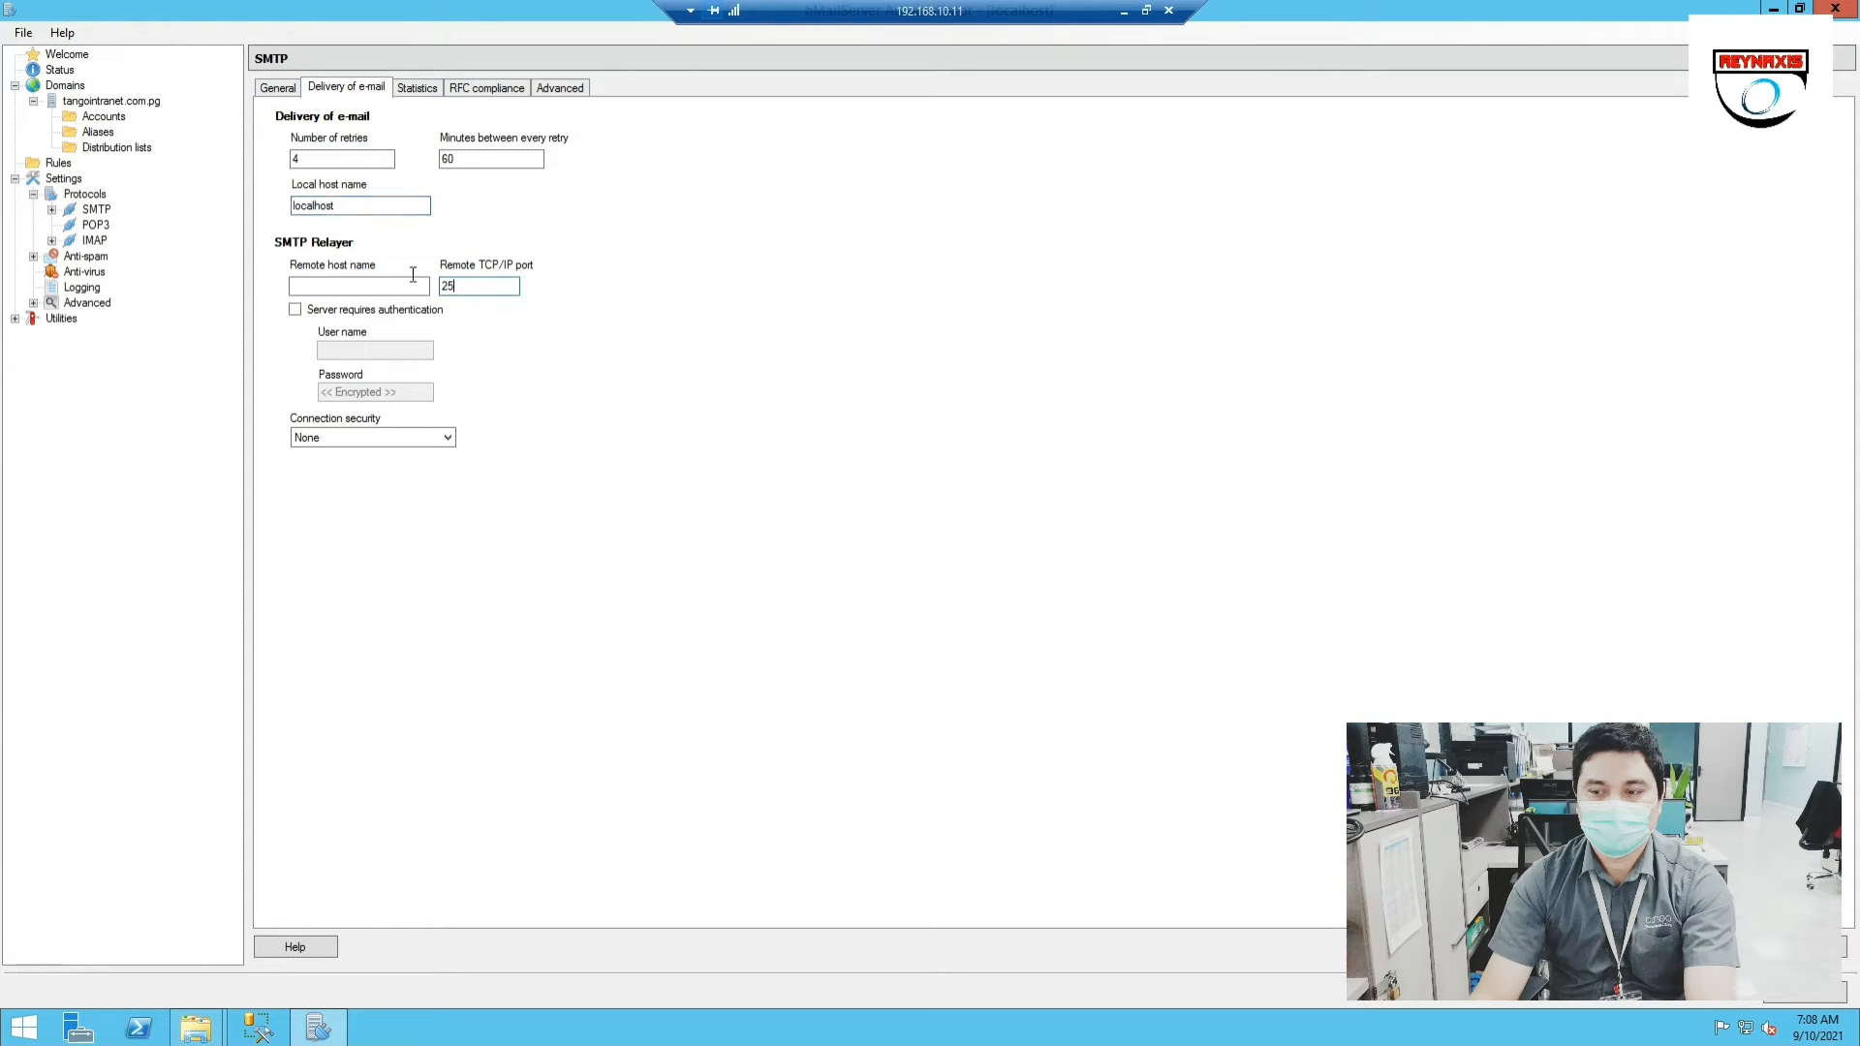
click(361, 205)
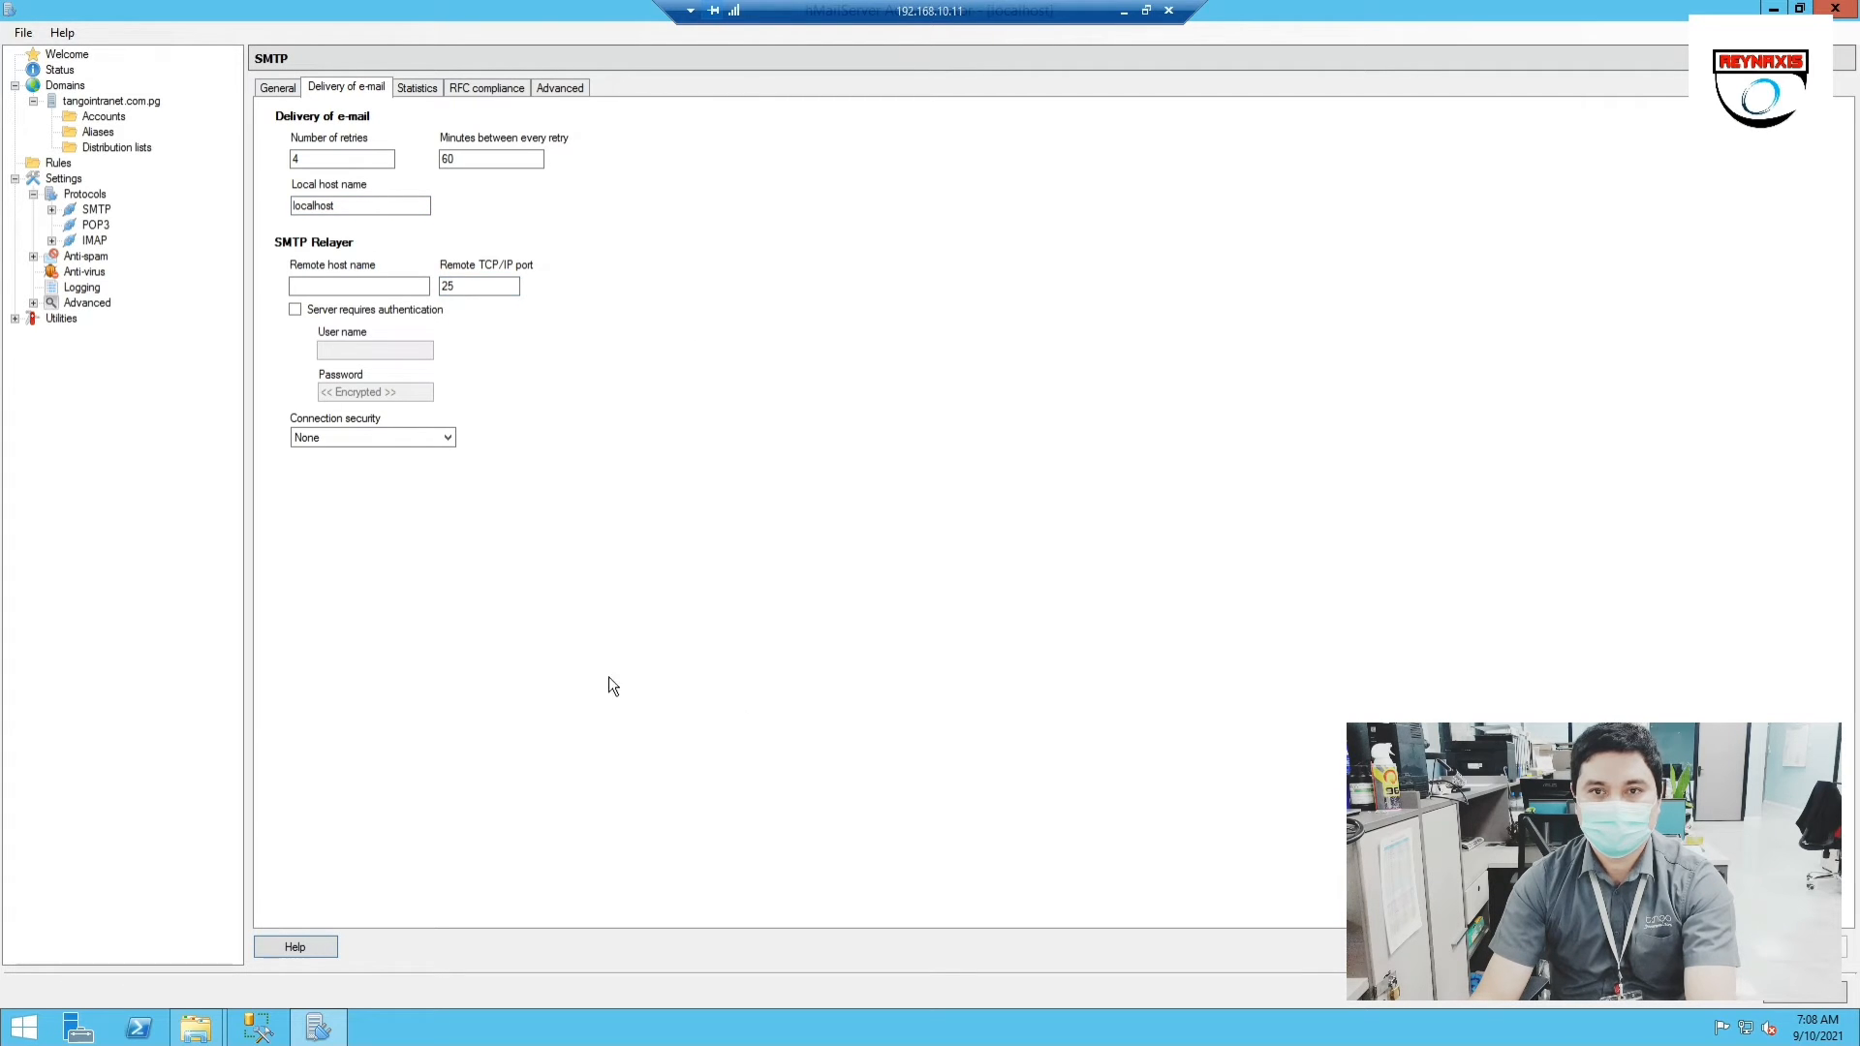
mouse_move(432, 630)
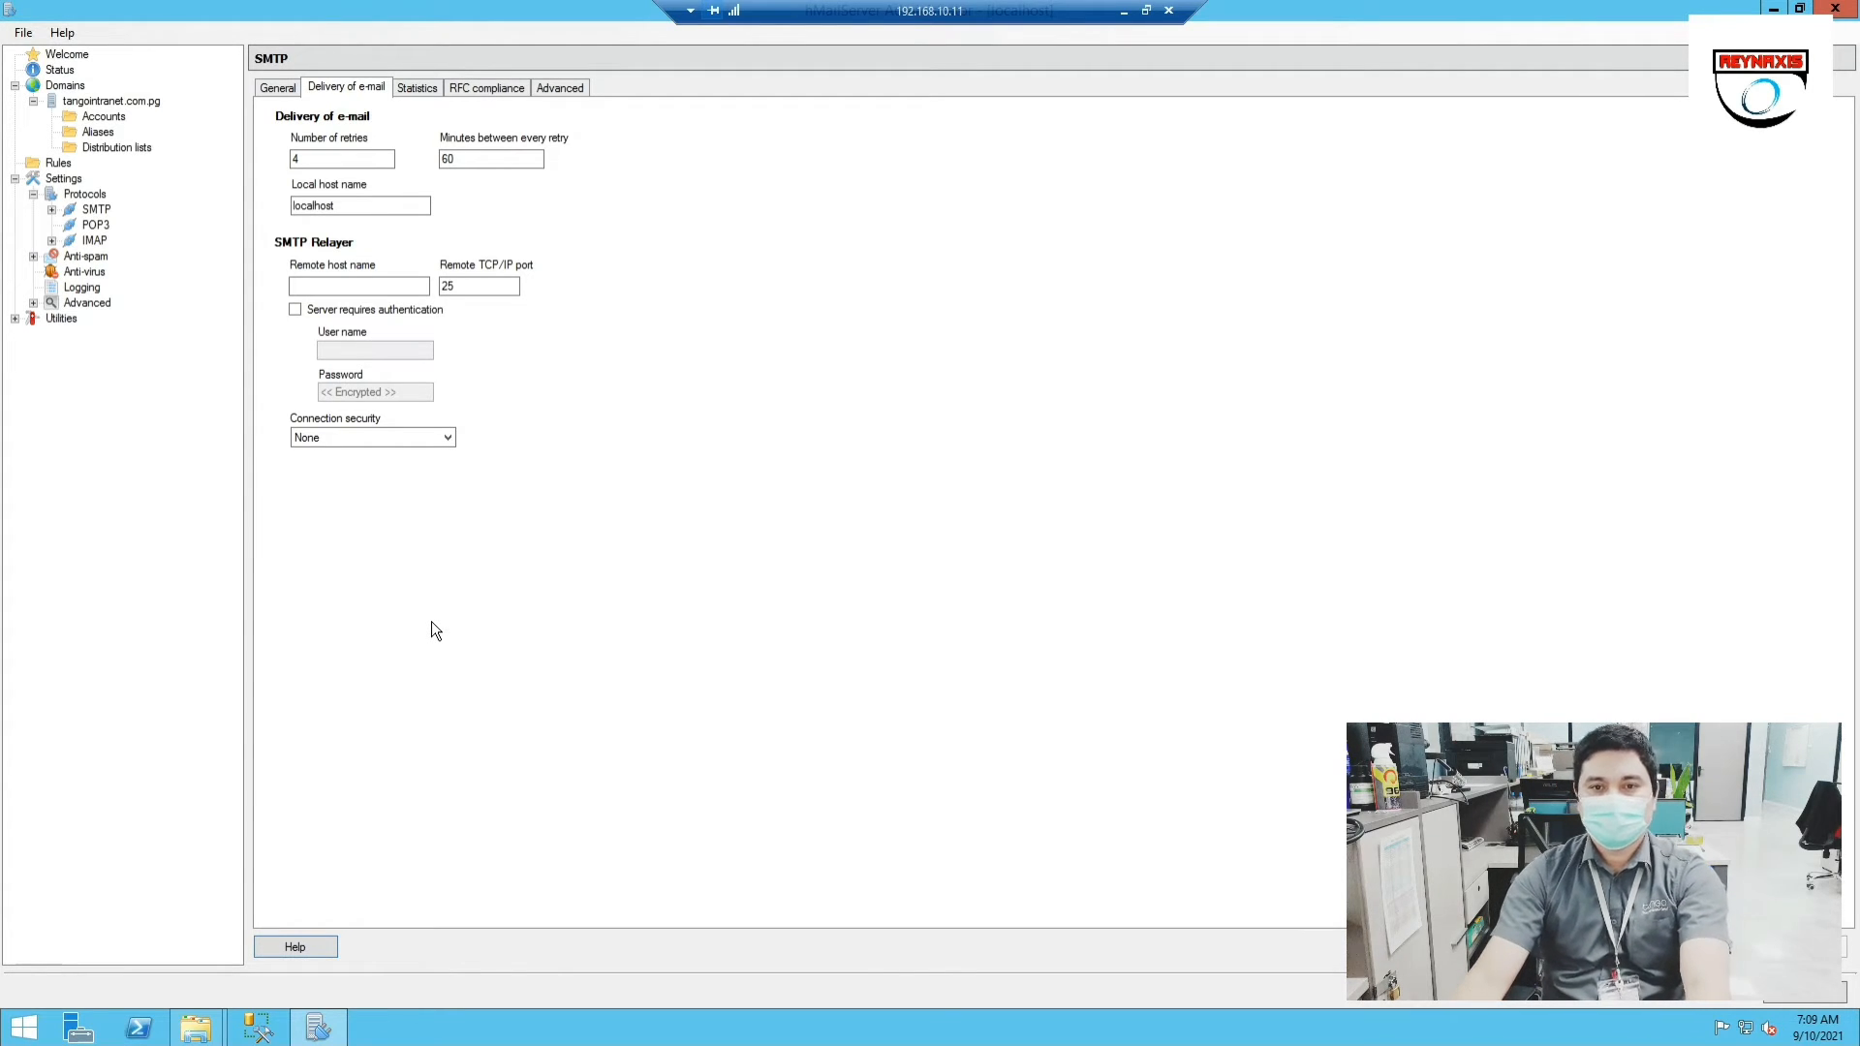
mouse_move(104, 245)
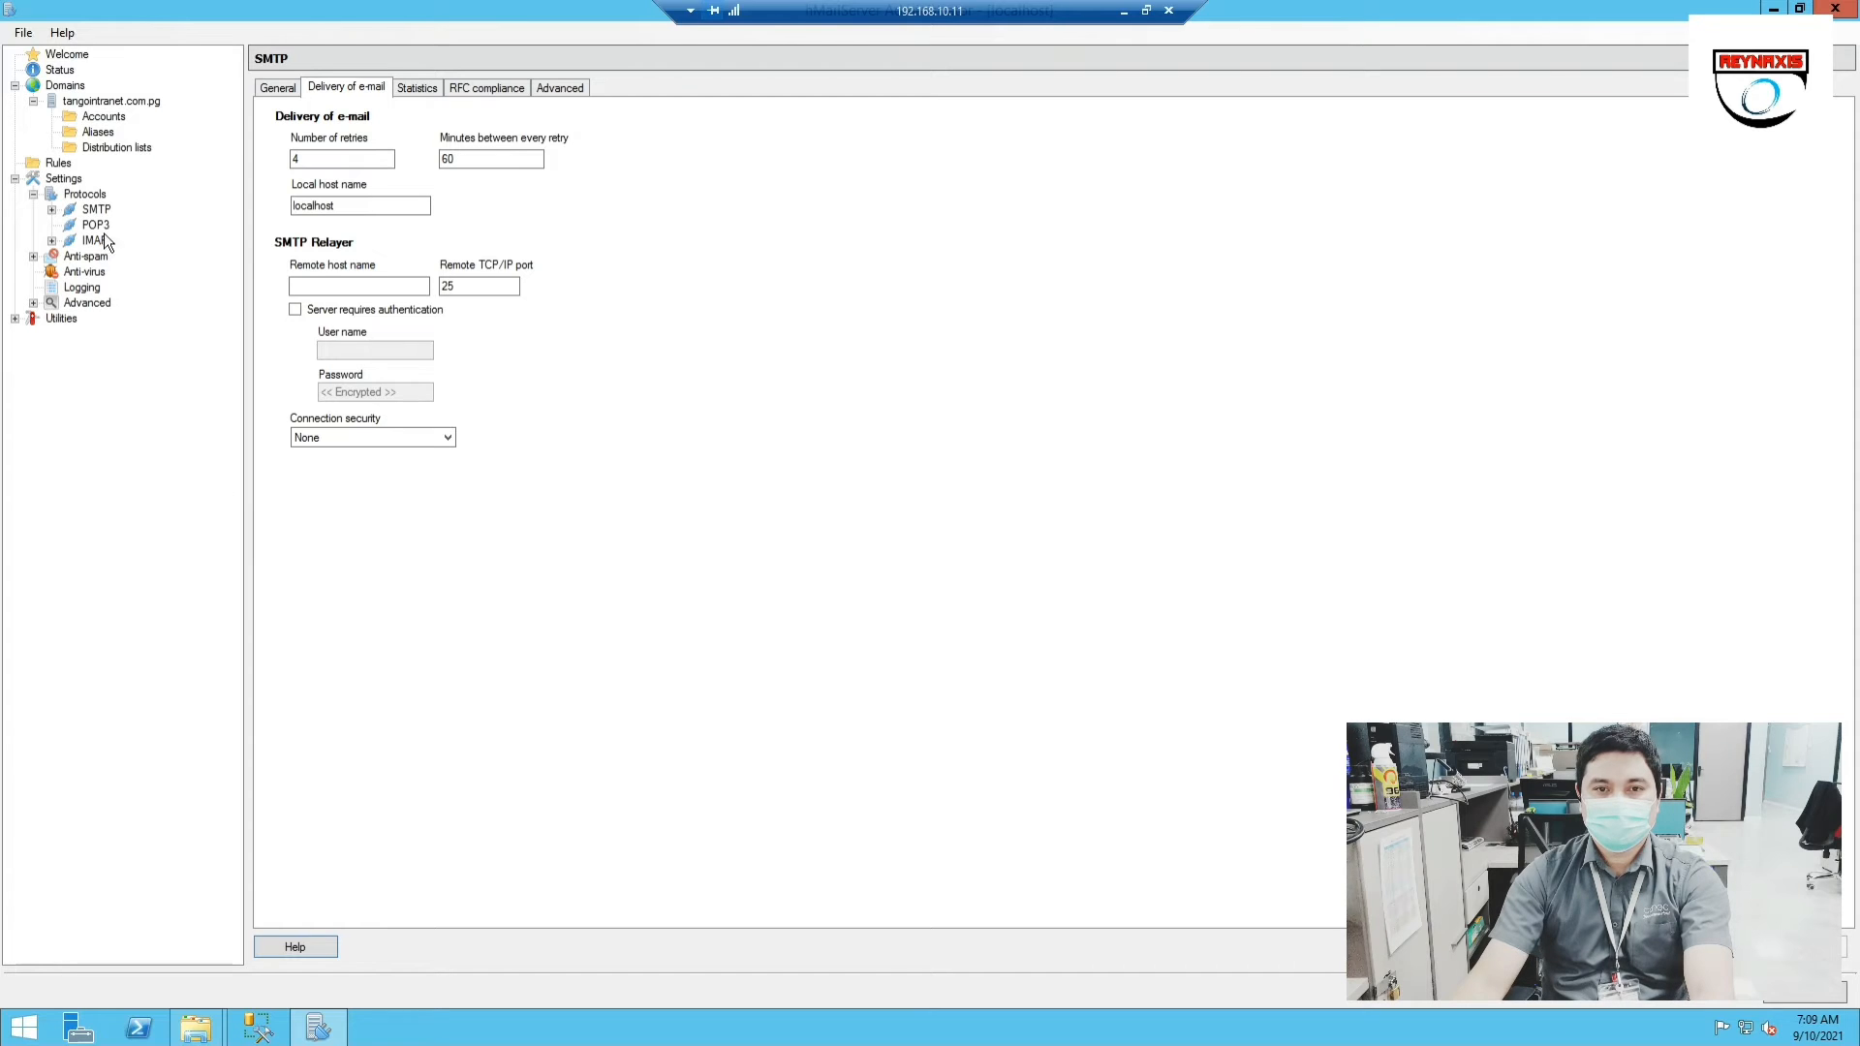
click(102, 116)
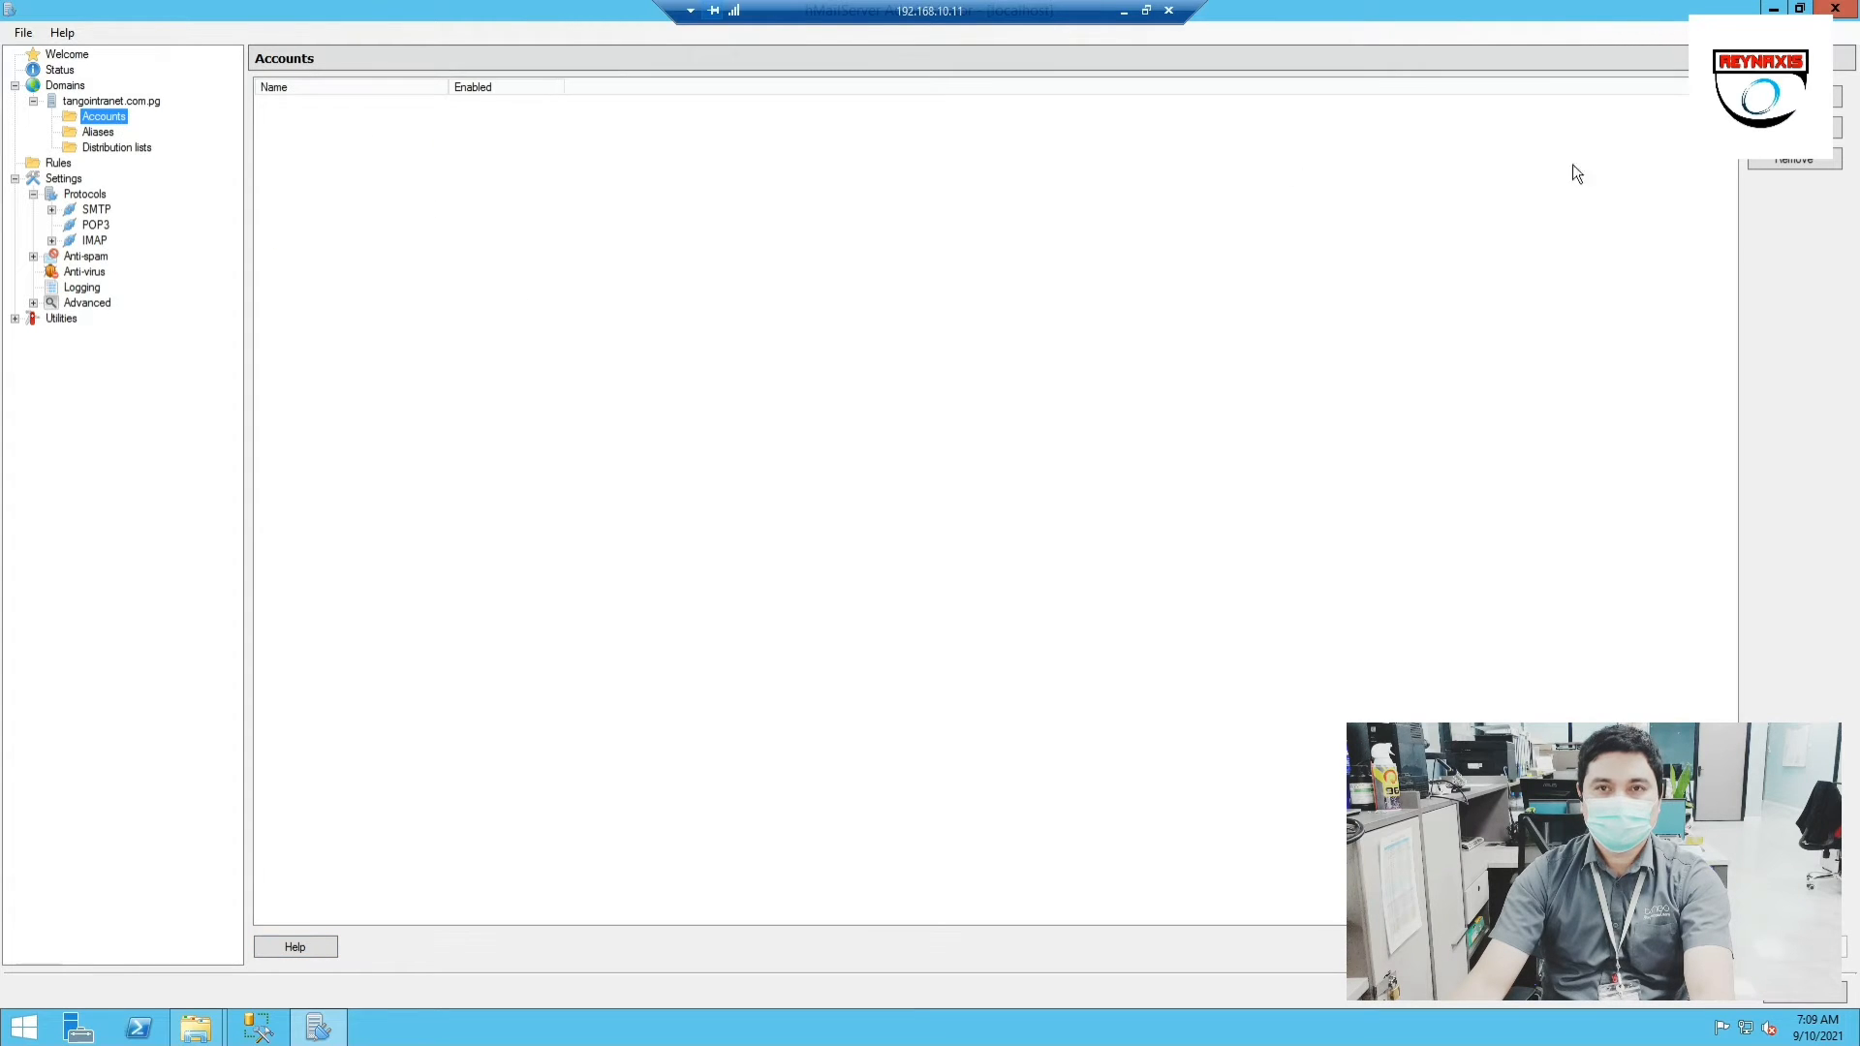
mouse_move(1070, 211)
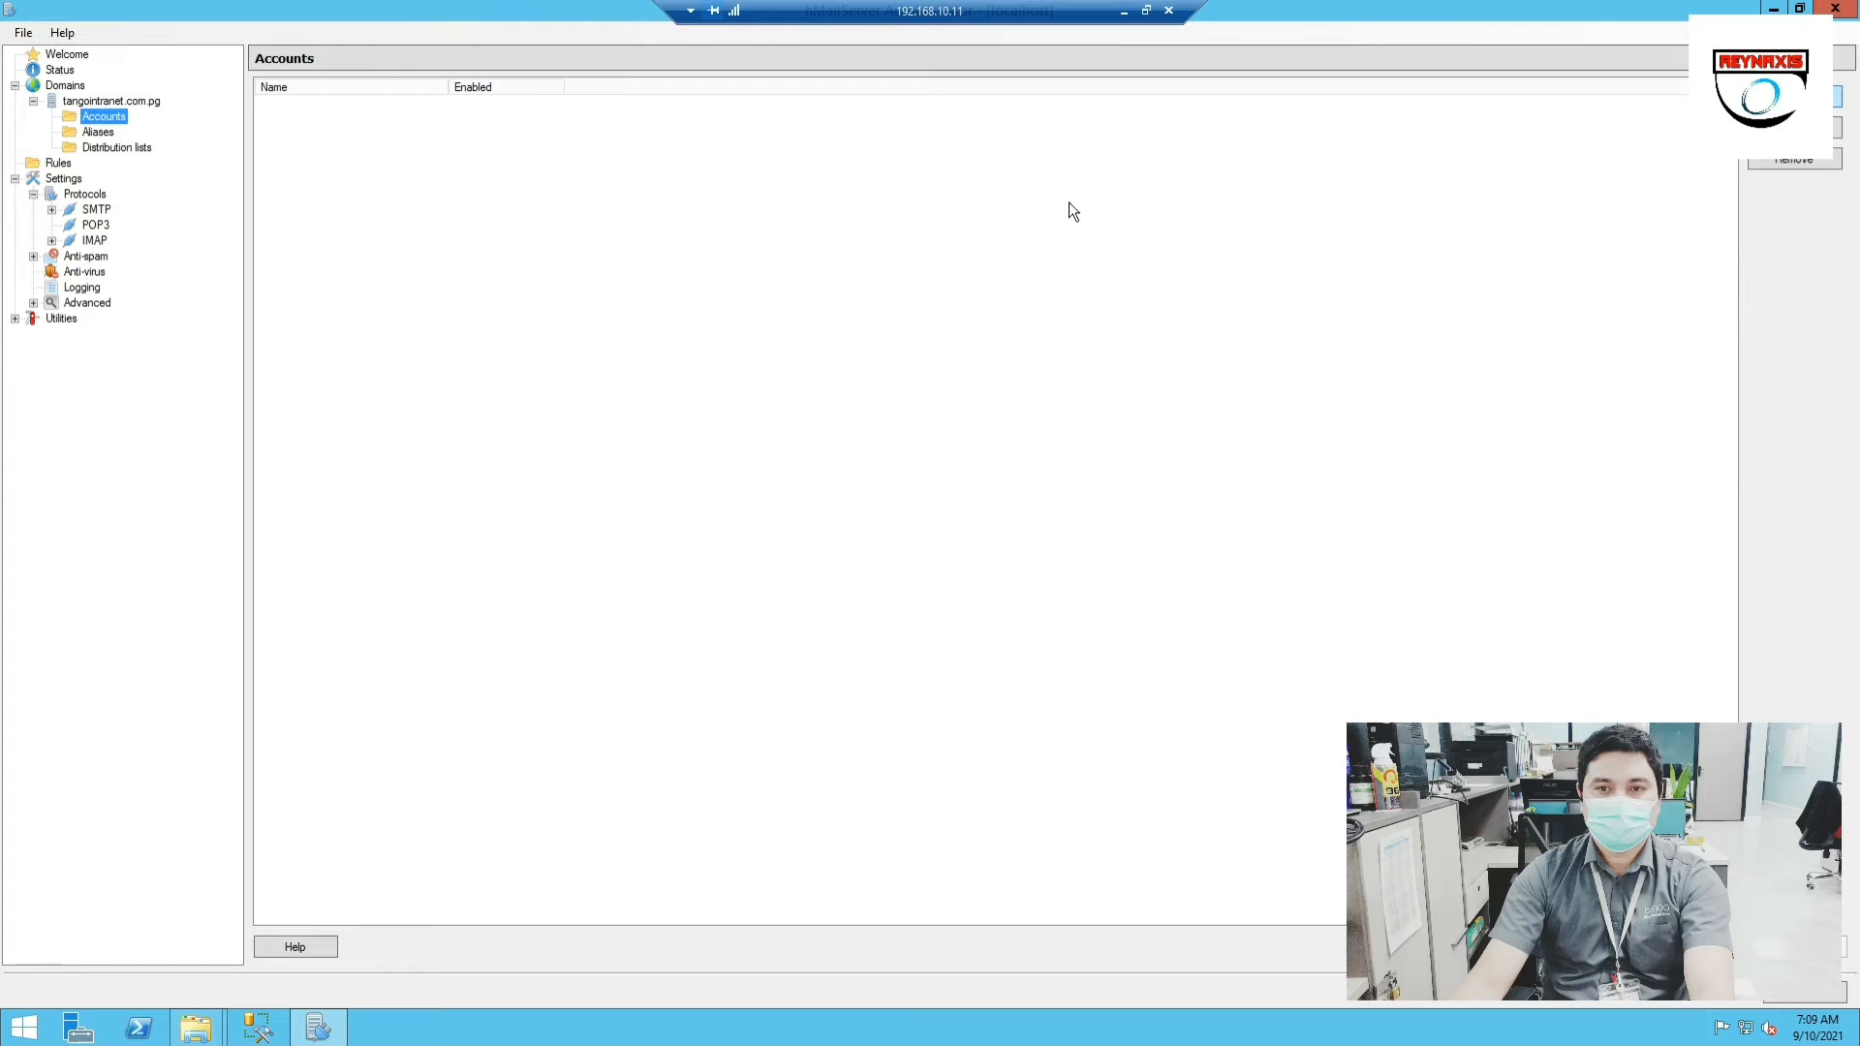
right_click(103, 115)
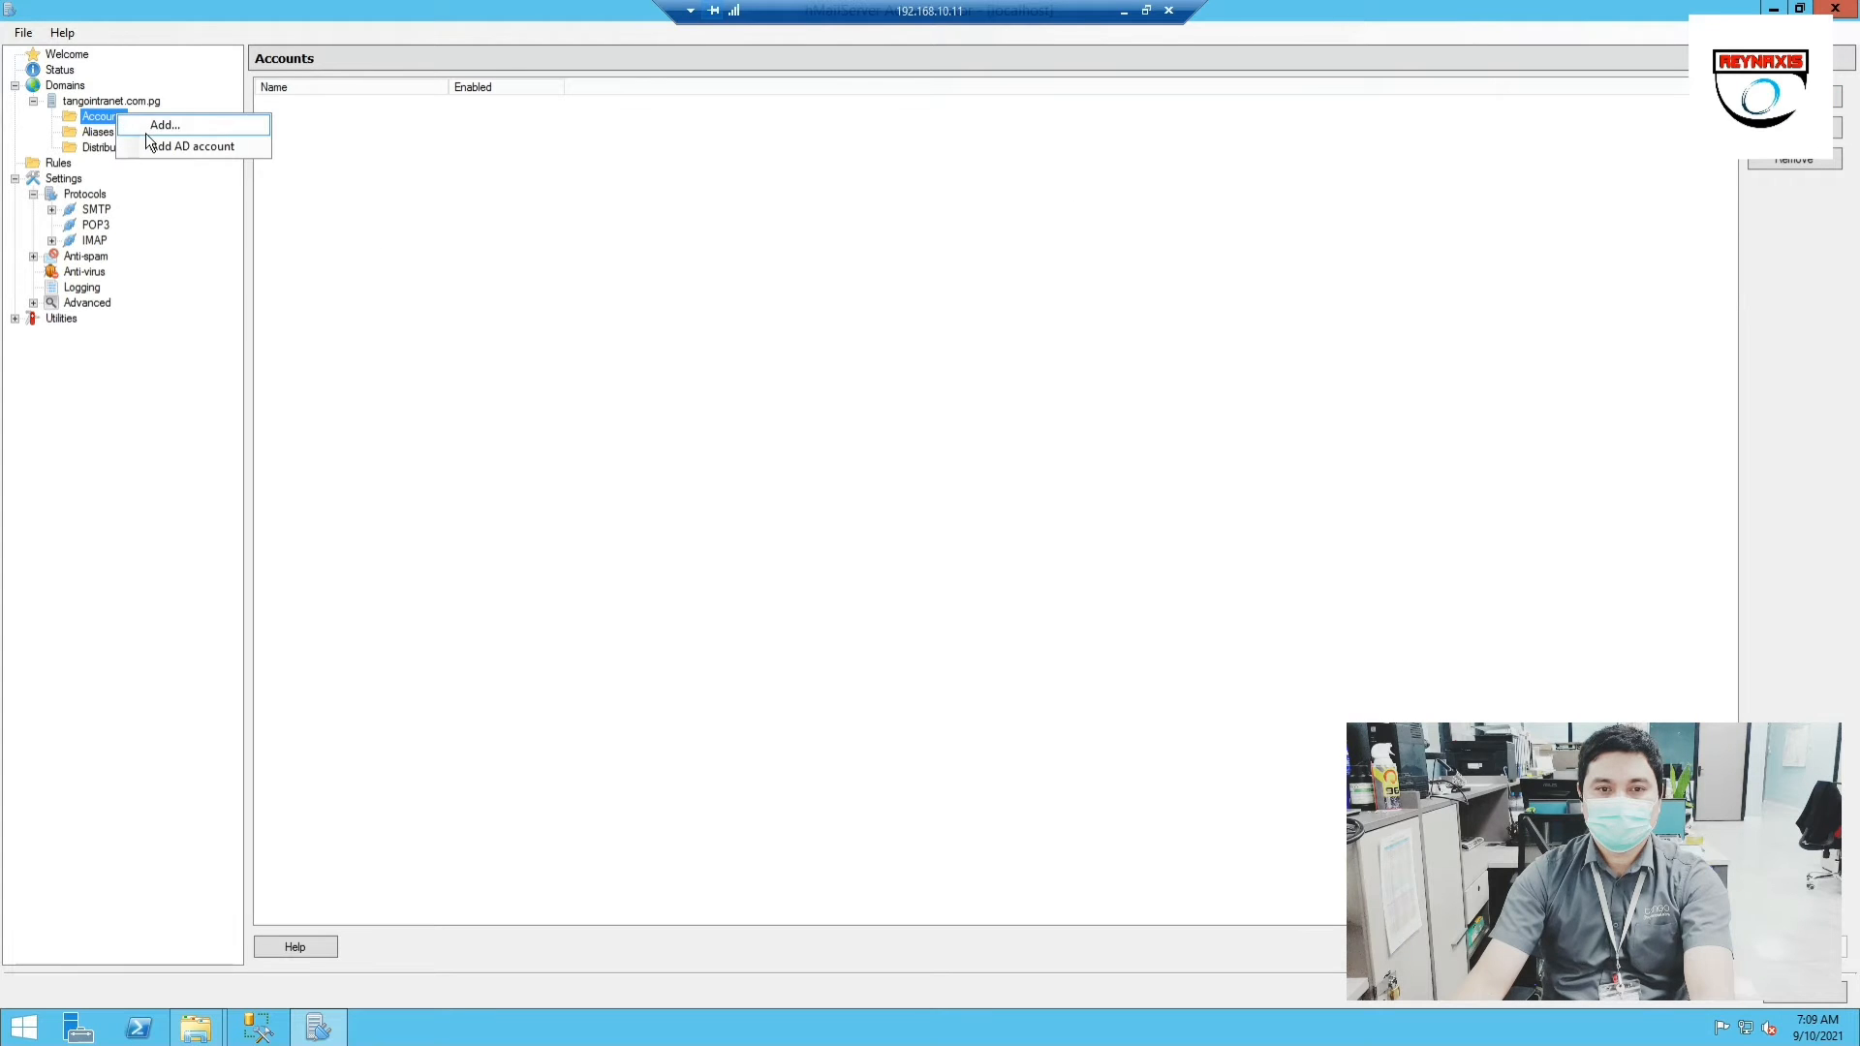
click(163, 124)
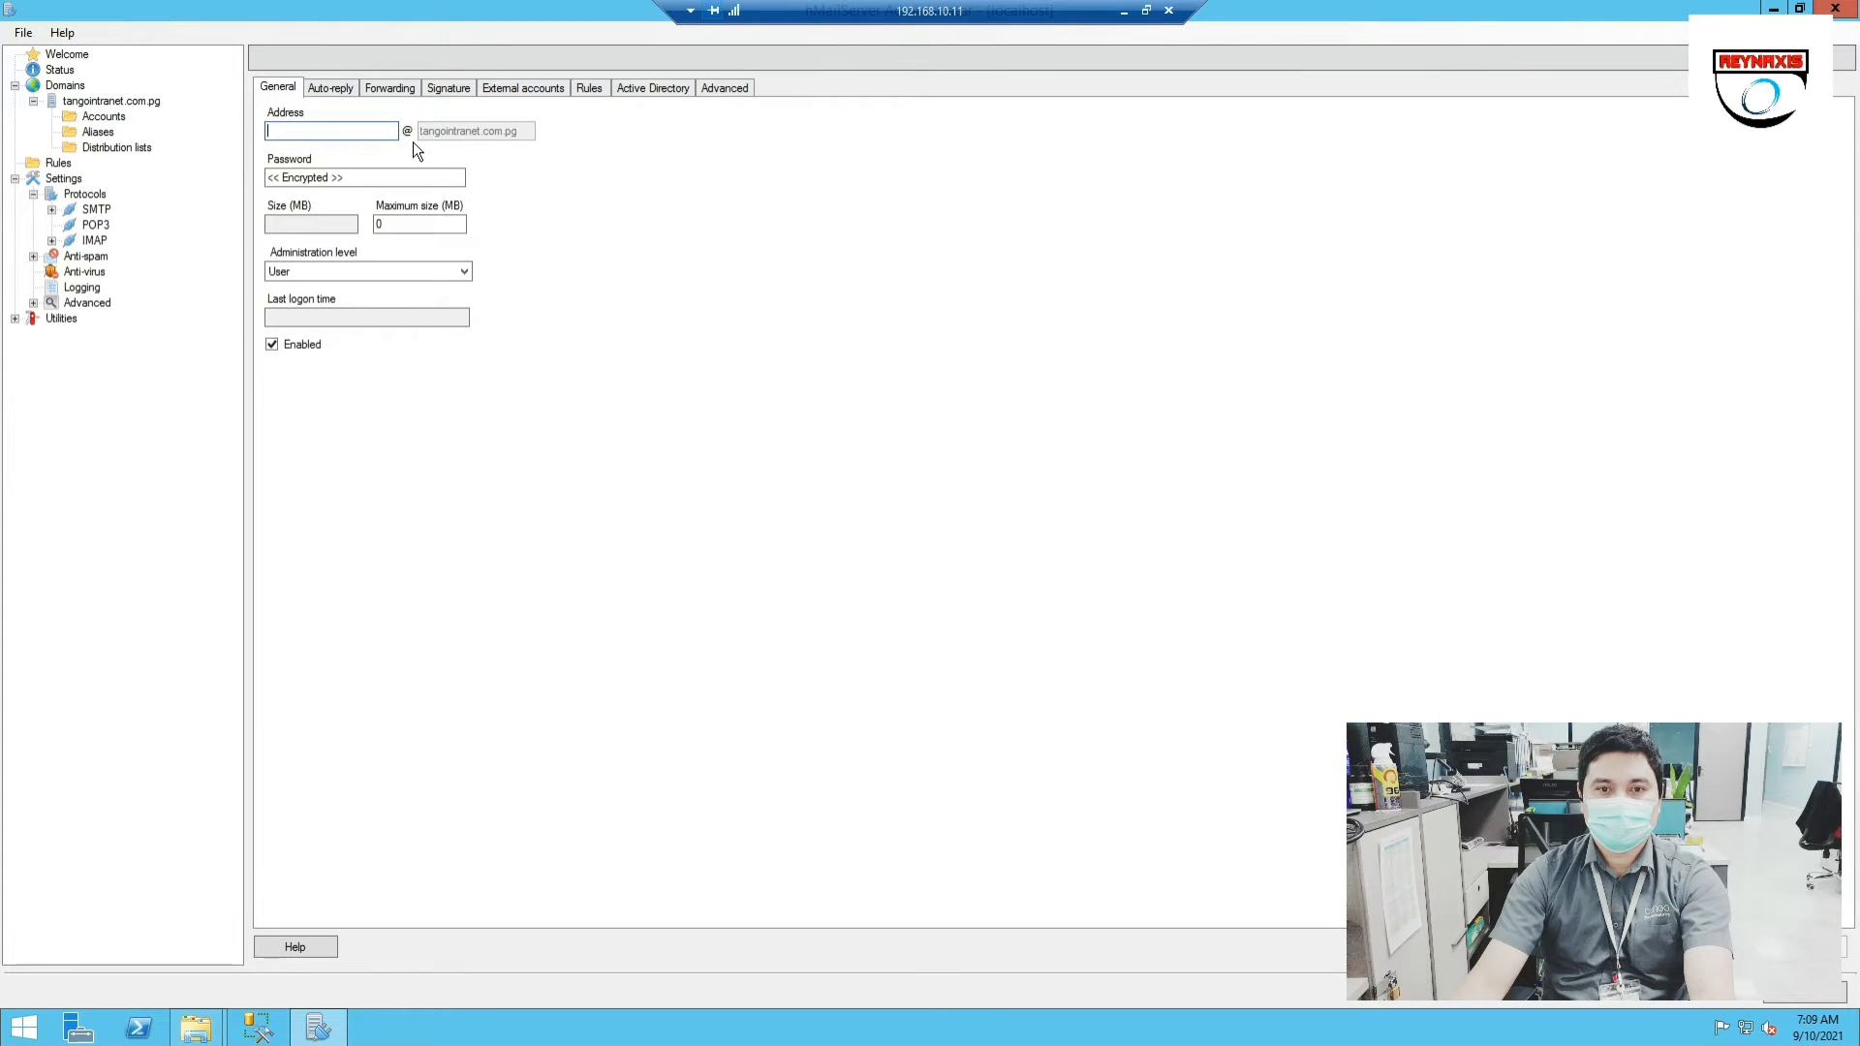
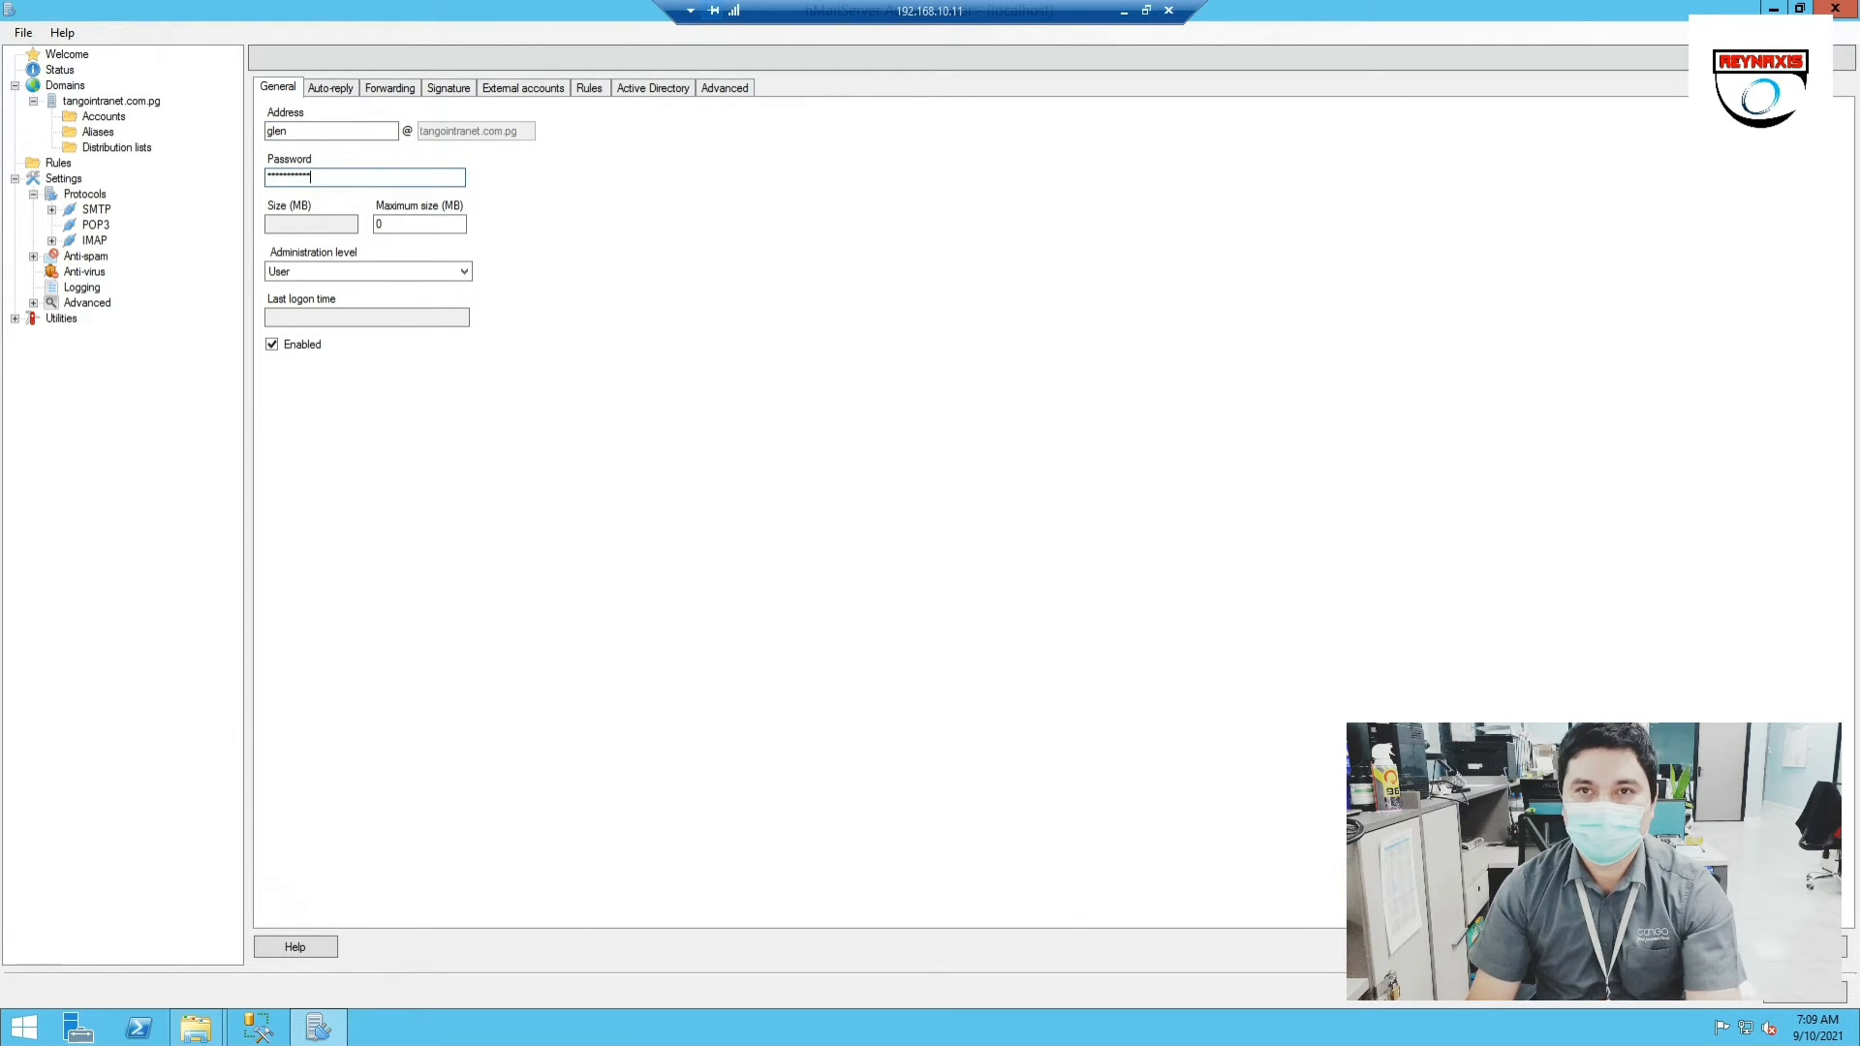
click(368, 271)
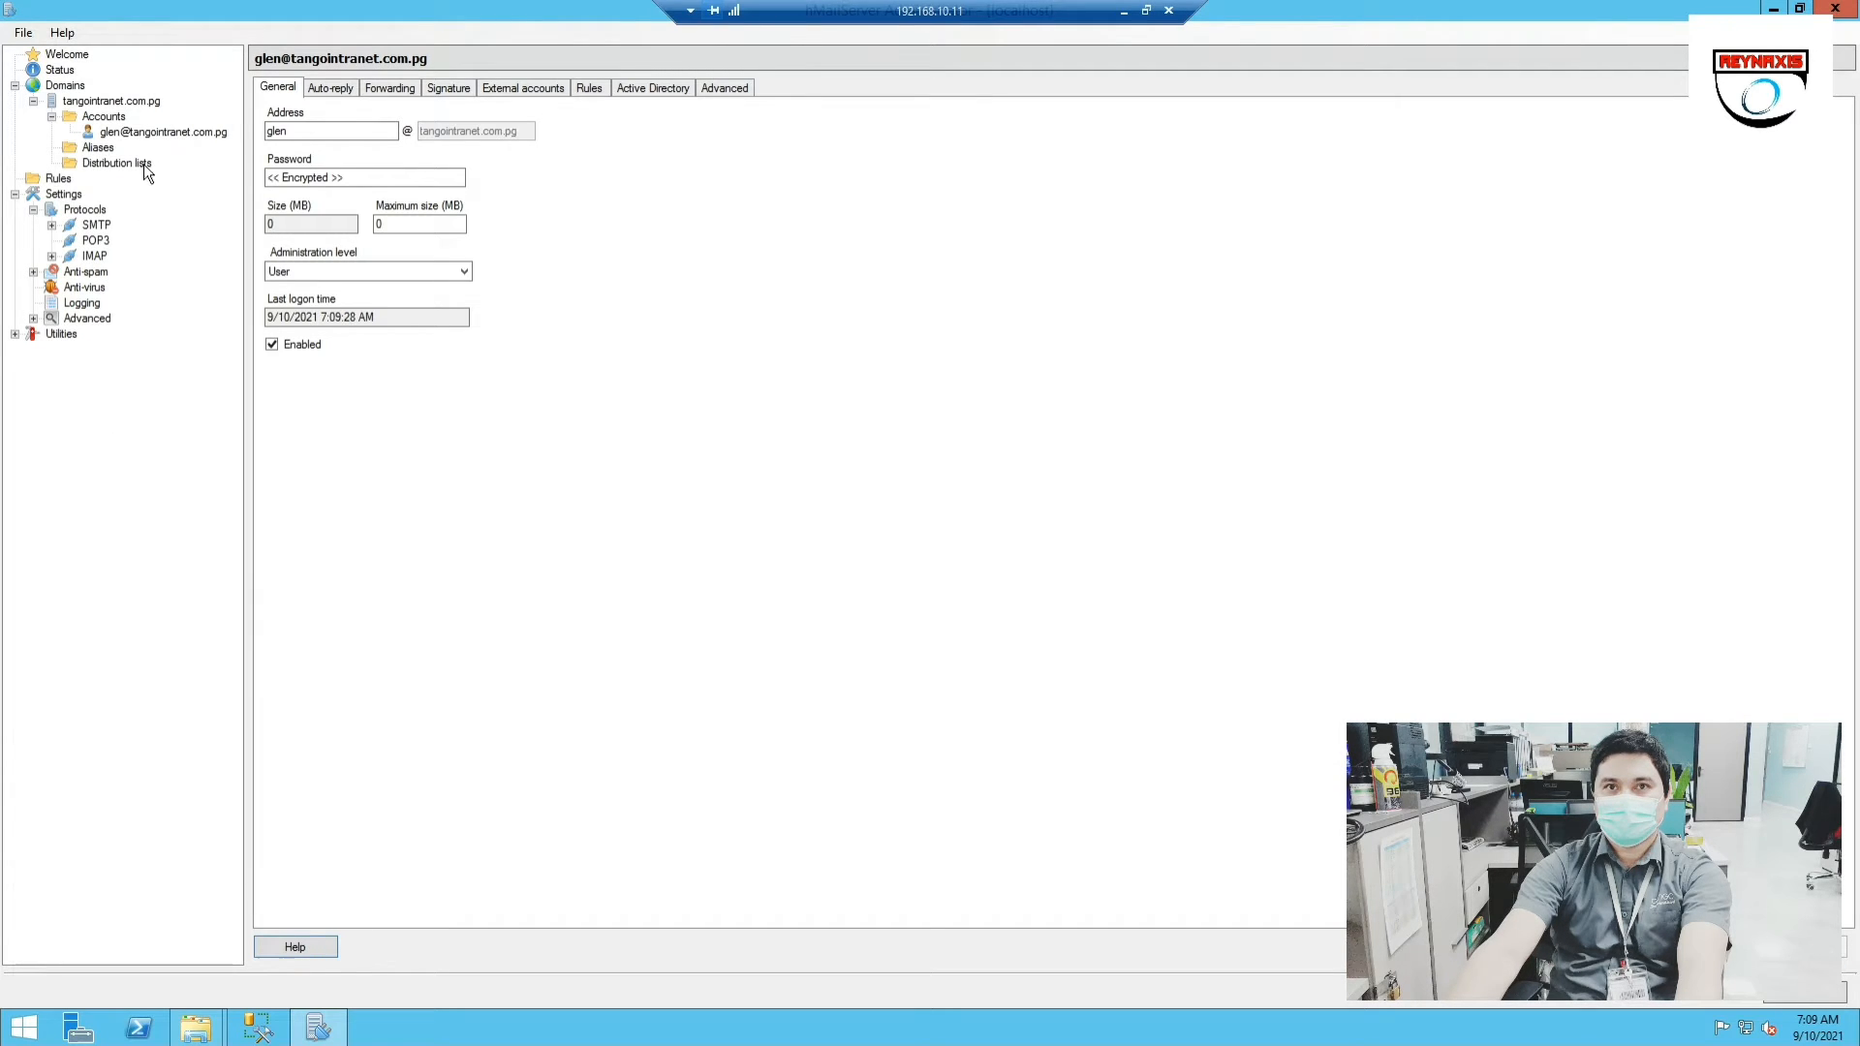
Create a second account (mem…) with a password, then review both accounts' details
right_click(104, 116)
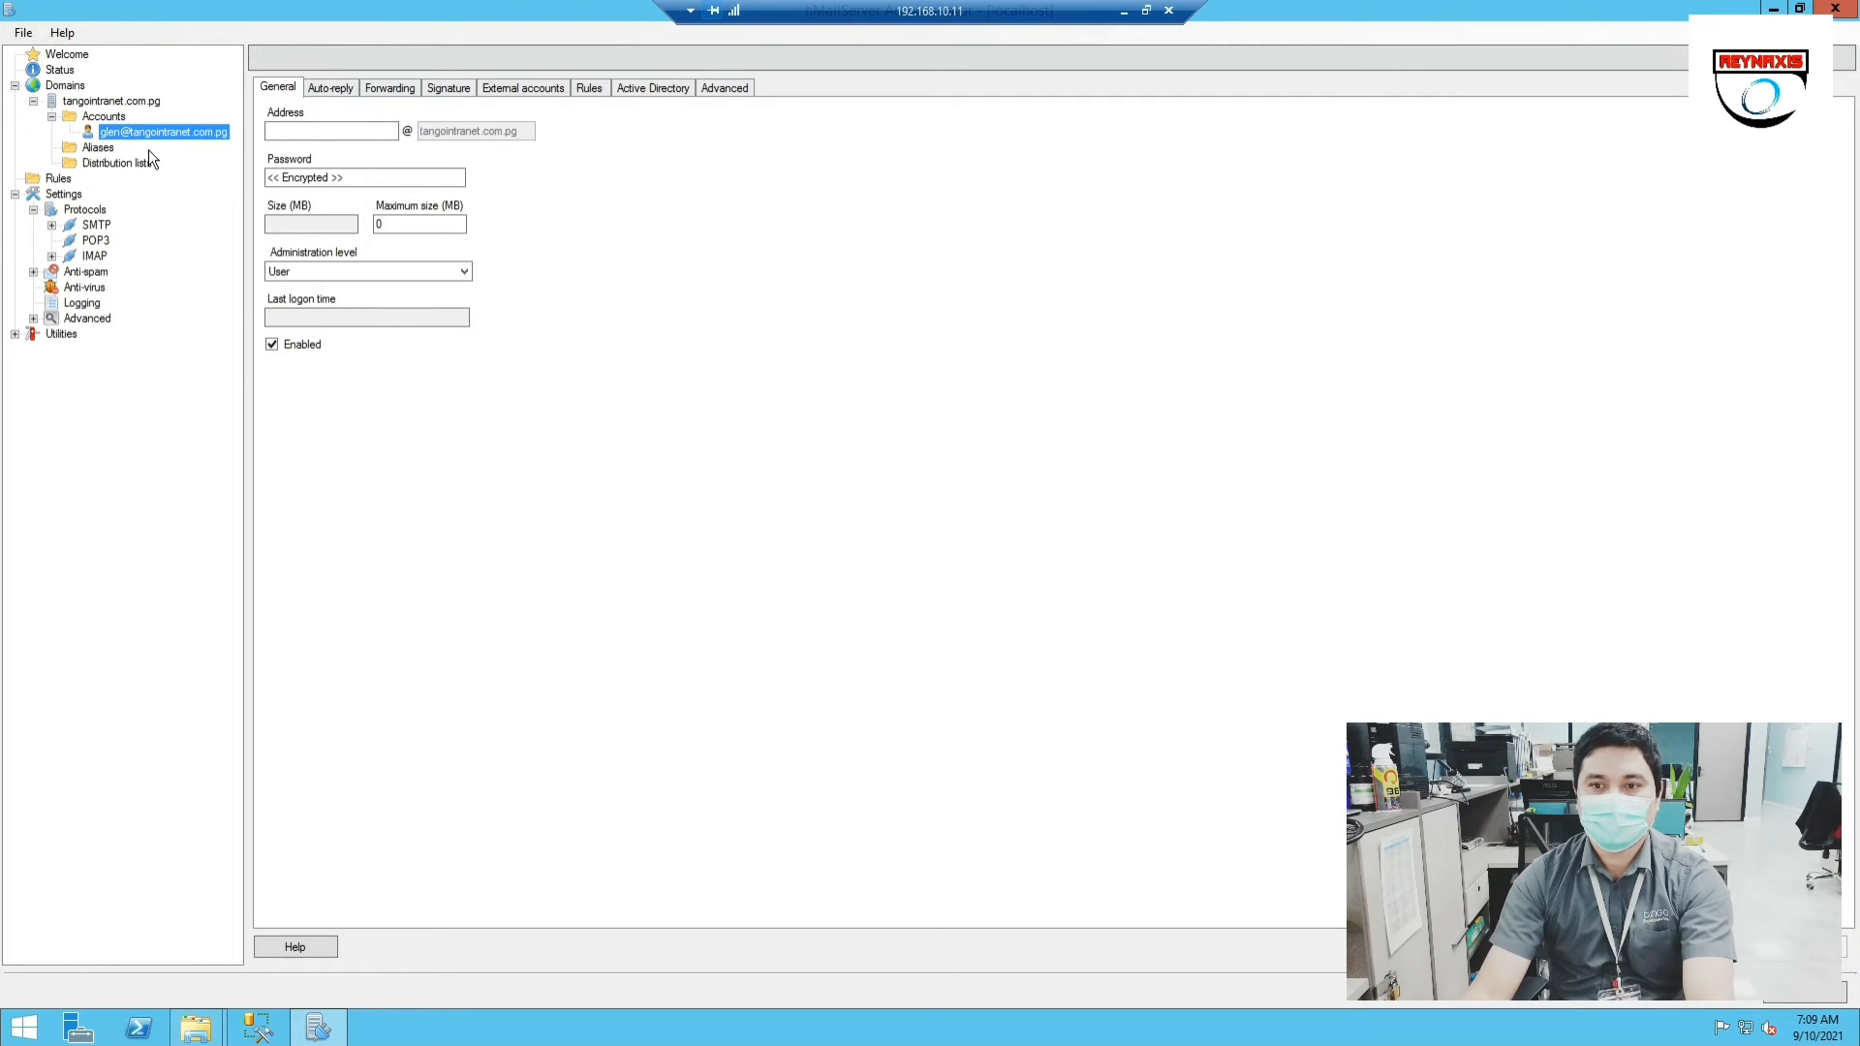
text(memorandum)
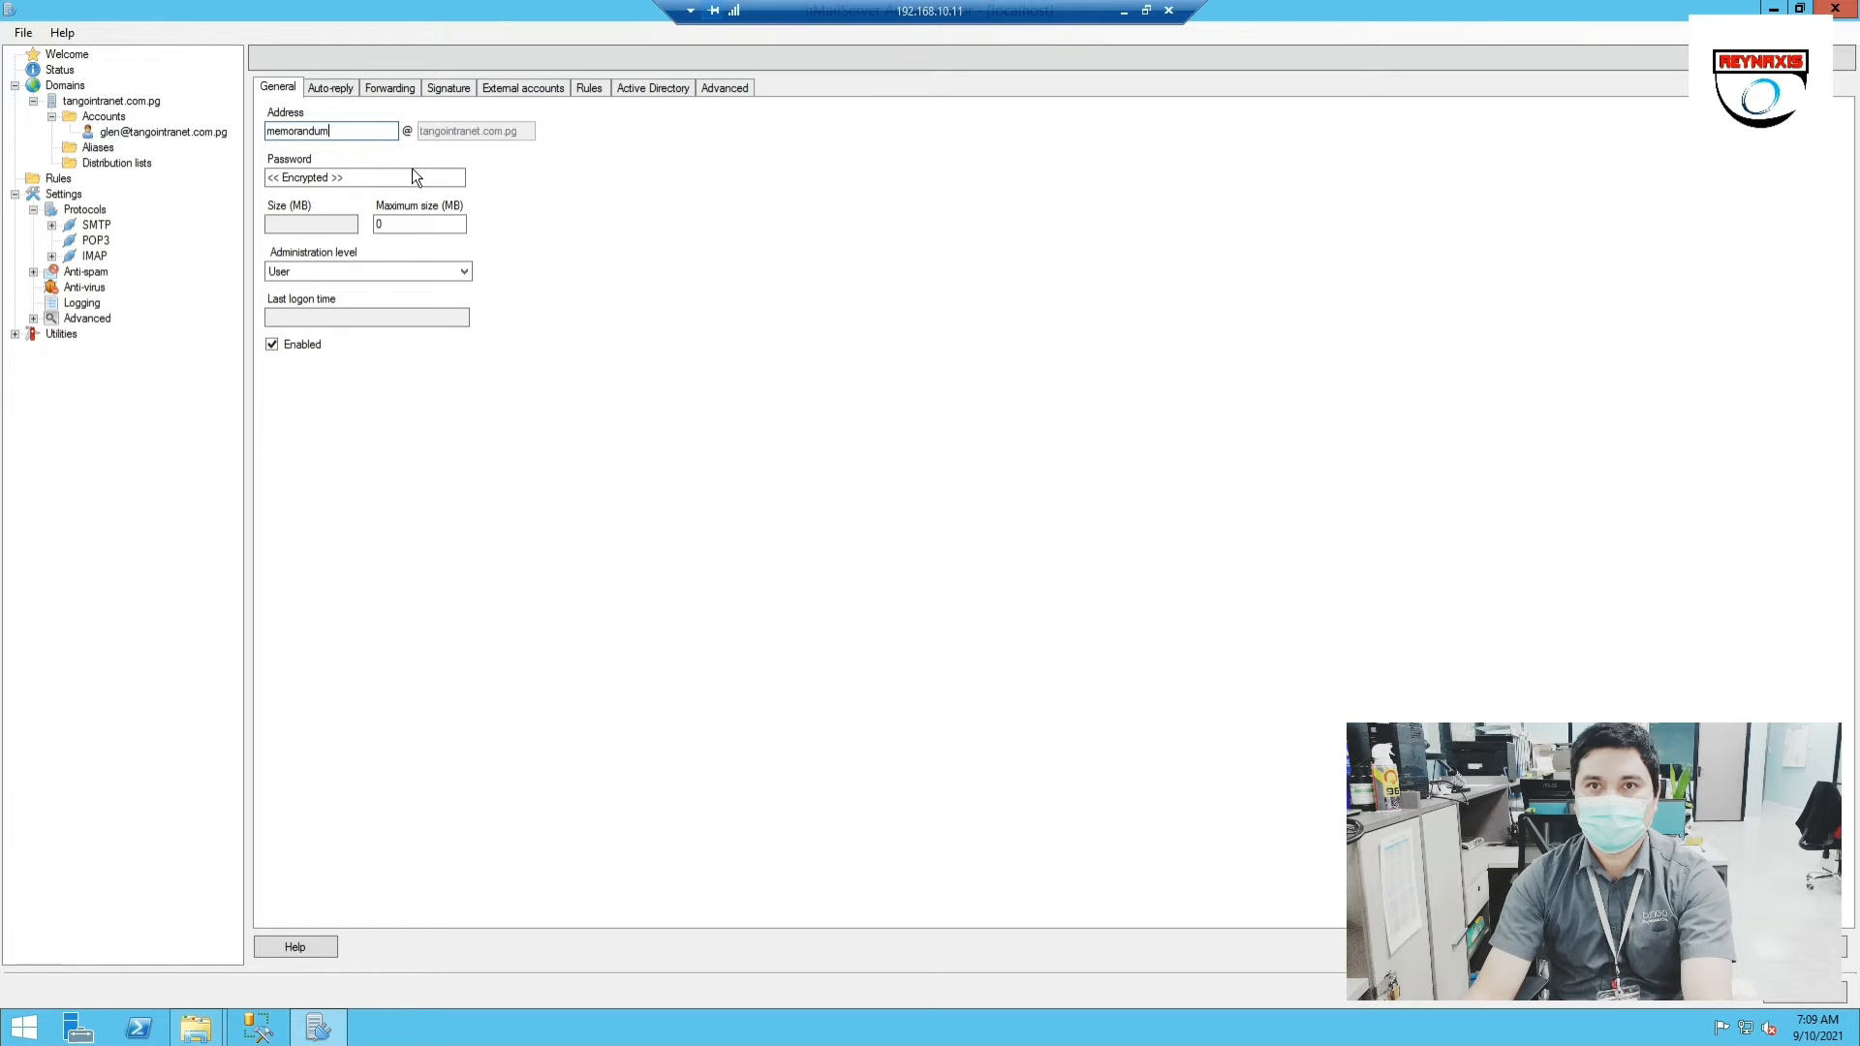
click(364, 176)
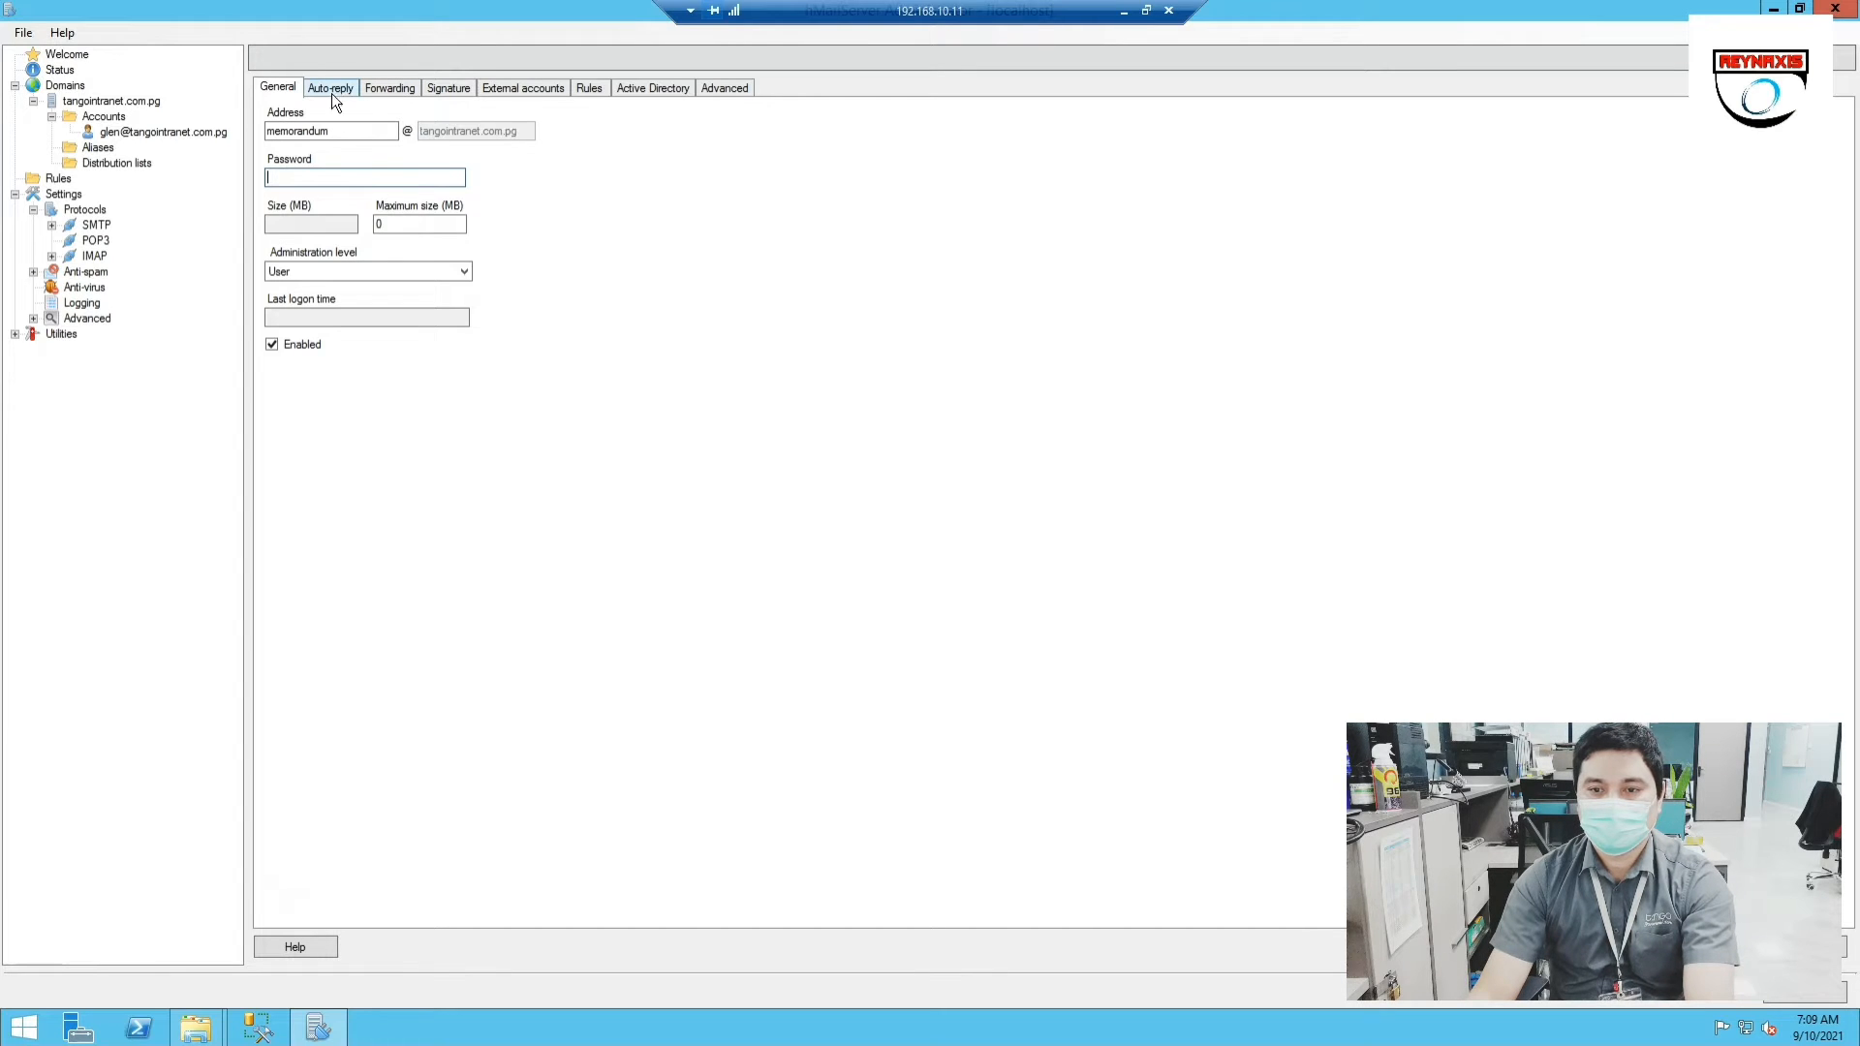
mouse_move(366, 173)
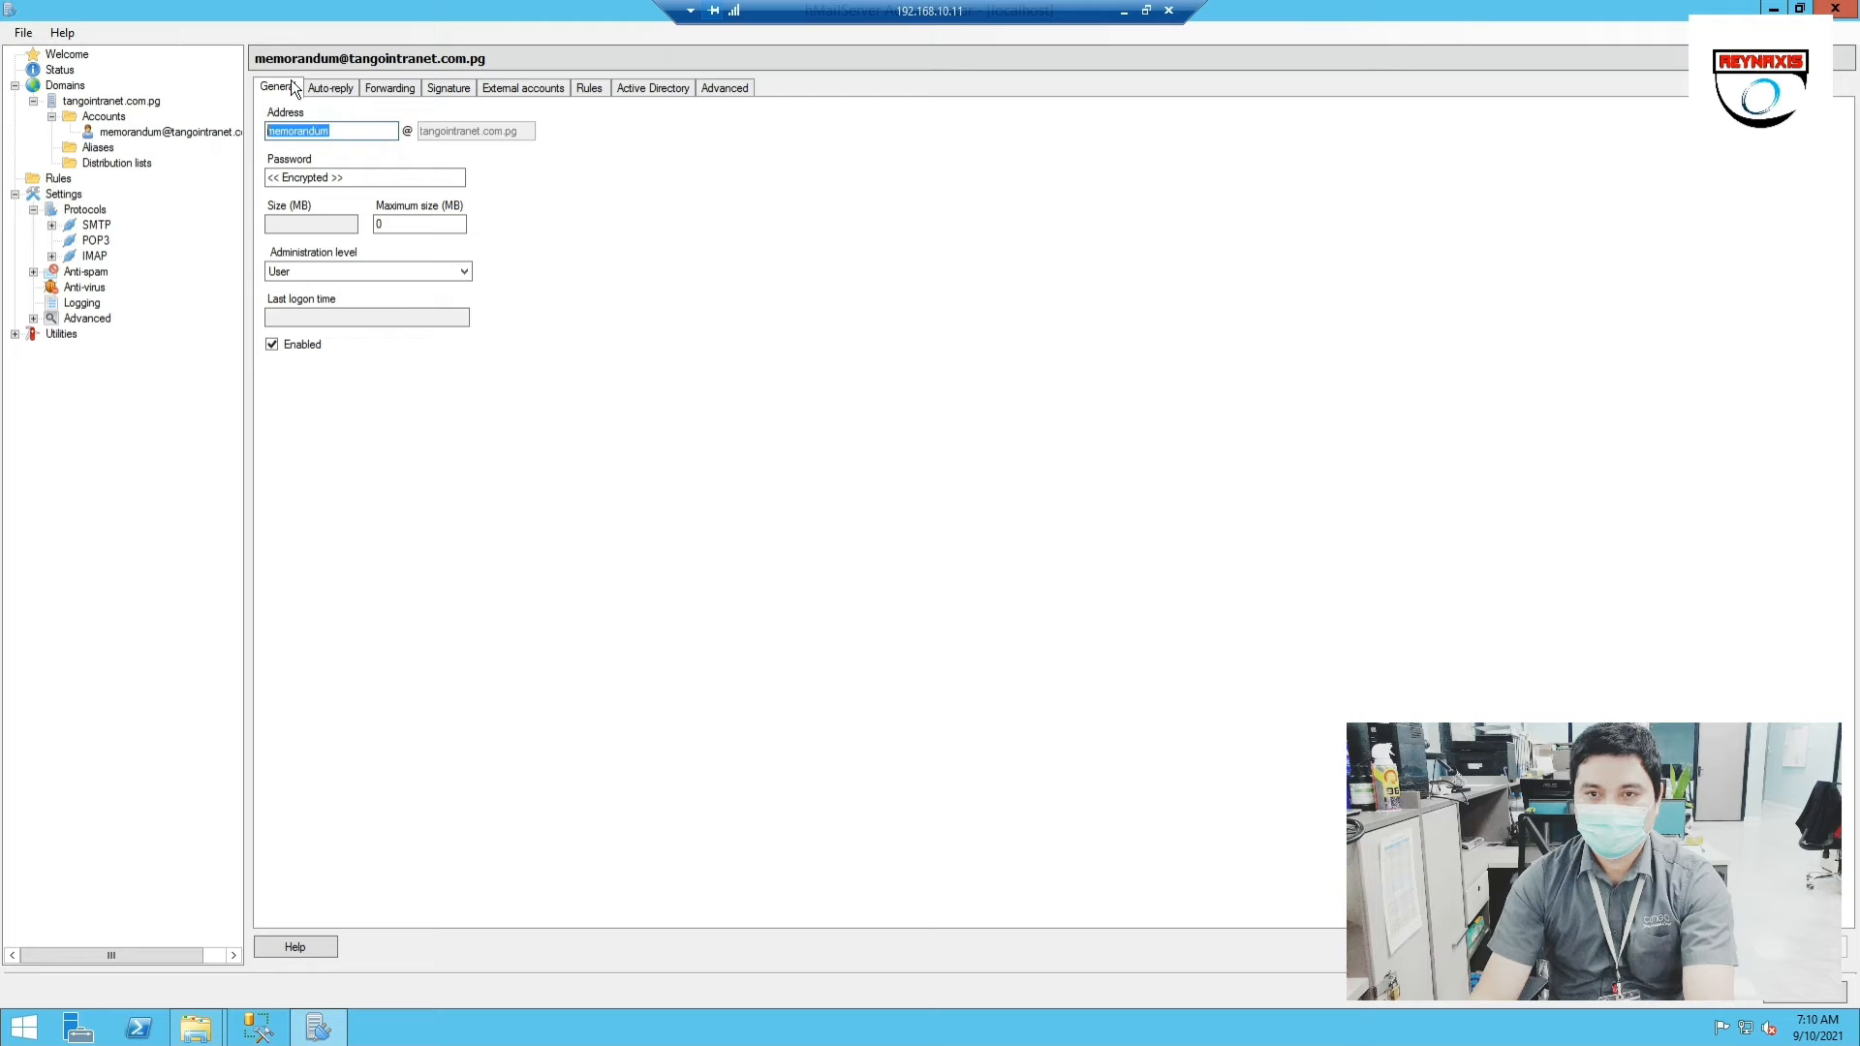
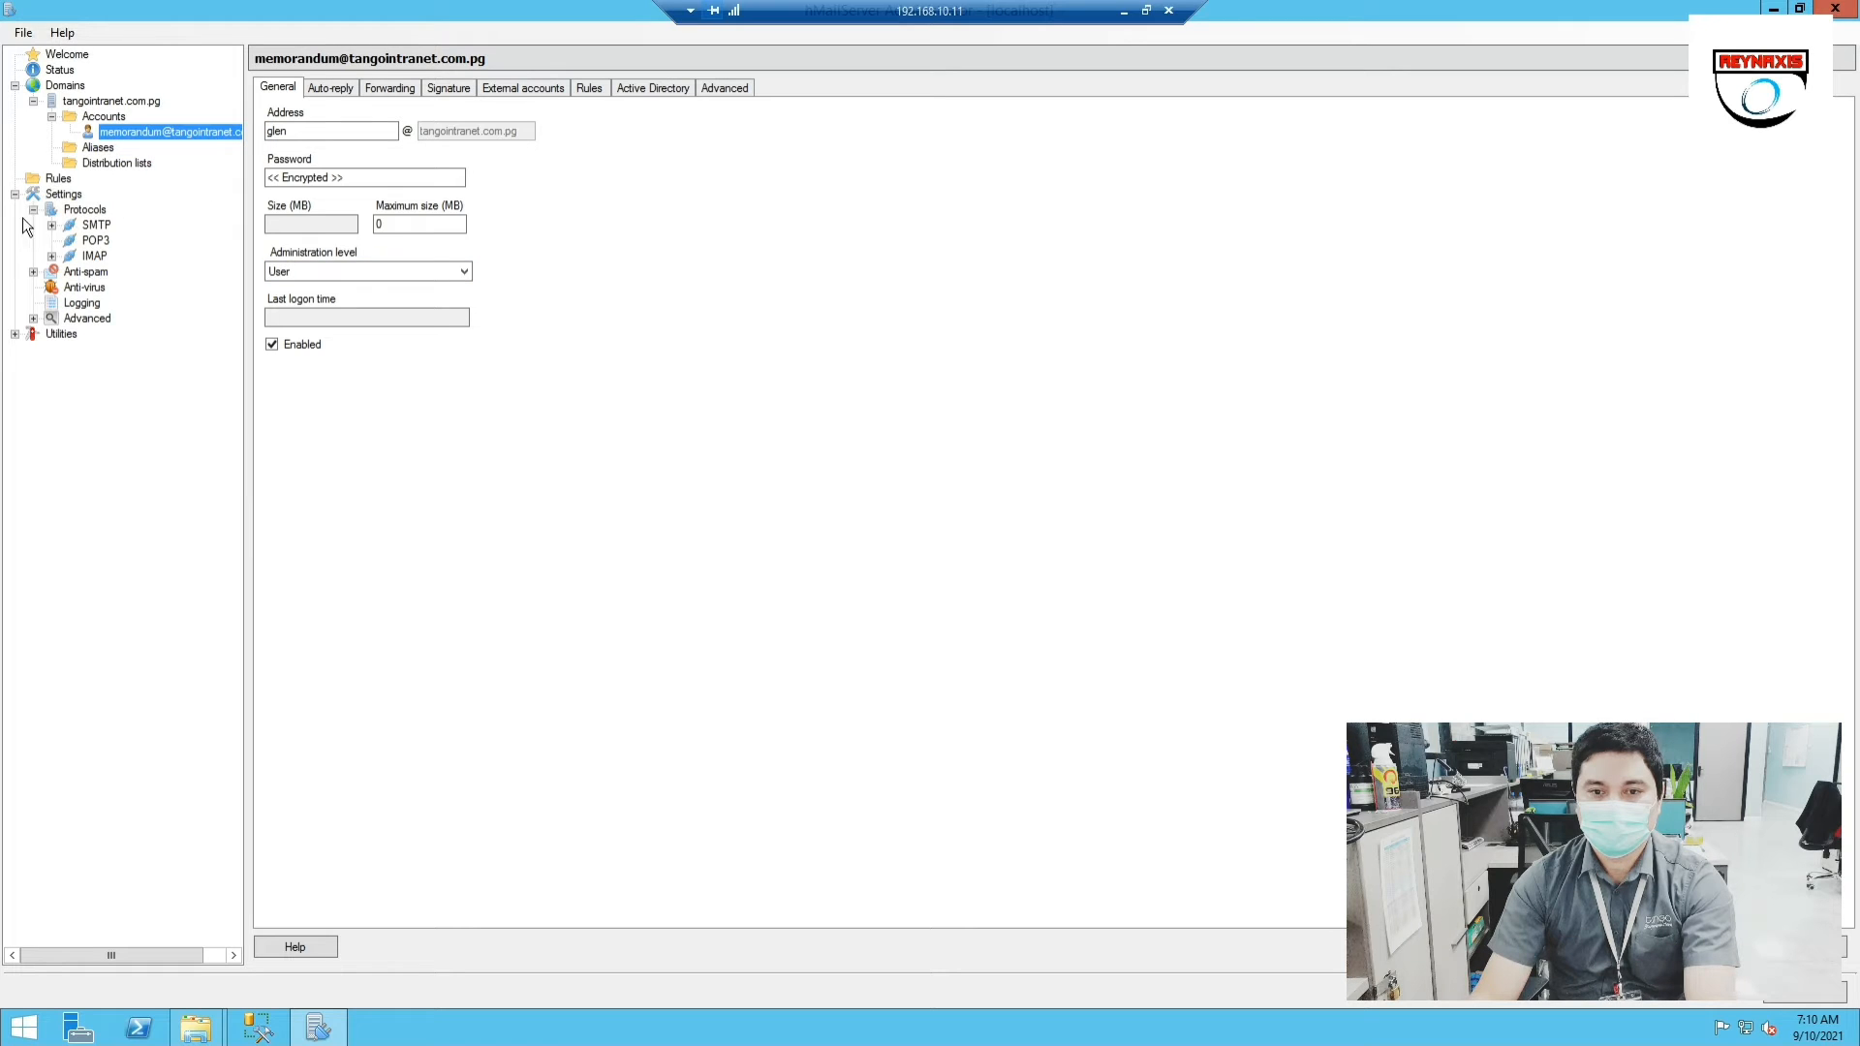
click(53, 99)
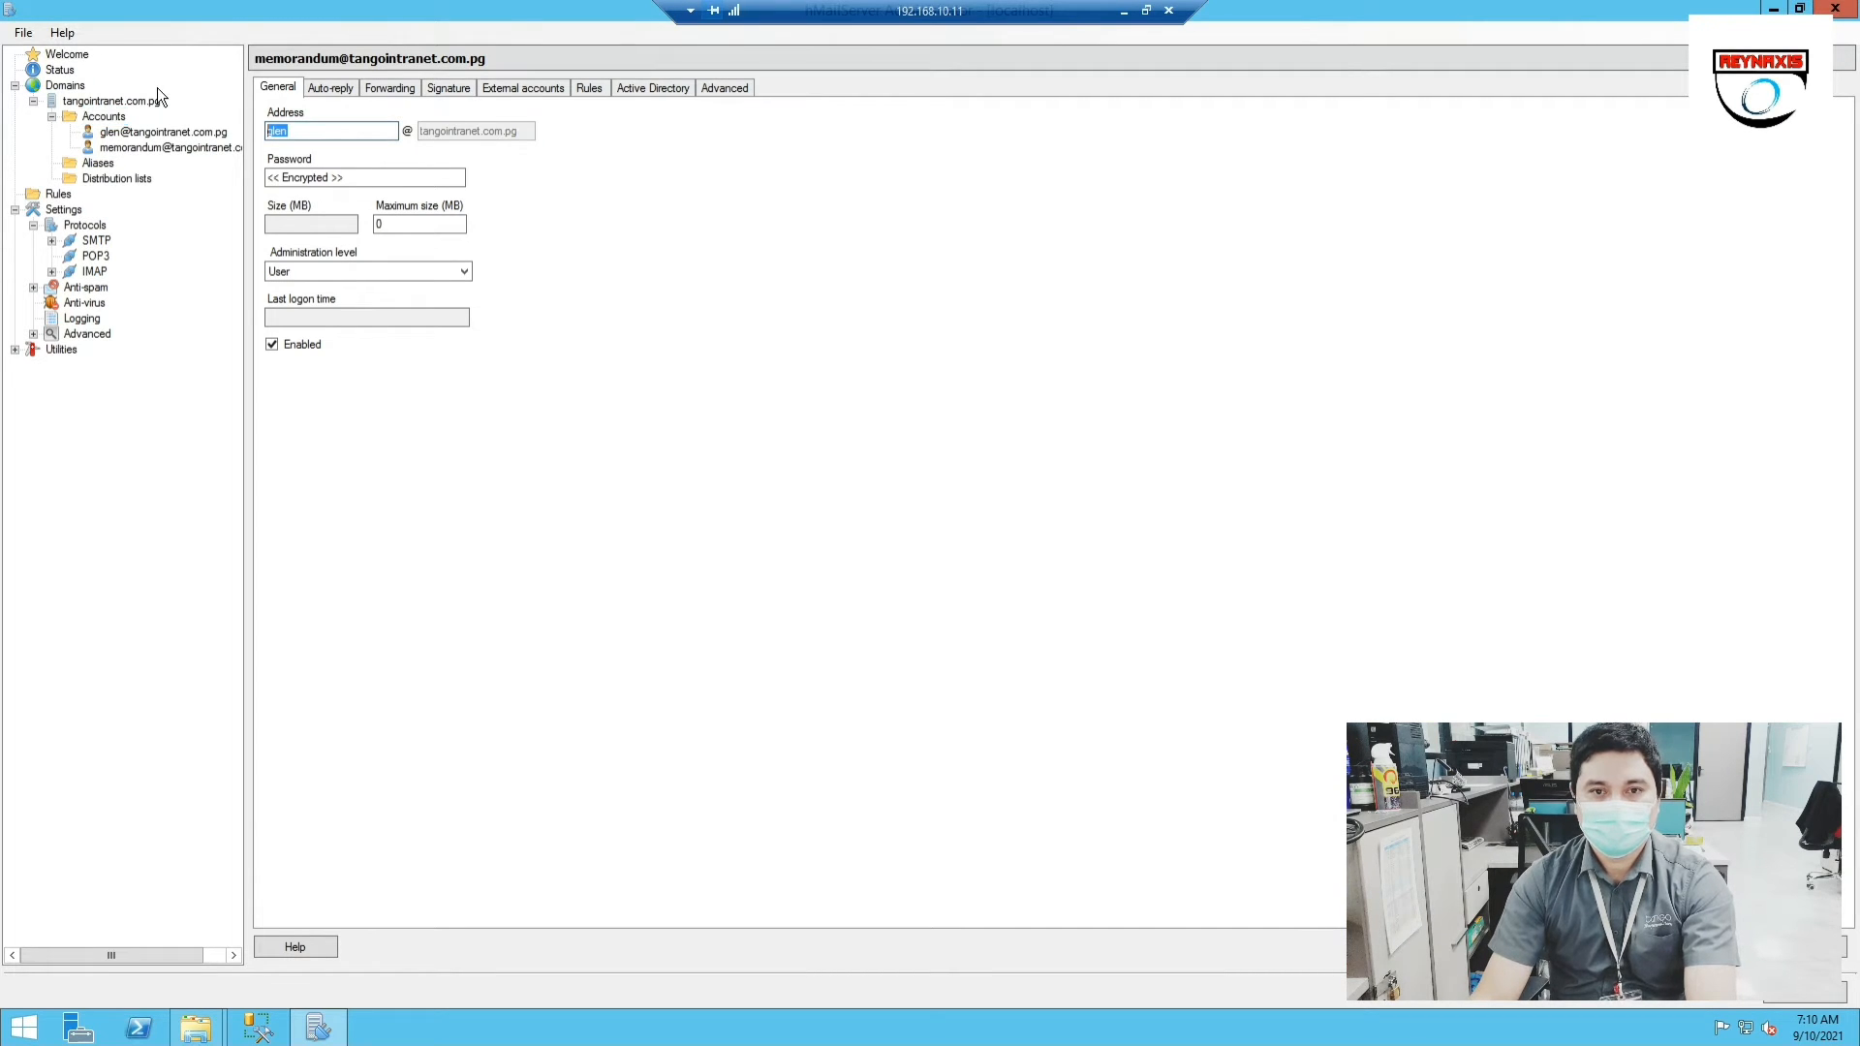
click(163, 129)
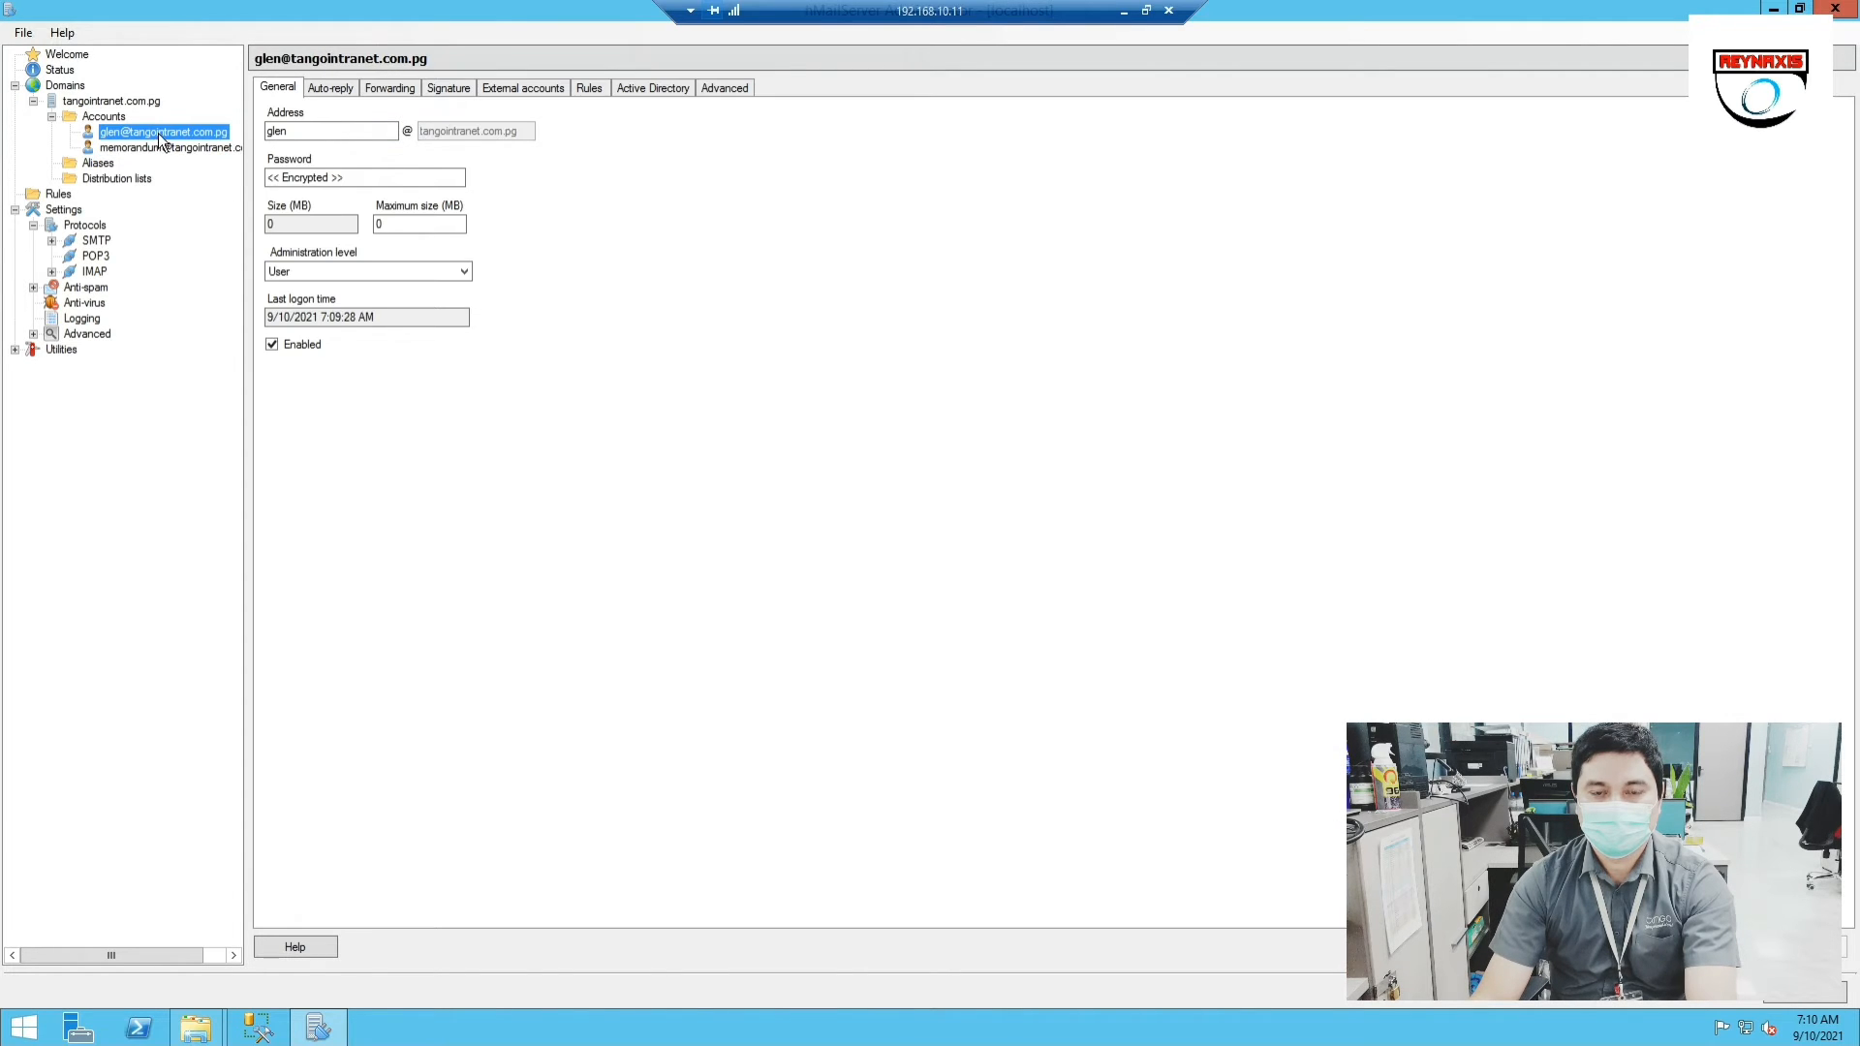
click(167, 147)
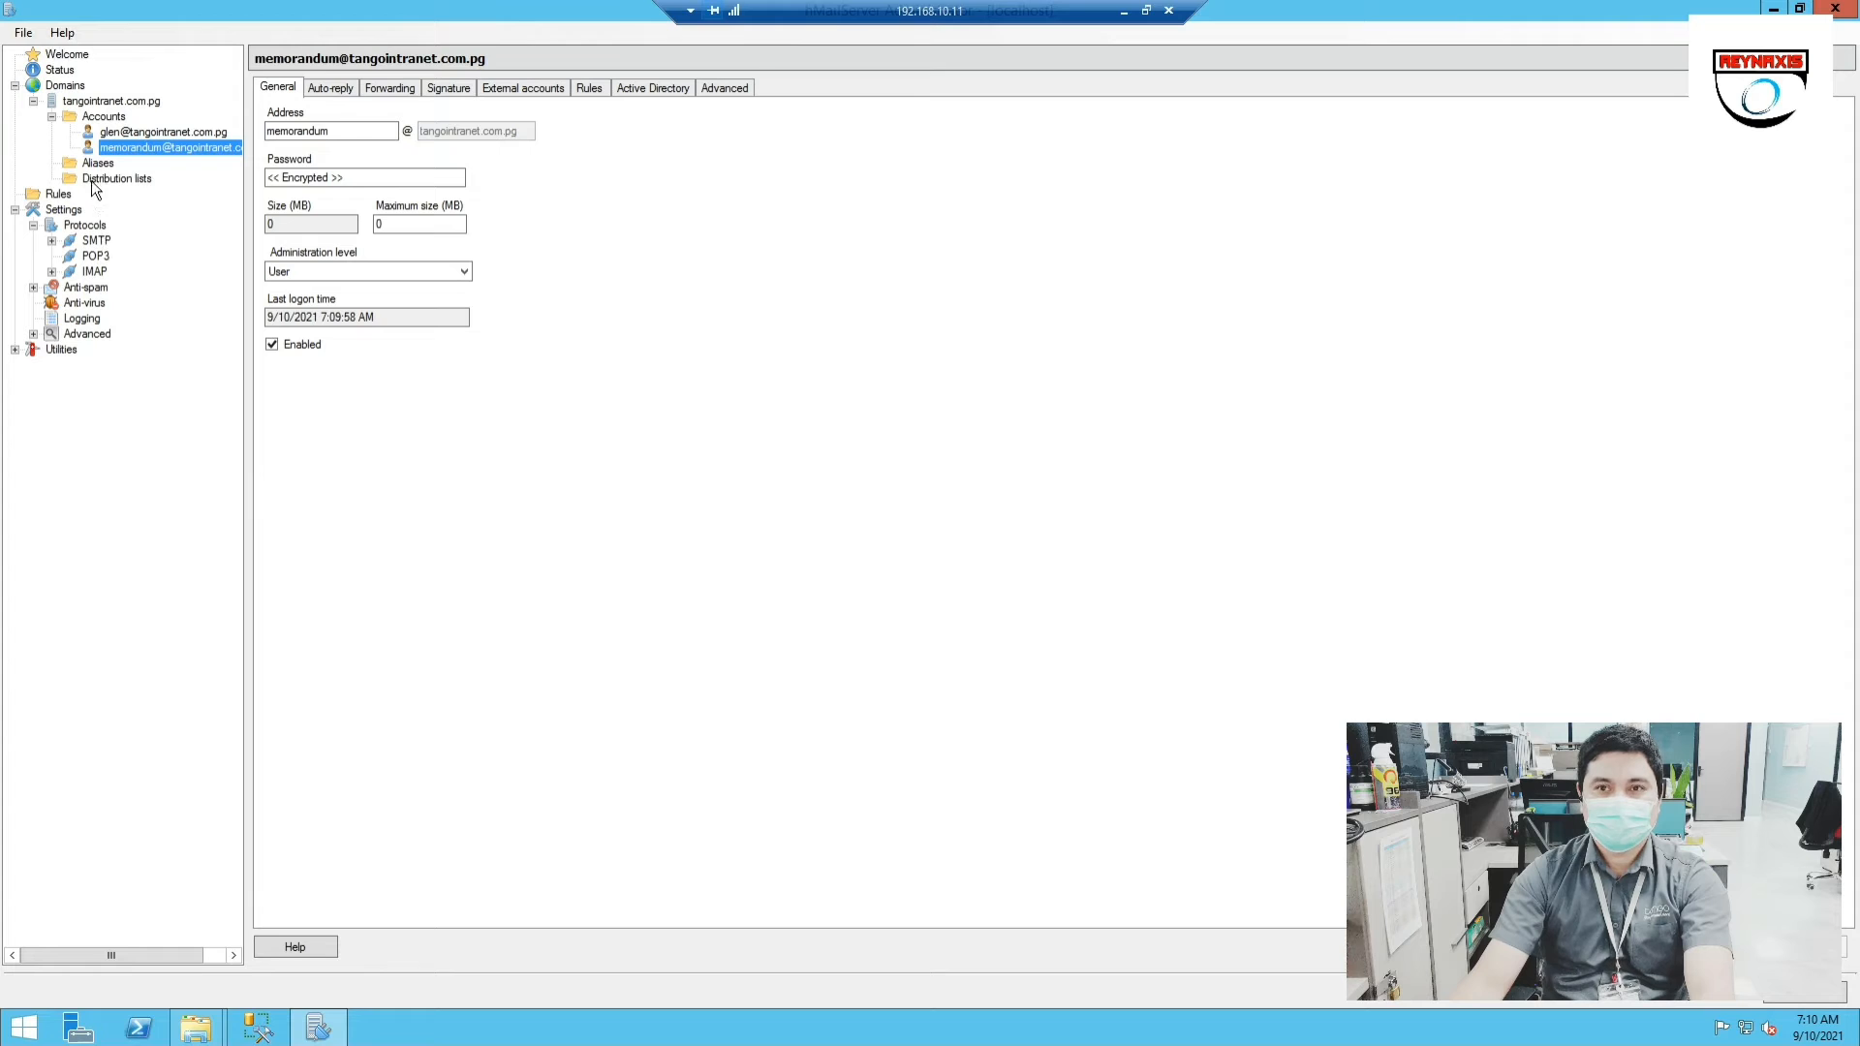
mouse_move(116, 285)
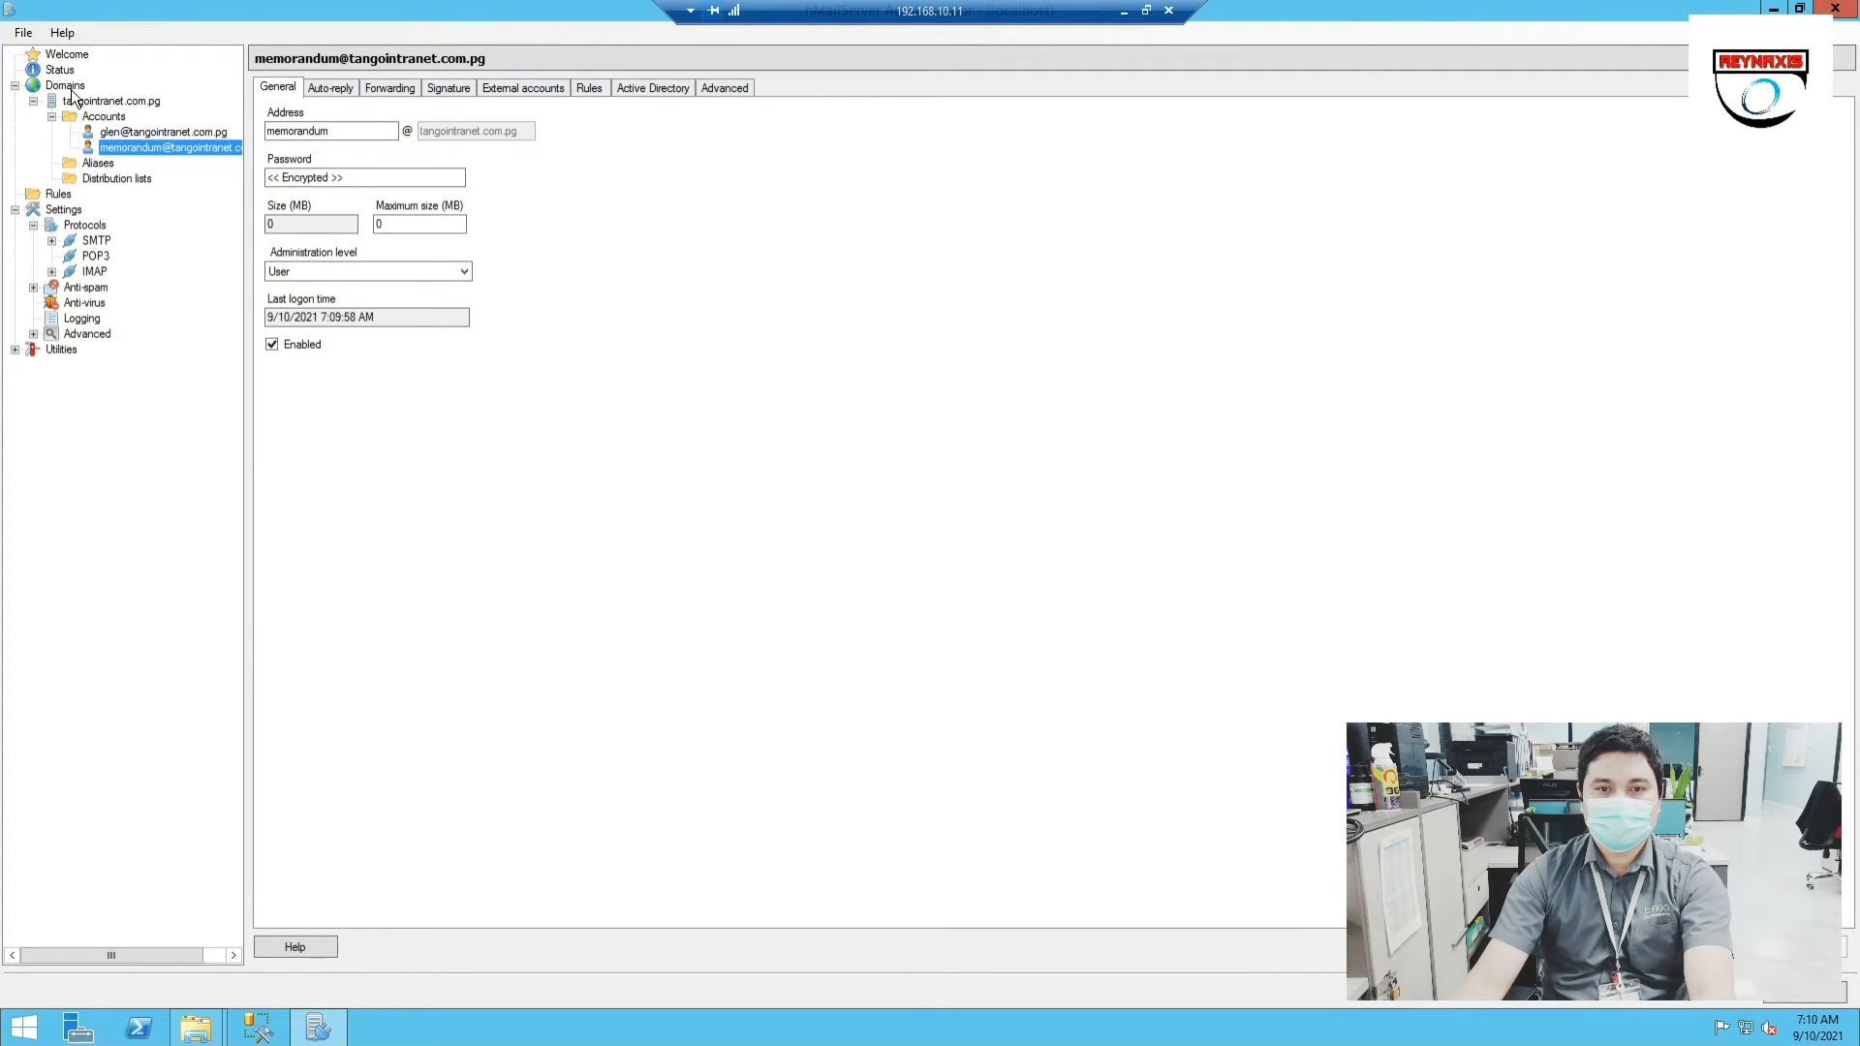
click(113, 99)
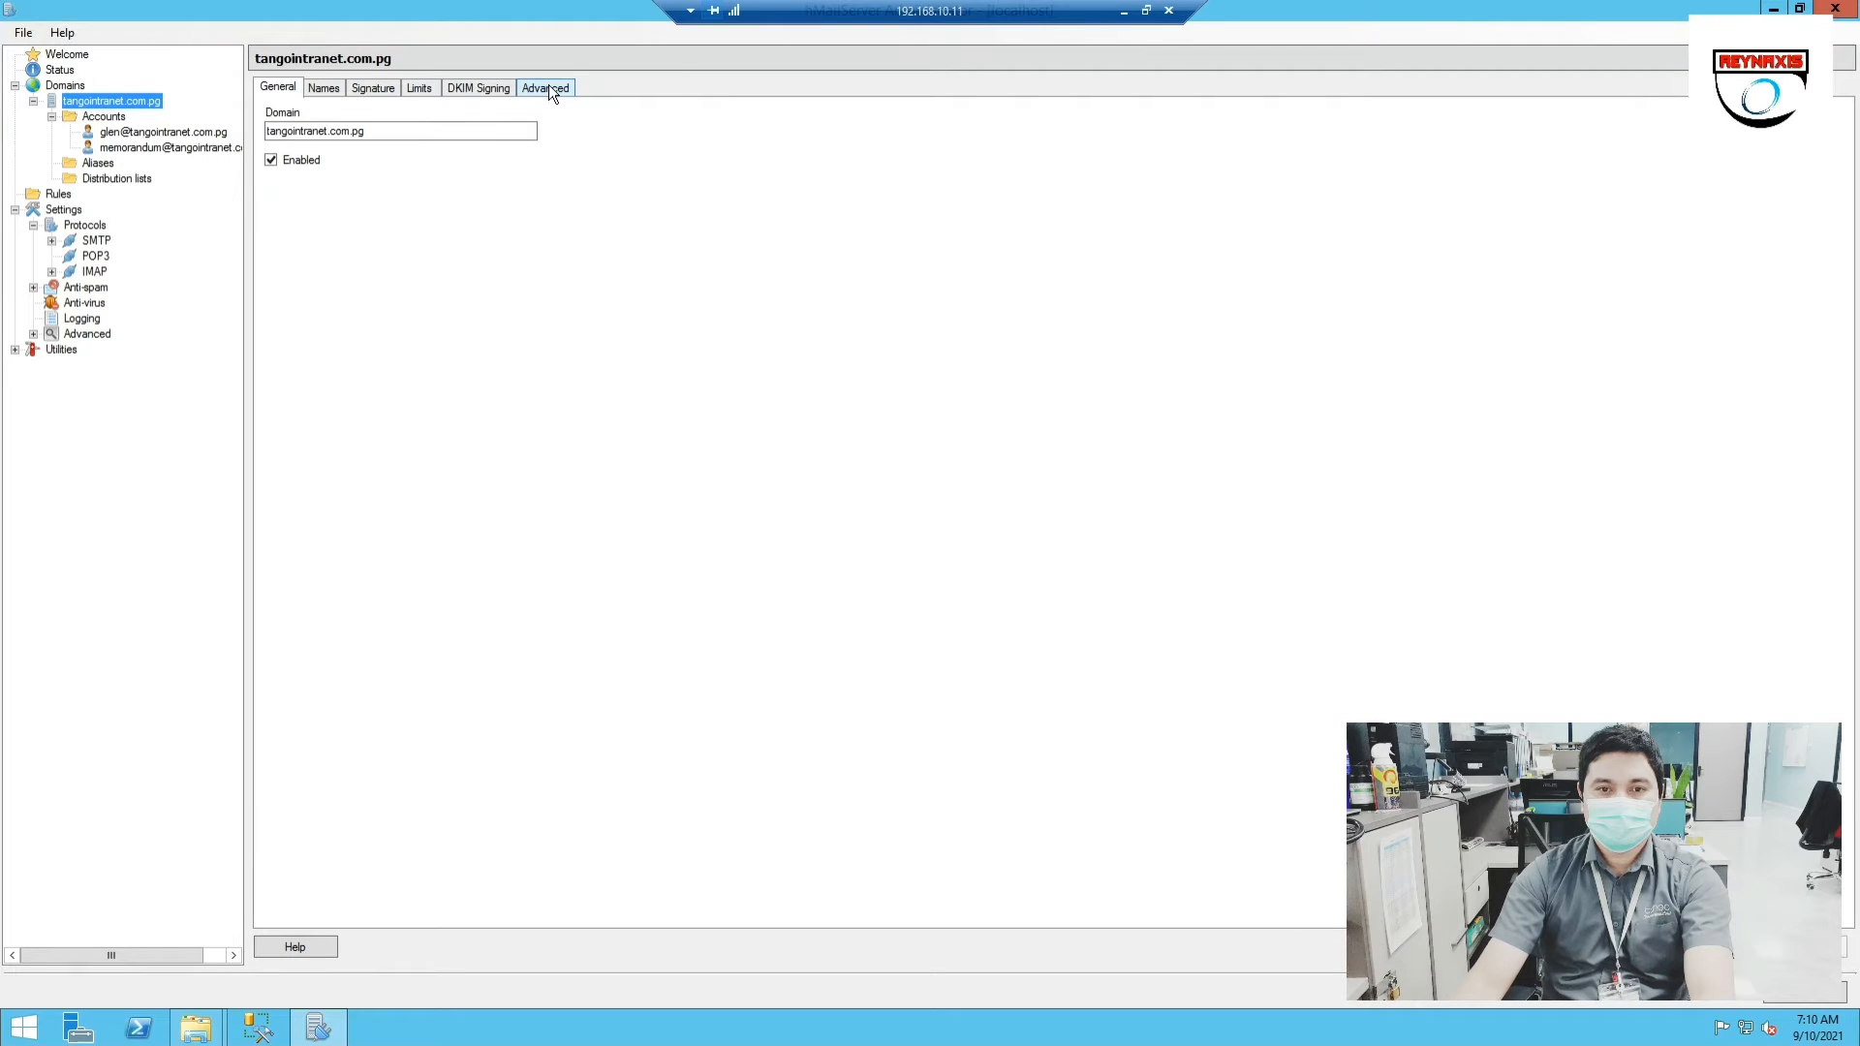
click(544, 87)
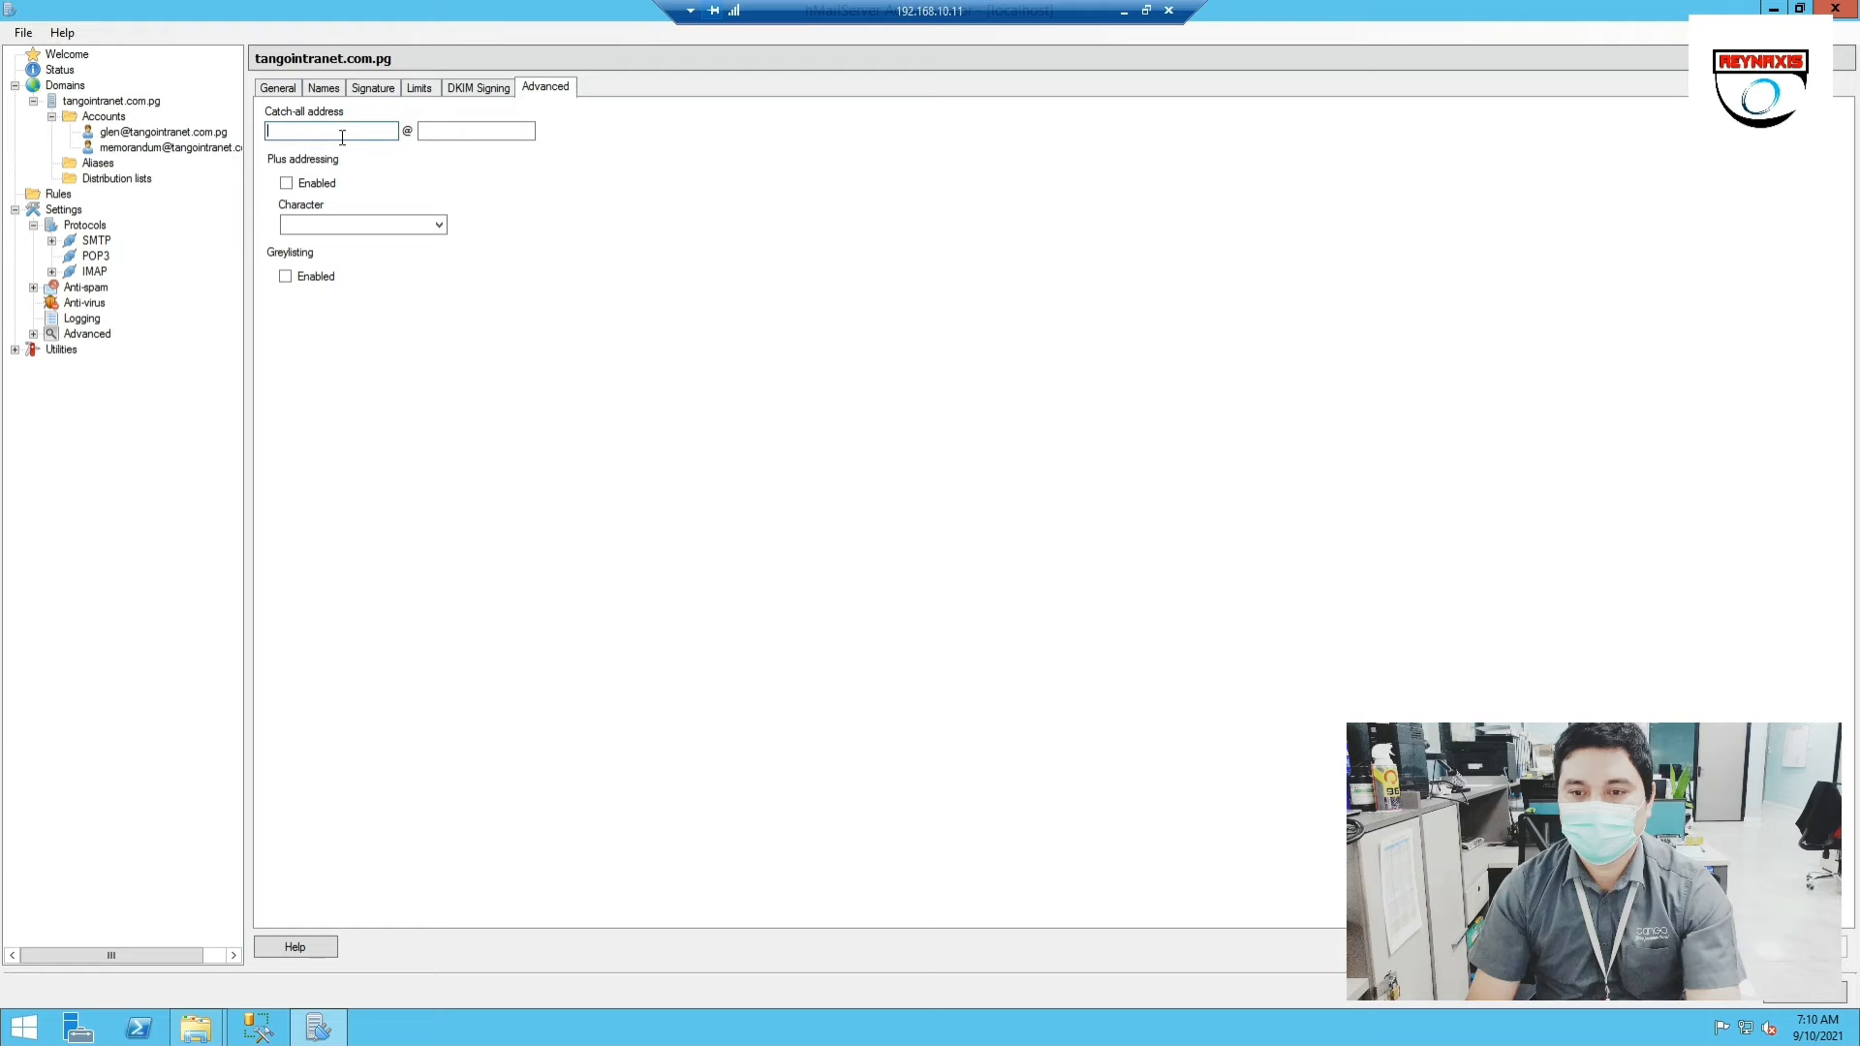
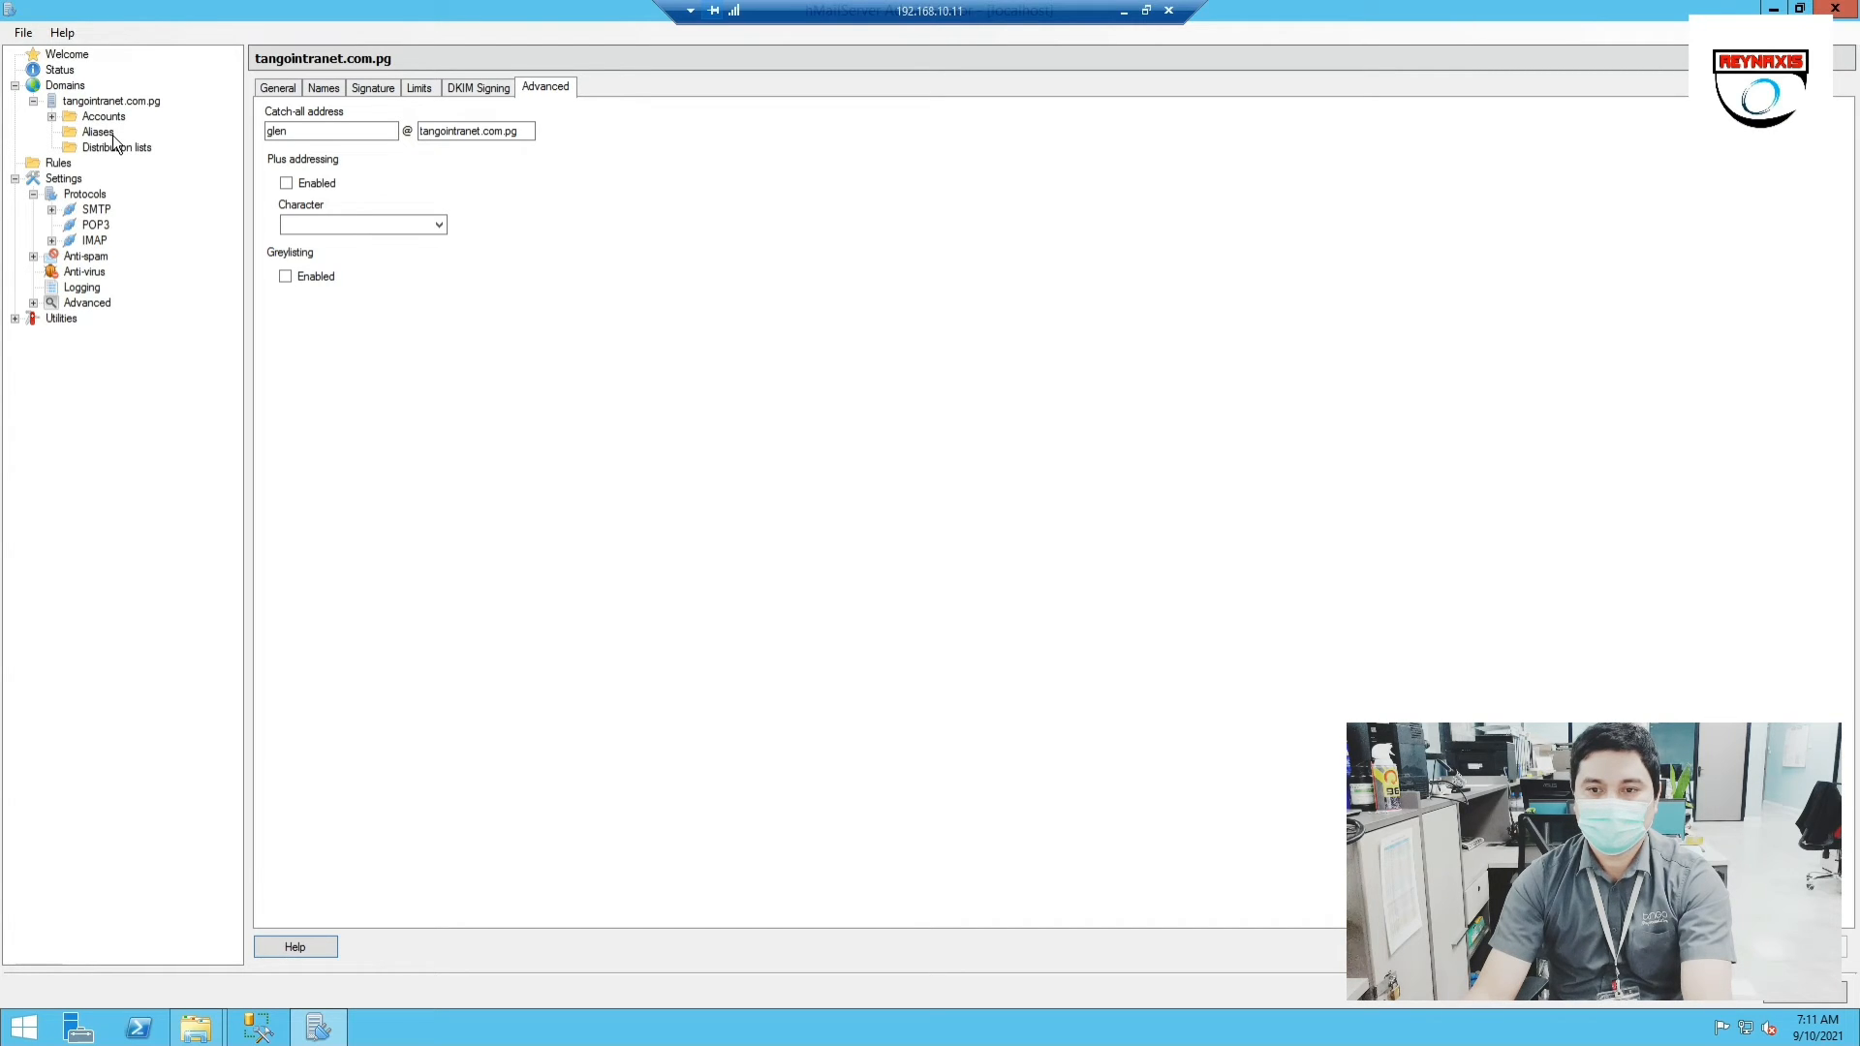
mouse_move(266, 174)
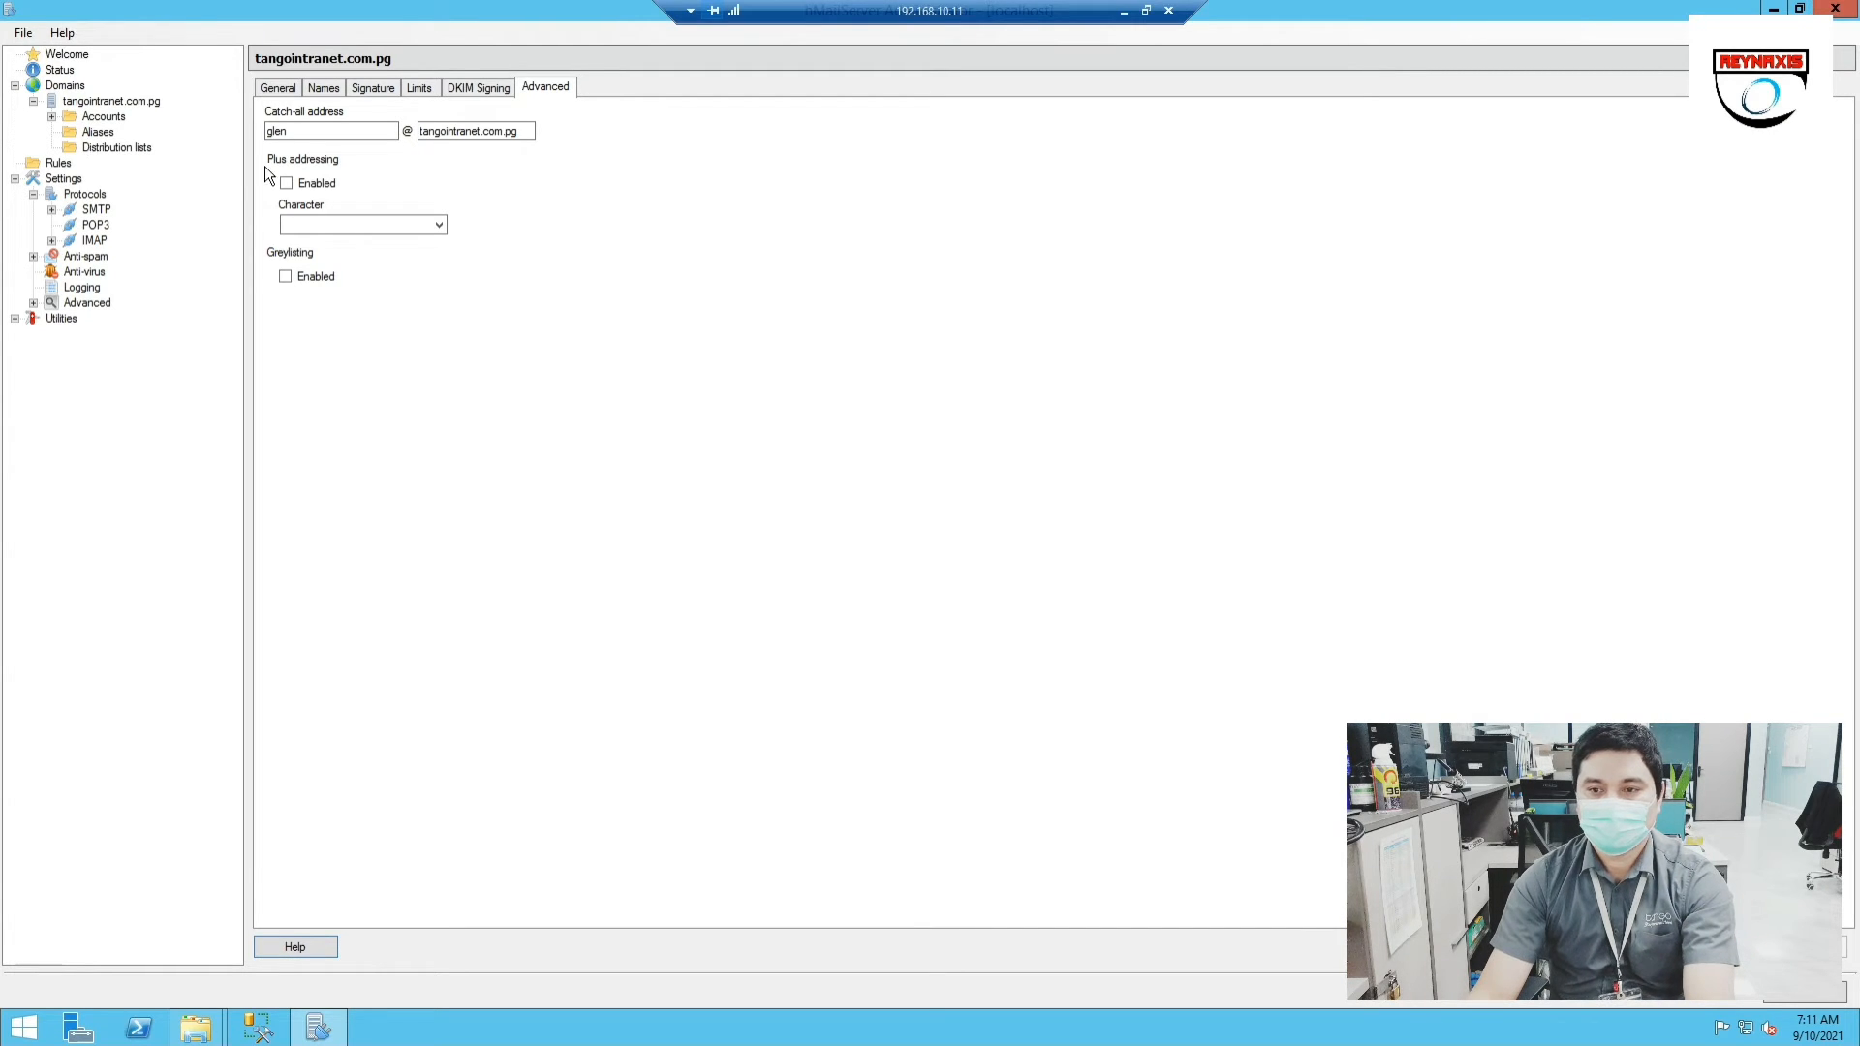
click(102, 115)
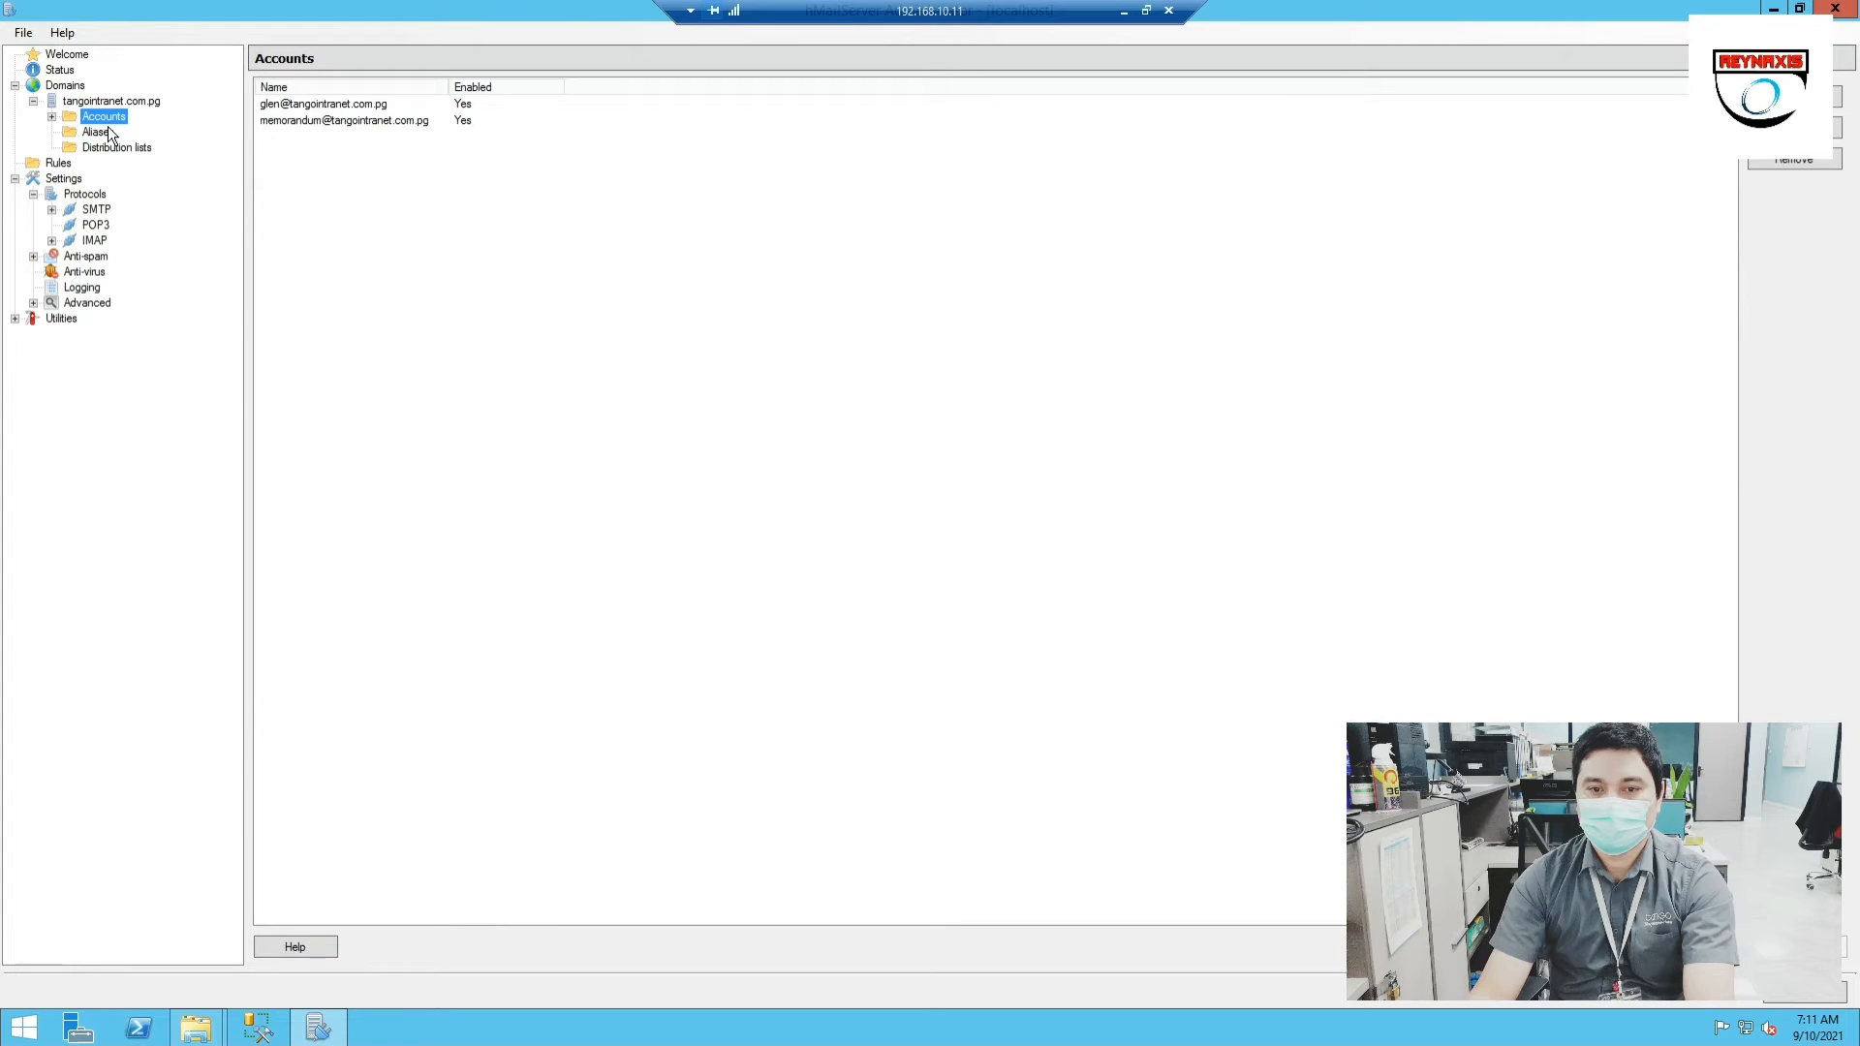
Review the glen and memorandum accounts and the domain's Advanced catch-all settings again
double_click(324, 103)
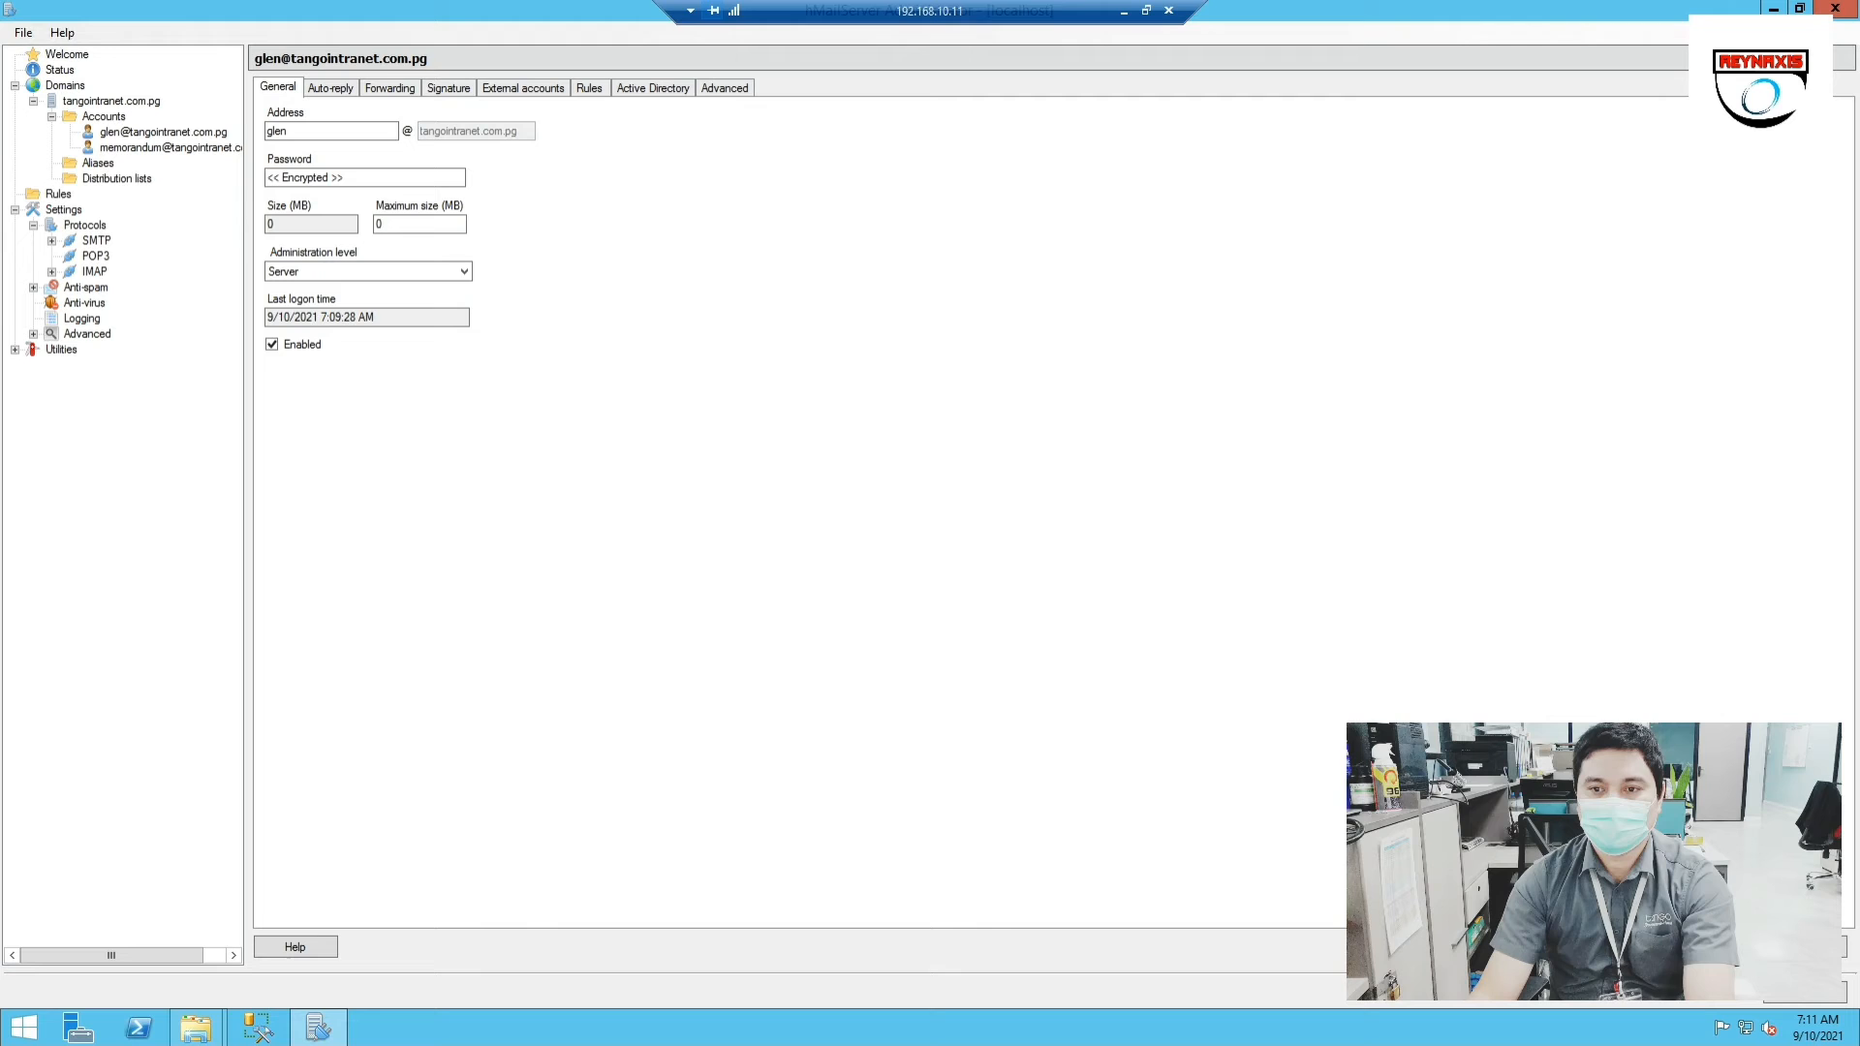
mouse_move(226, 382)
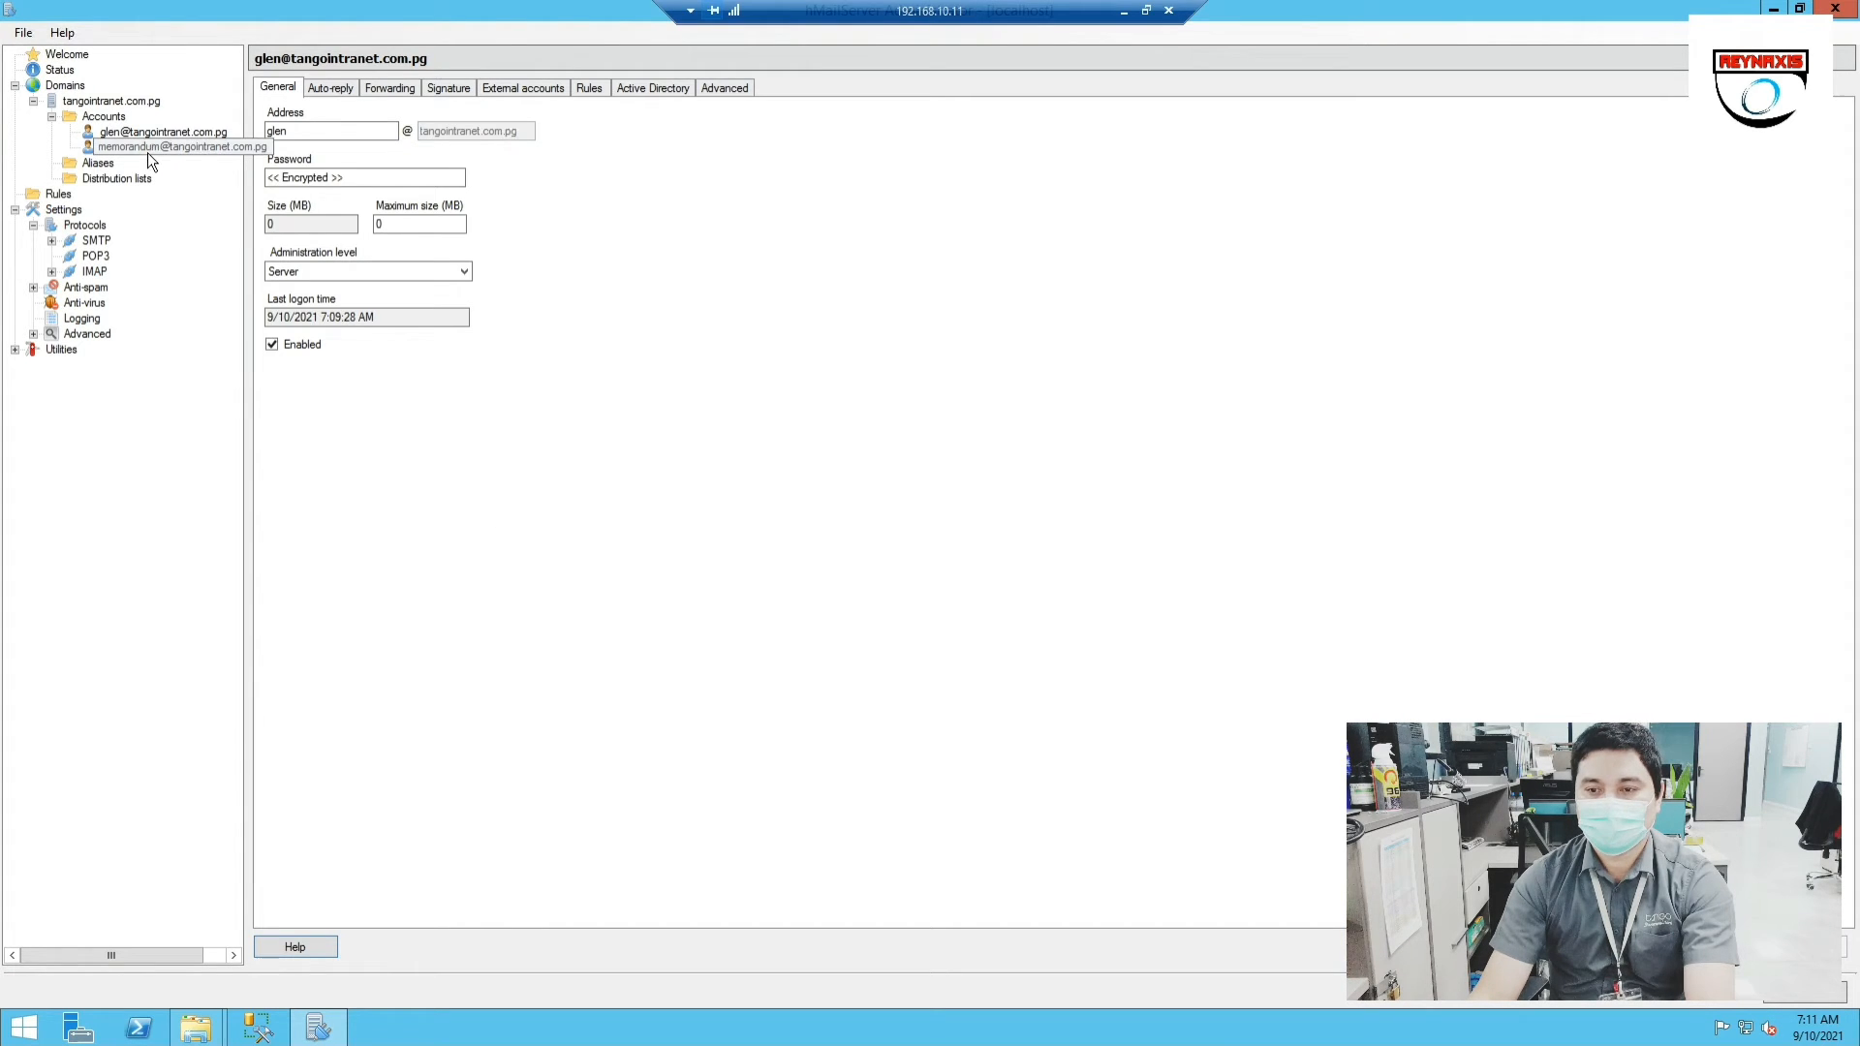
click(172, 148)
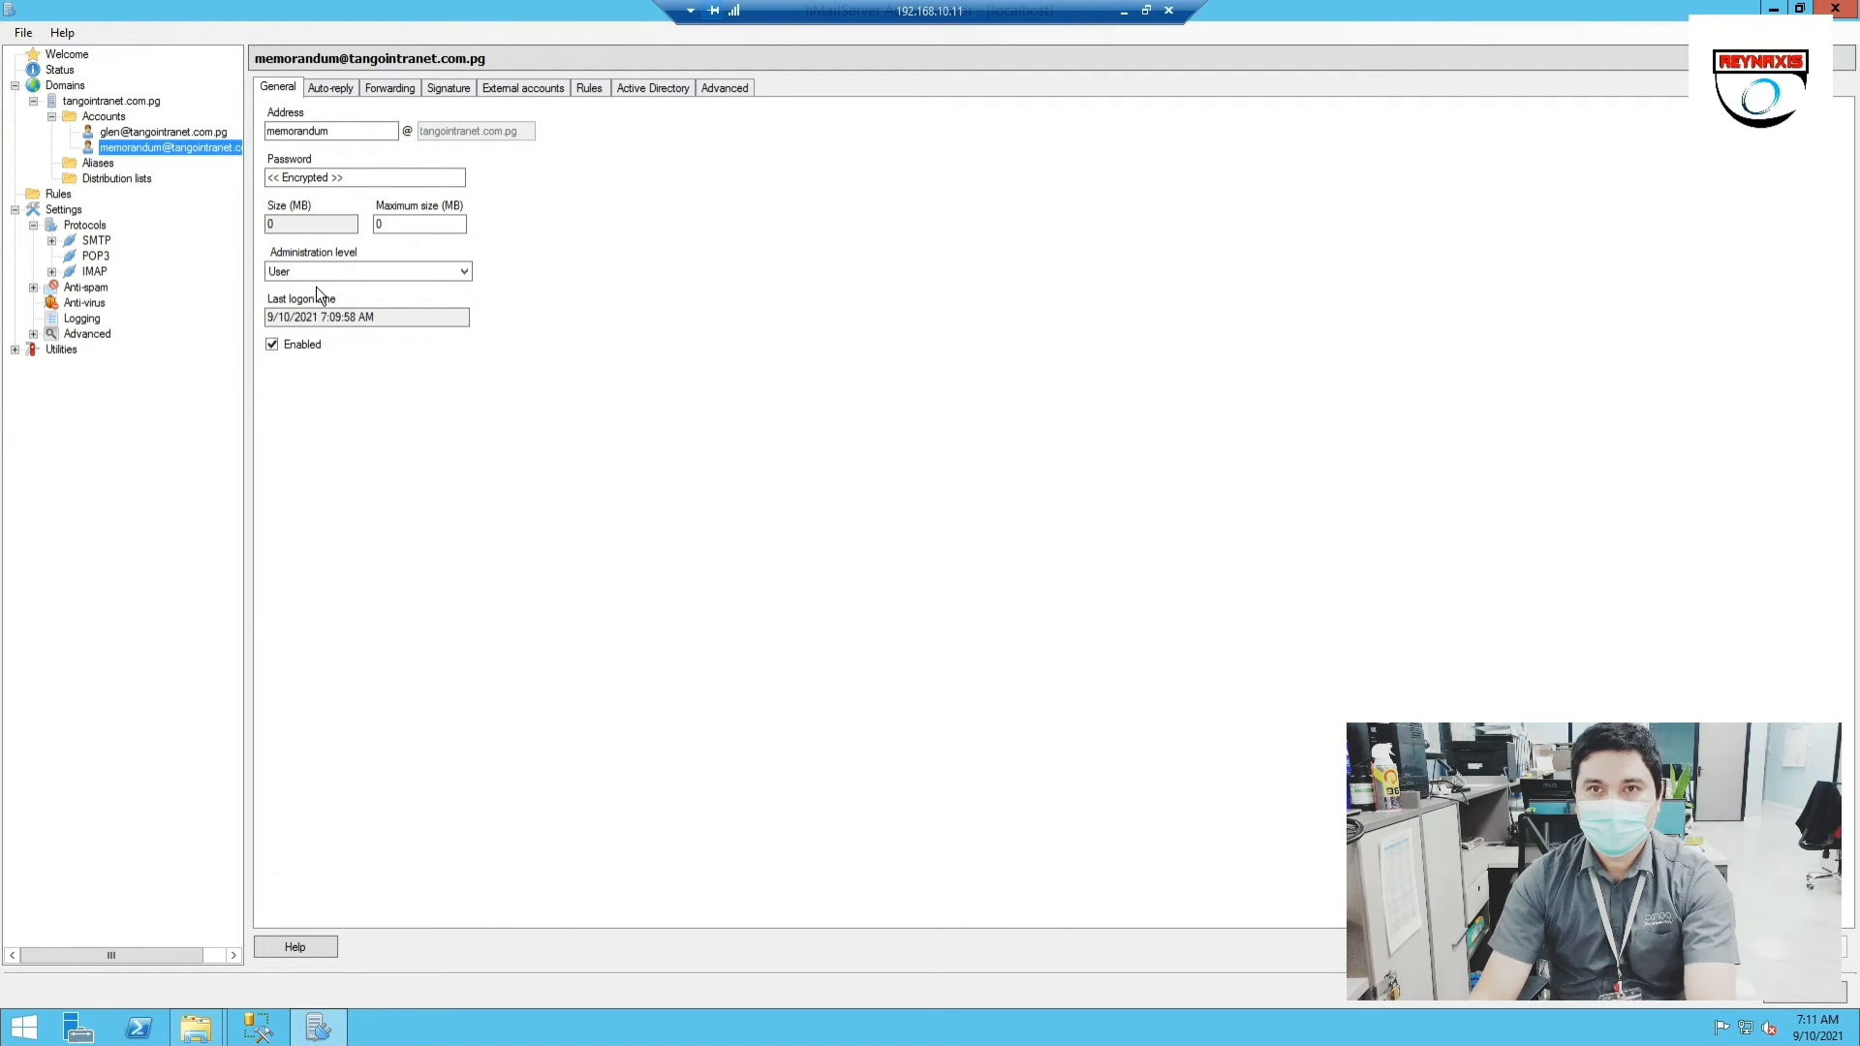
click(108, 99)
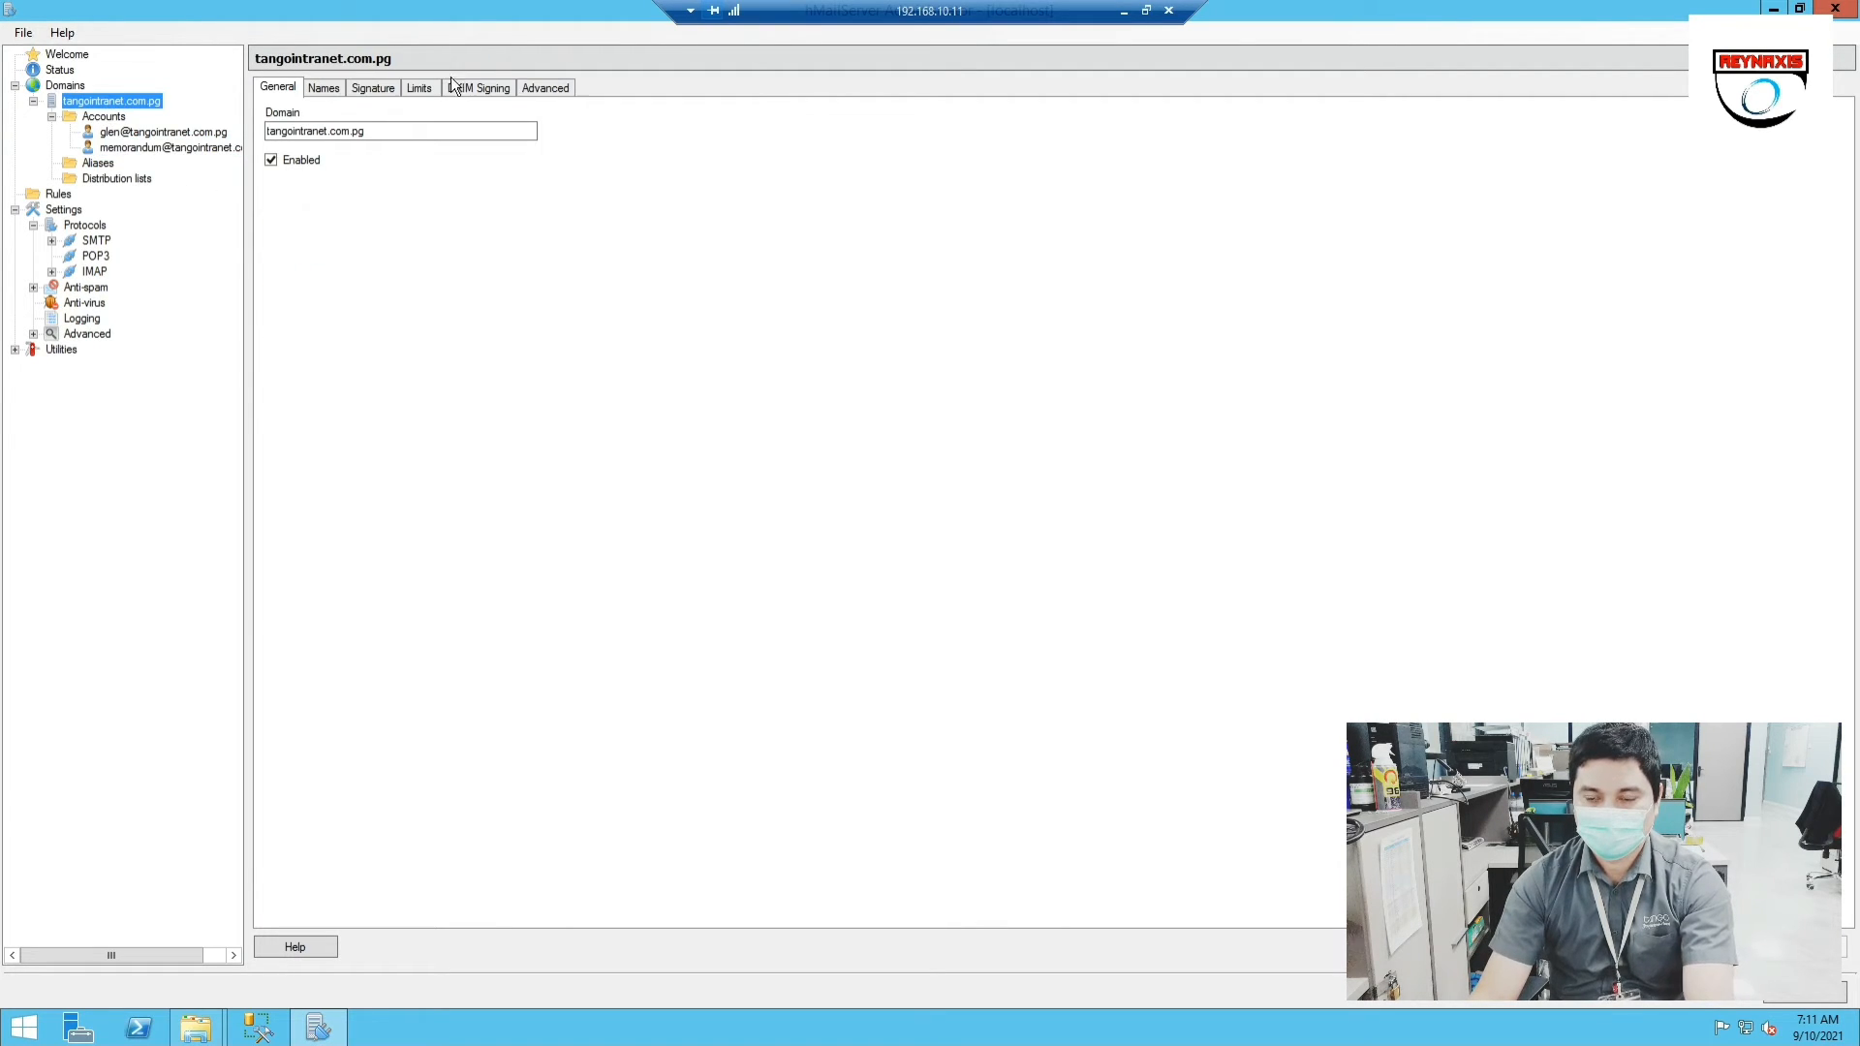
click(544, 87)
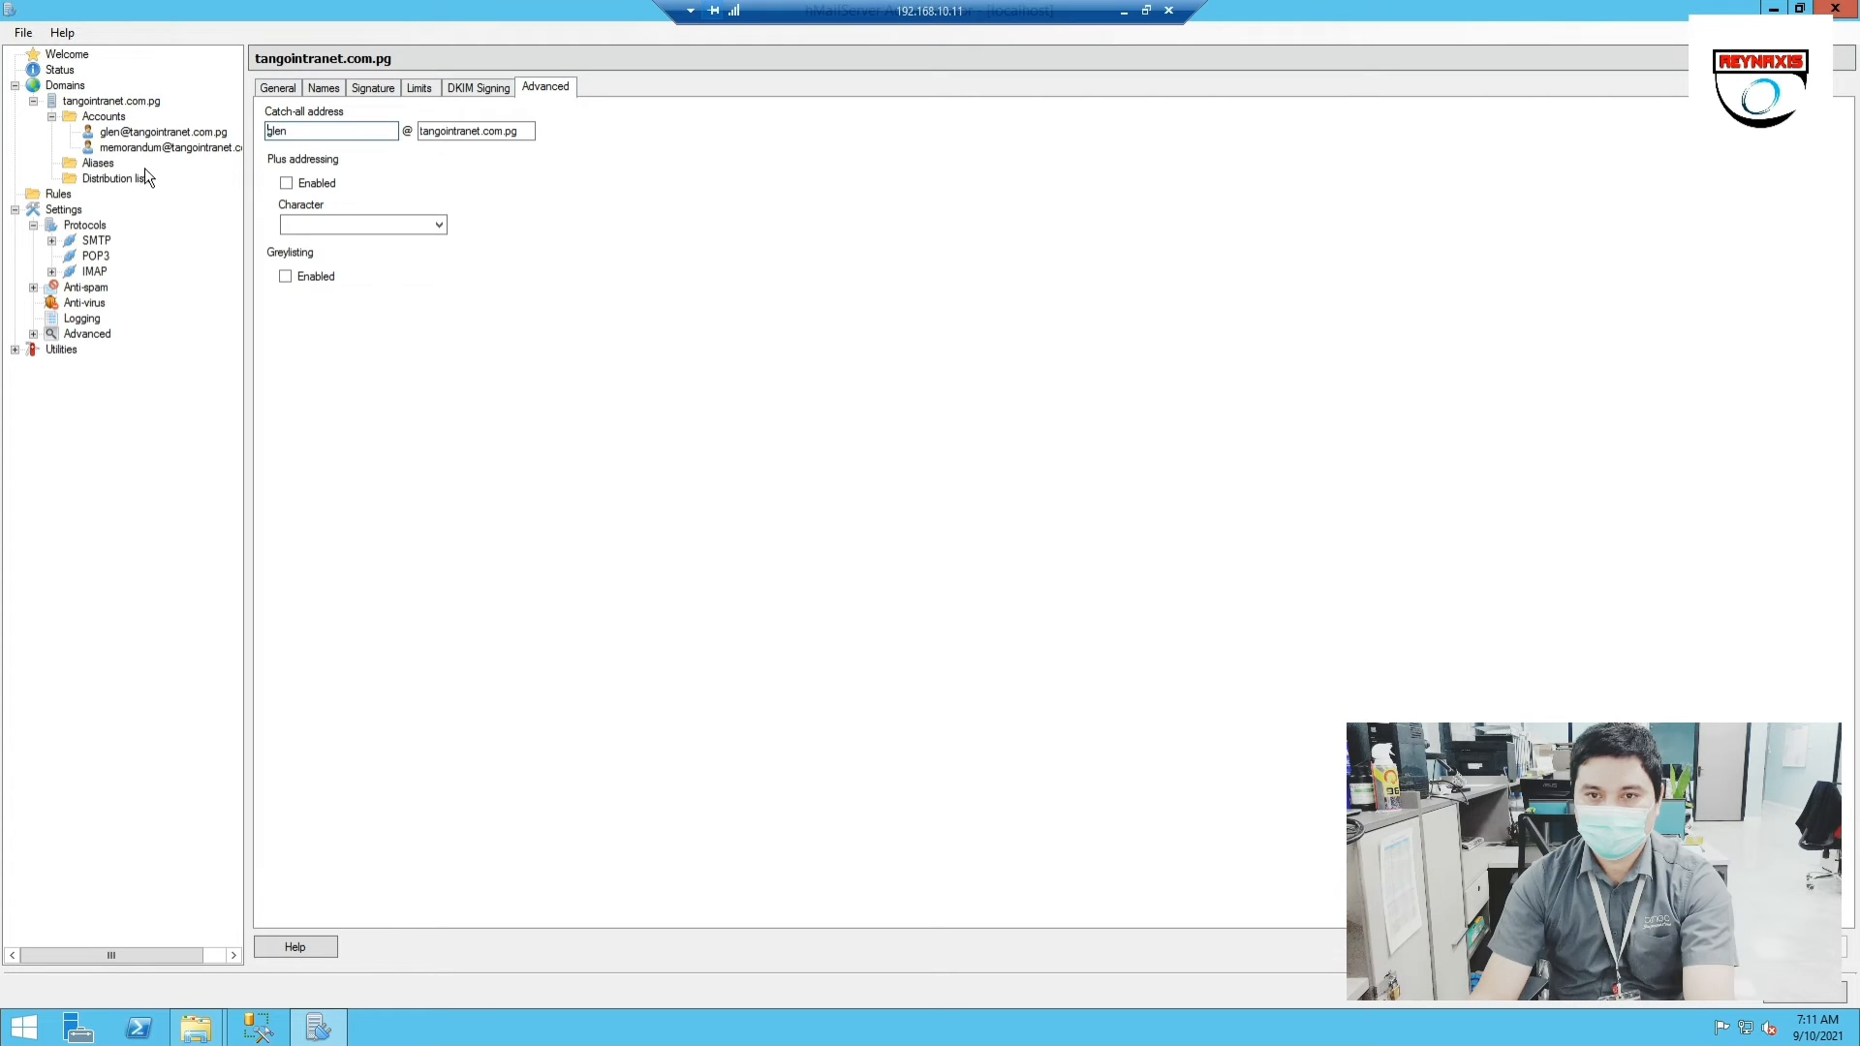
click(178, 145)
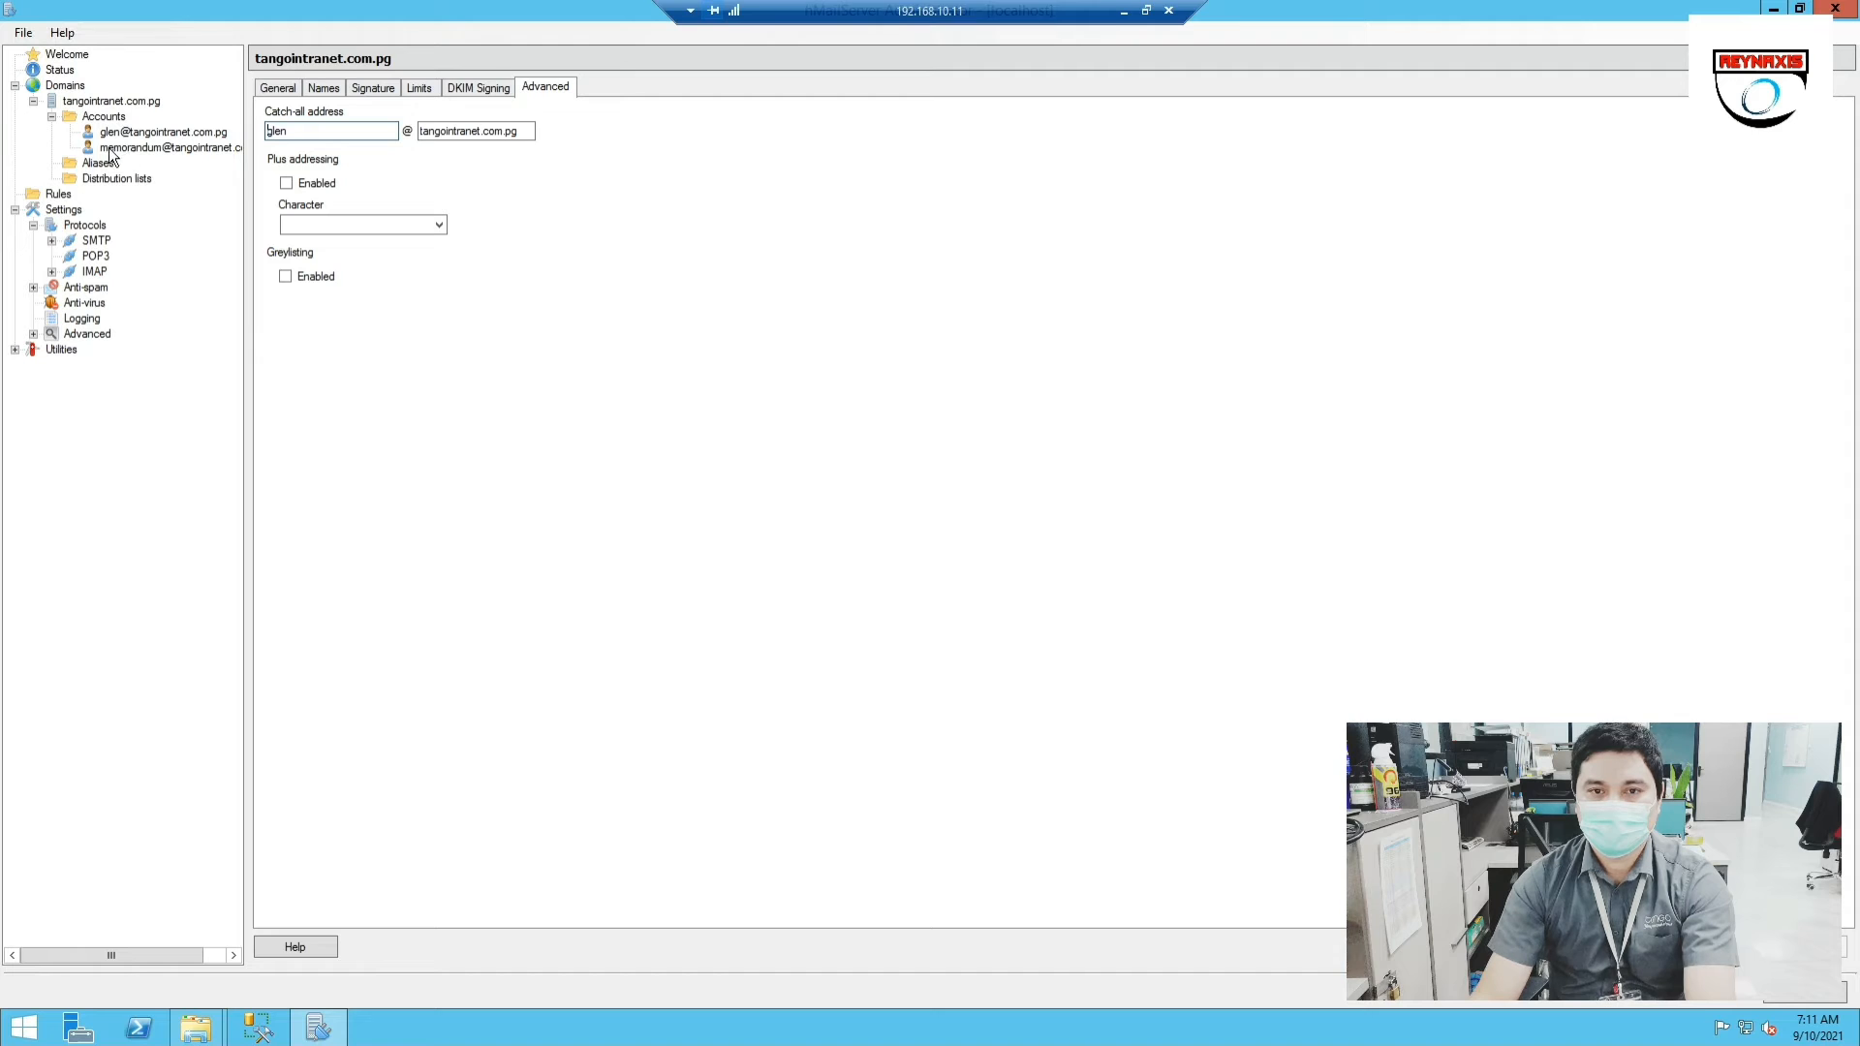
click(94, 240)
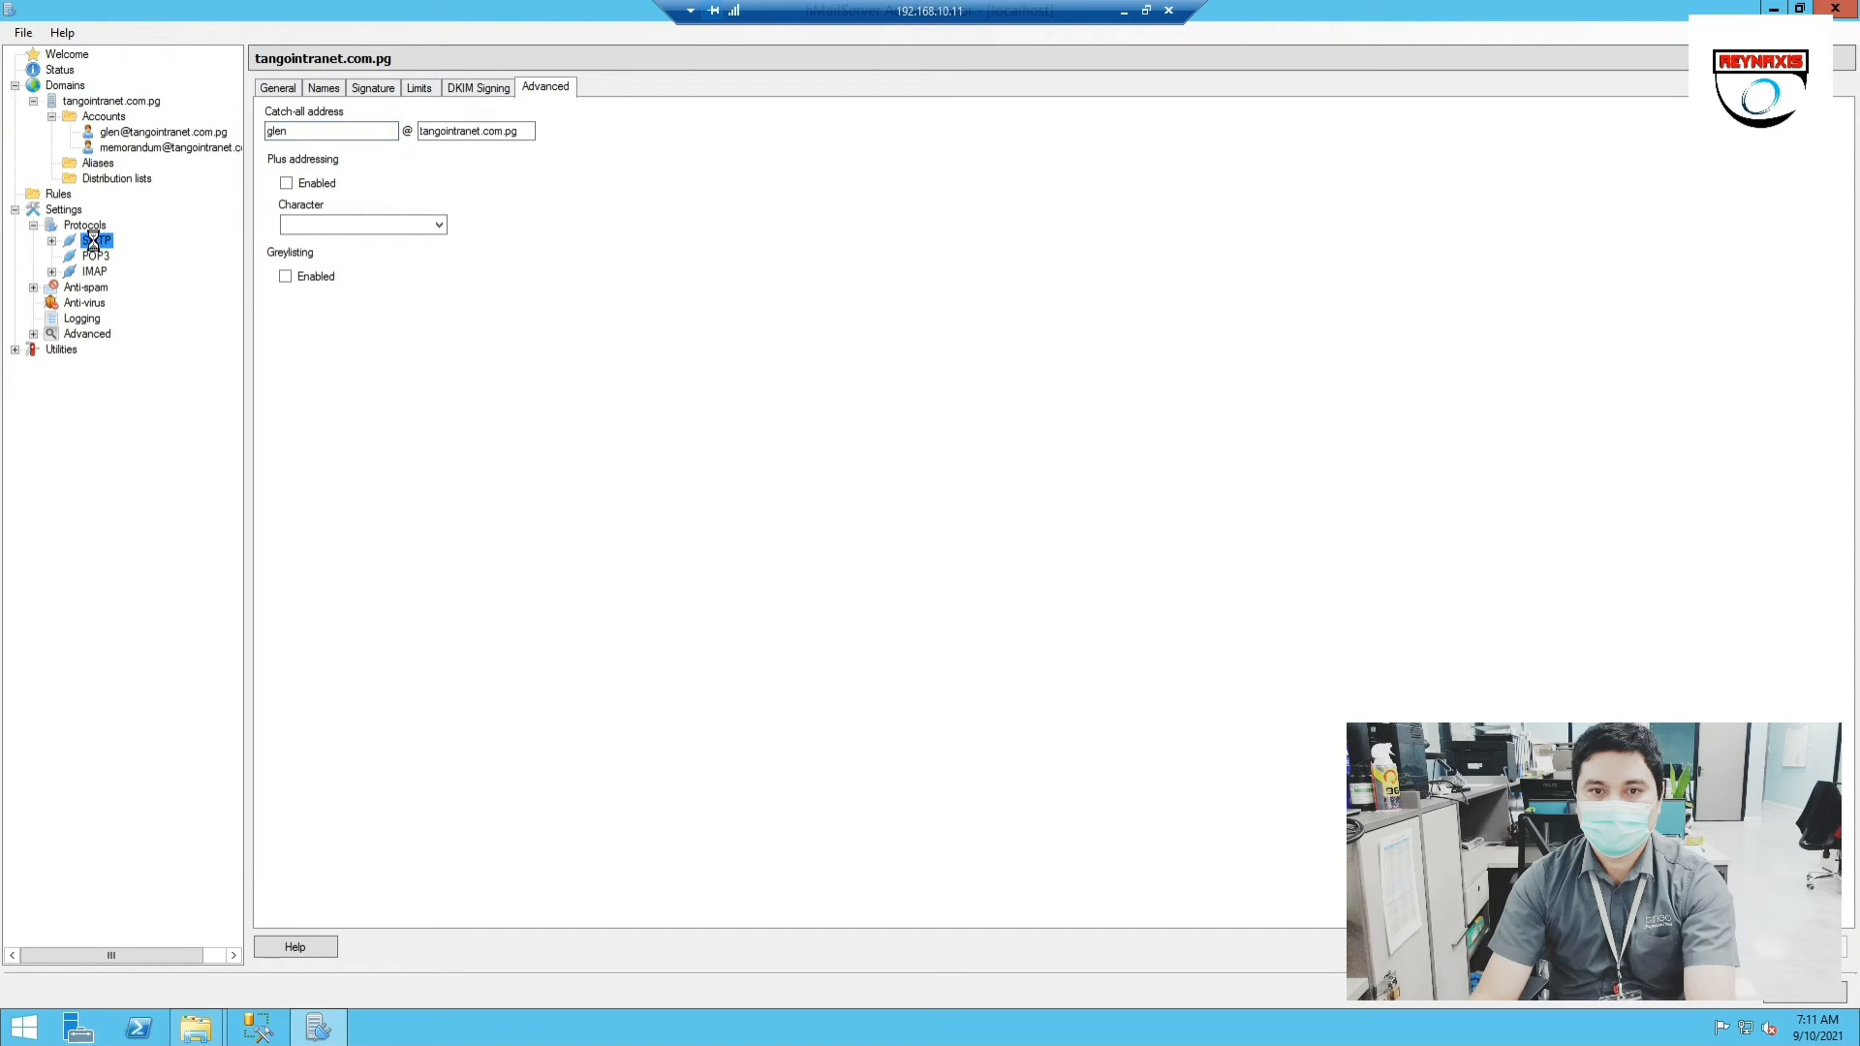
Set the SMTP Max message size to 100000 KB on the General tab, then move to Advanced settings
click(53, 240)
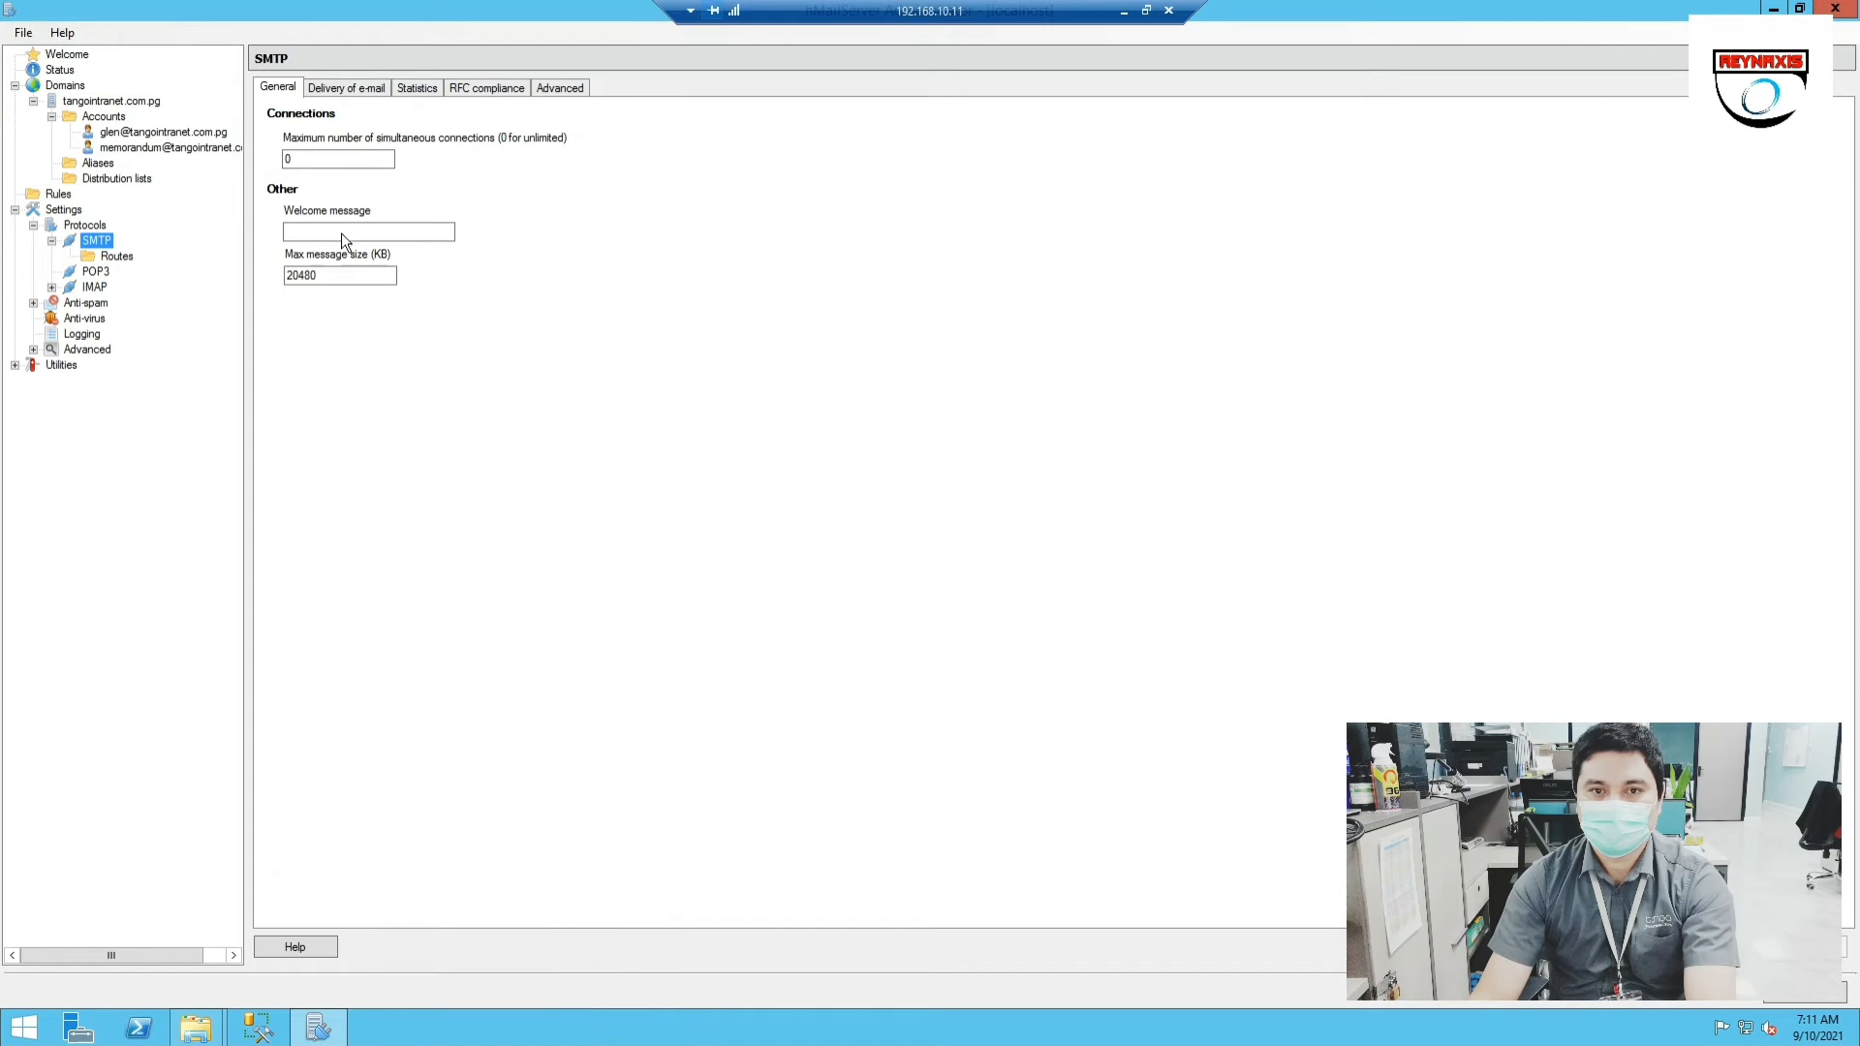
click(345, 88)
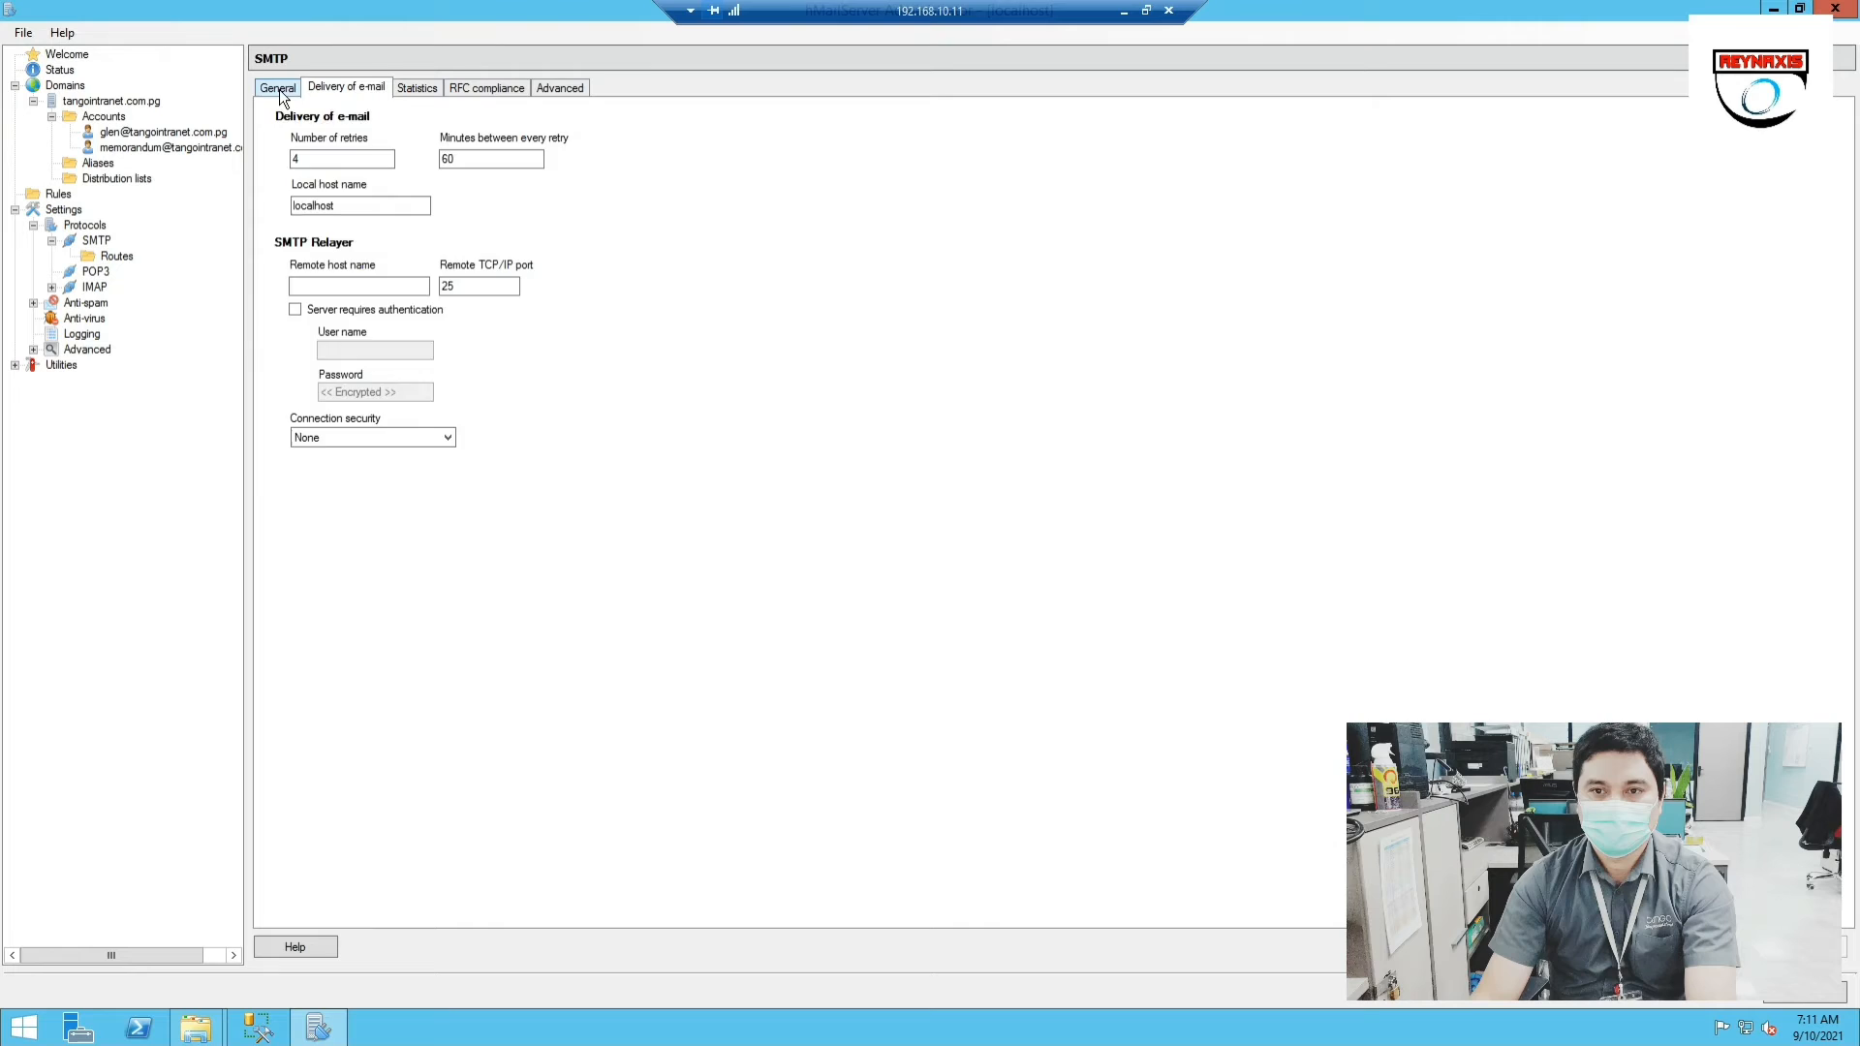
click(277, 87)
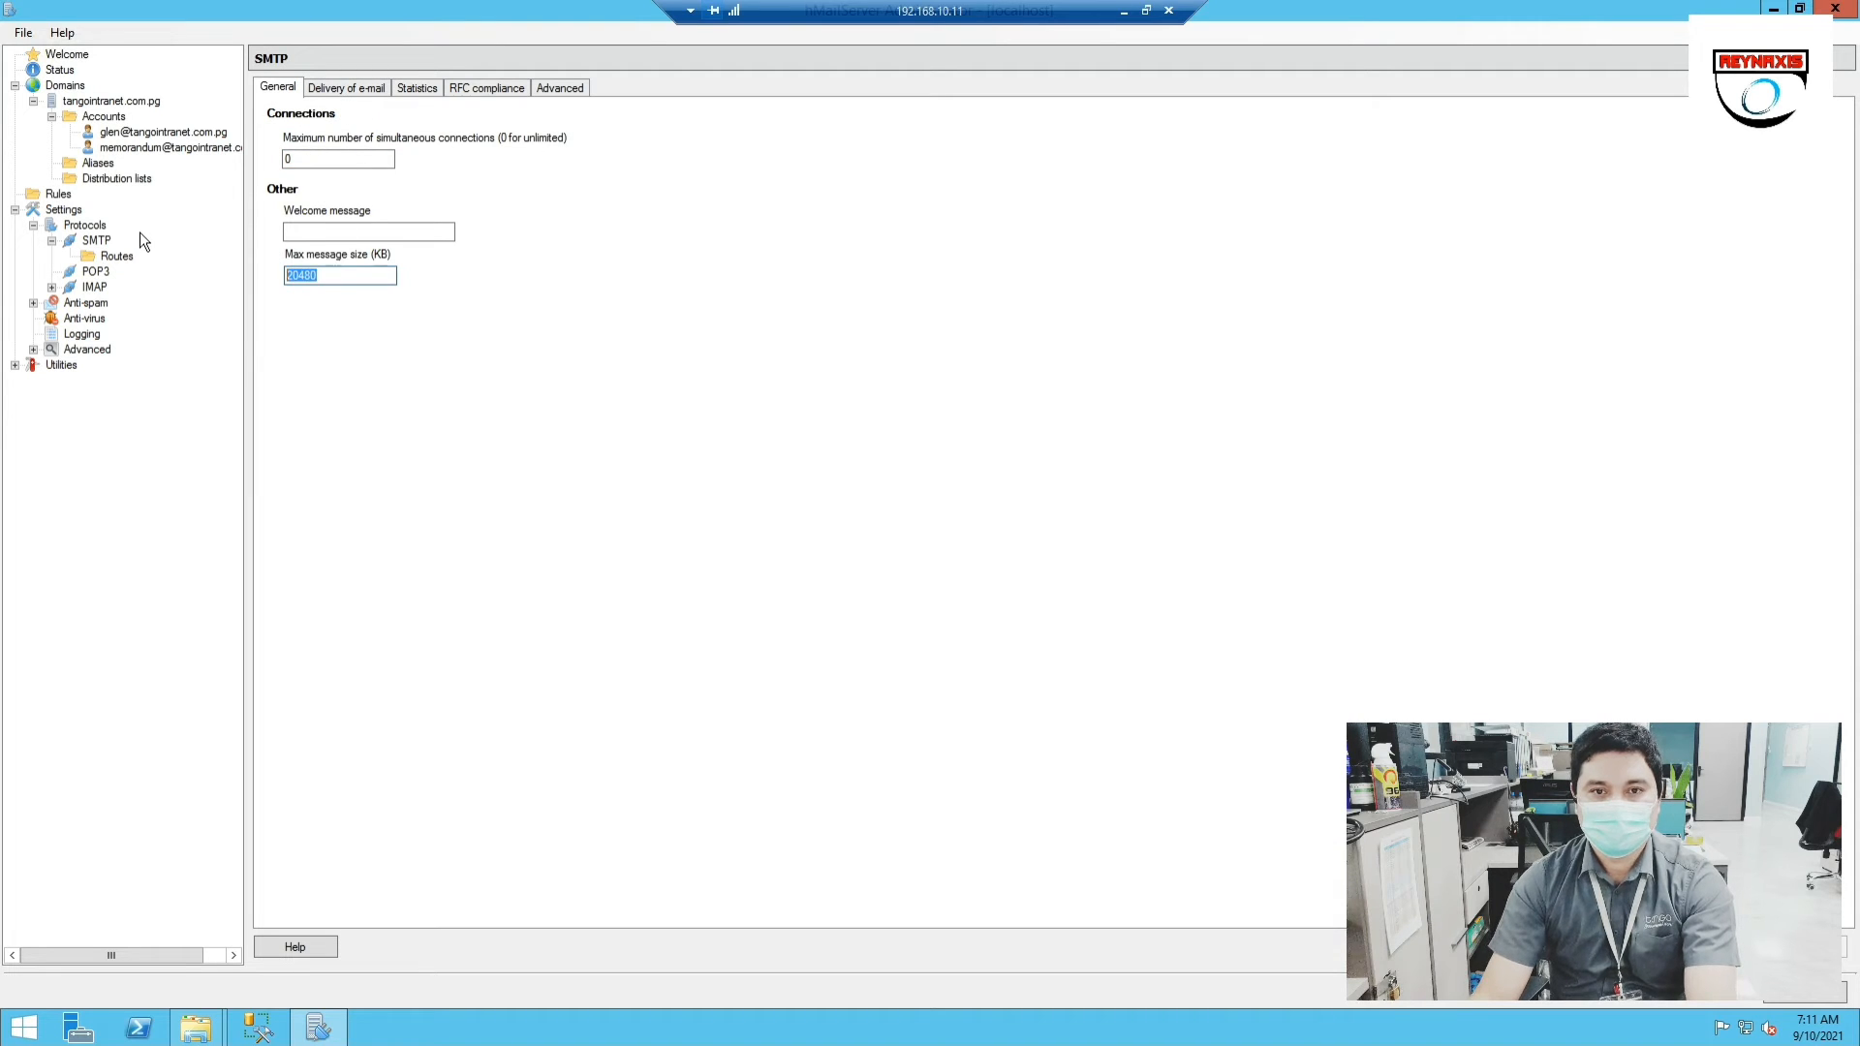
text(100000)
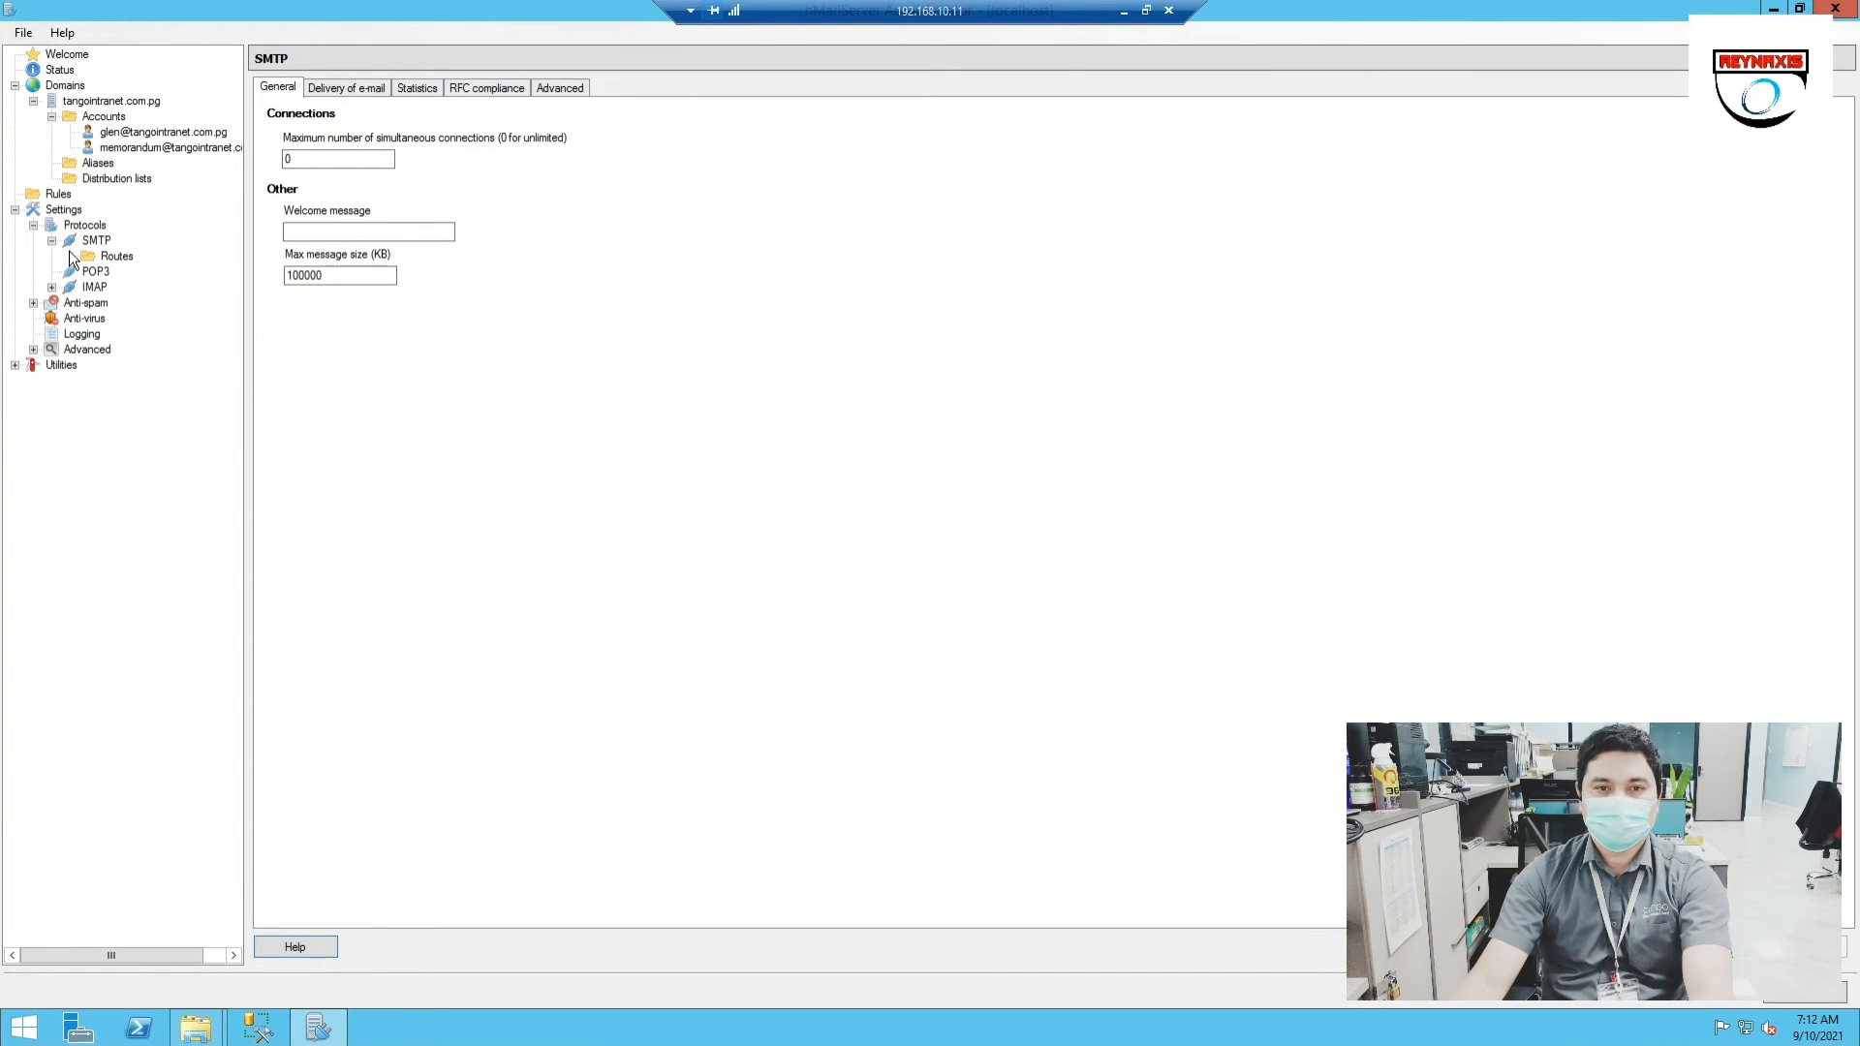
click(85, 349)
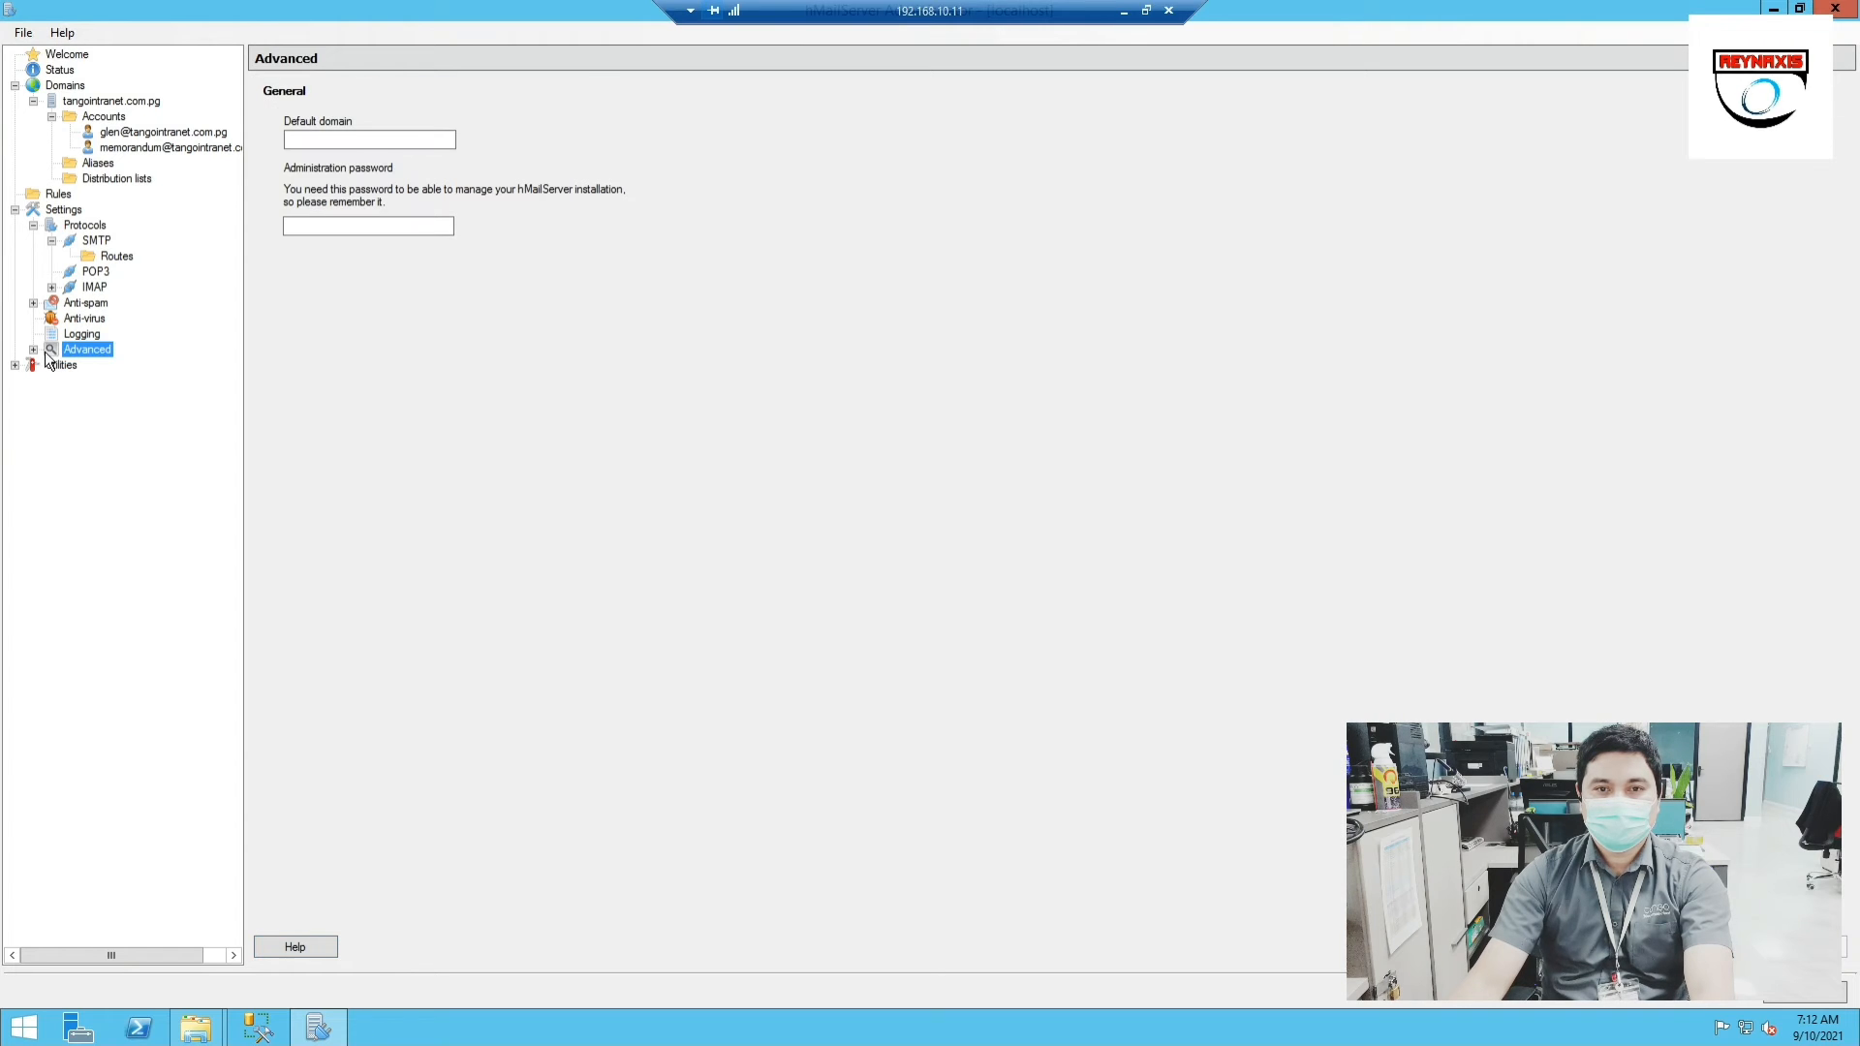
Disable Auto-ban under Advanced settings and confirm saving the change
click(33, 348)
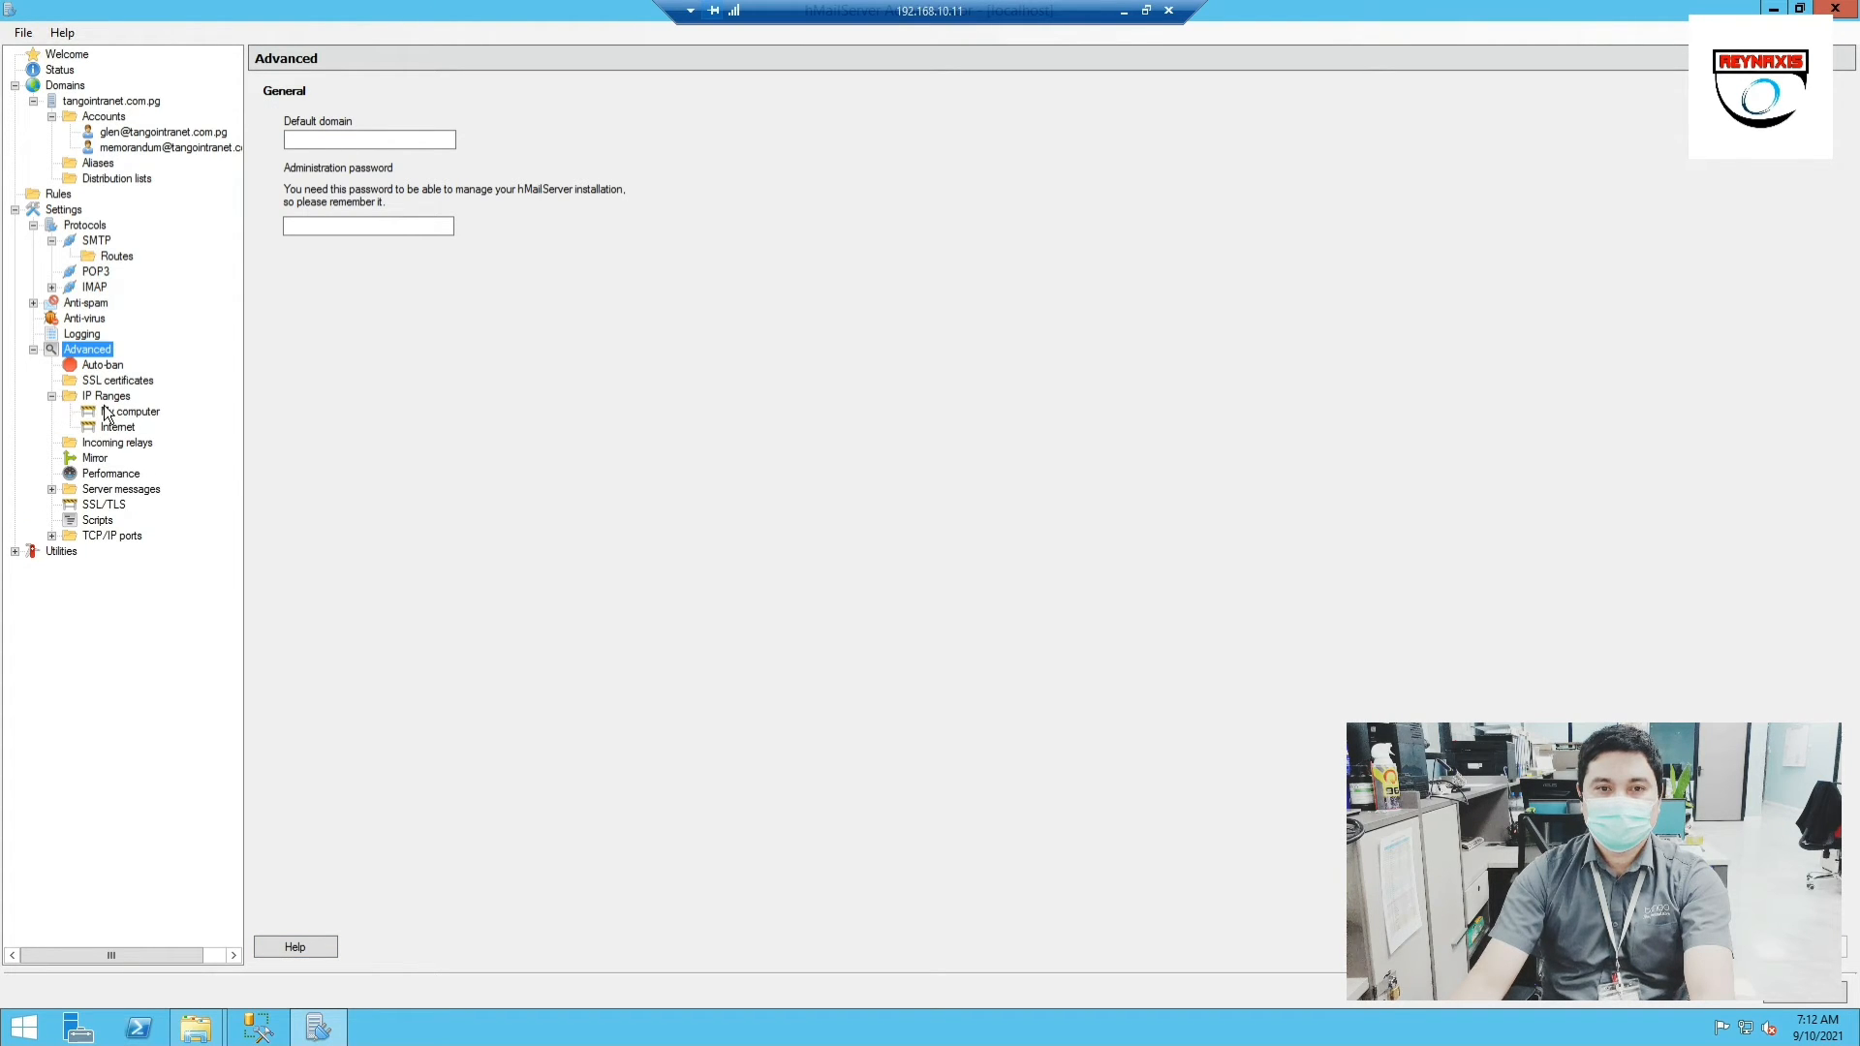
click(100, 365)
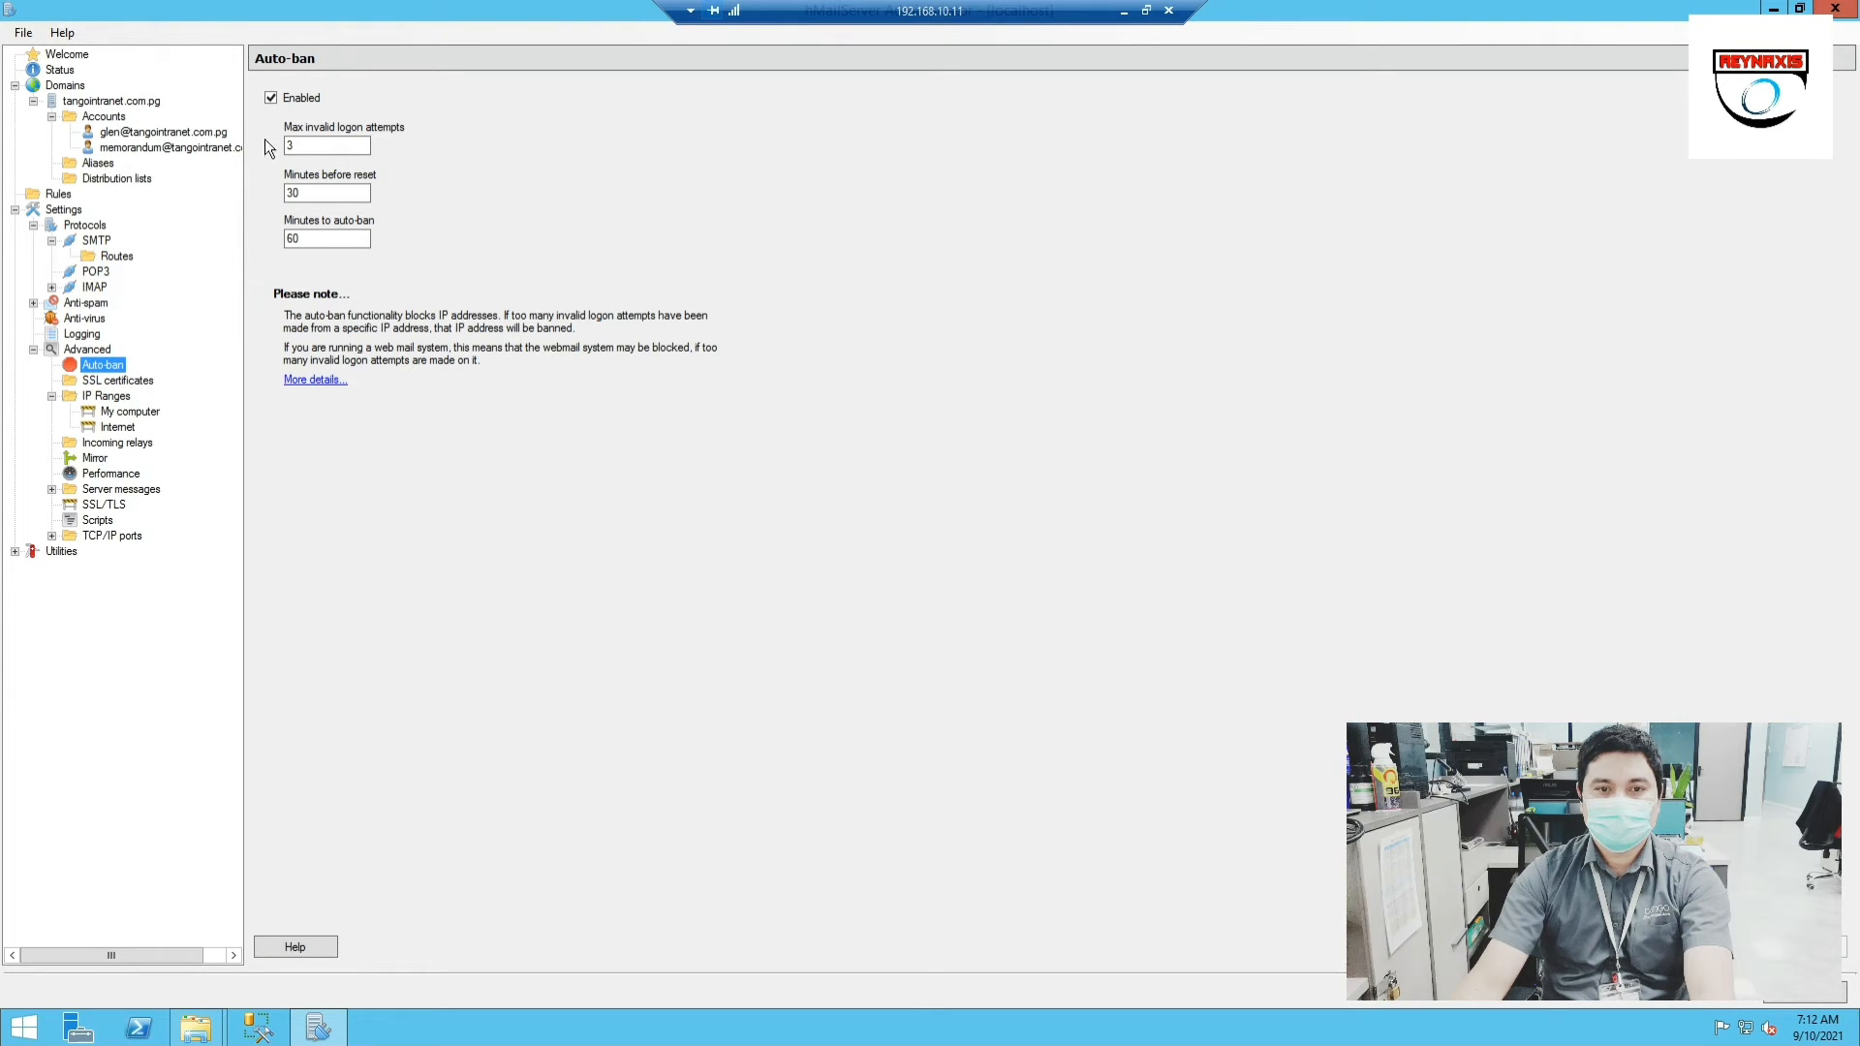
click(271, 97)
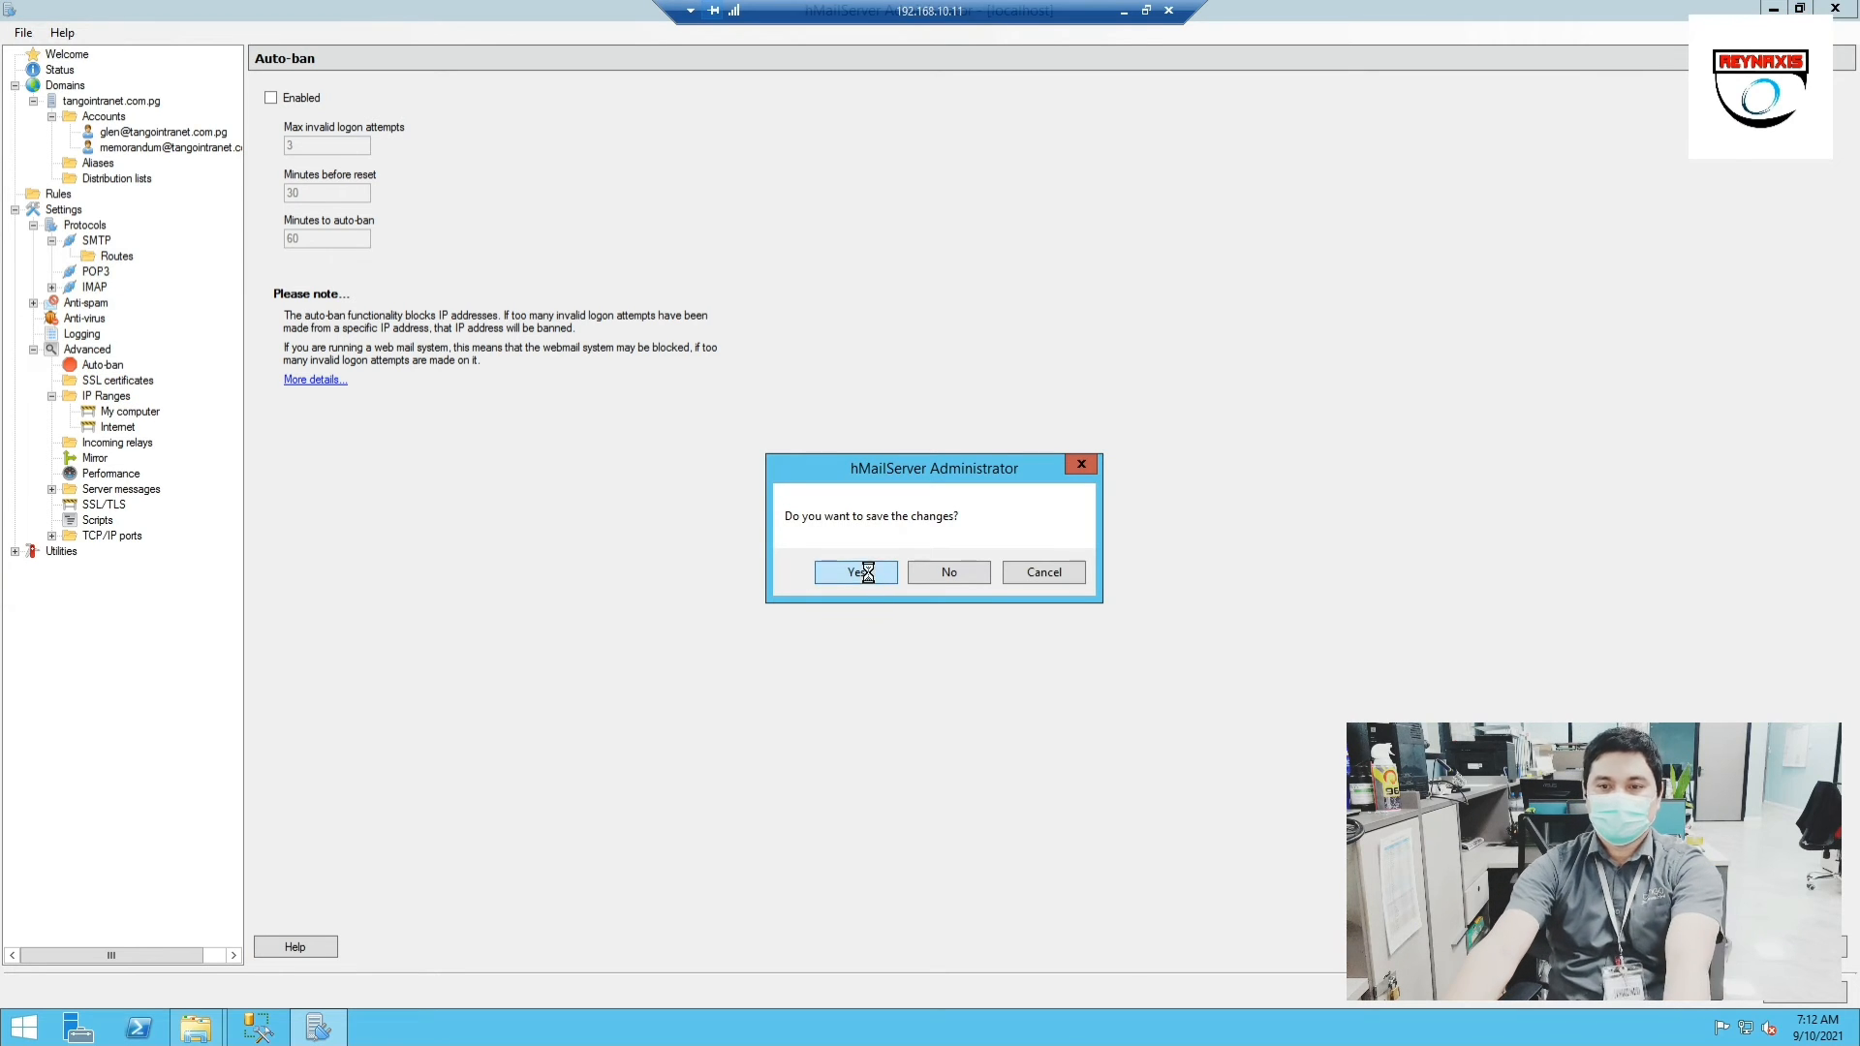
click(854, 572)
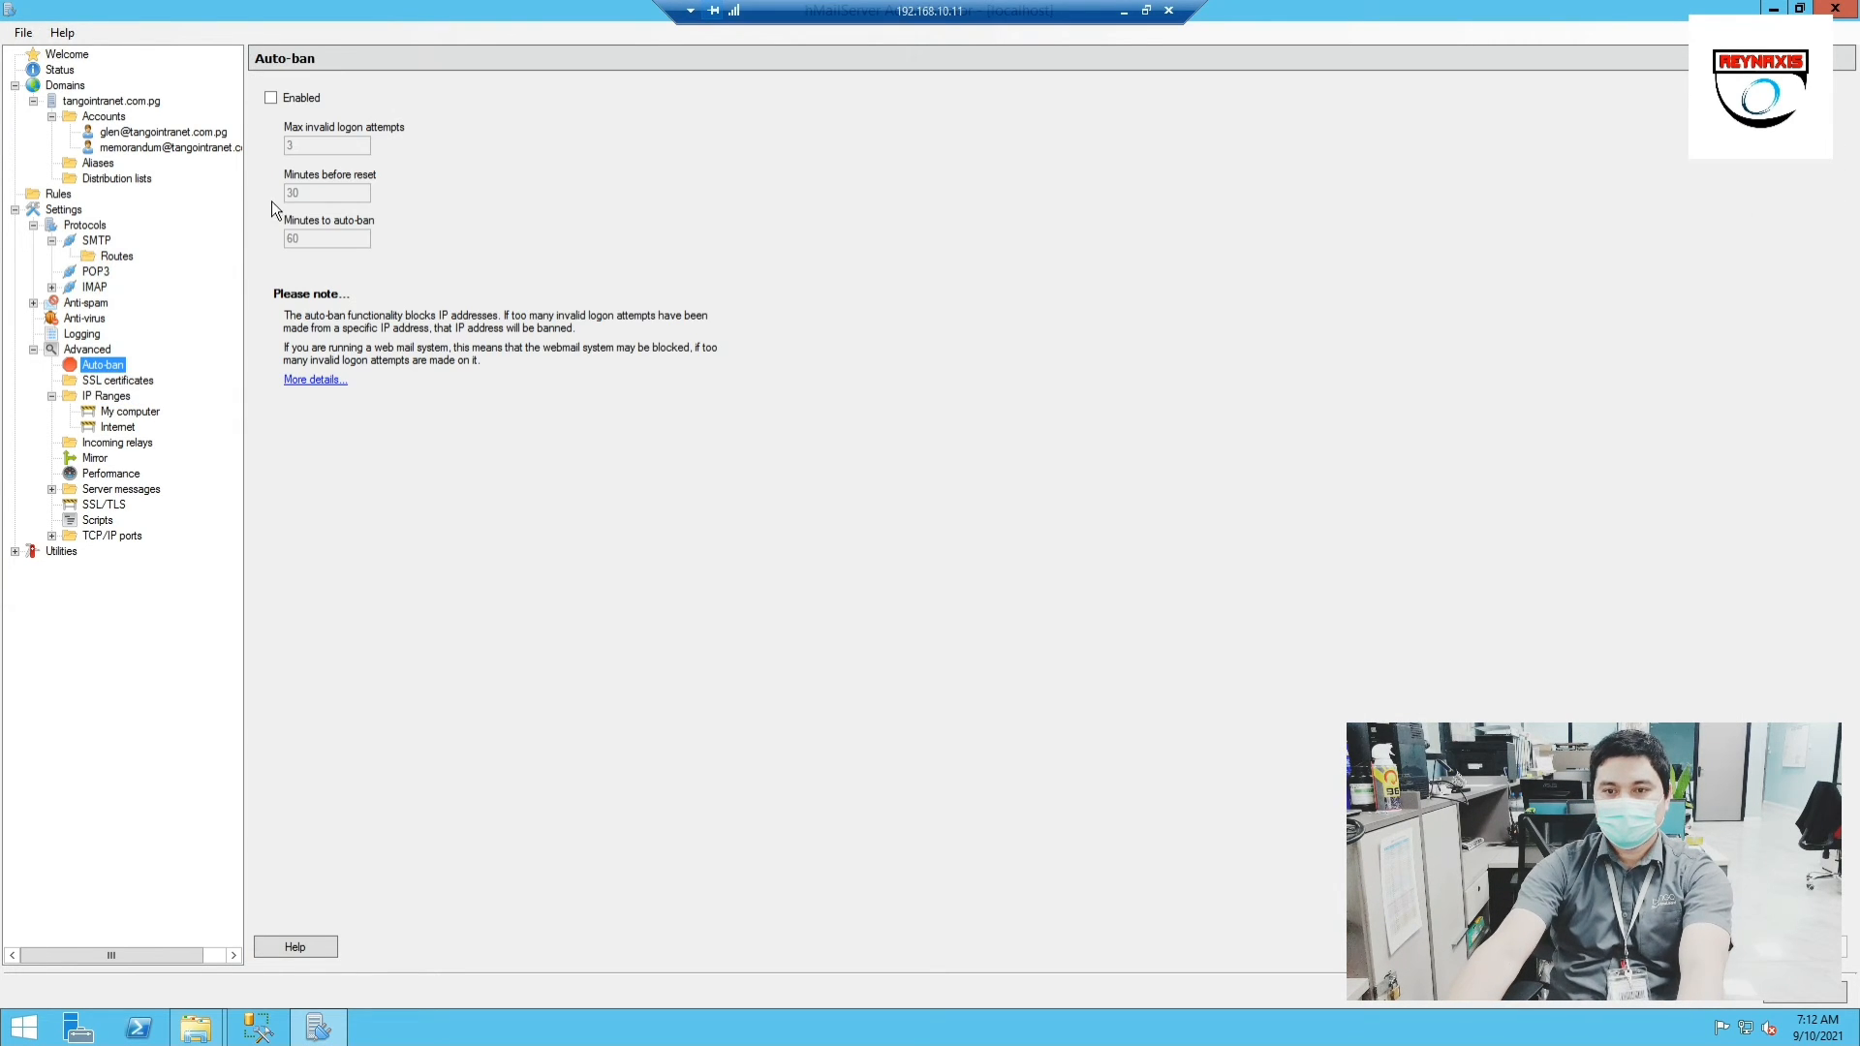
Review the existing Internet IP range, then start adding a new IP range
click(130, 411)
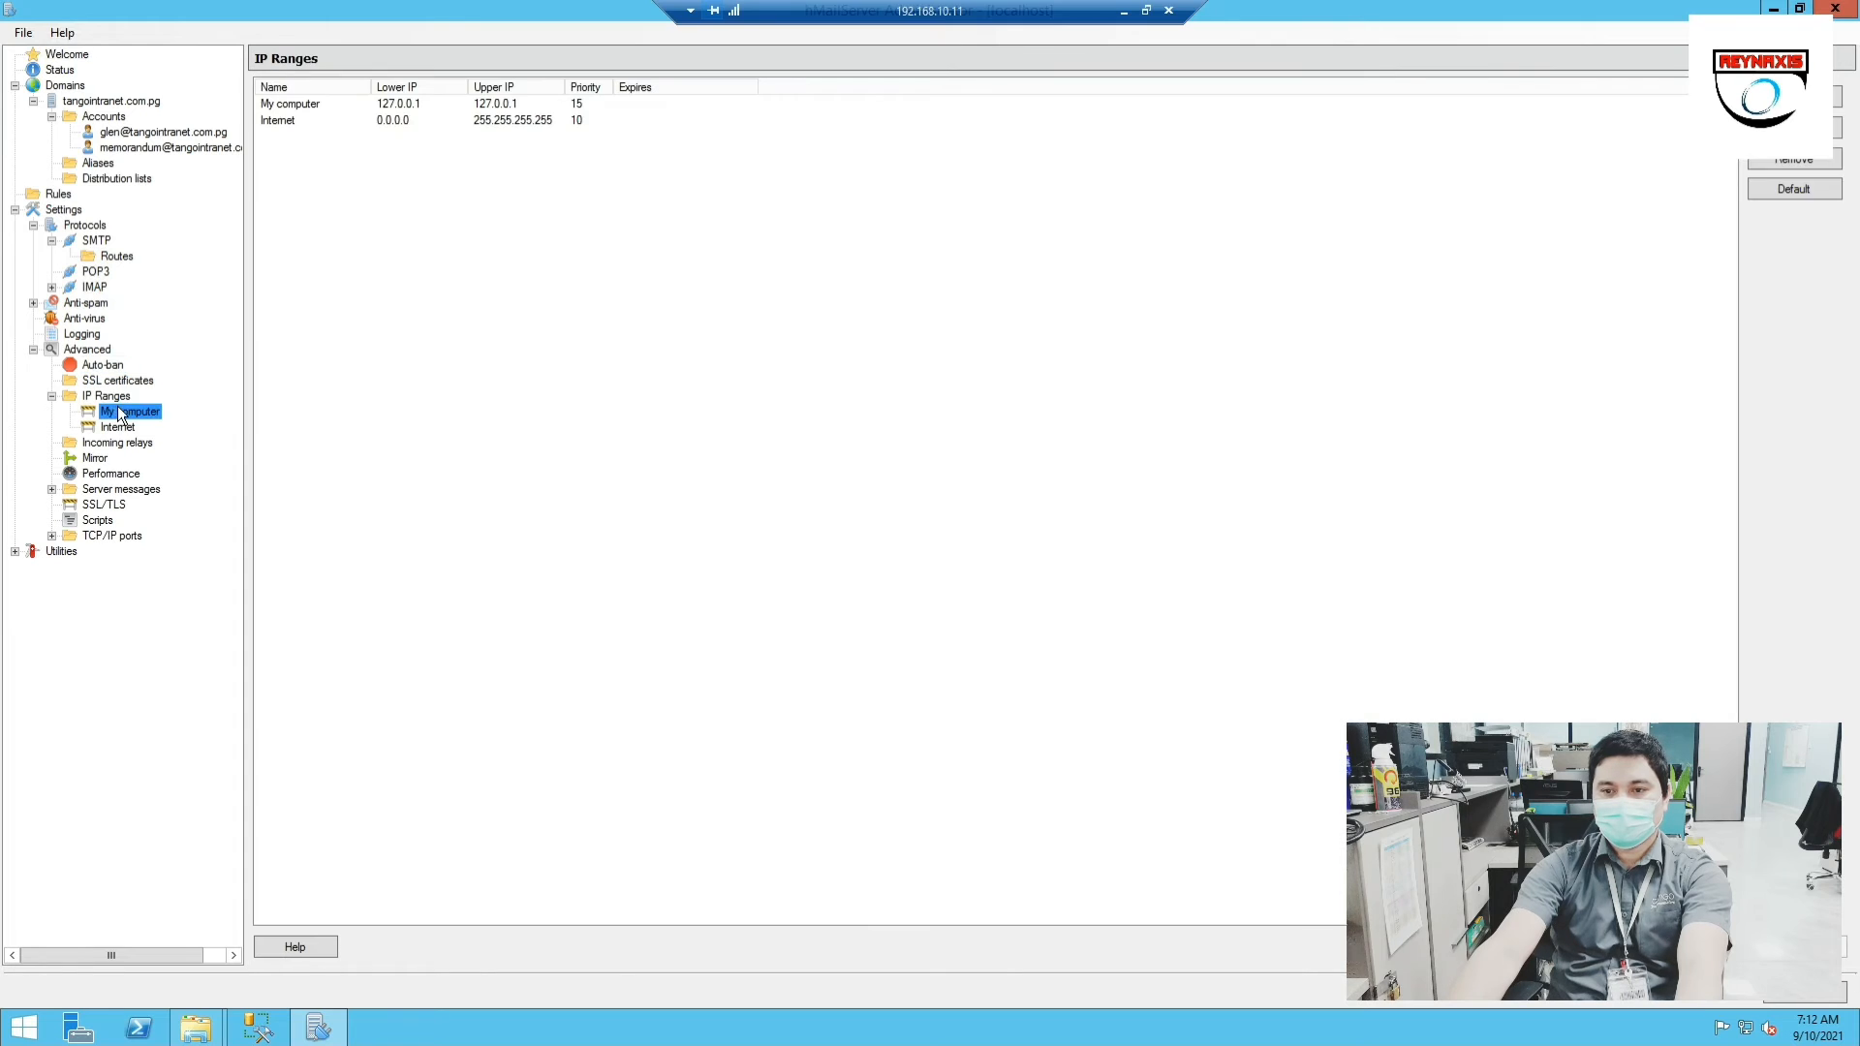
click(118, 426)
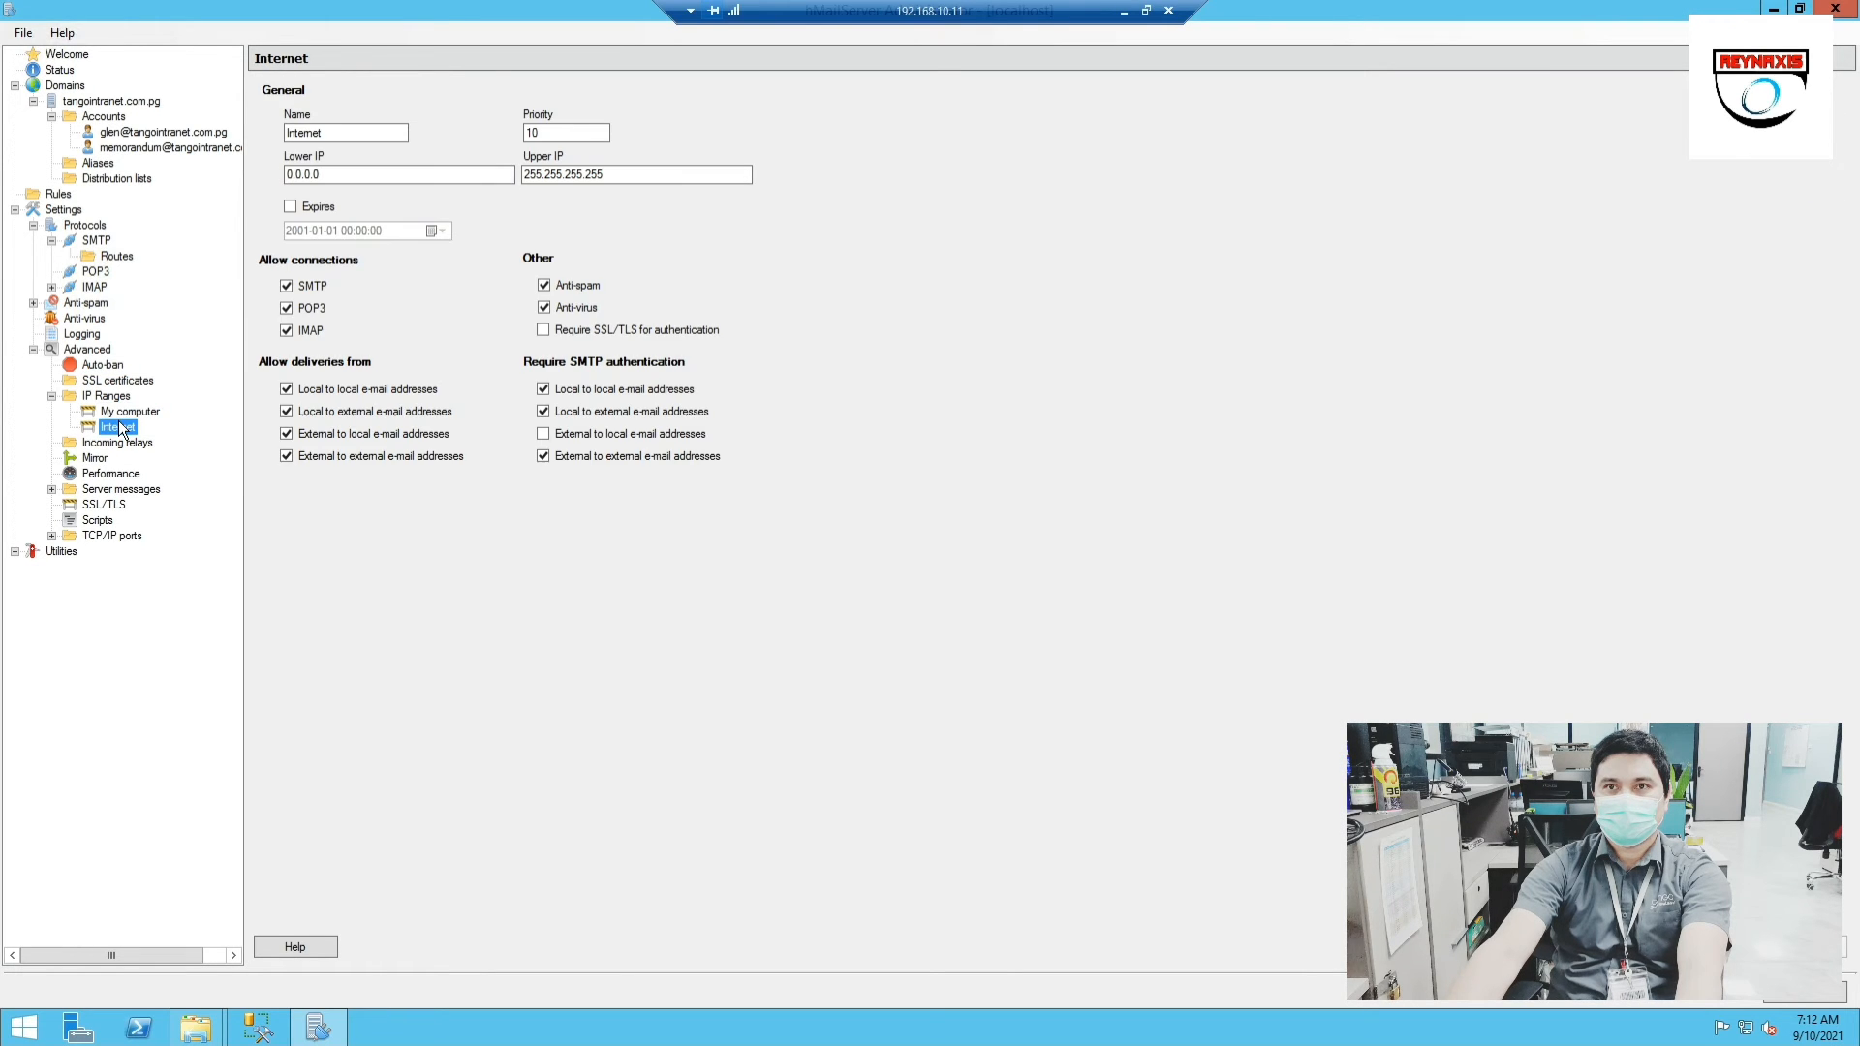
click(107, 395)
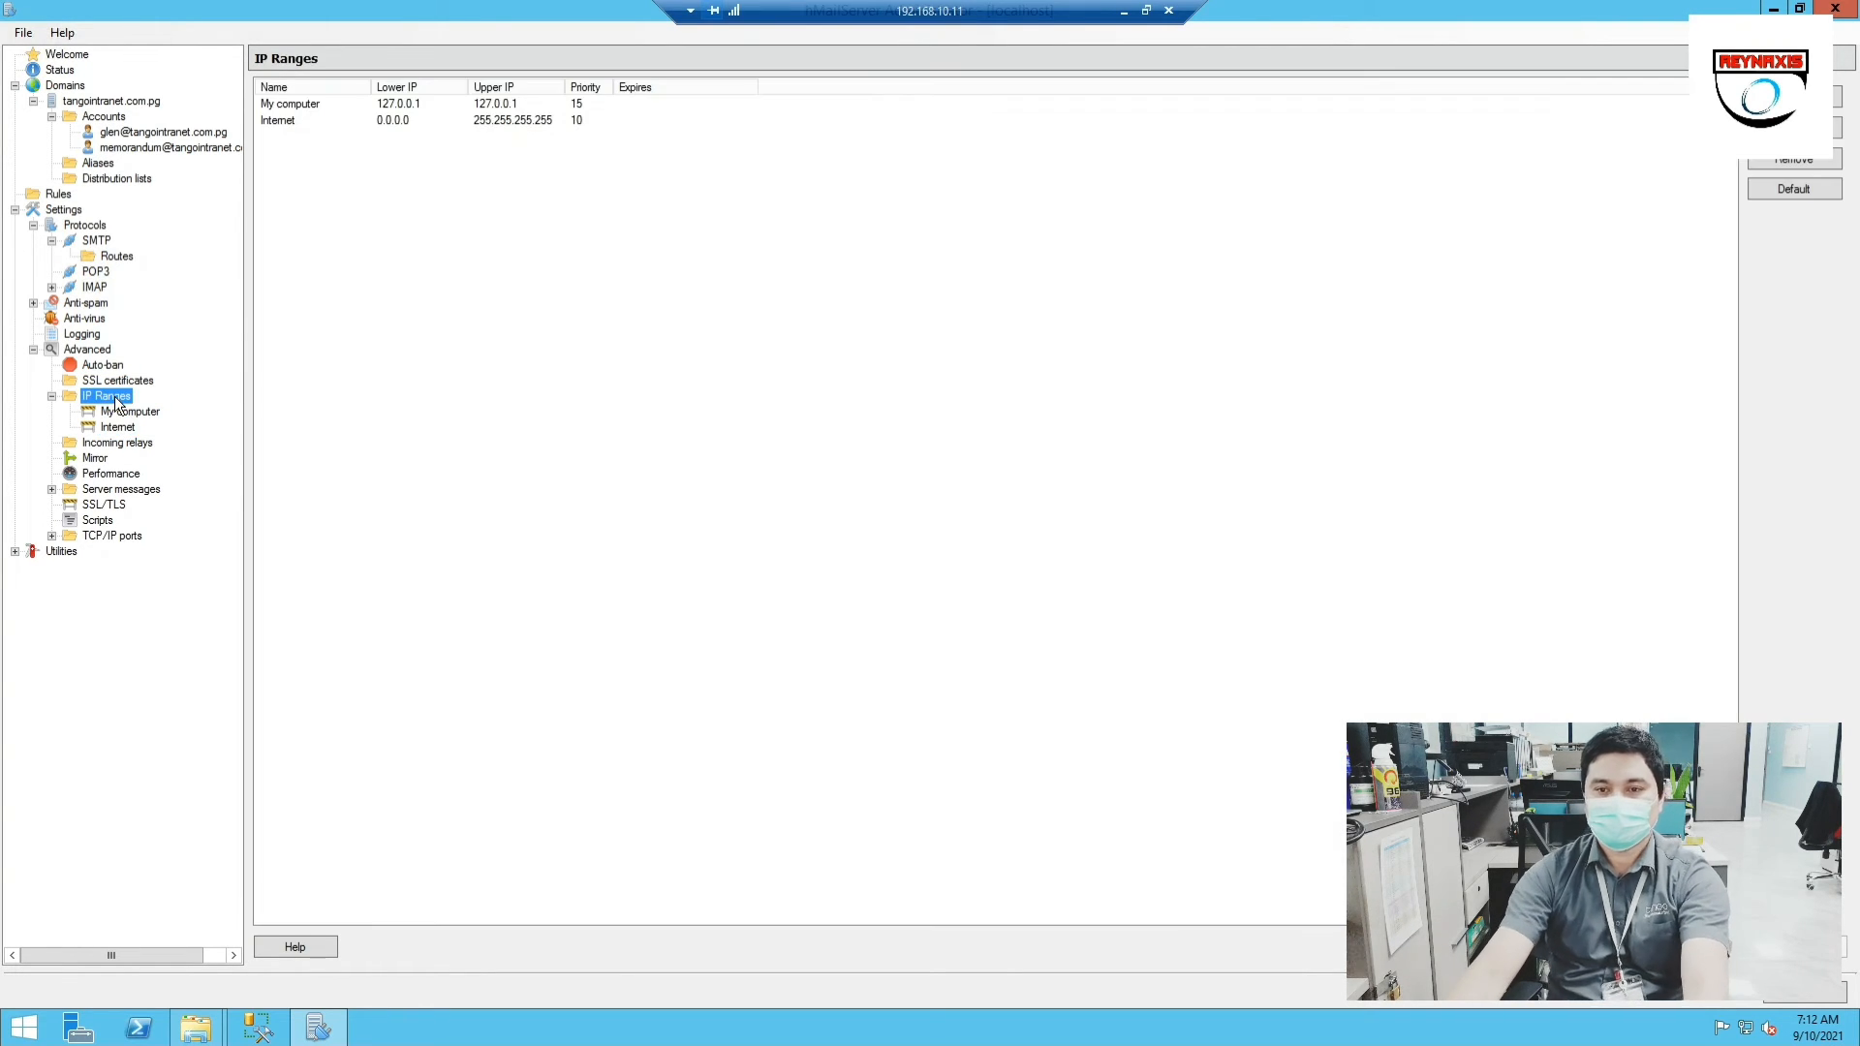
right_click(107, 395)
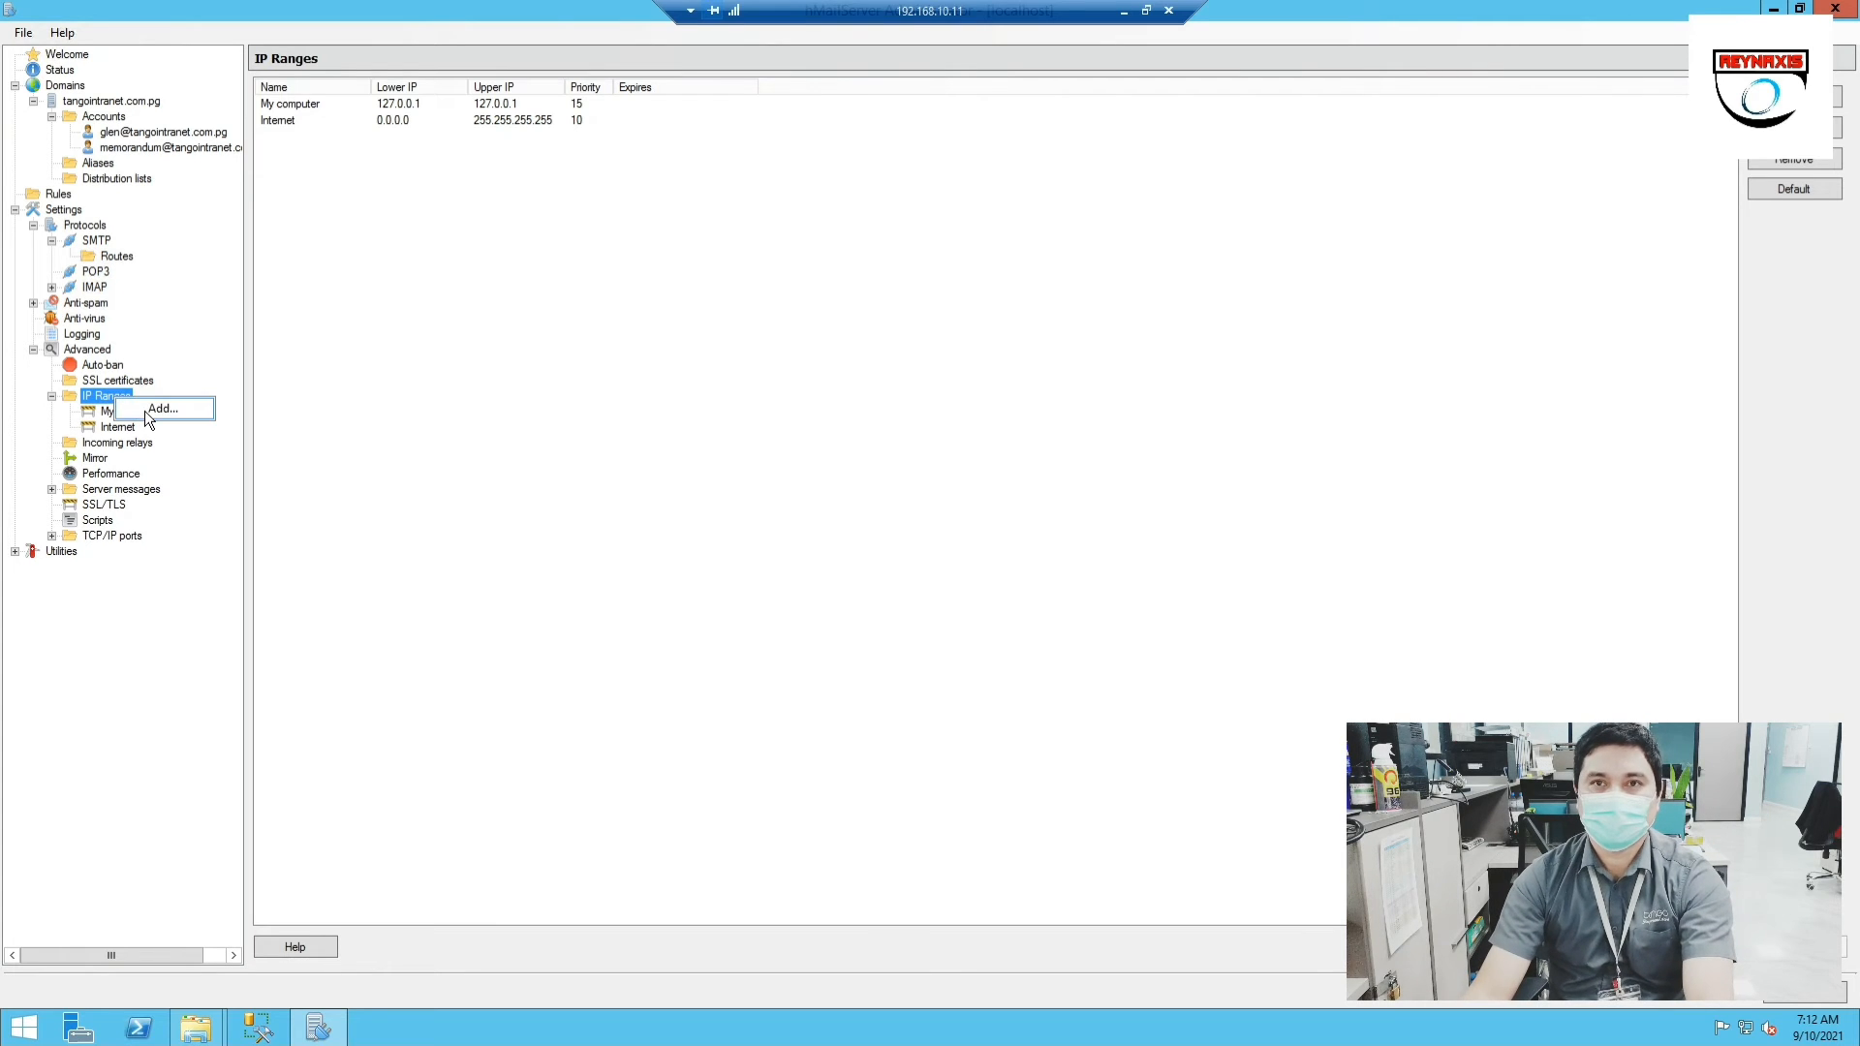
click(162, 409)
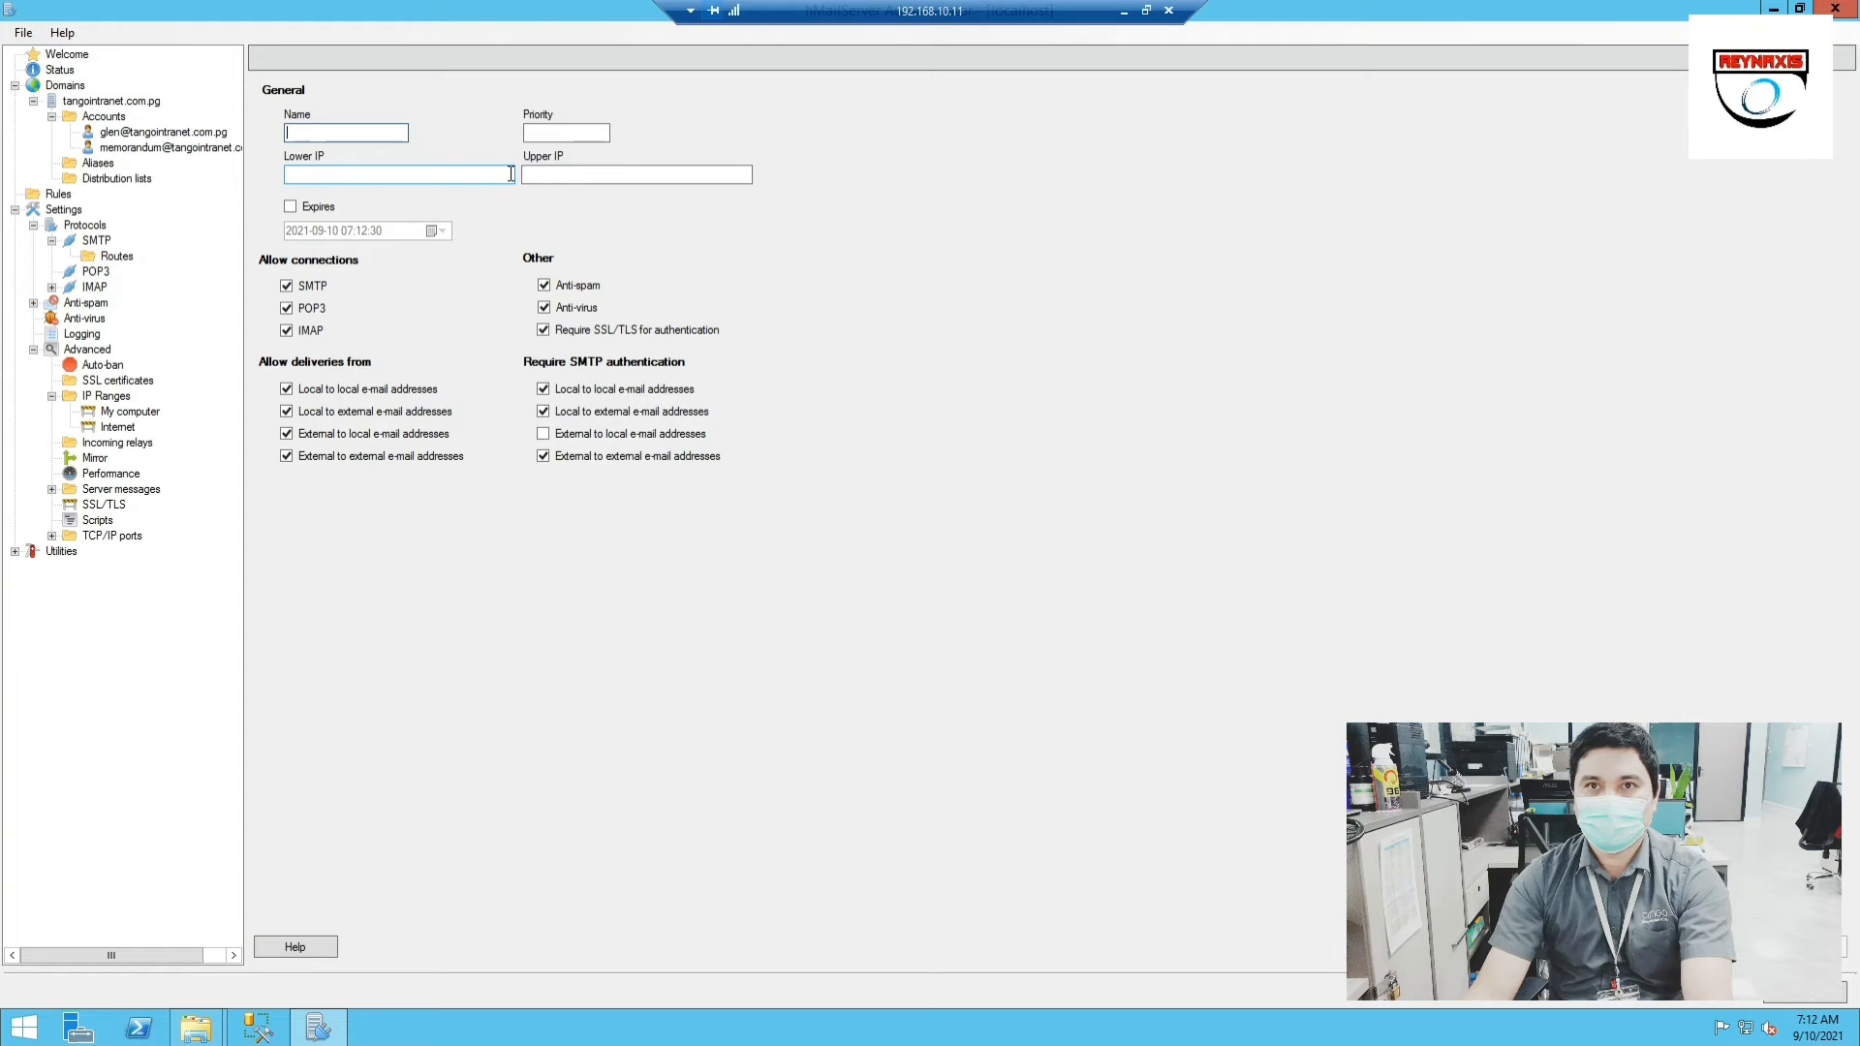
Save a Warehouse IP range 192.168.8.1–192.168.8.254 with priority 10
text(Warehouse)
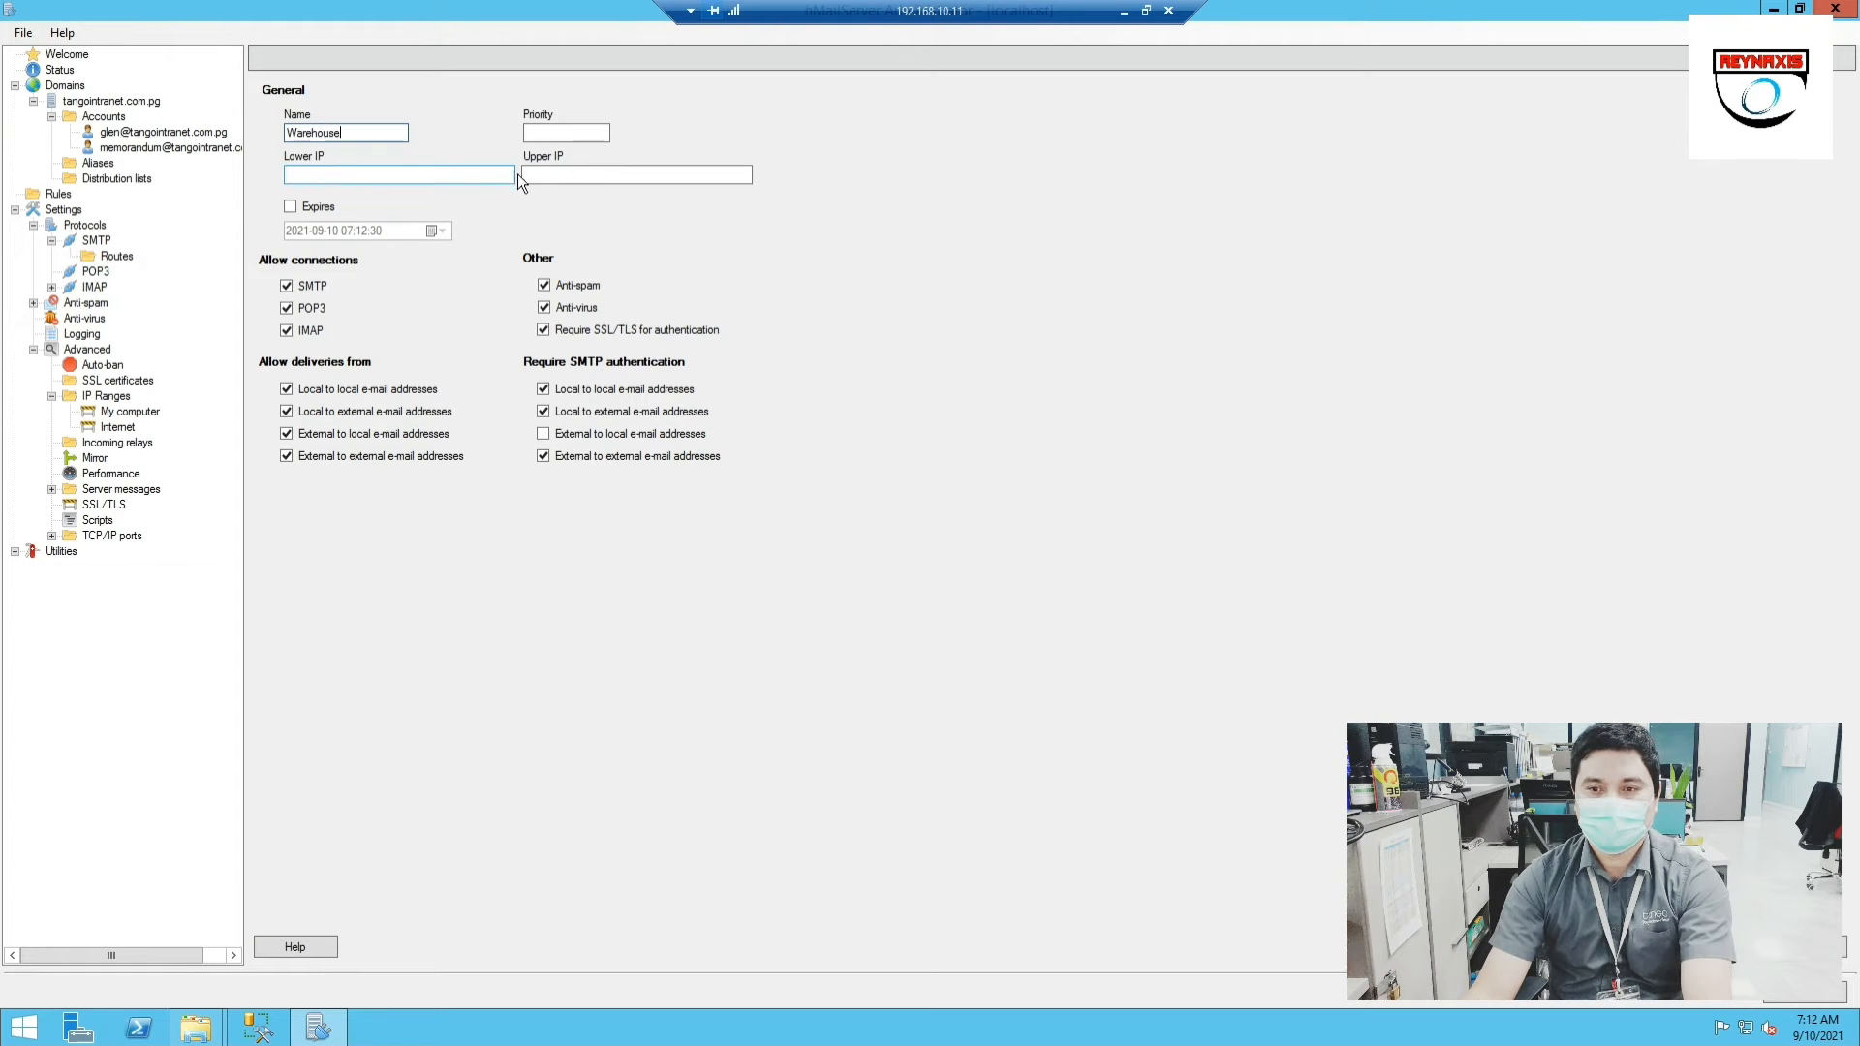
text(10)
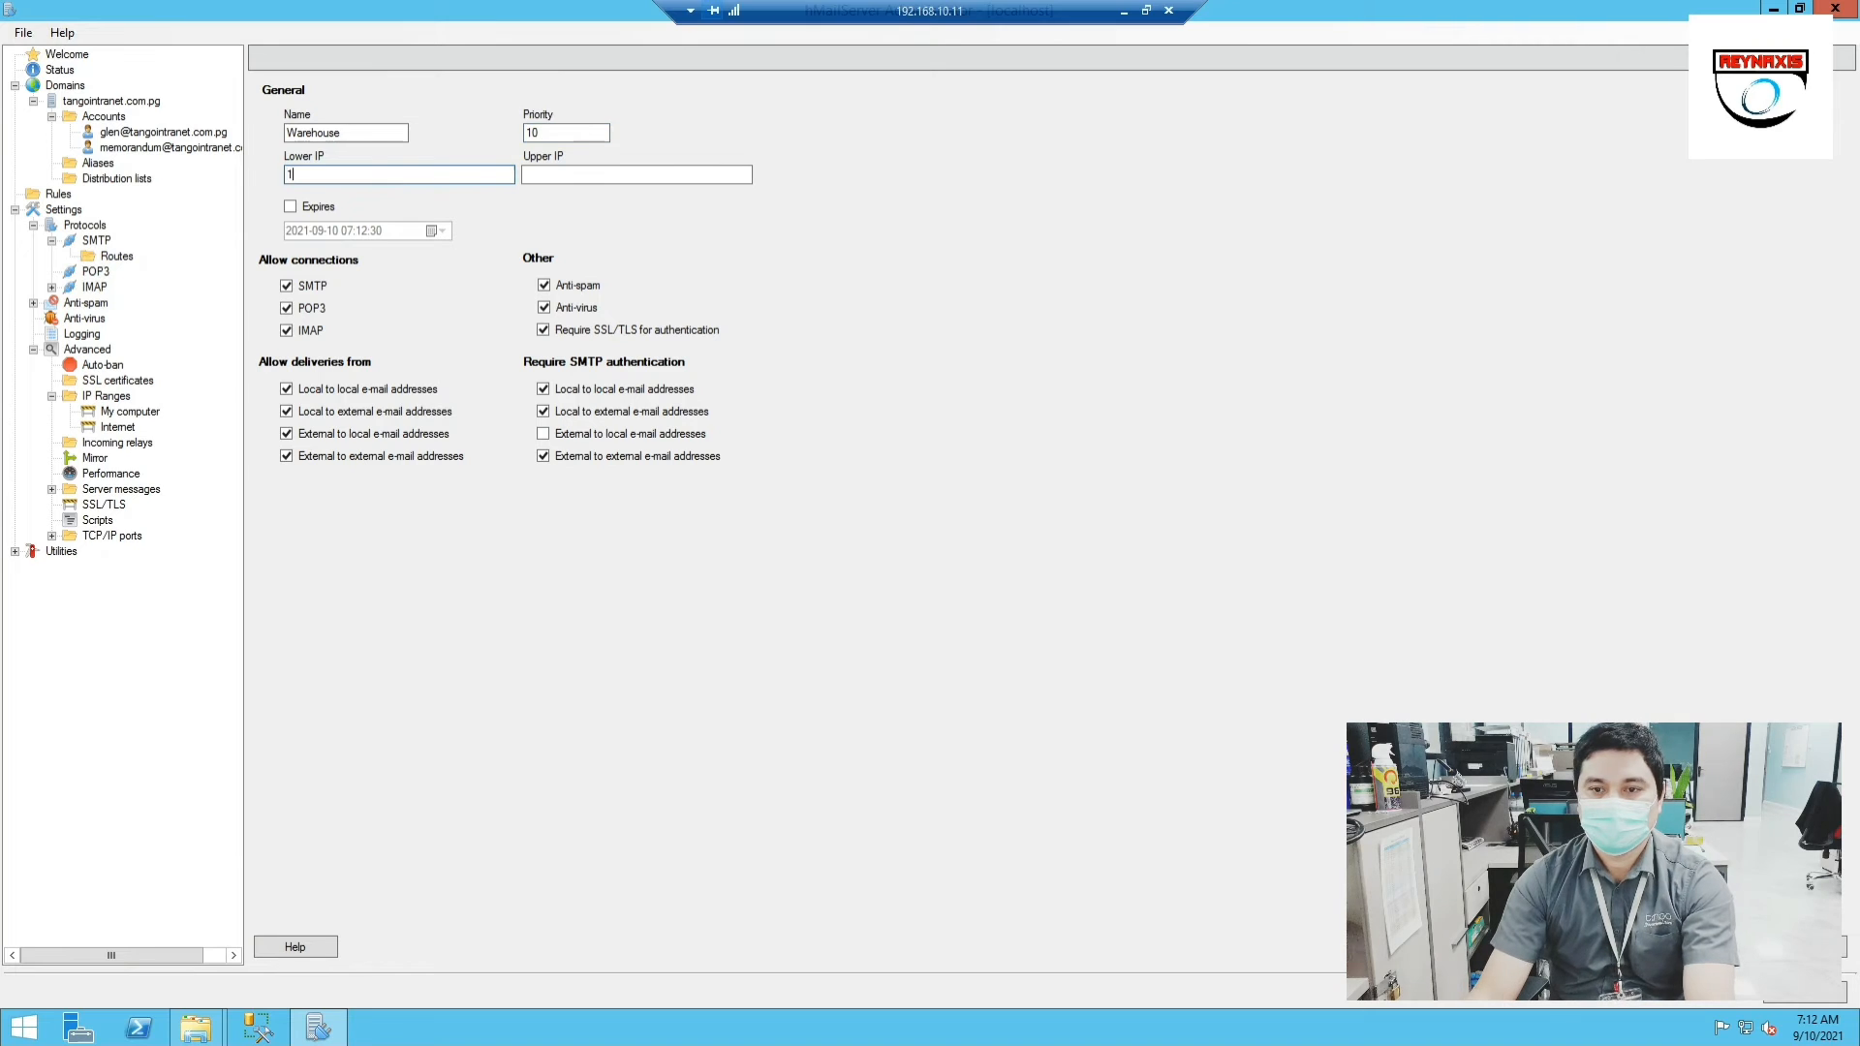
text(92.168.)
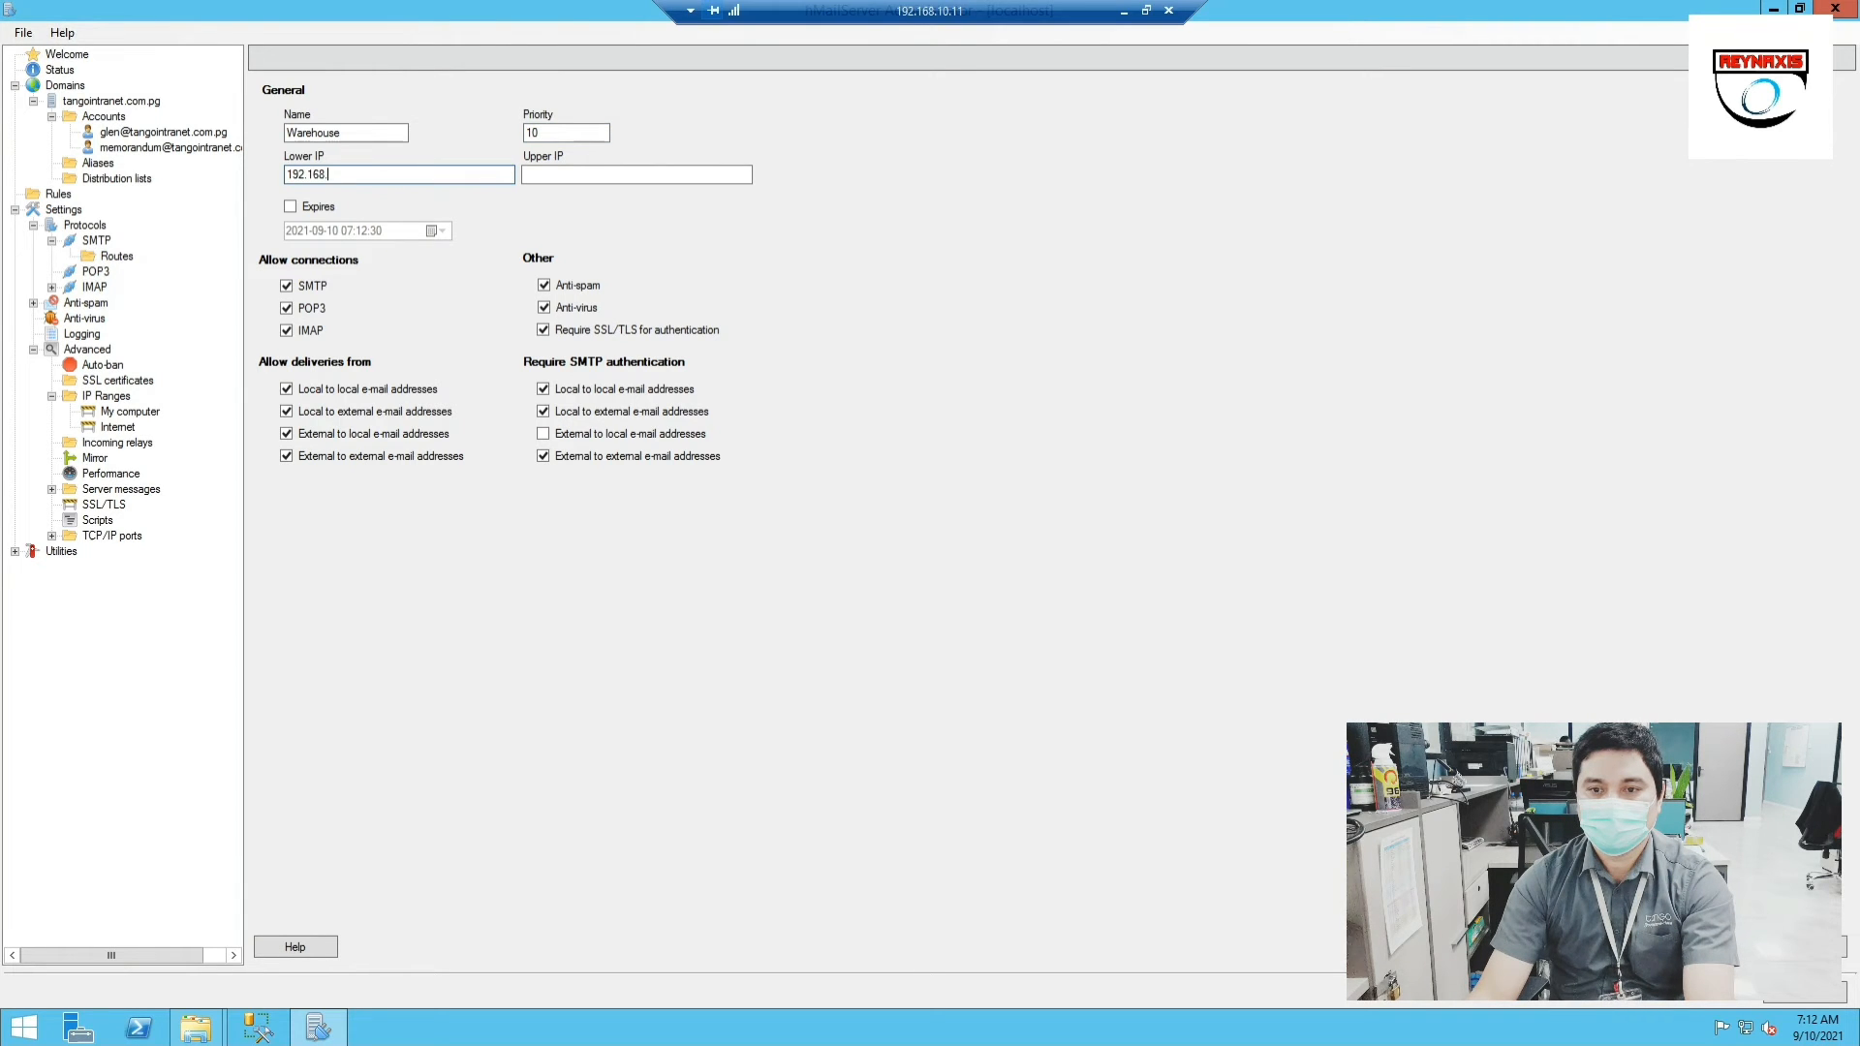
text(192.168.8.254)
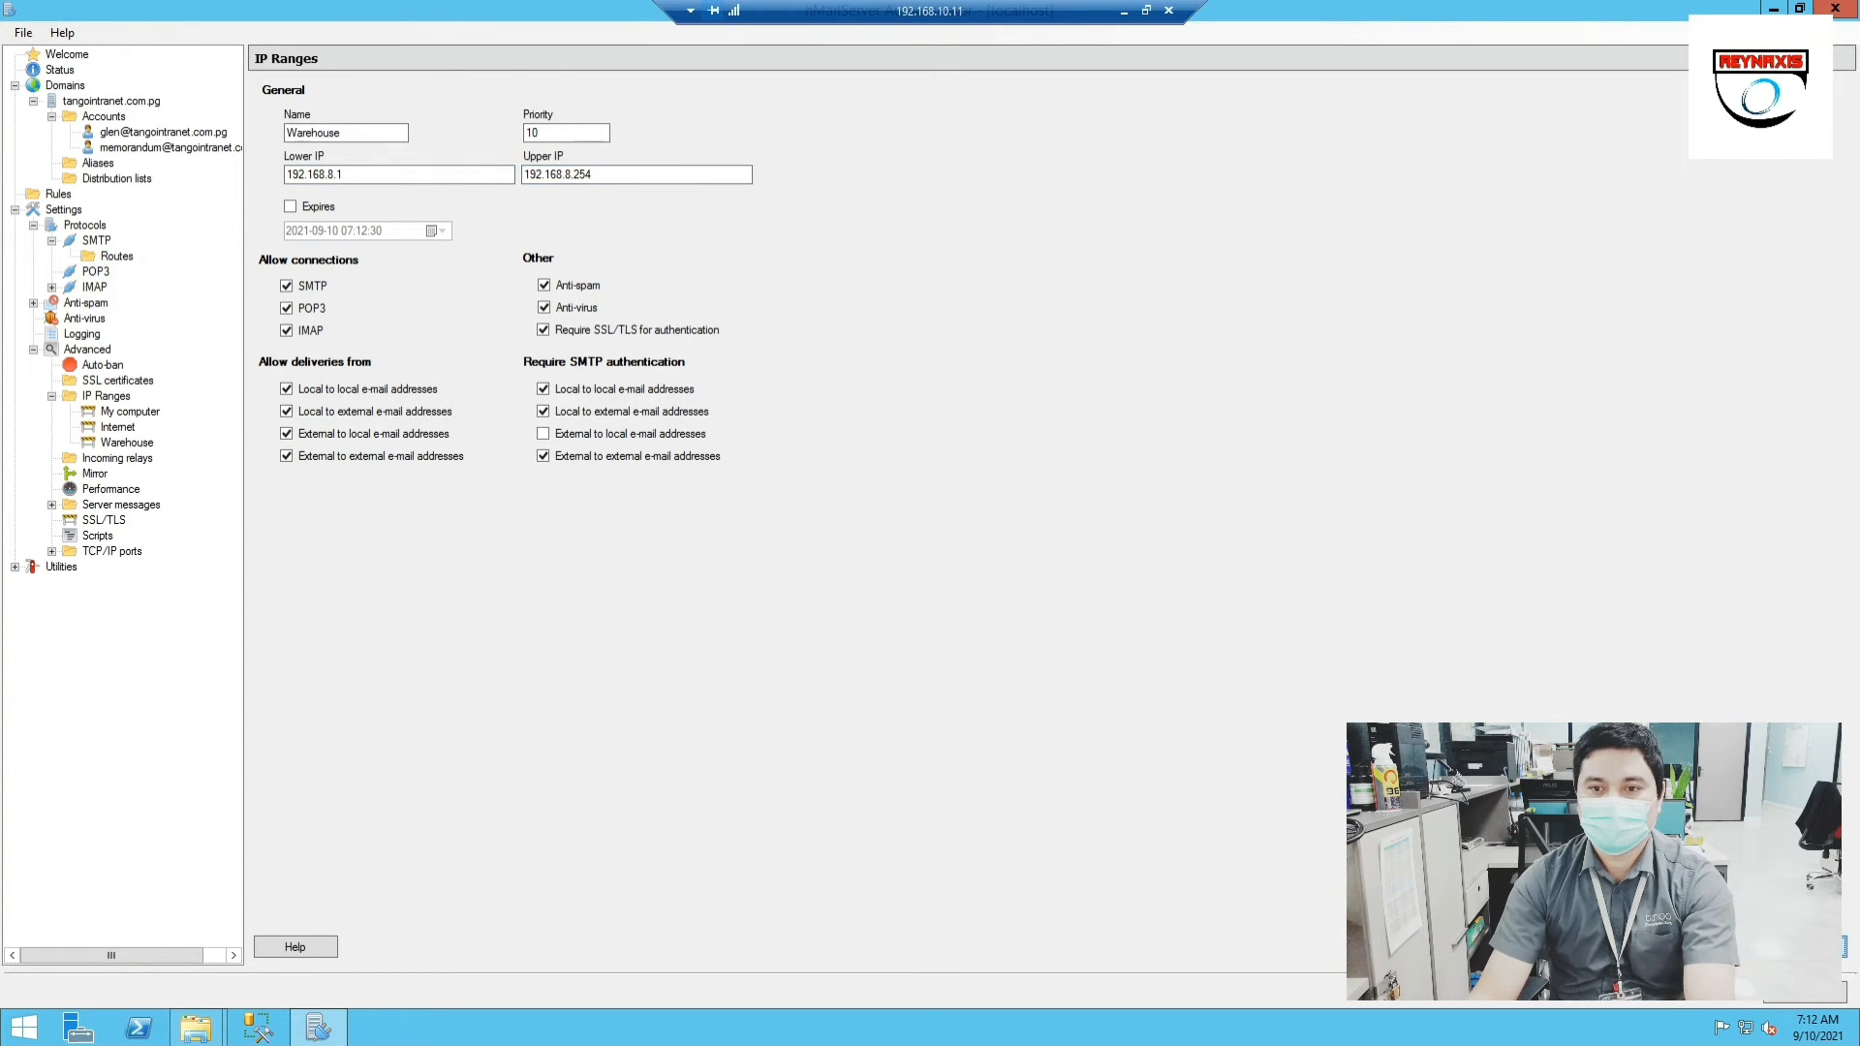
click(126, 442)
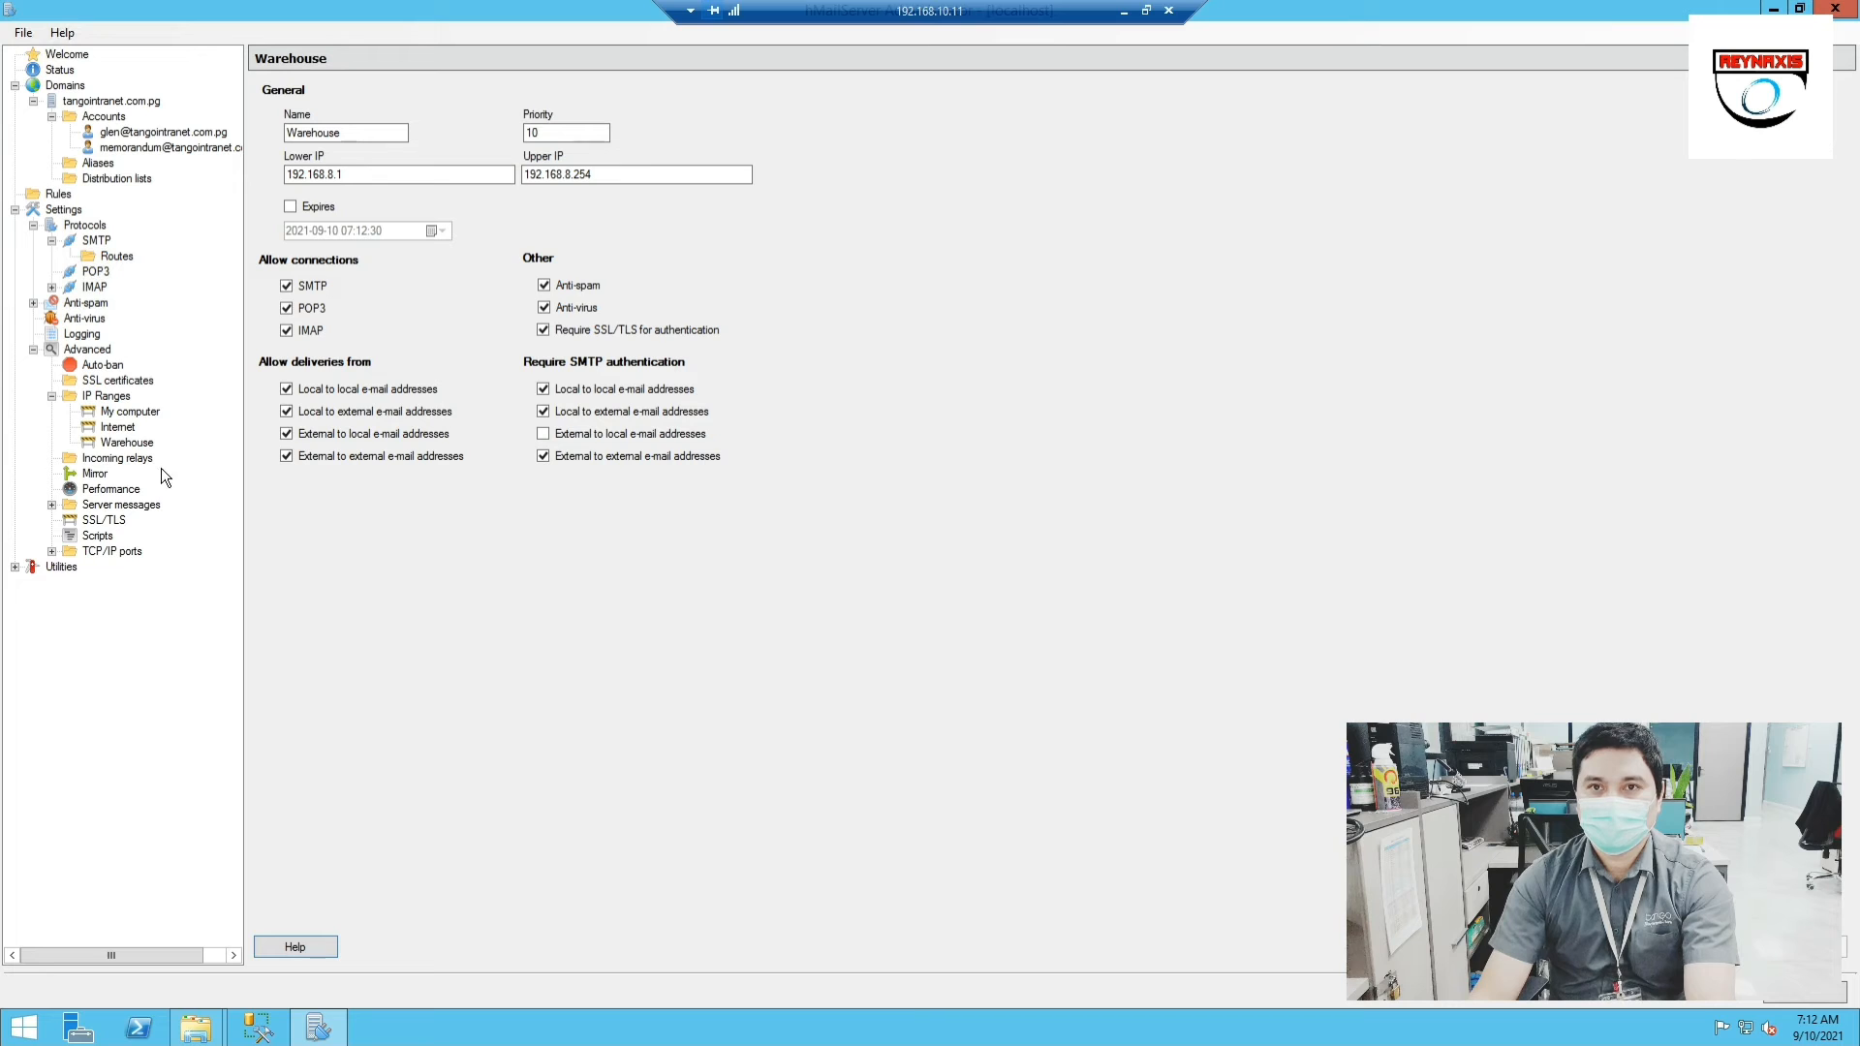
mouse_move(195, 405)
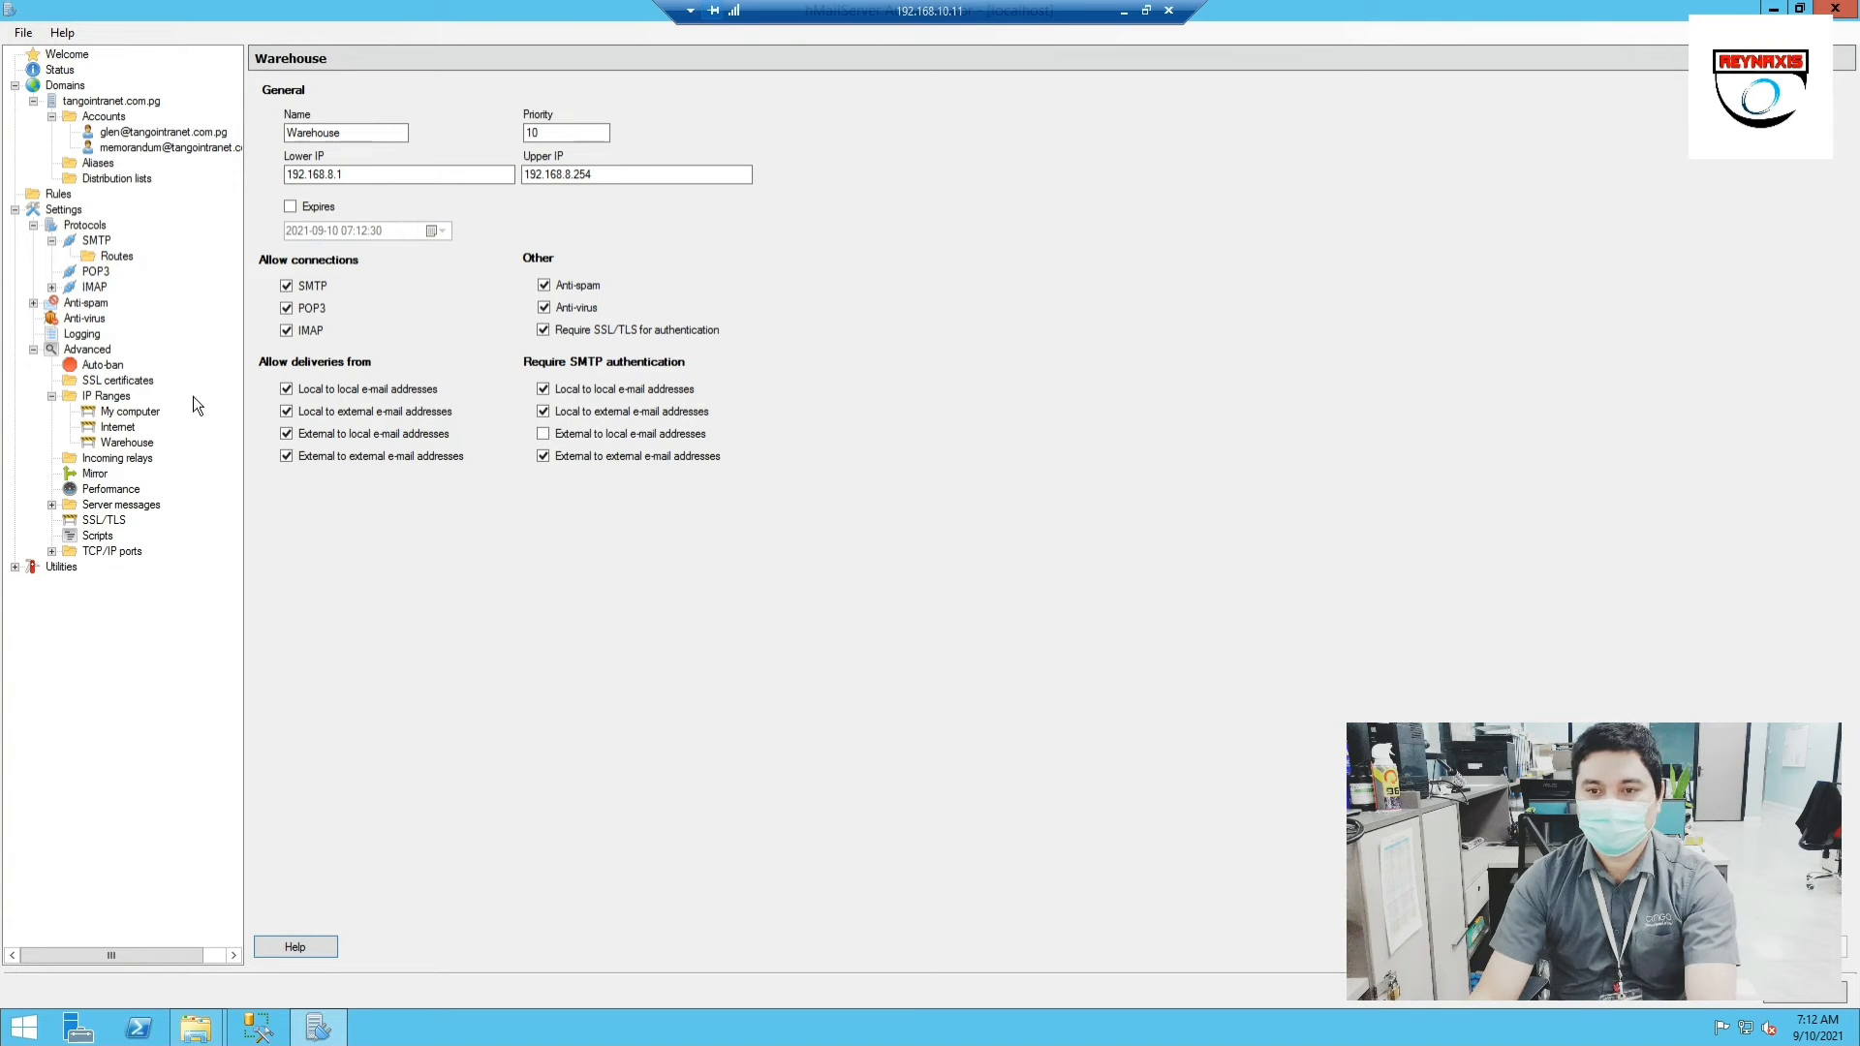
right_click(126, 442)
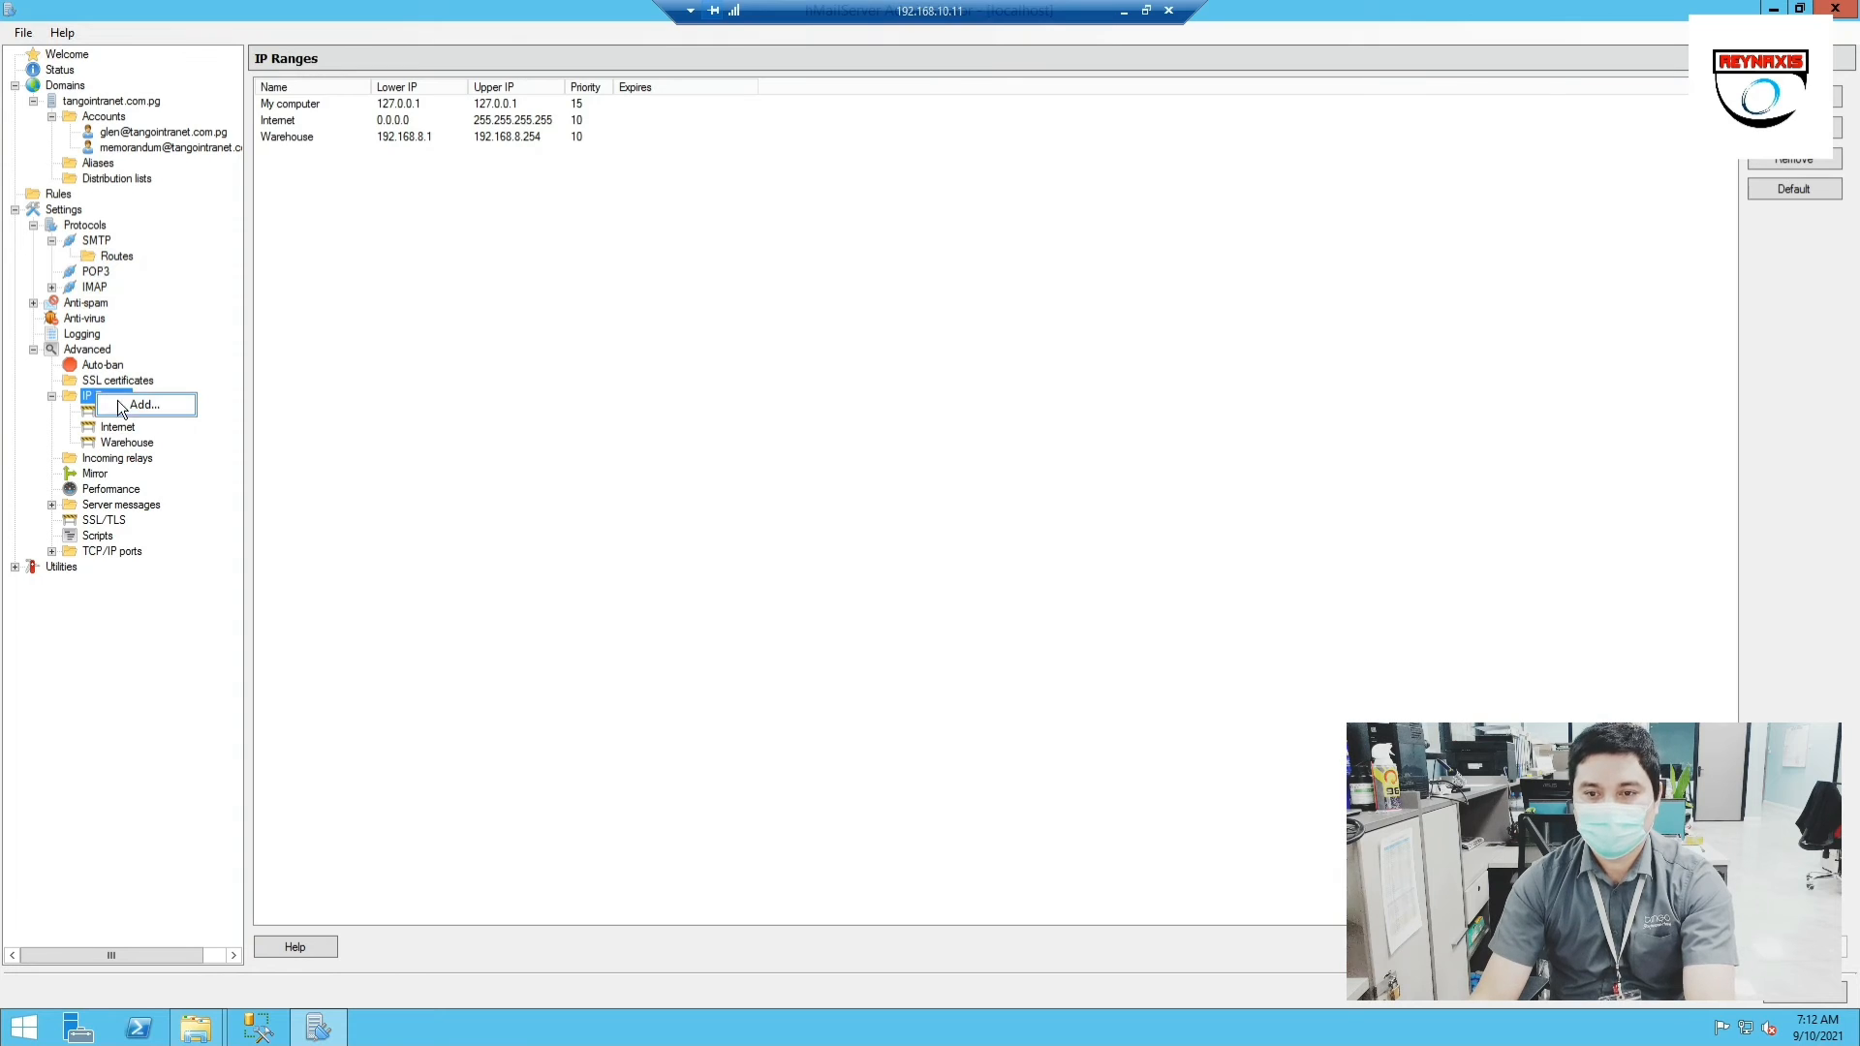
Add a Boroko IP range starting at 192.168.0.1 with priority 10
click(141, 405)
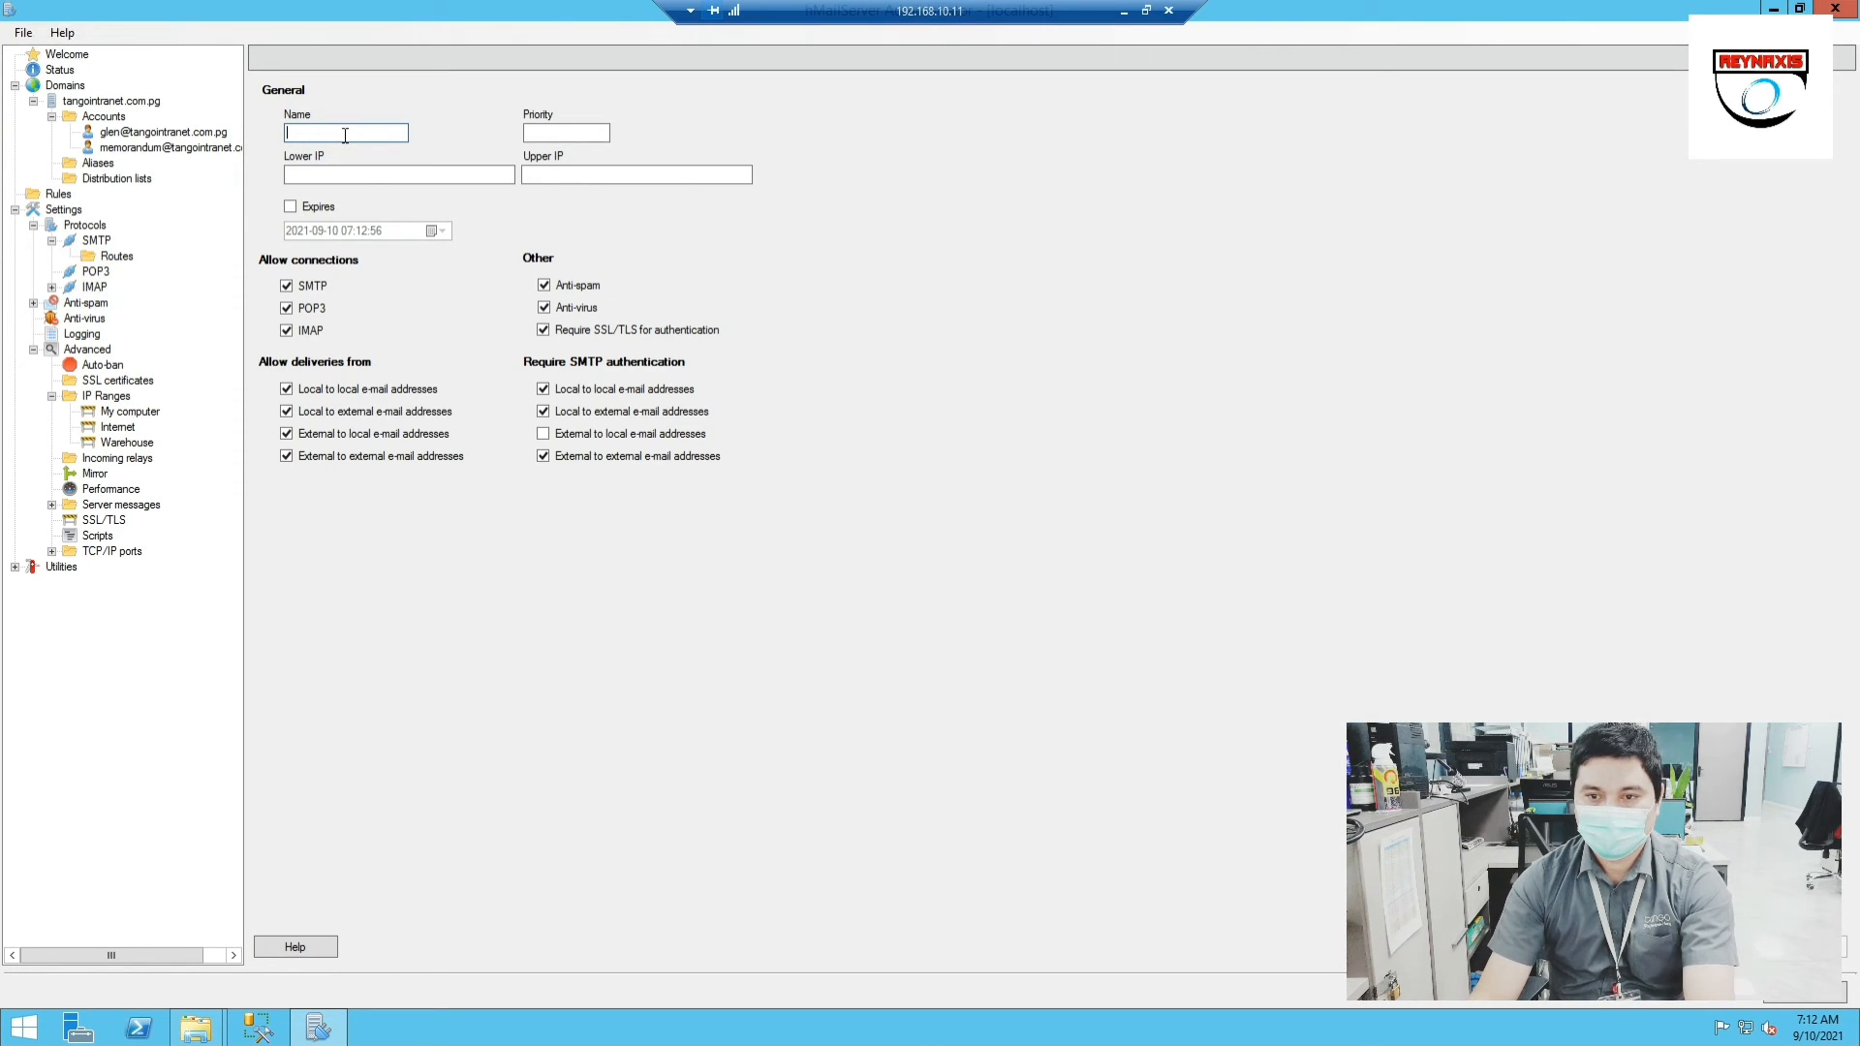
text(Boroko)
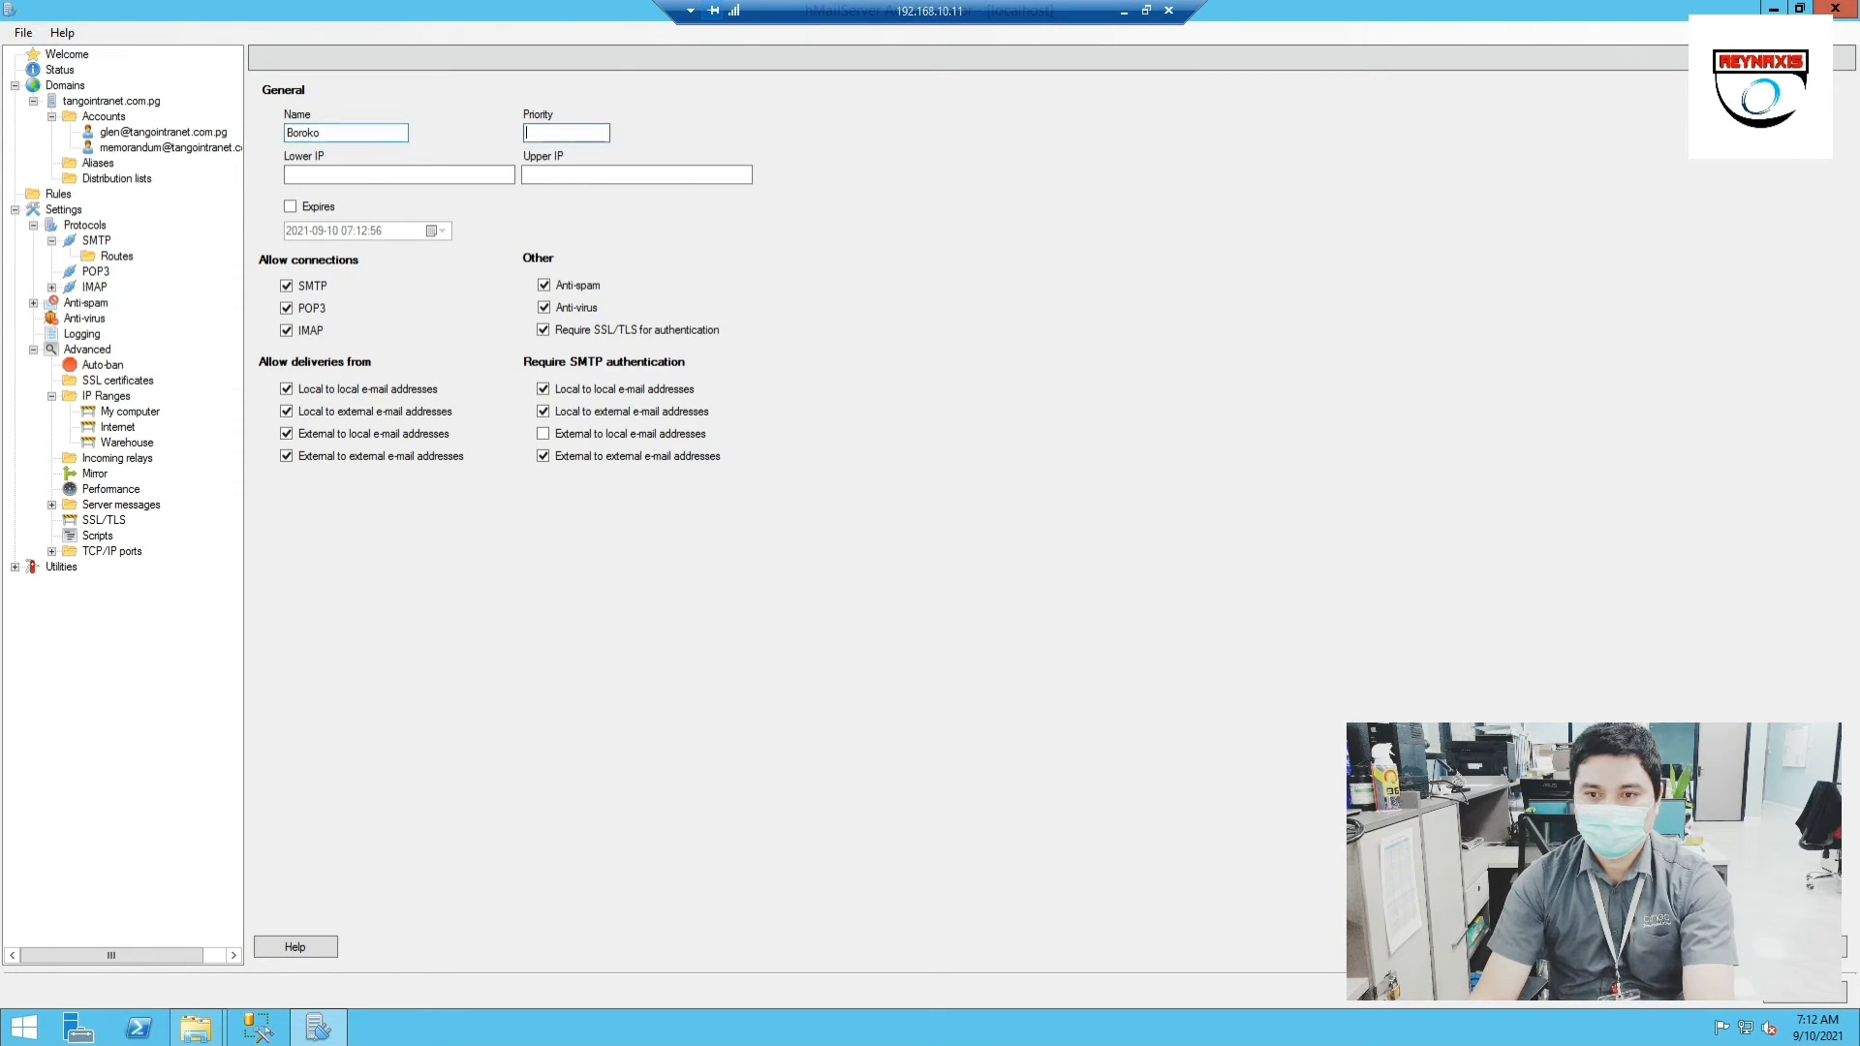
text(10)
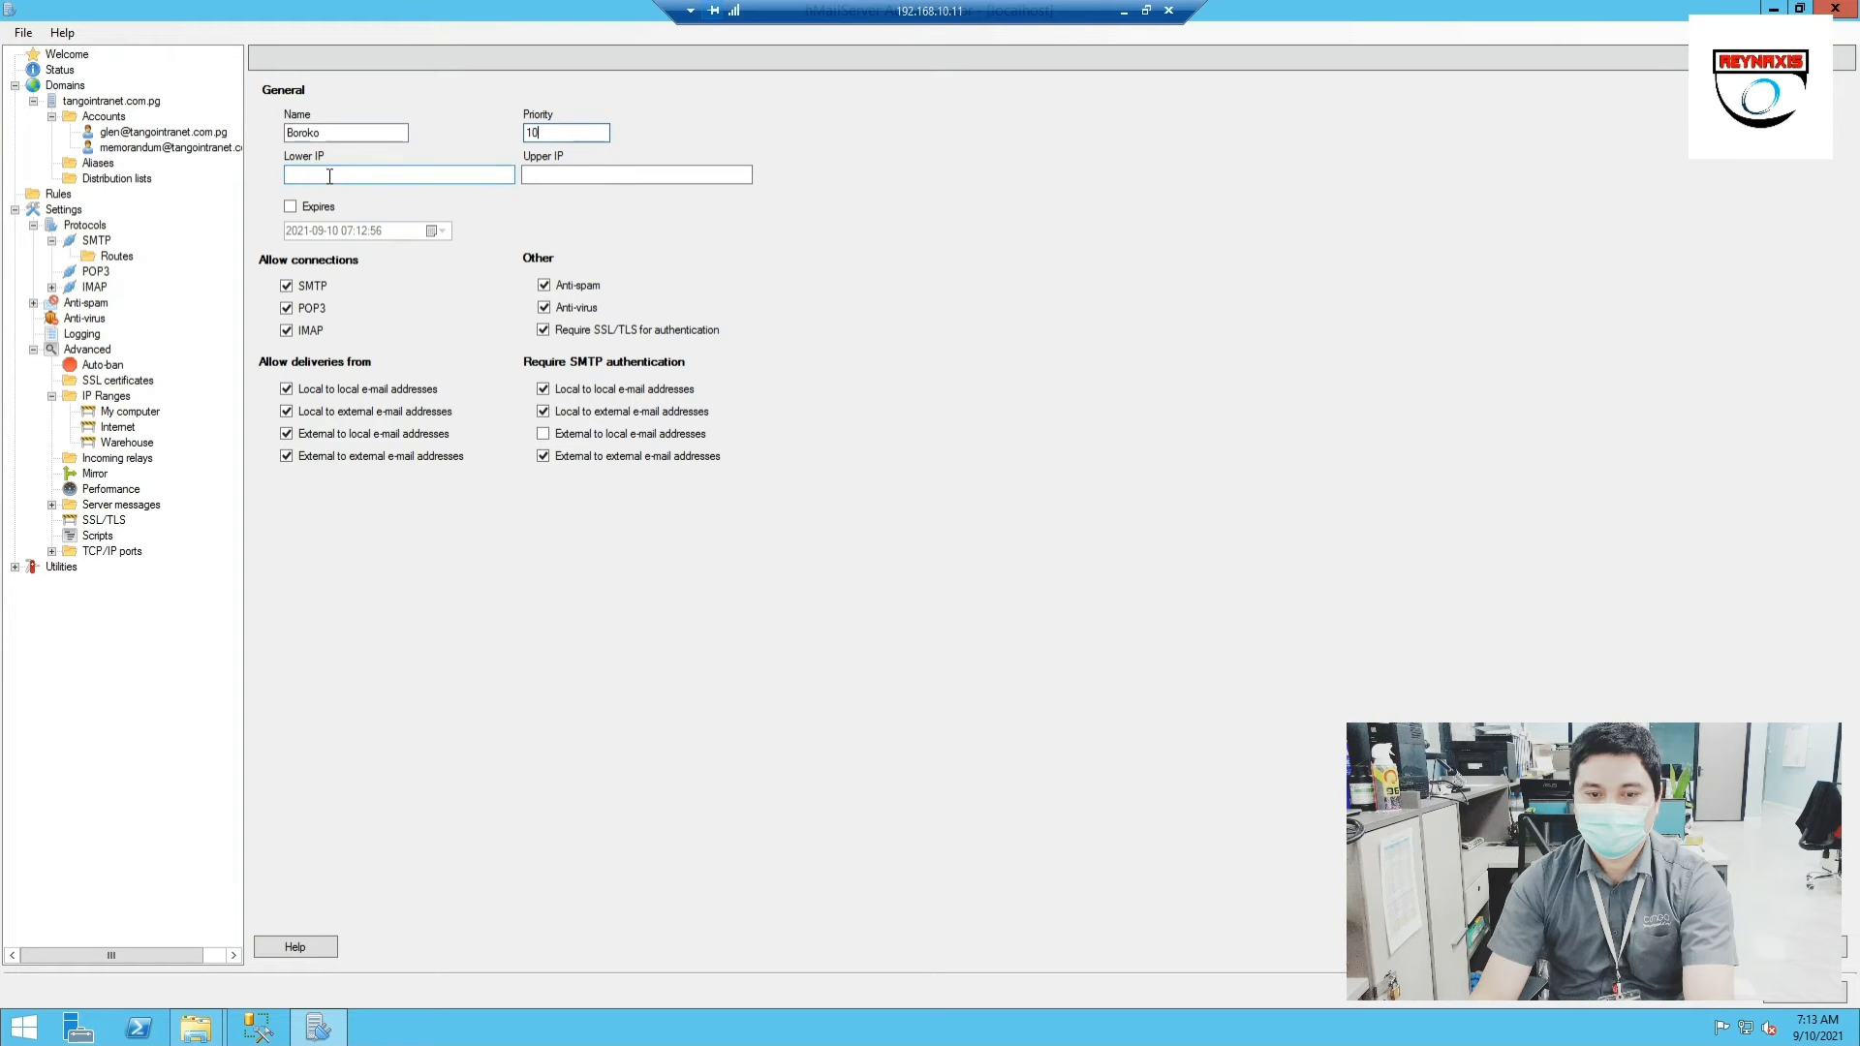
text(192.168.0.)
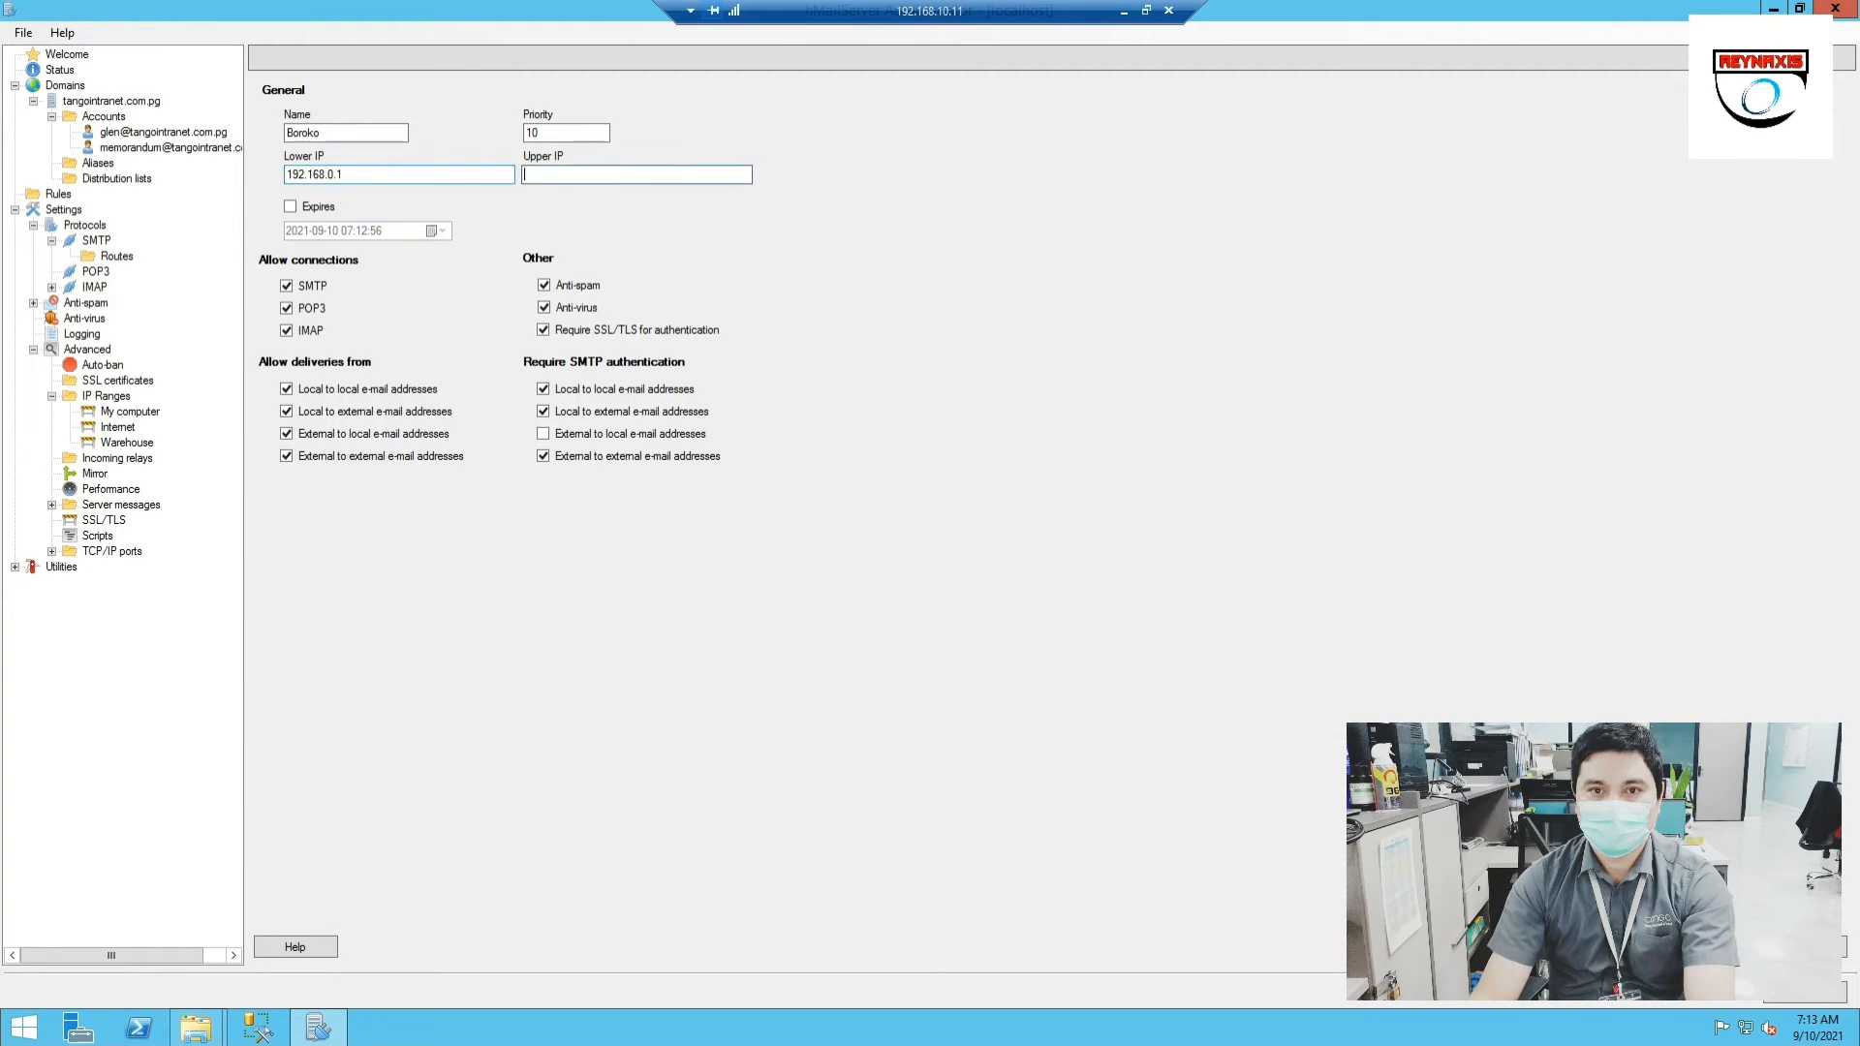
text(192.168.)
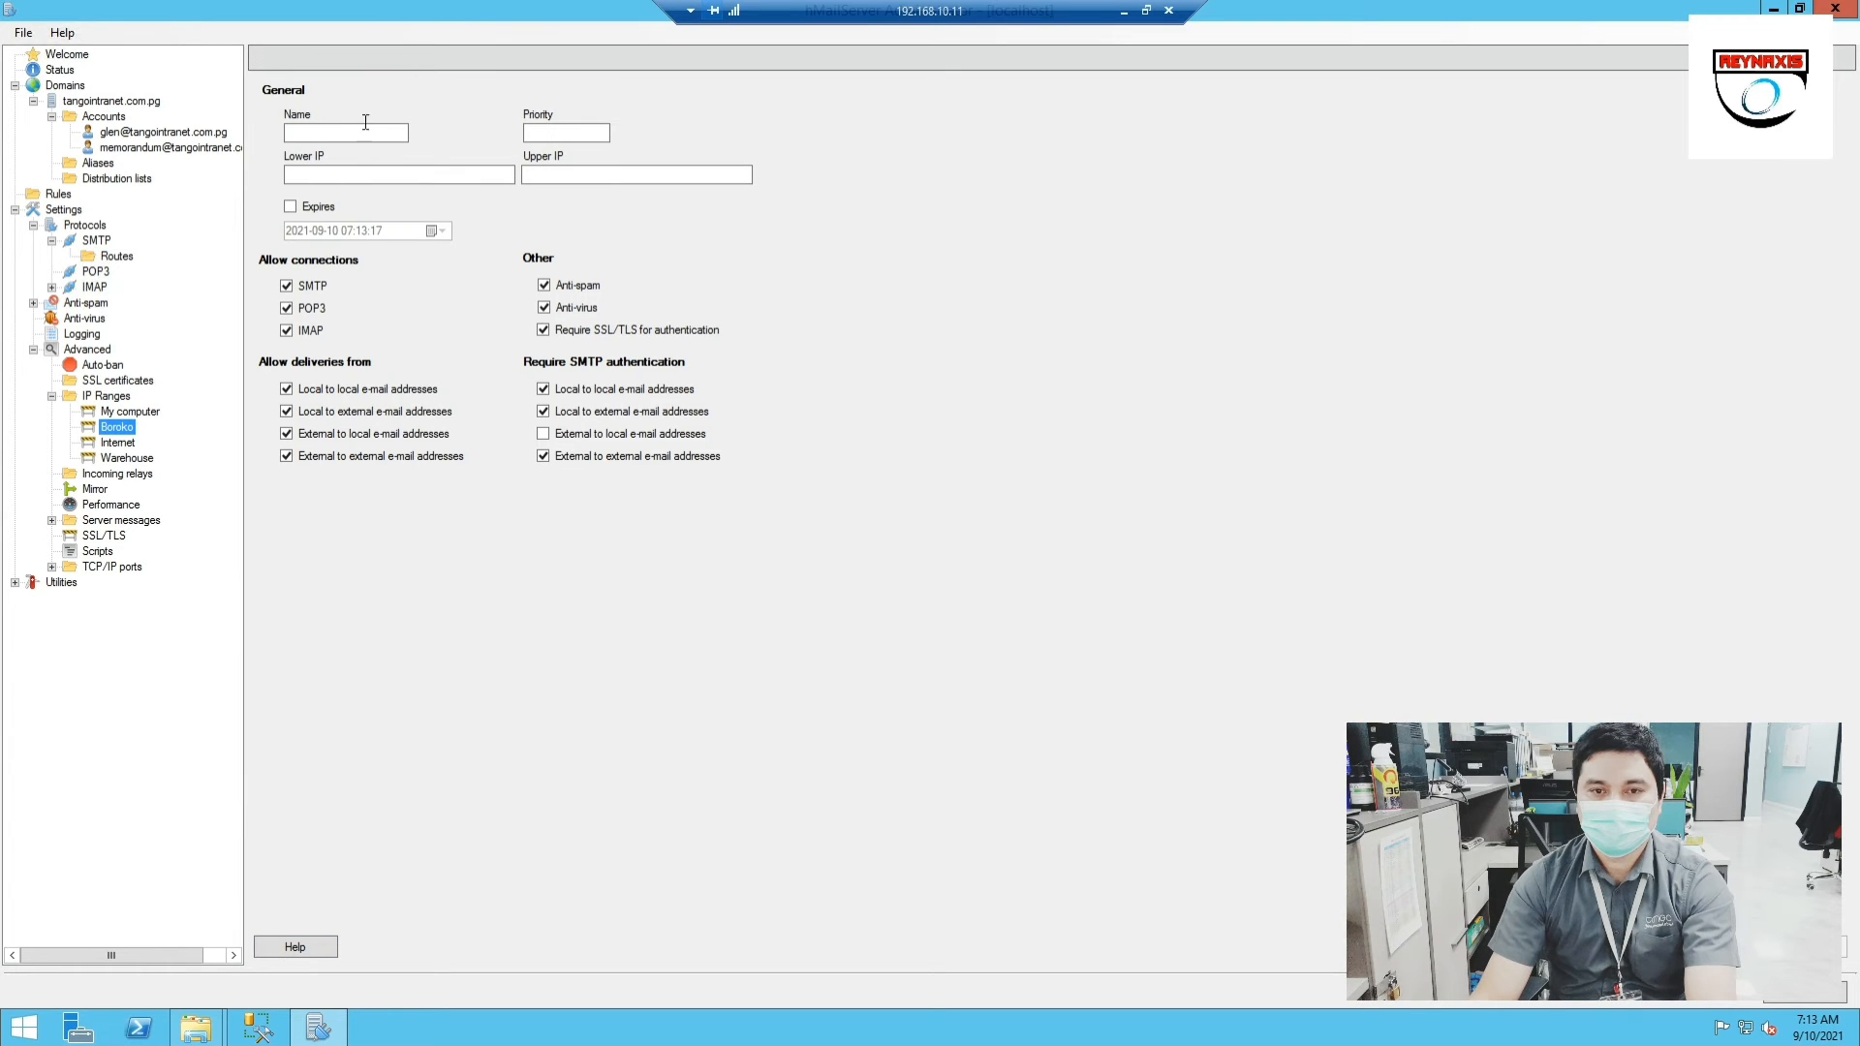
Save a Daru IP range 192.168.9.1–192.168.9.254 with priority 10
text(Daru)
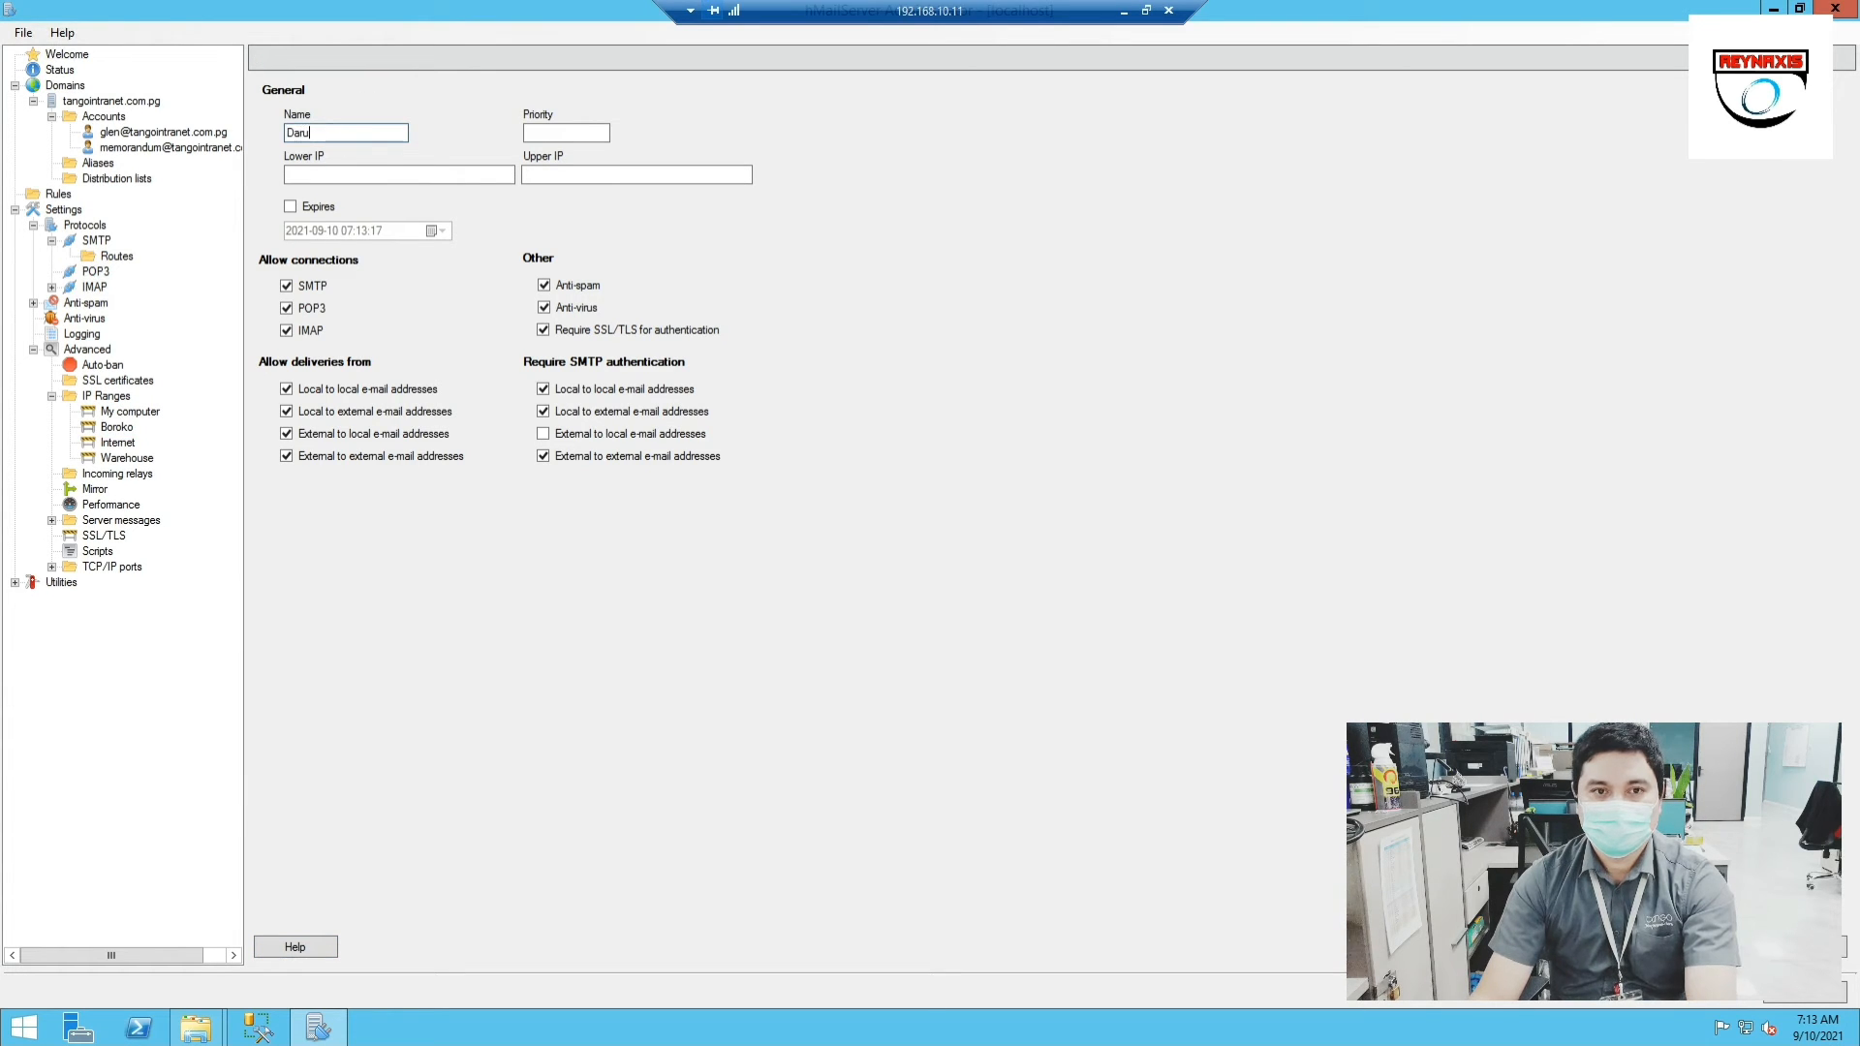
click(566, 132)
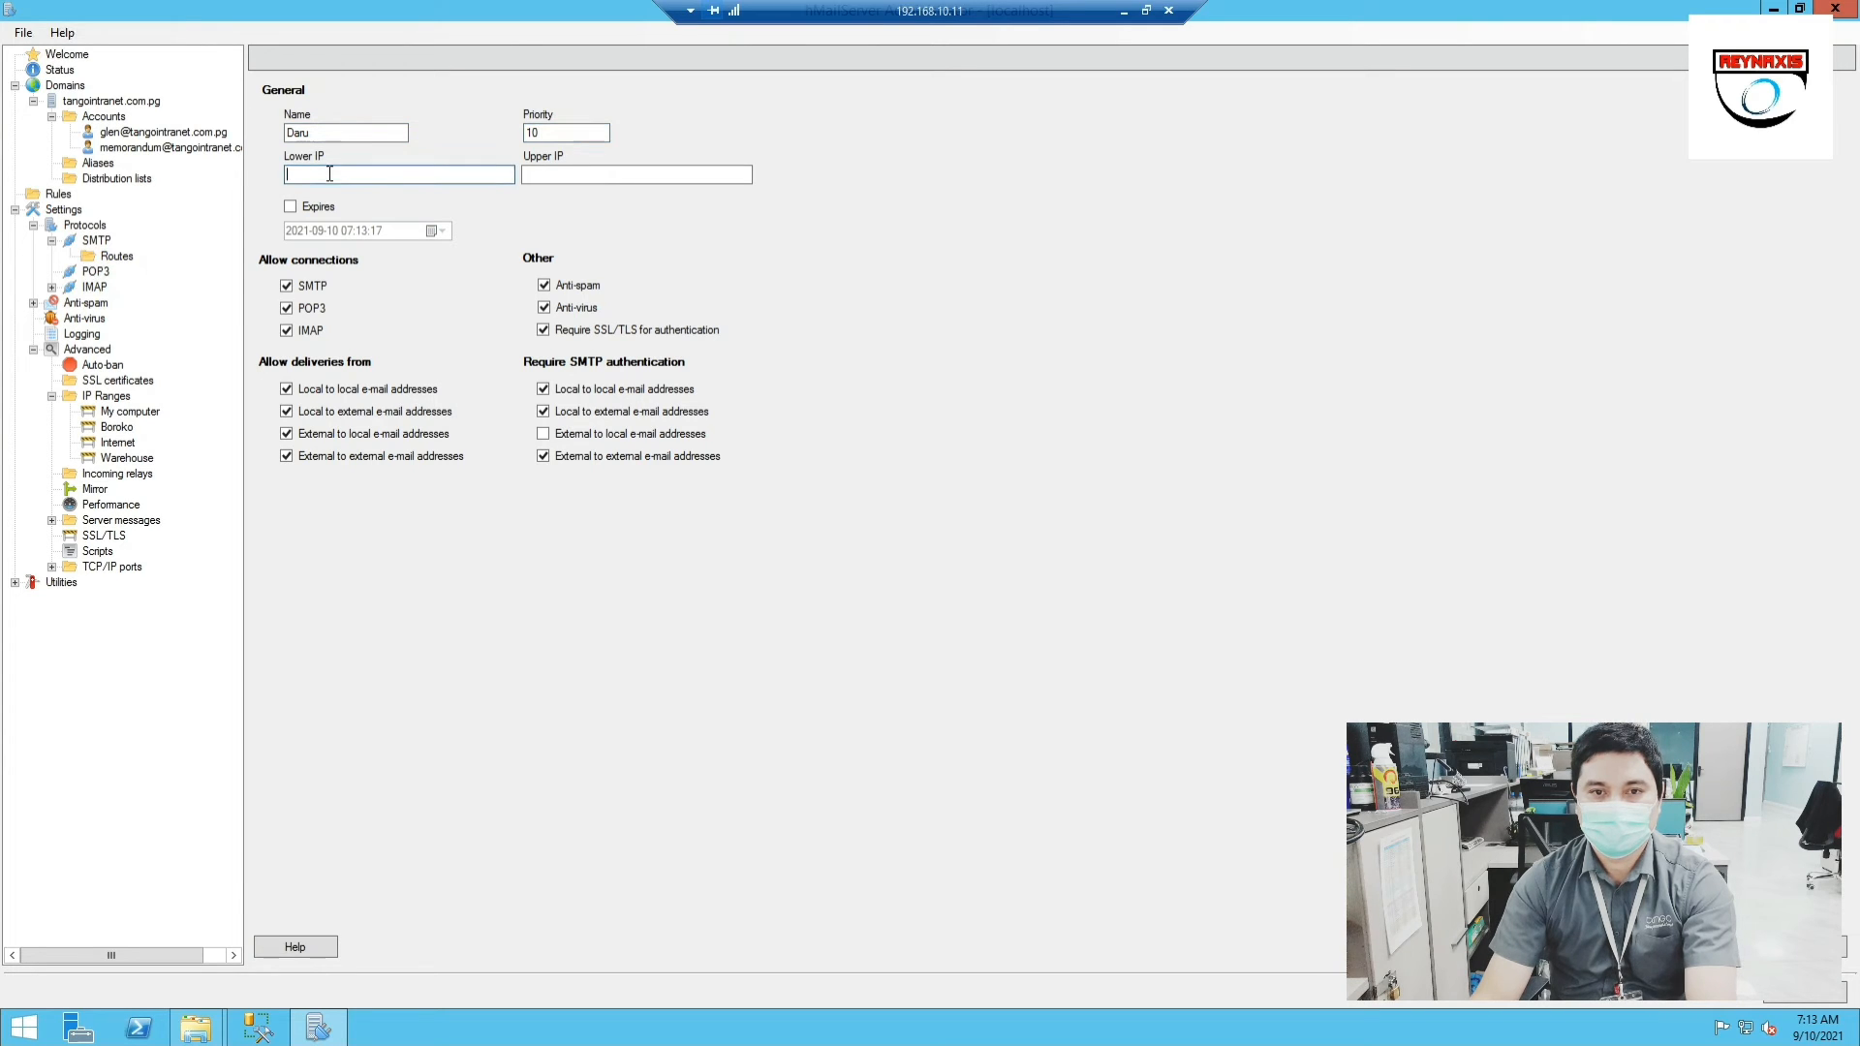
text(192.168.9.)
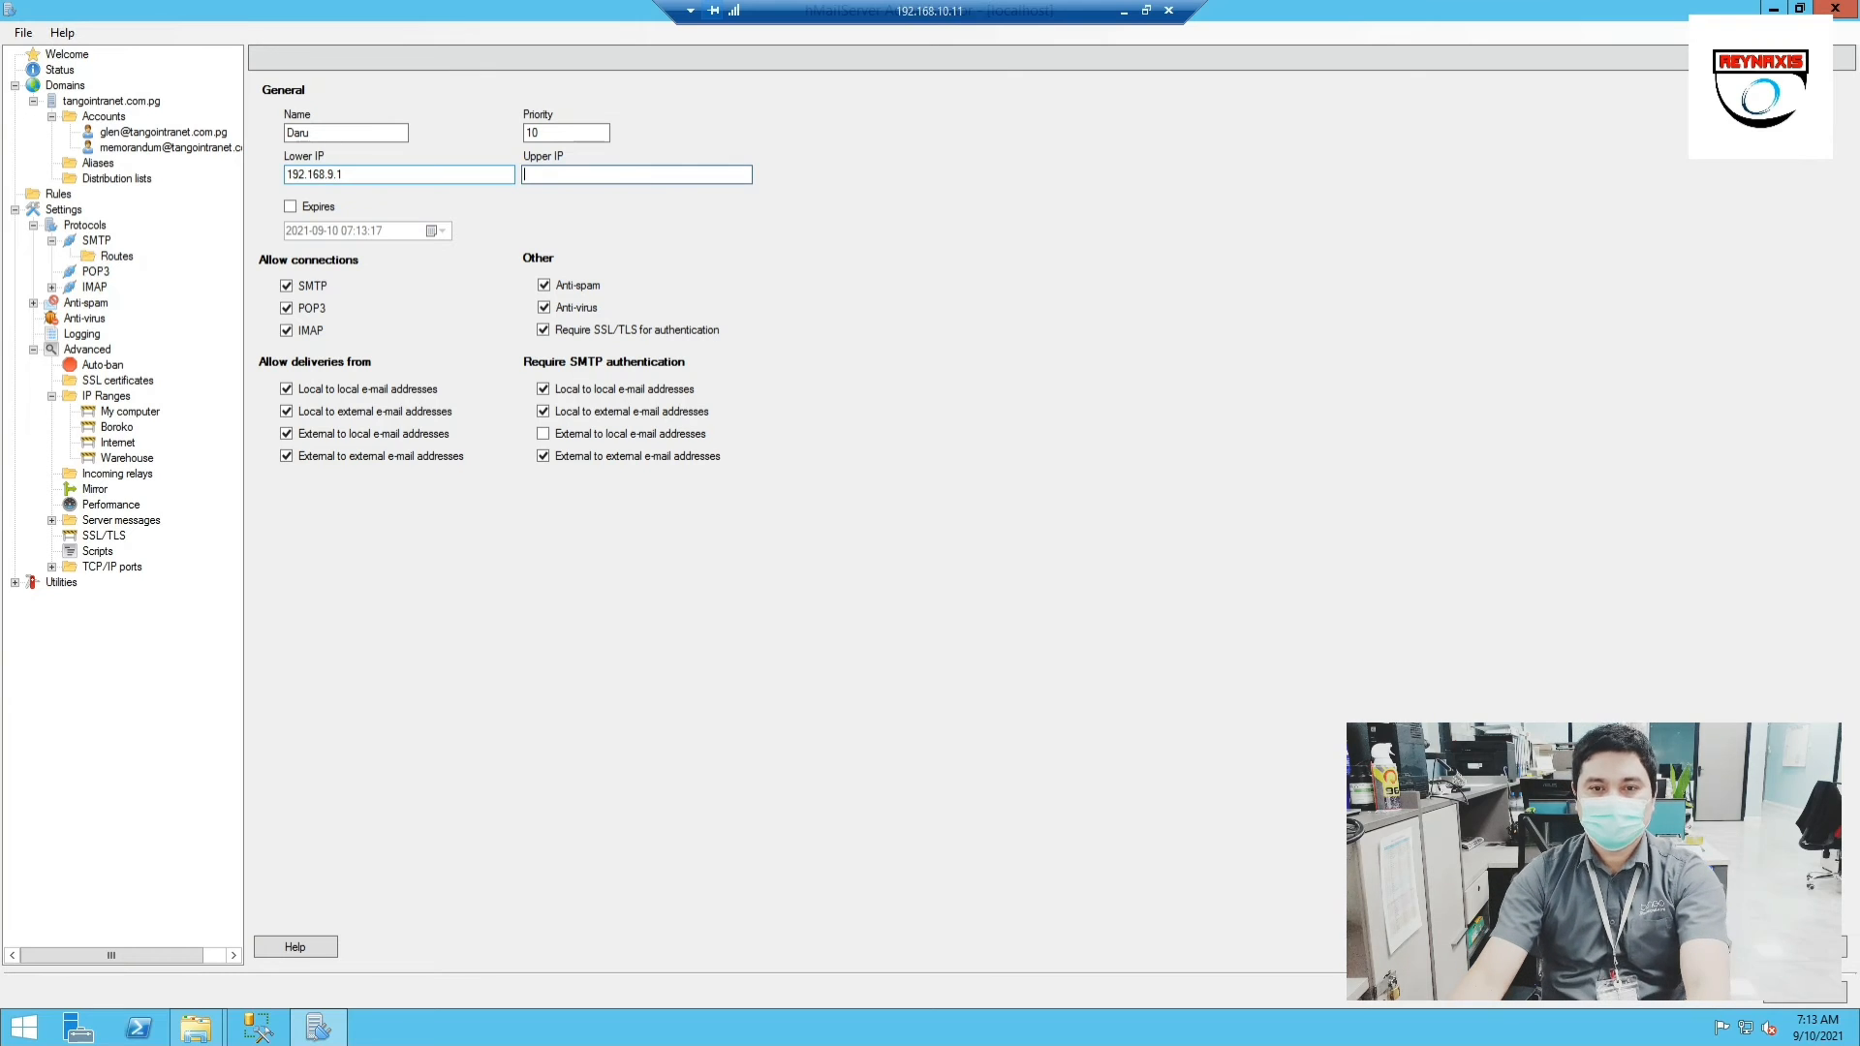
text(192.168.9)
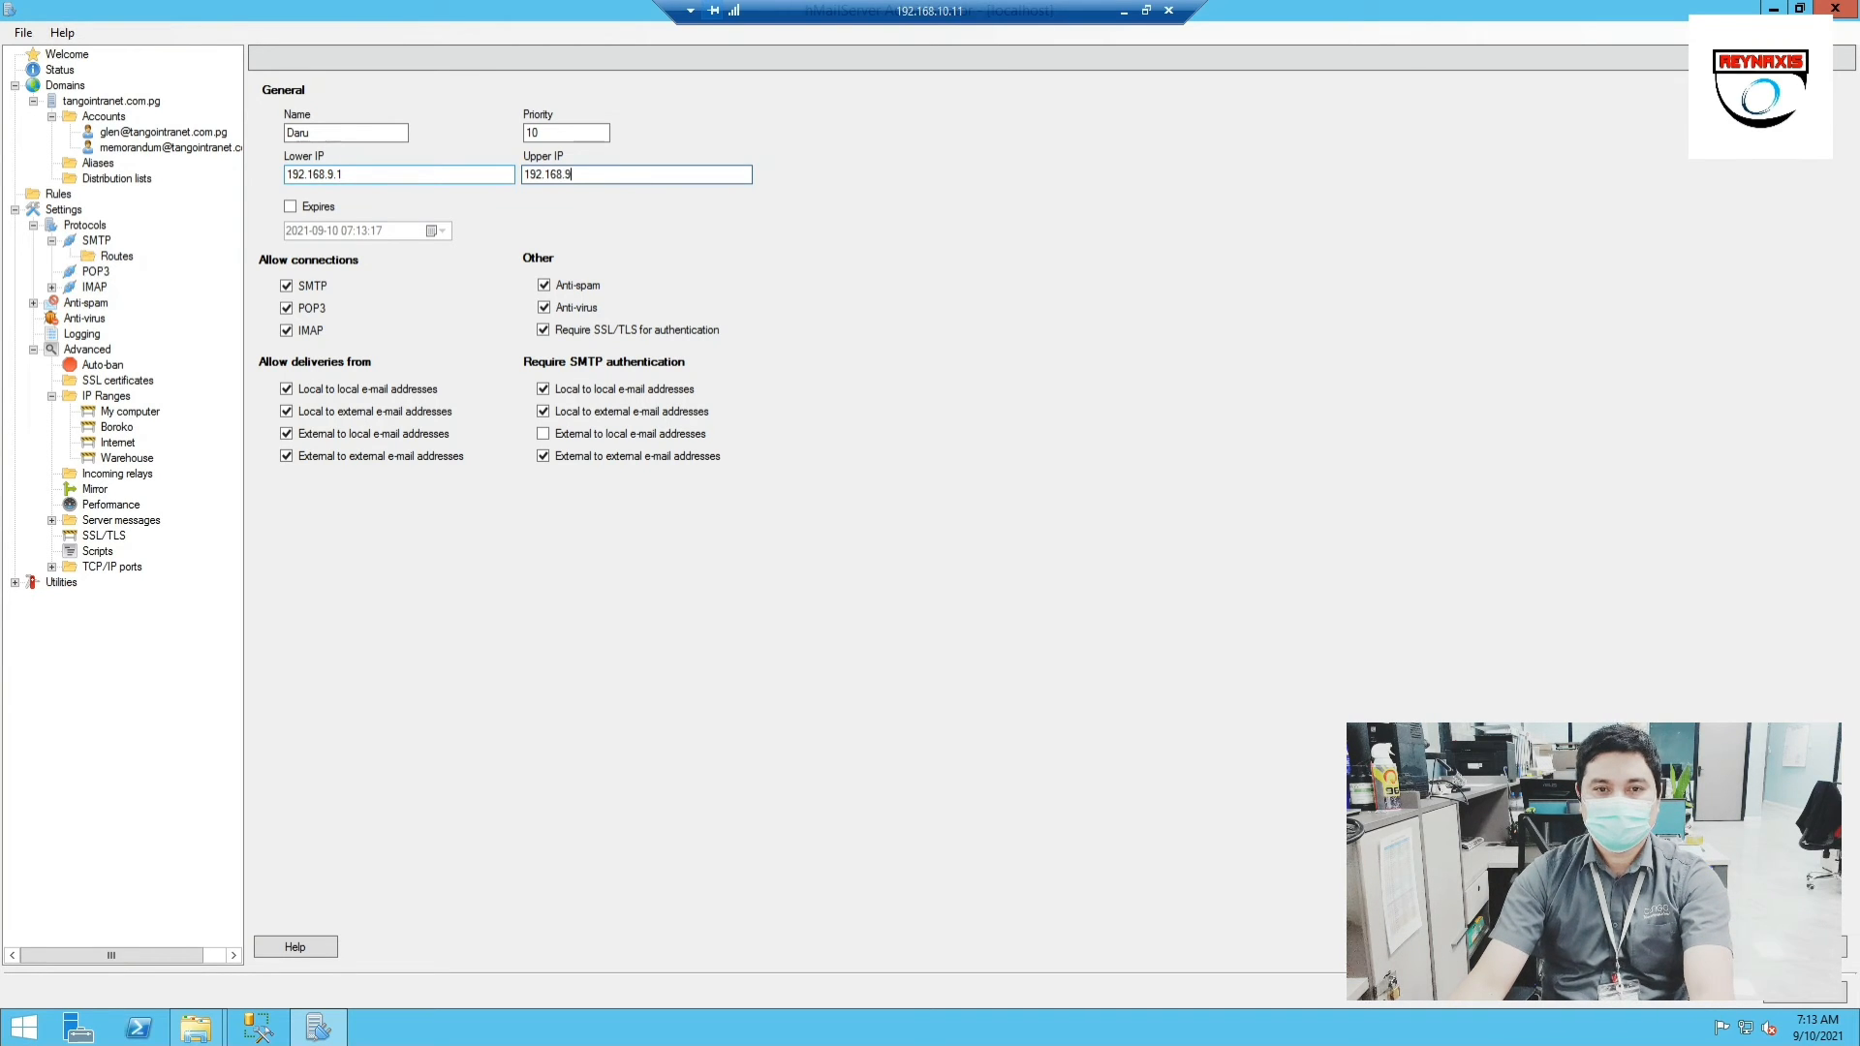
text(.254)
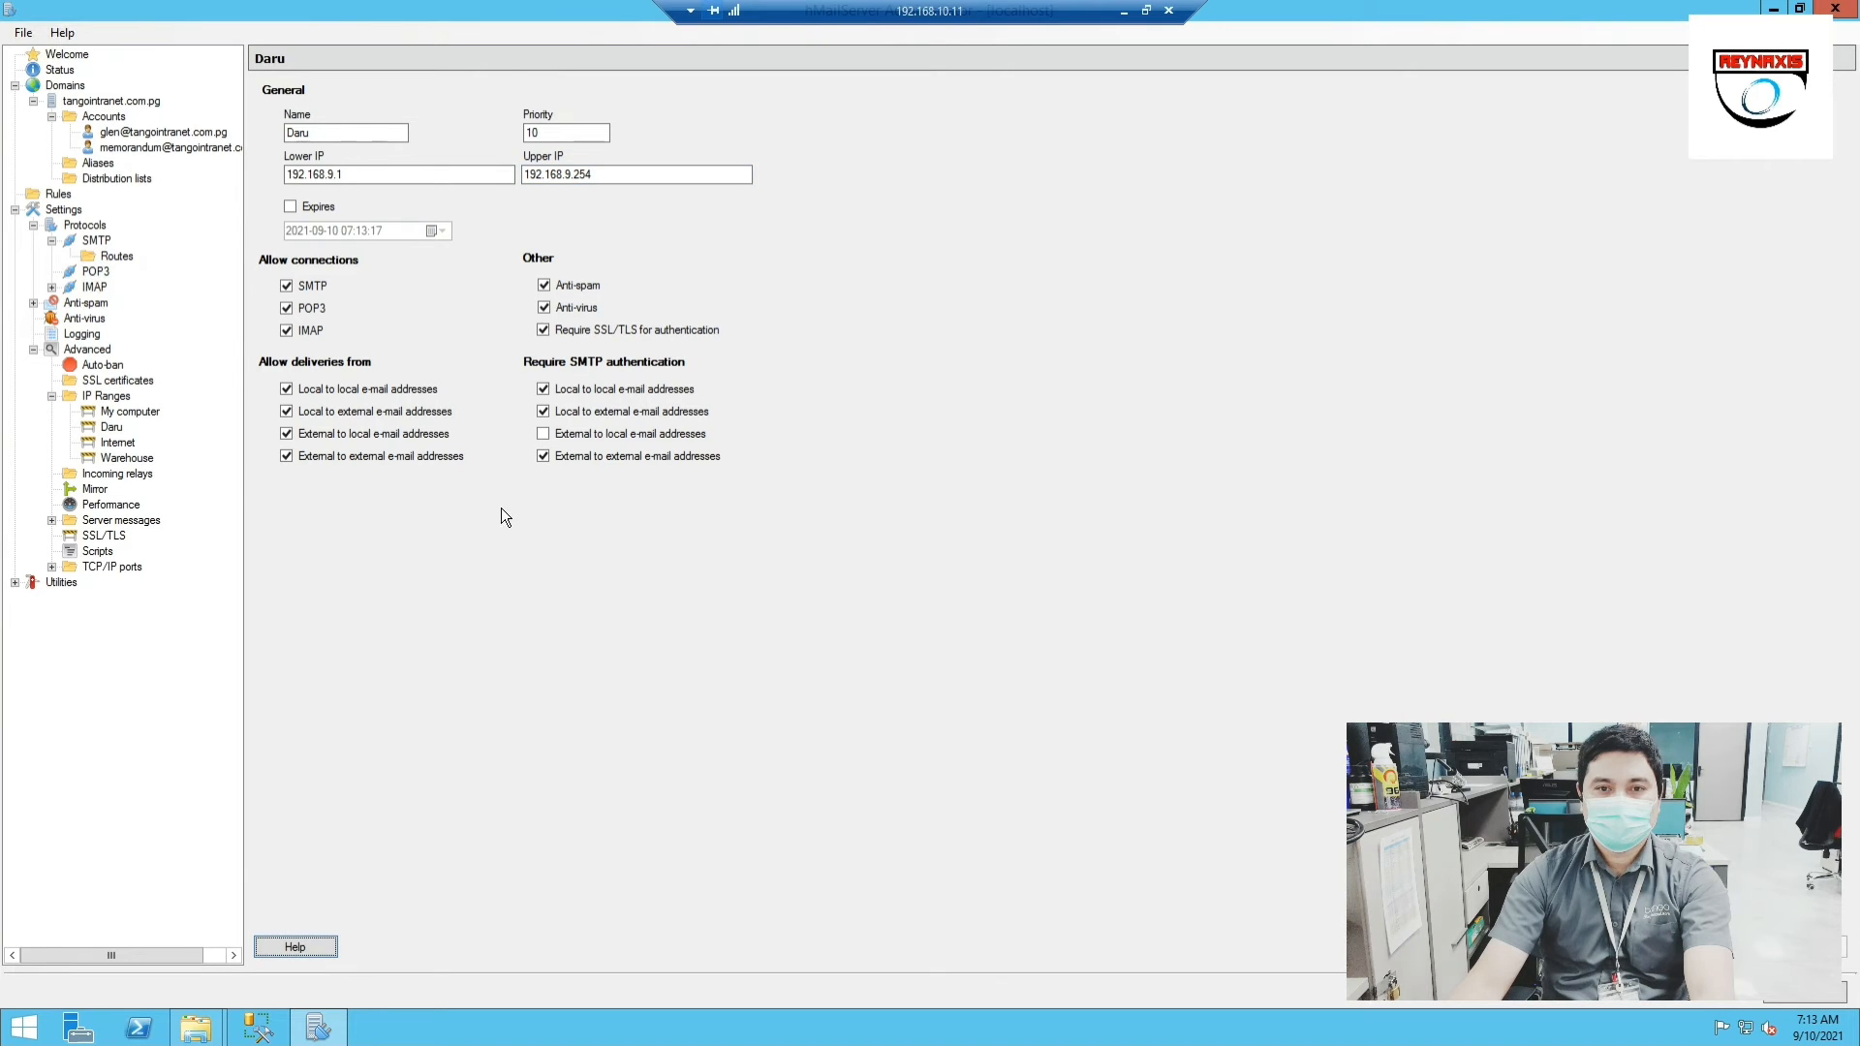
right_click(110, 426)
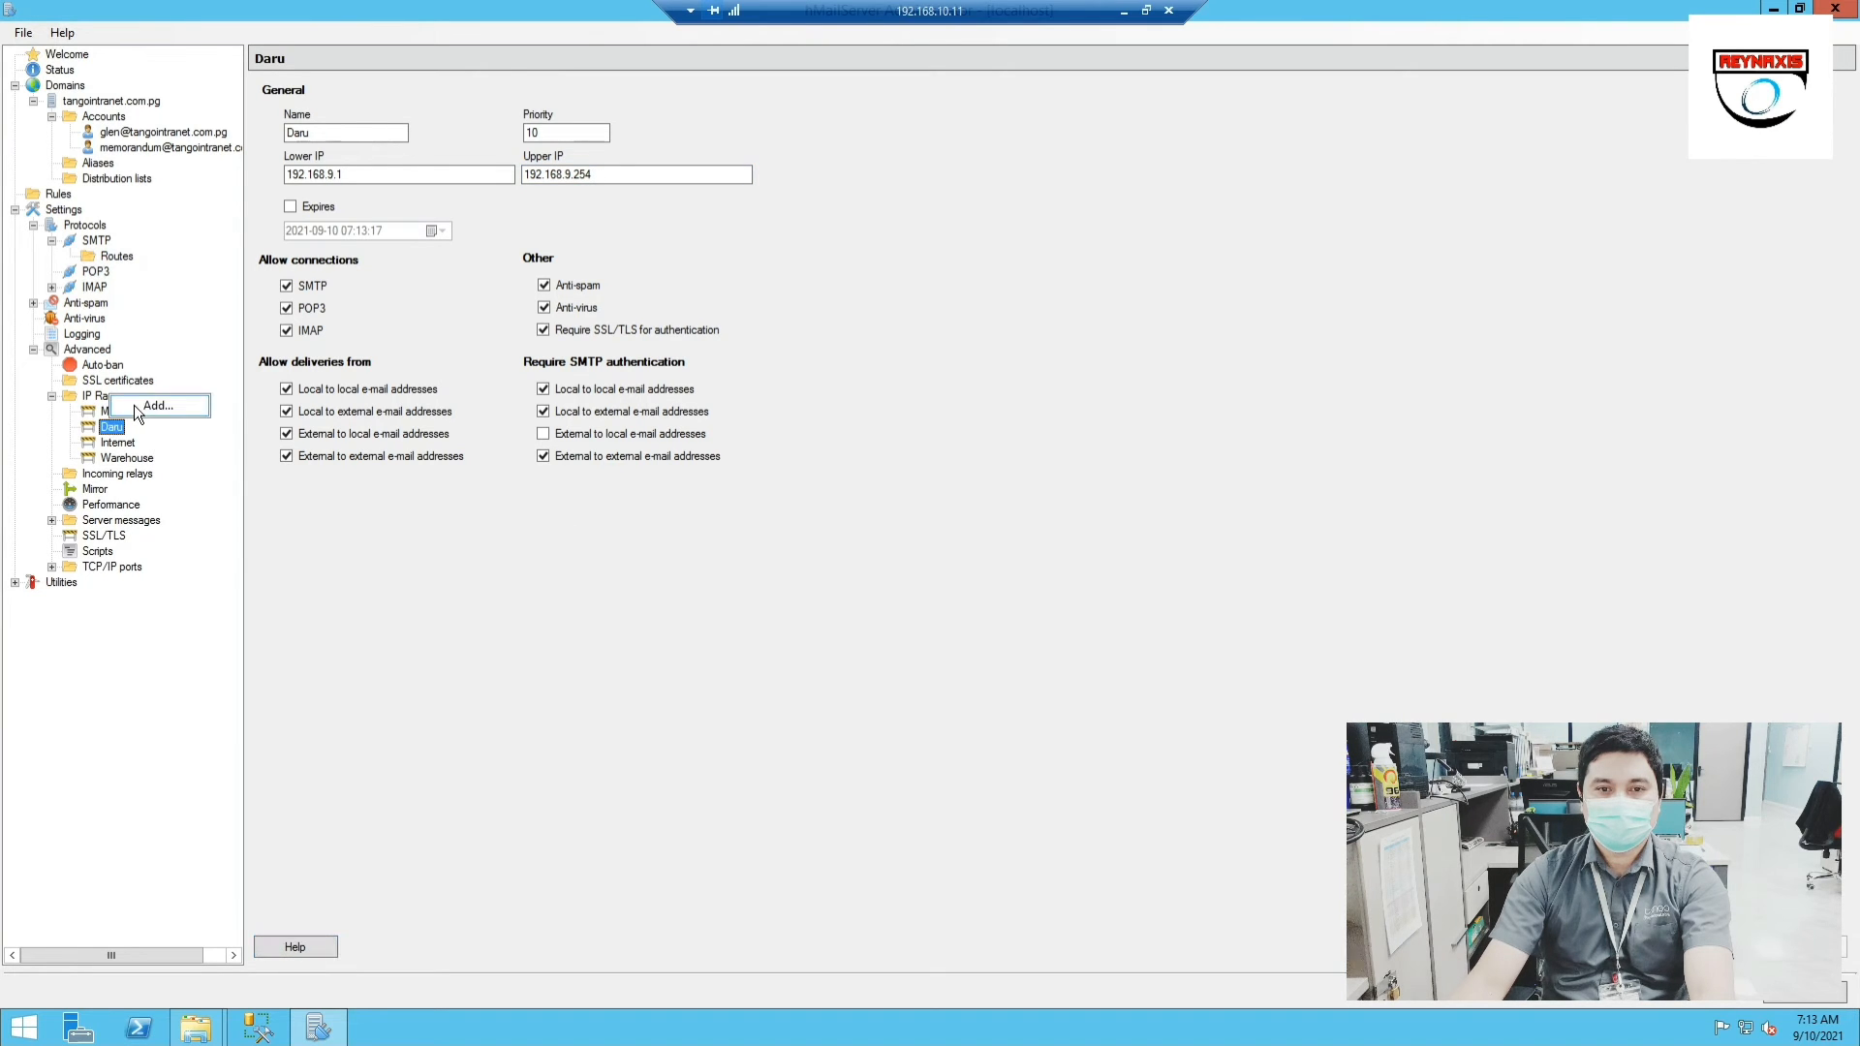
Begin a Tokarara IP range with priority 10 and lower address 192.168
click(157, 405)
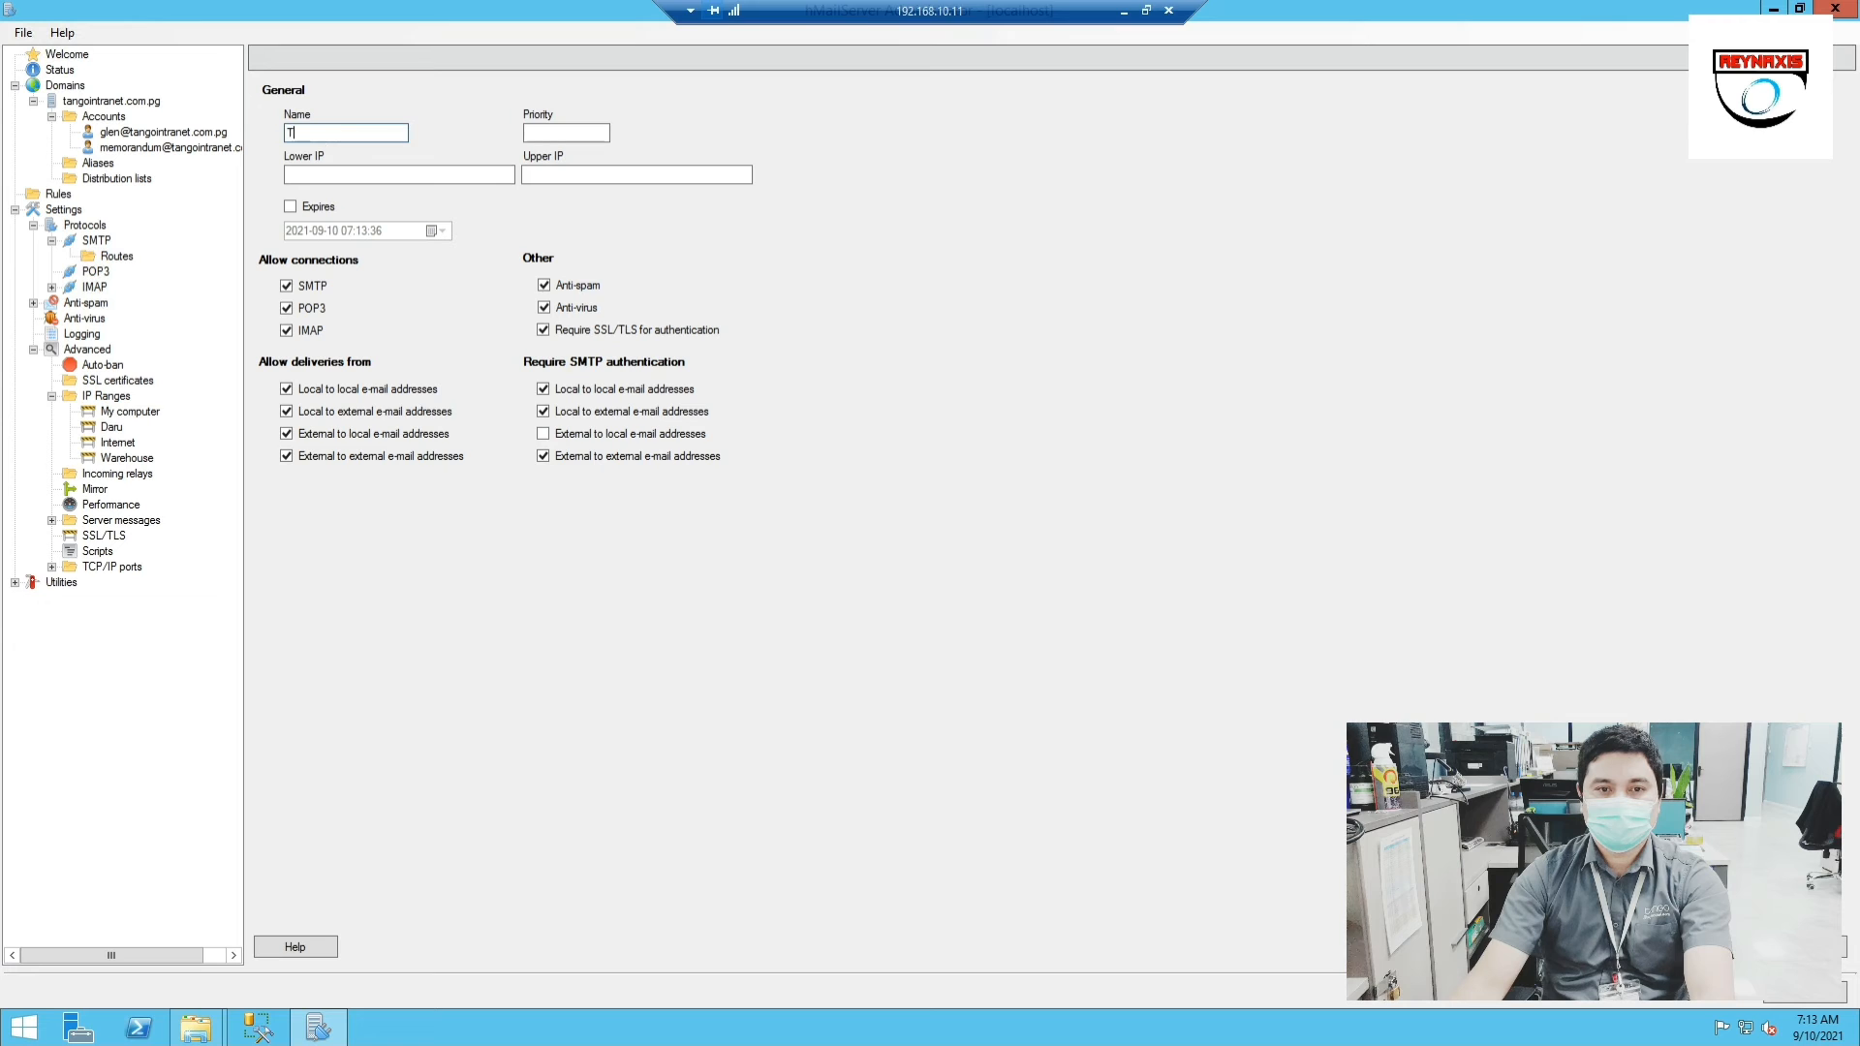
text(Tokarara)
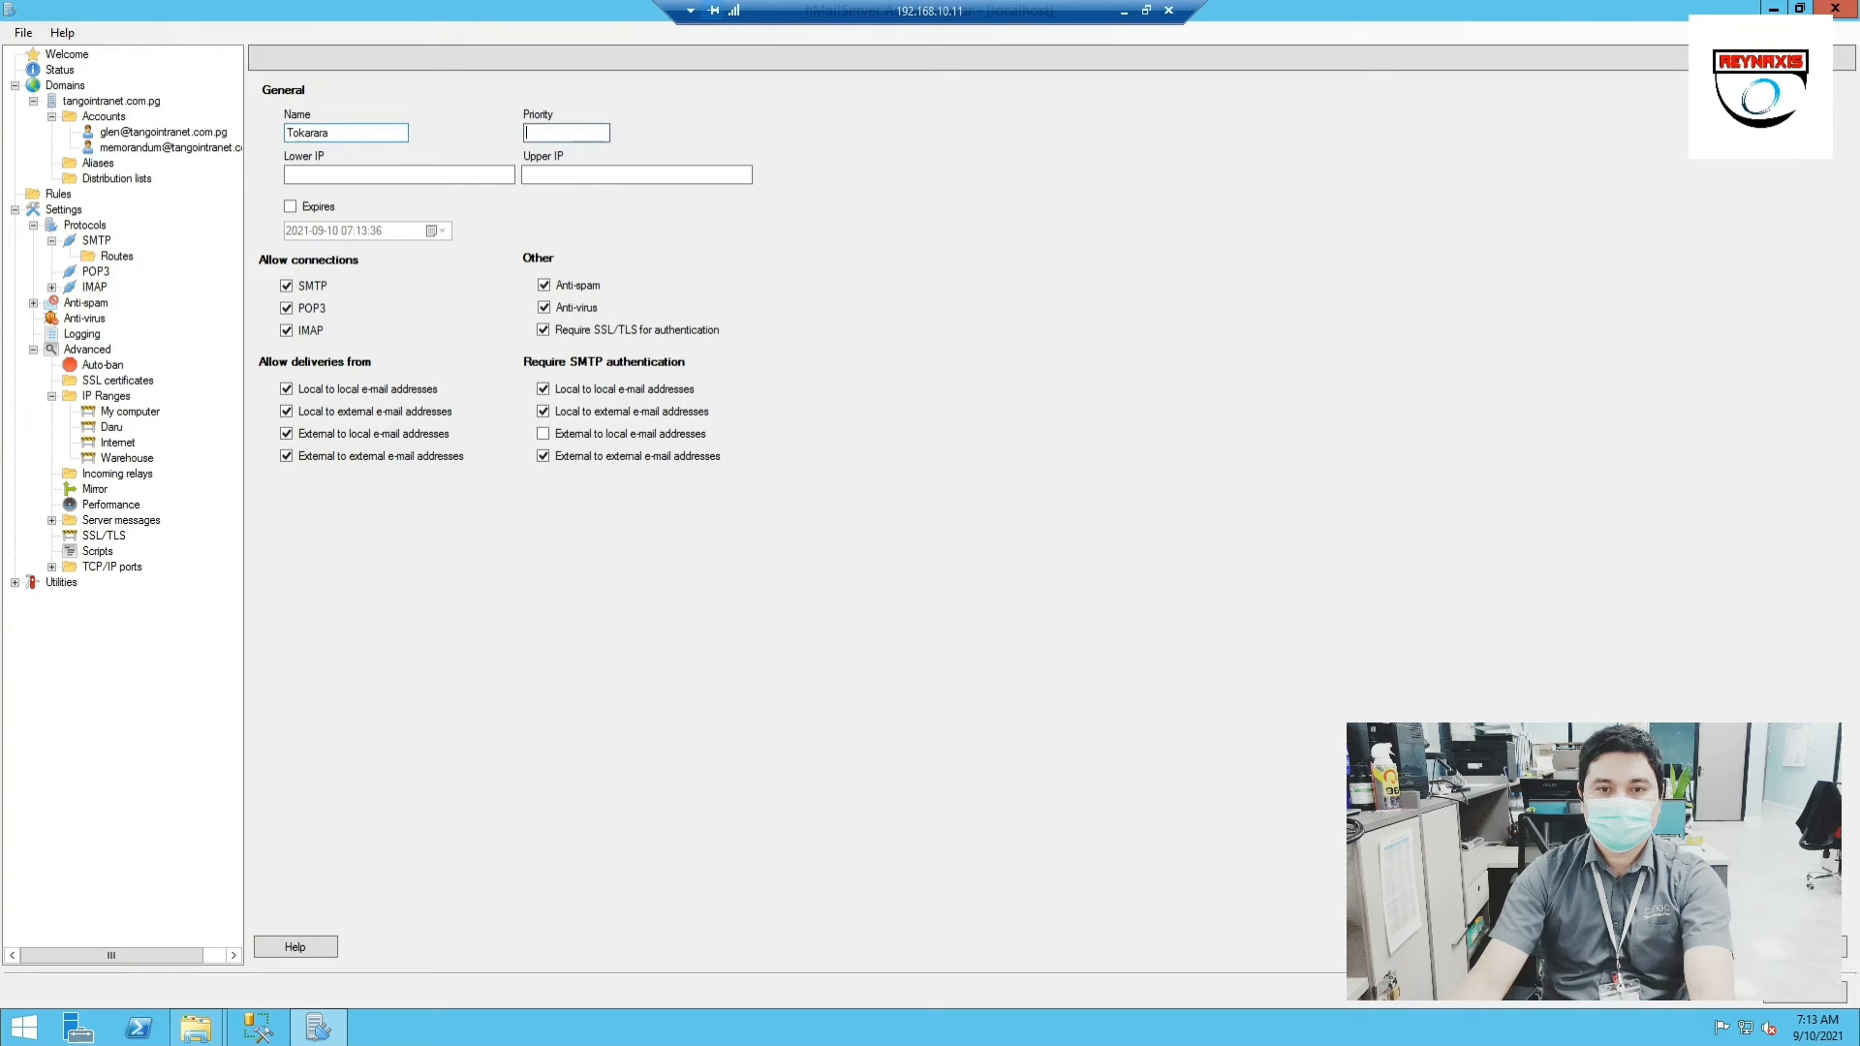
text(10)
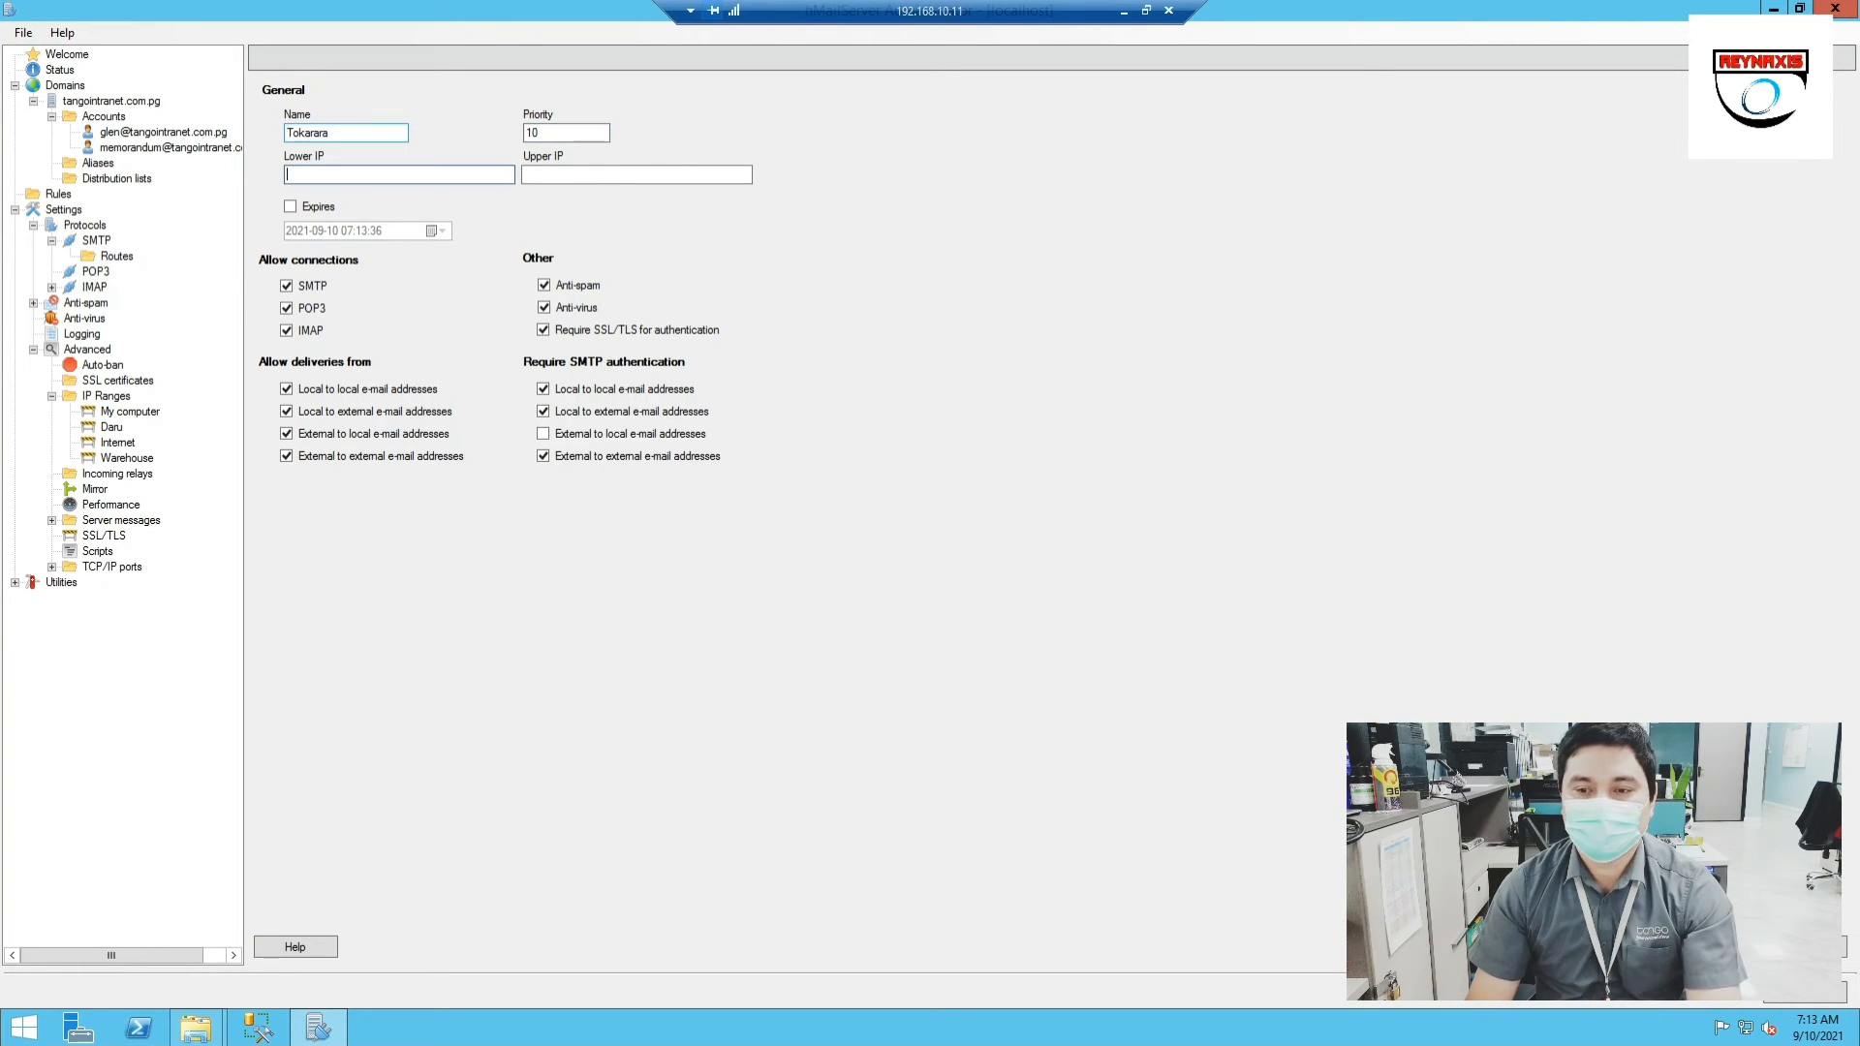
text(192.168.)
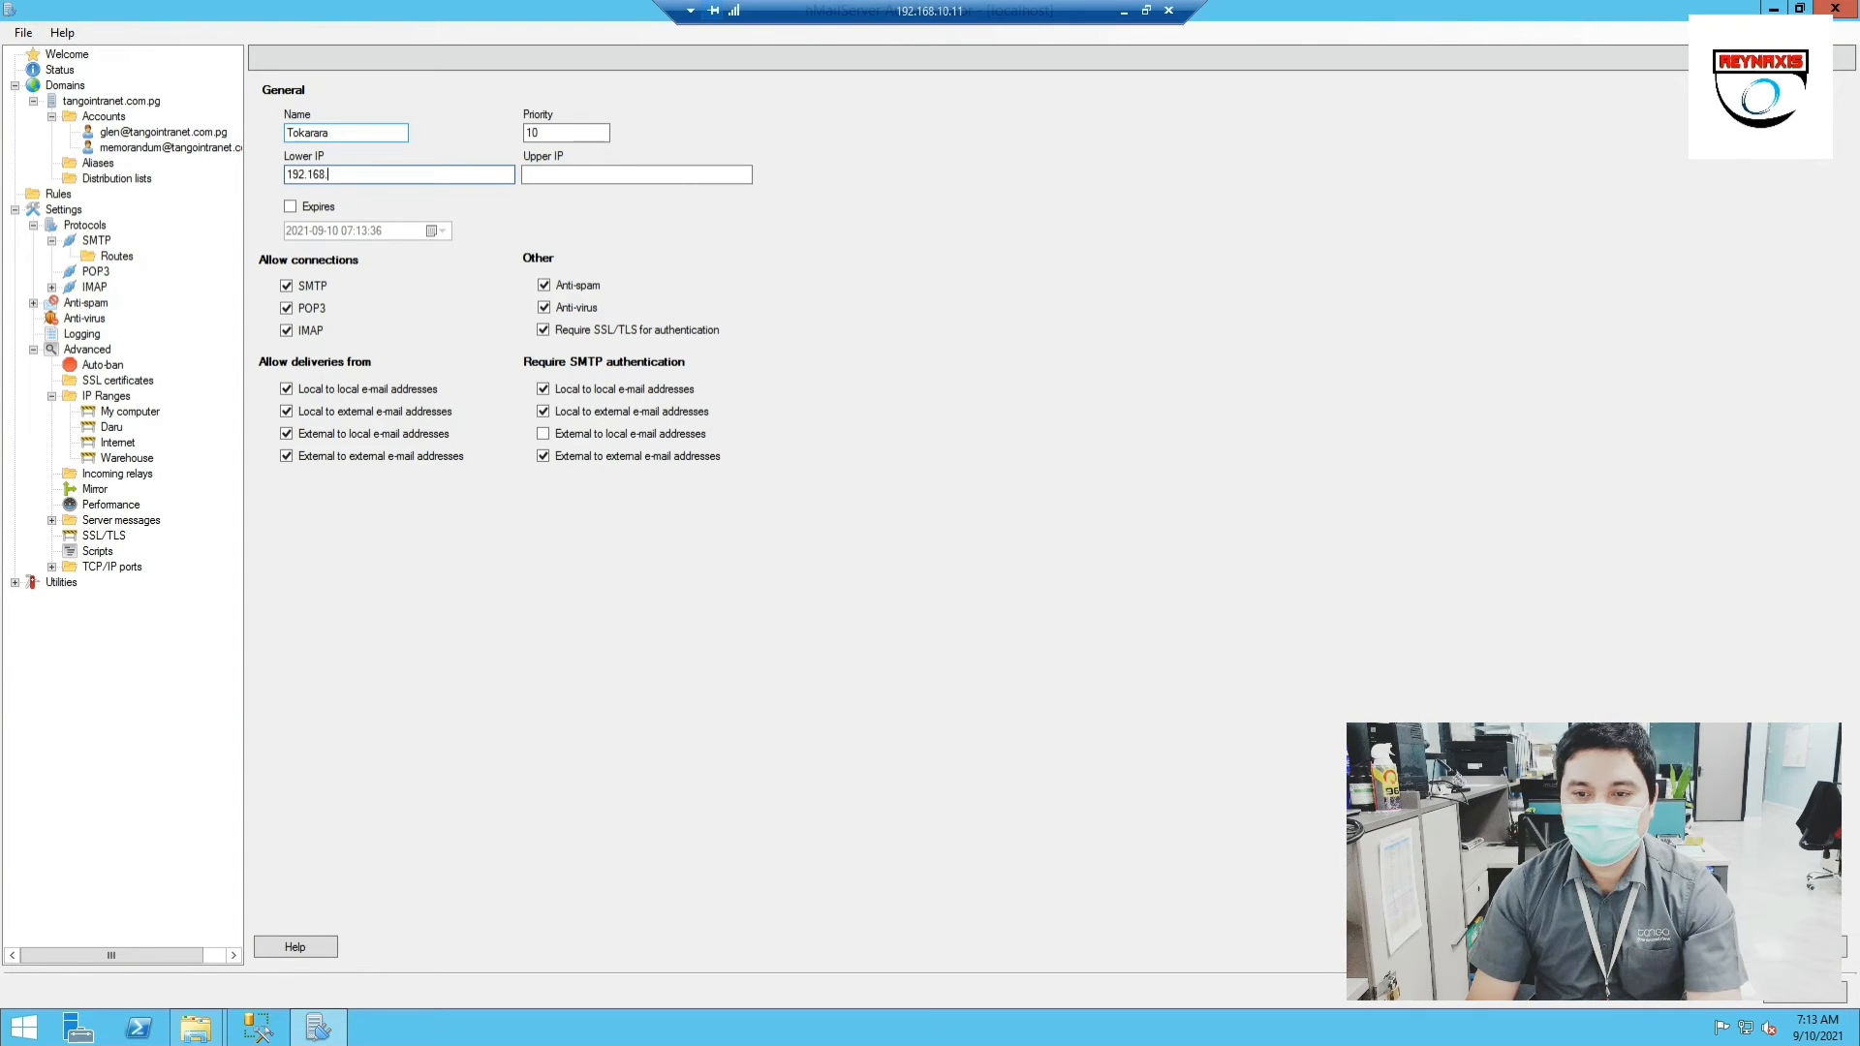
text(192)
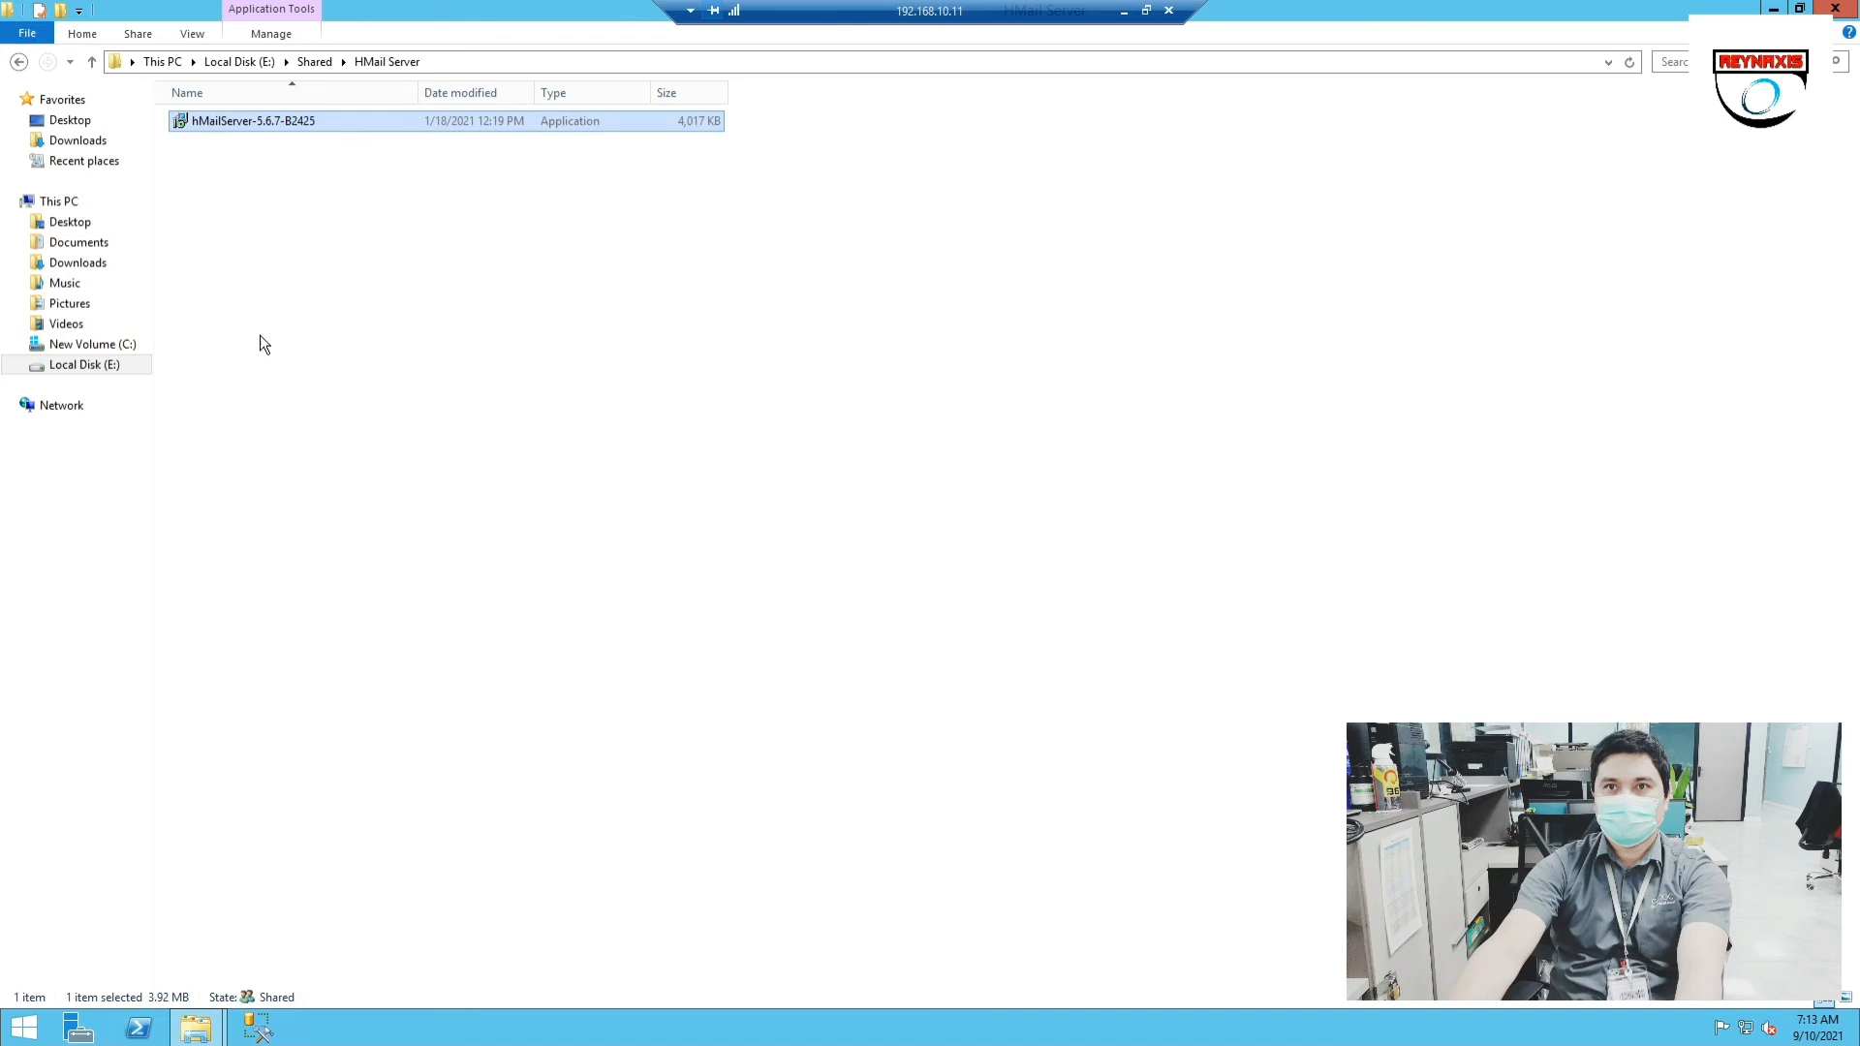
mouse_move(151, 331)
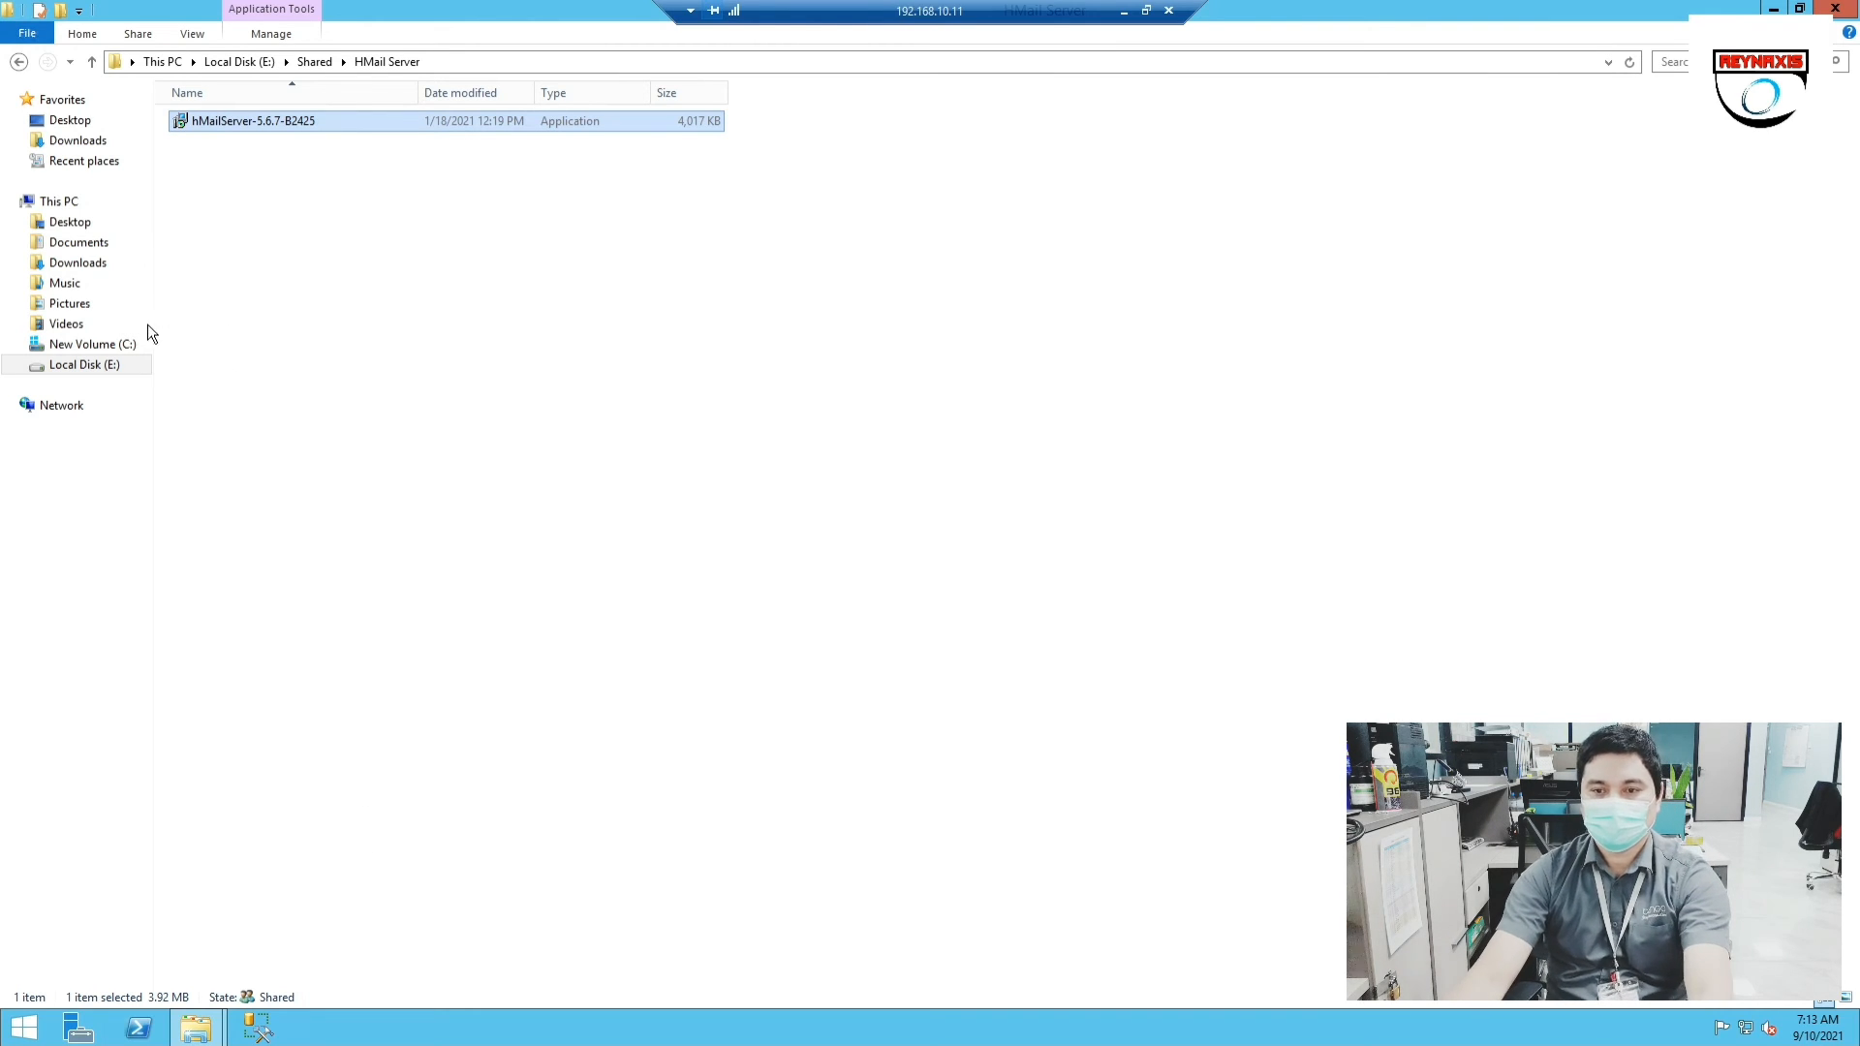
Browse C: > Program Files (x86) > hMailServer to its Data folder
click(91, 345)
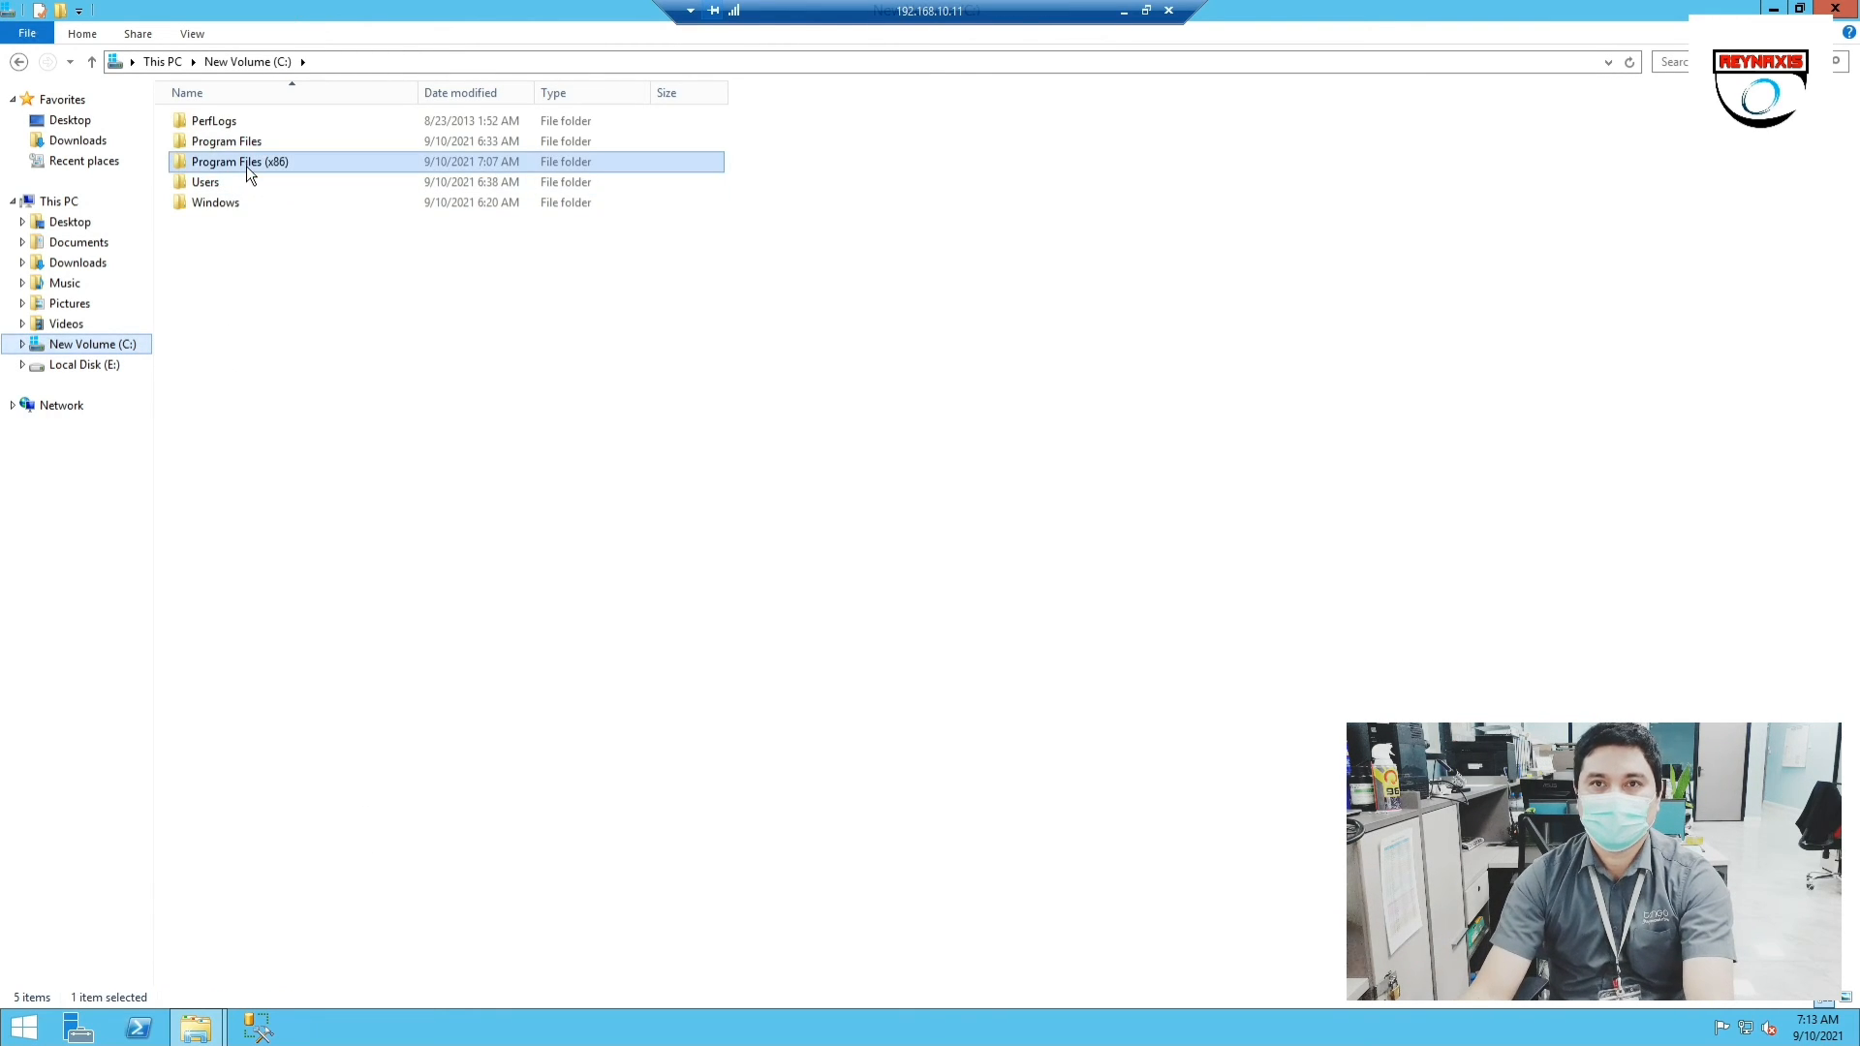
double_click(241, 161)
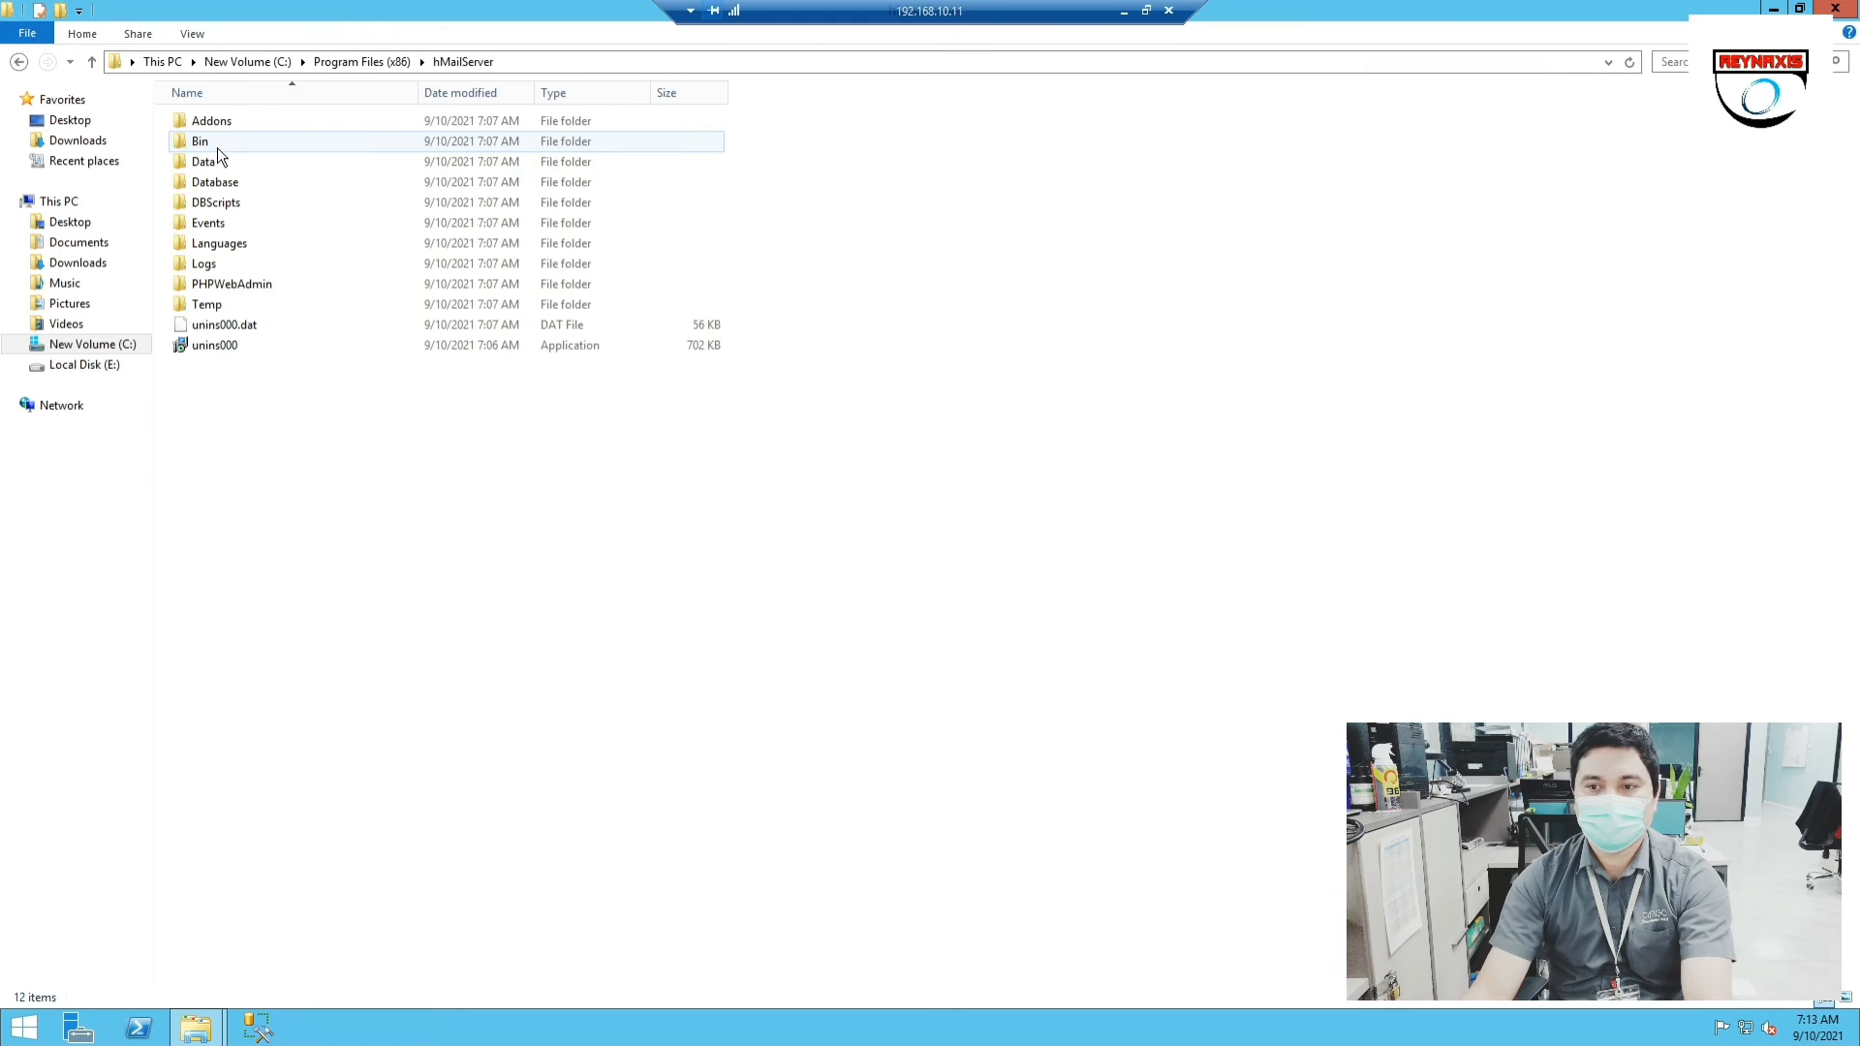
click(215, 182)
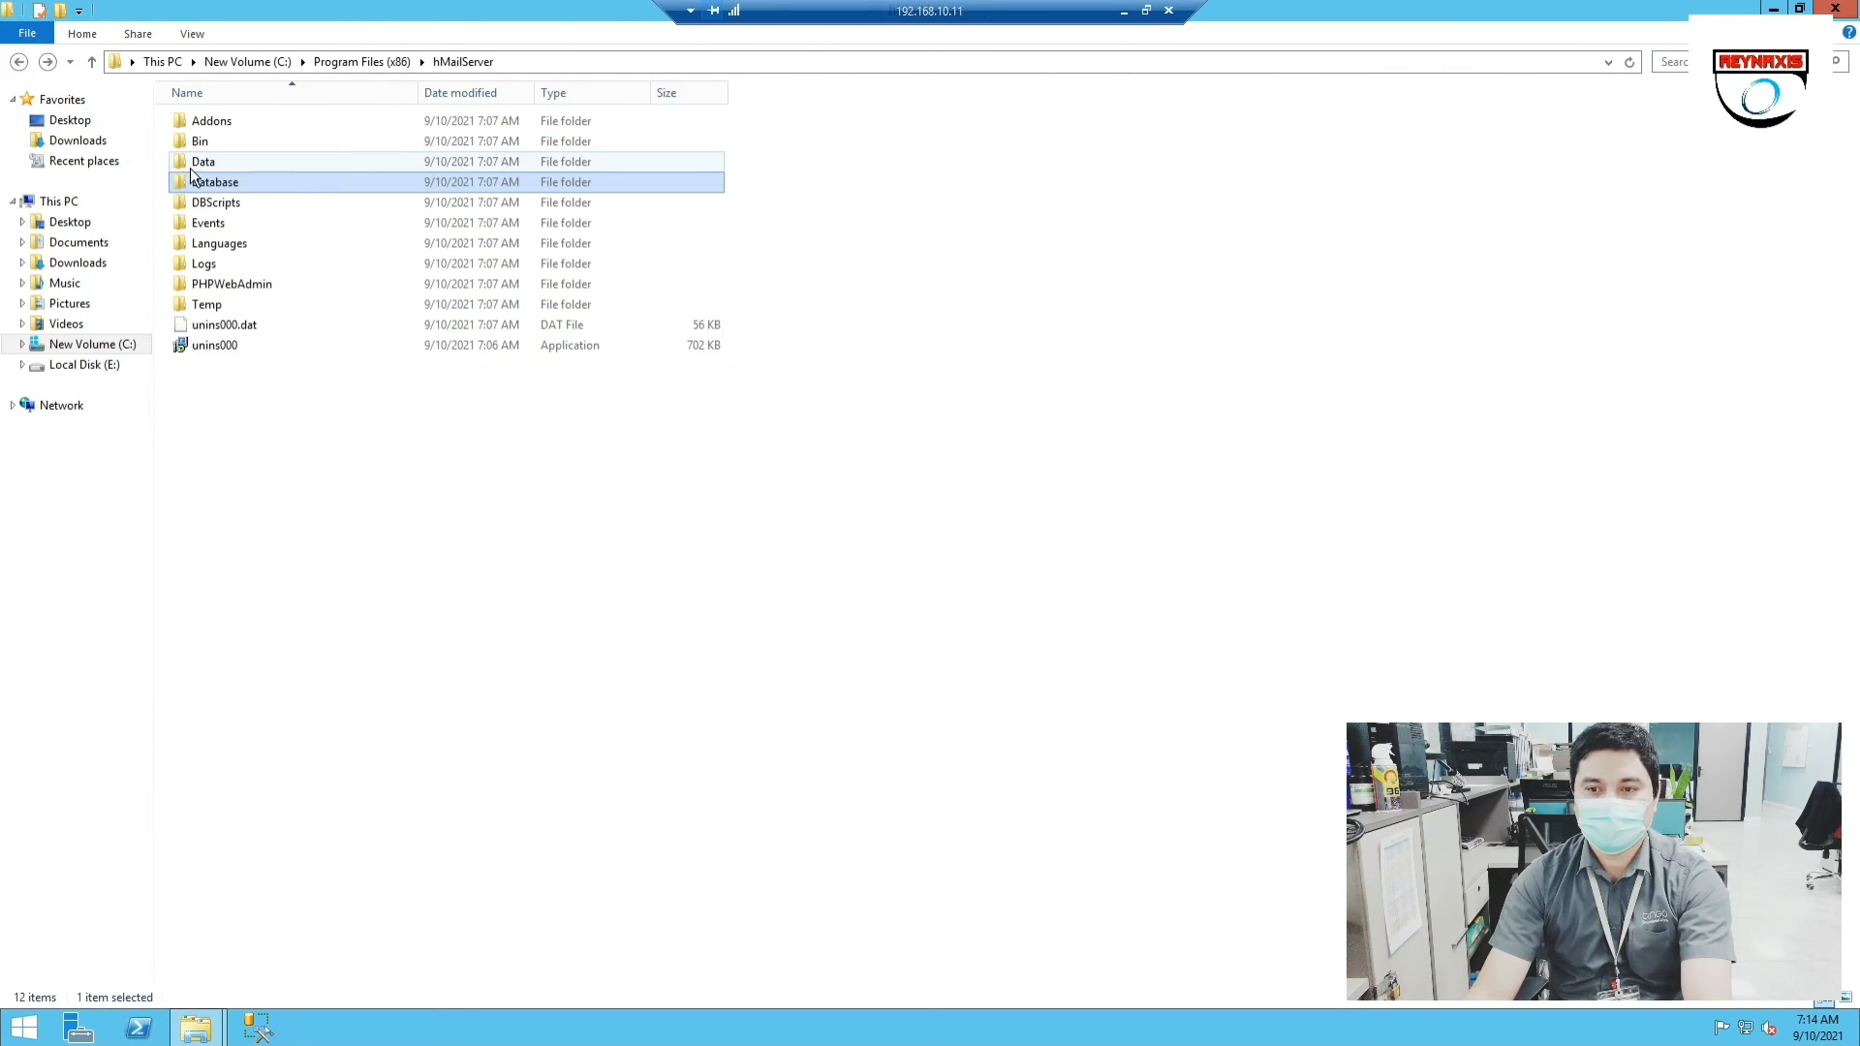
double_click(203, 161)
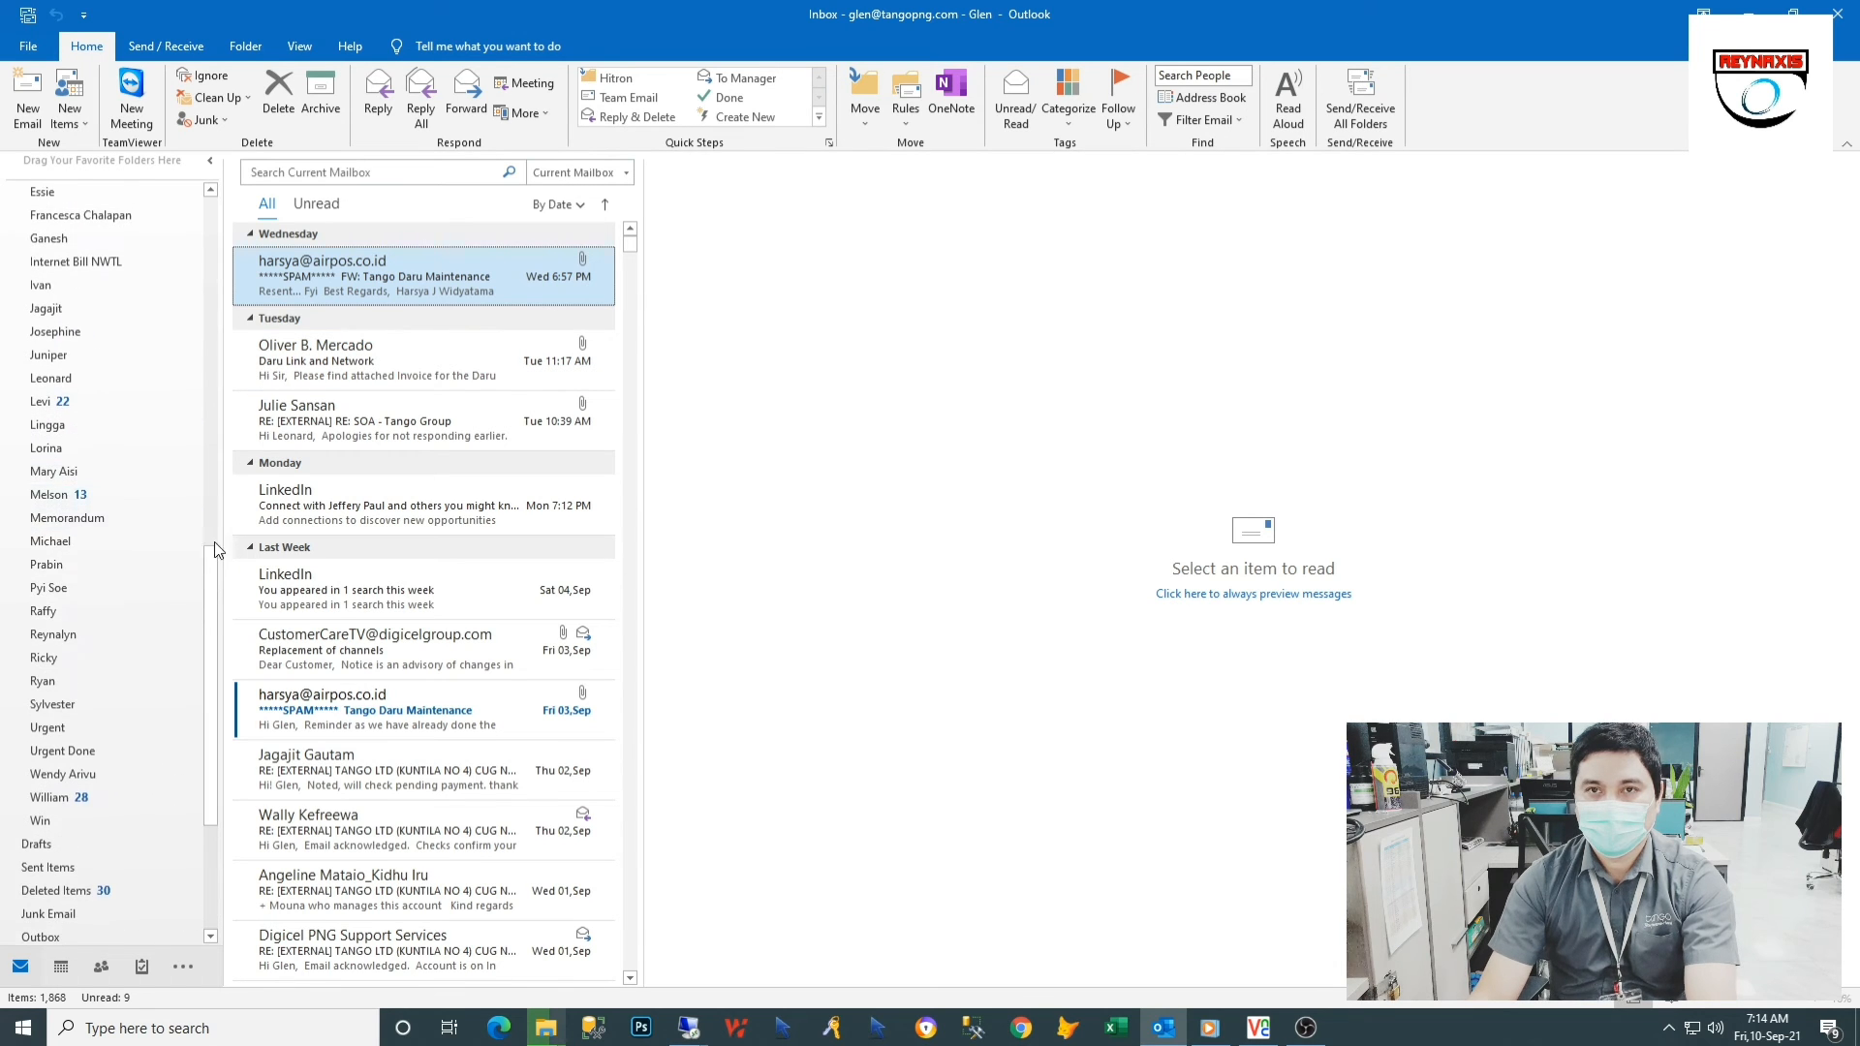
scroll(down, 3)
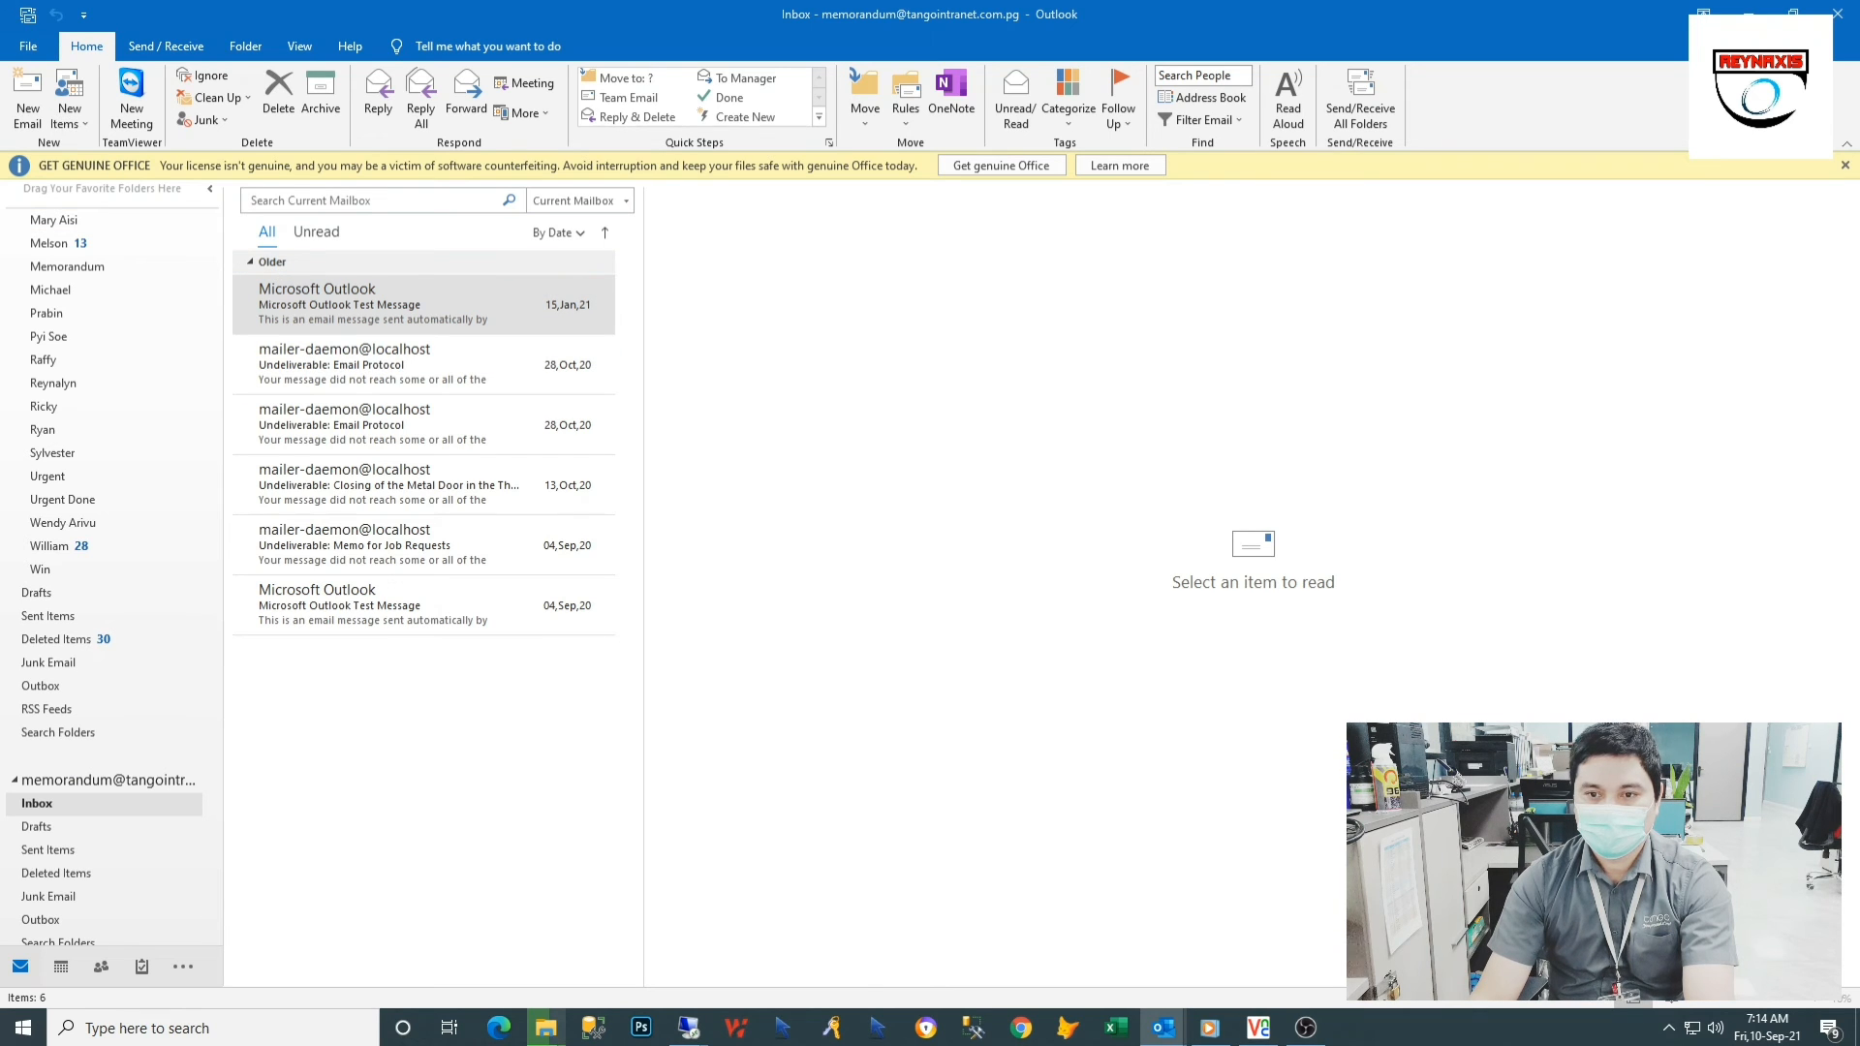
click(26, 99)
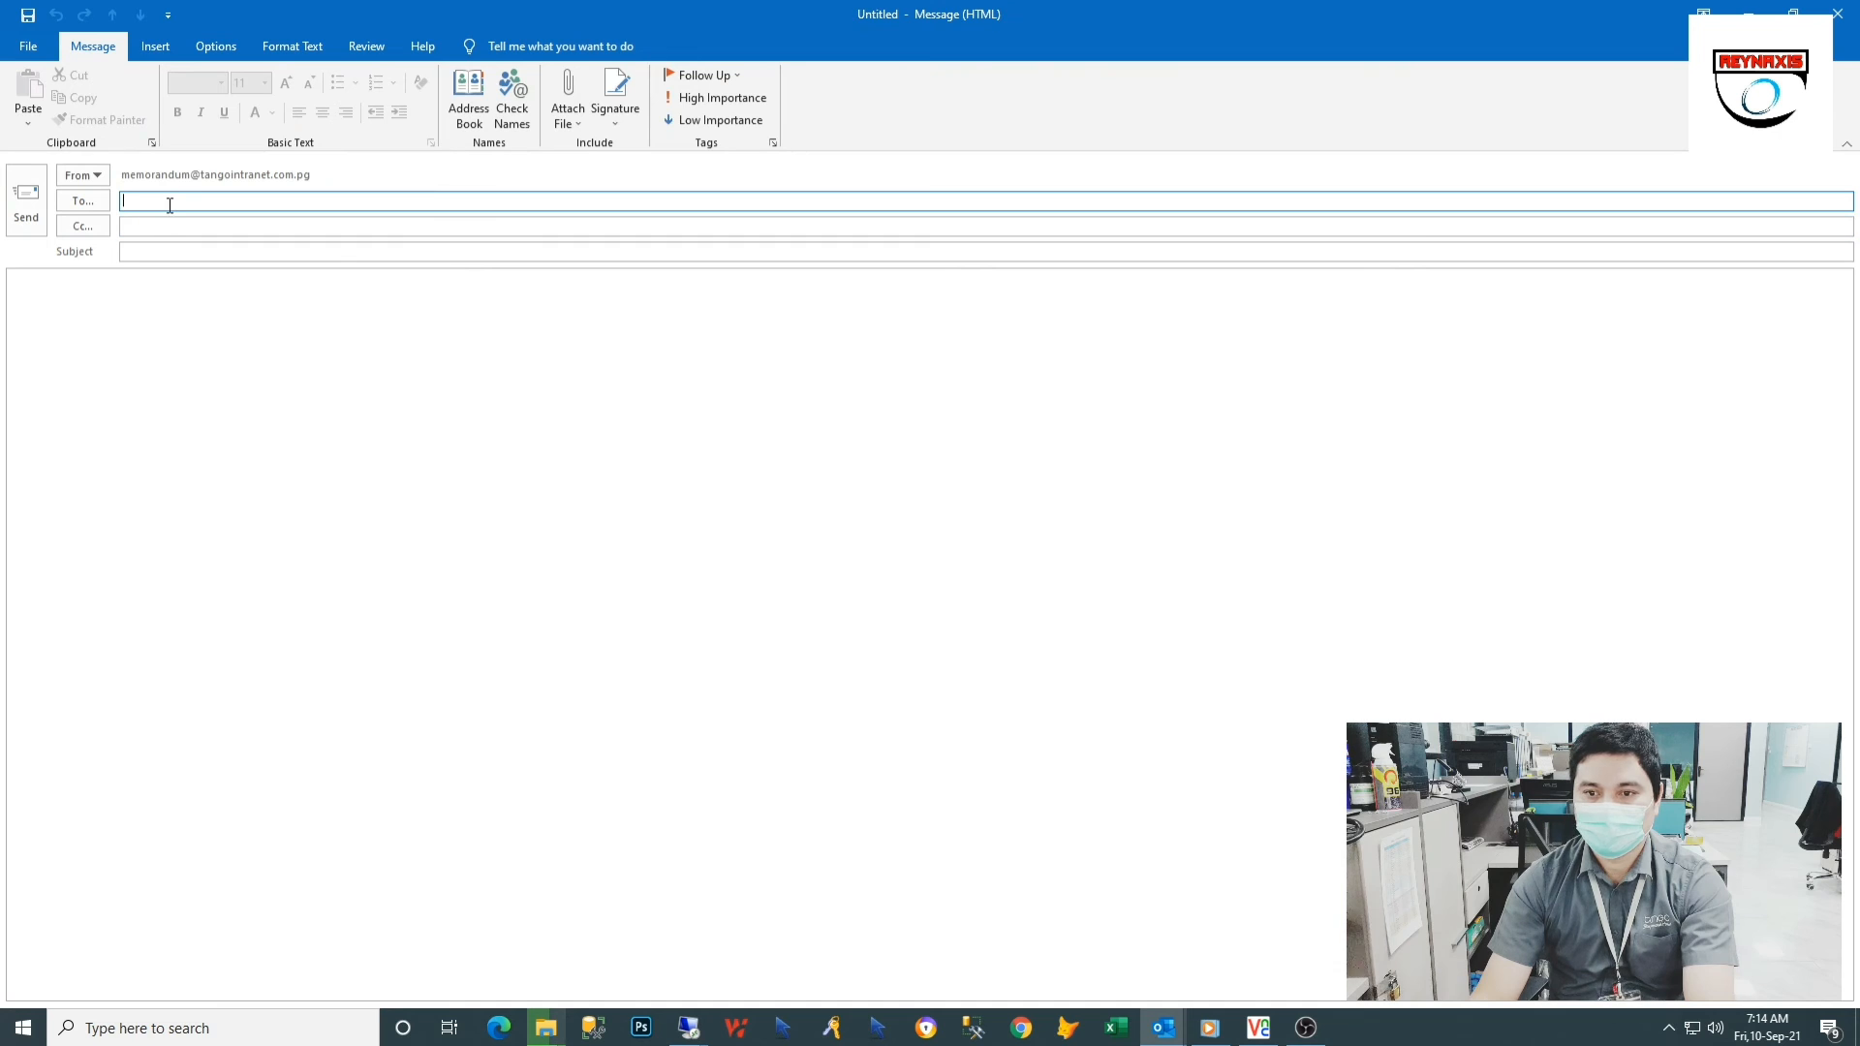
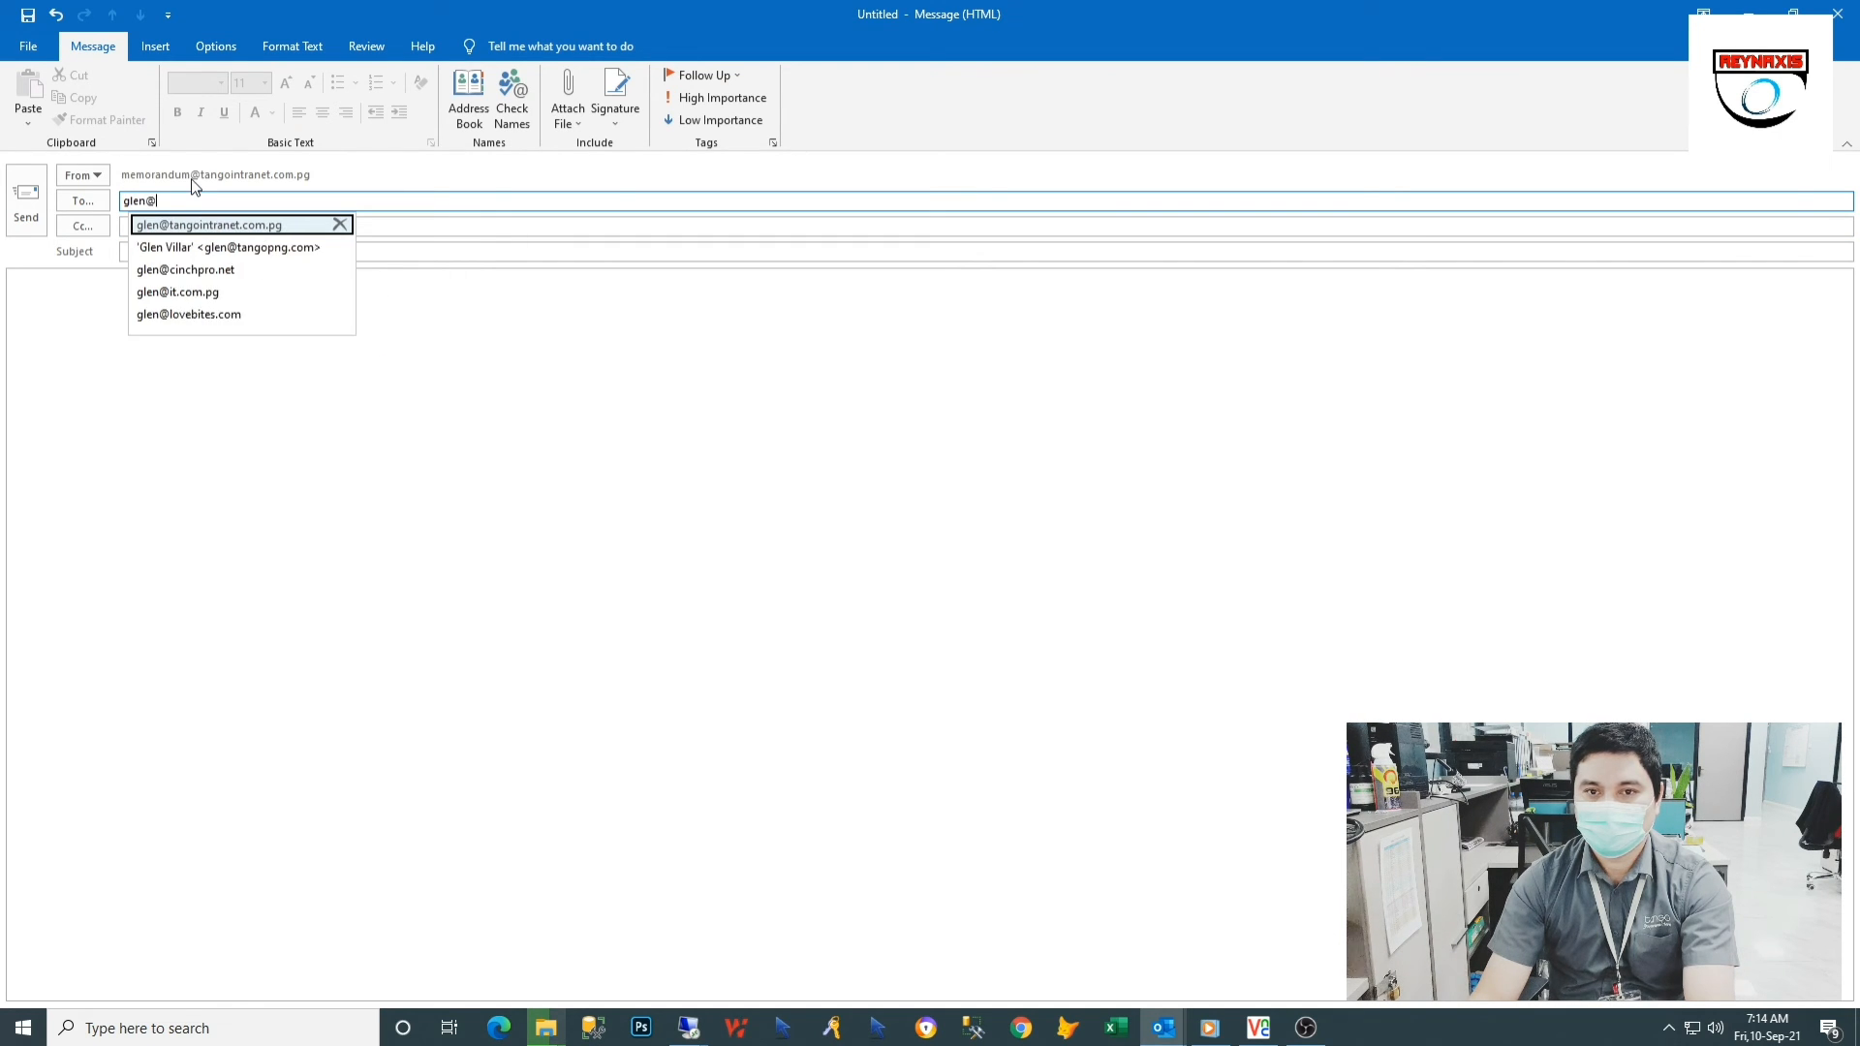
click(208, 225)
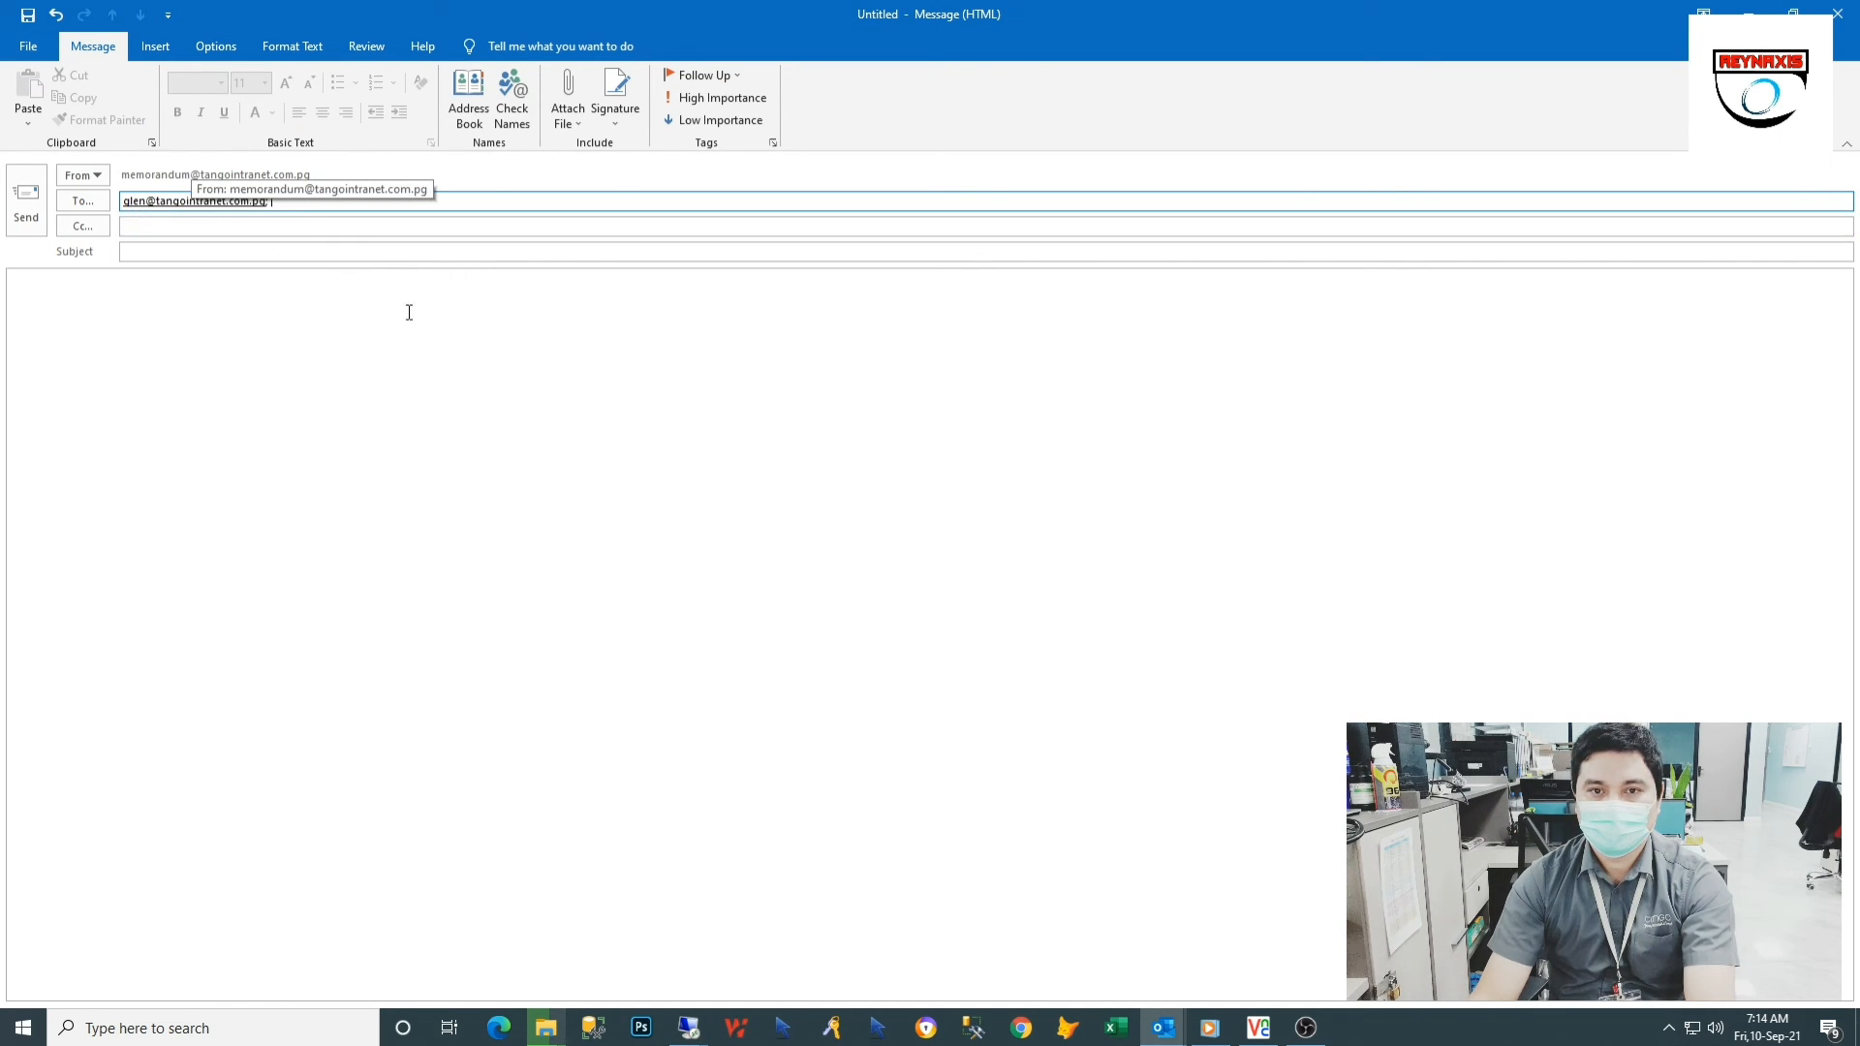
text(Test)
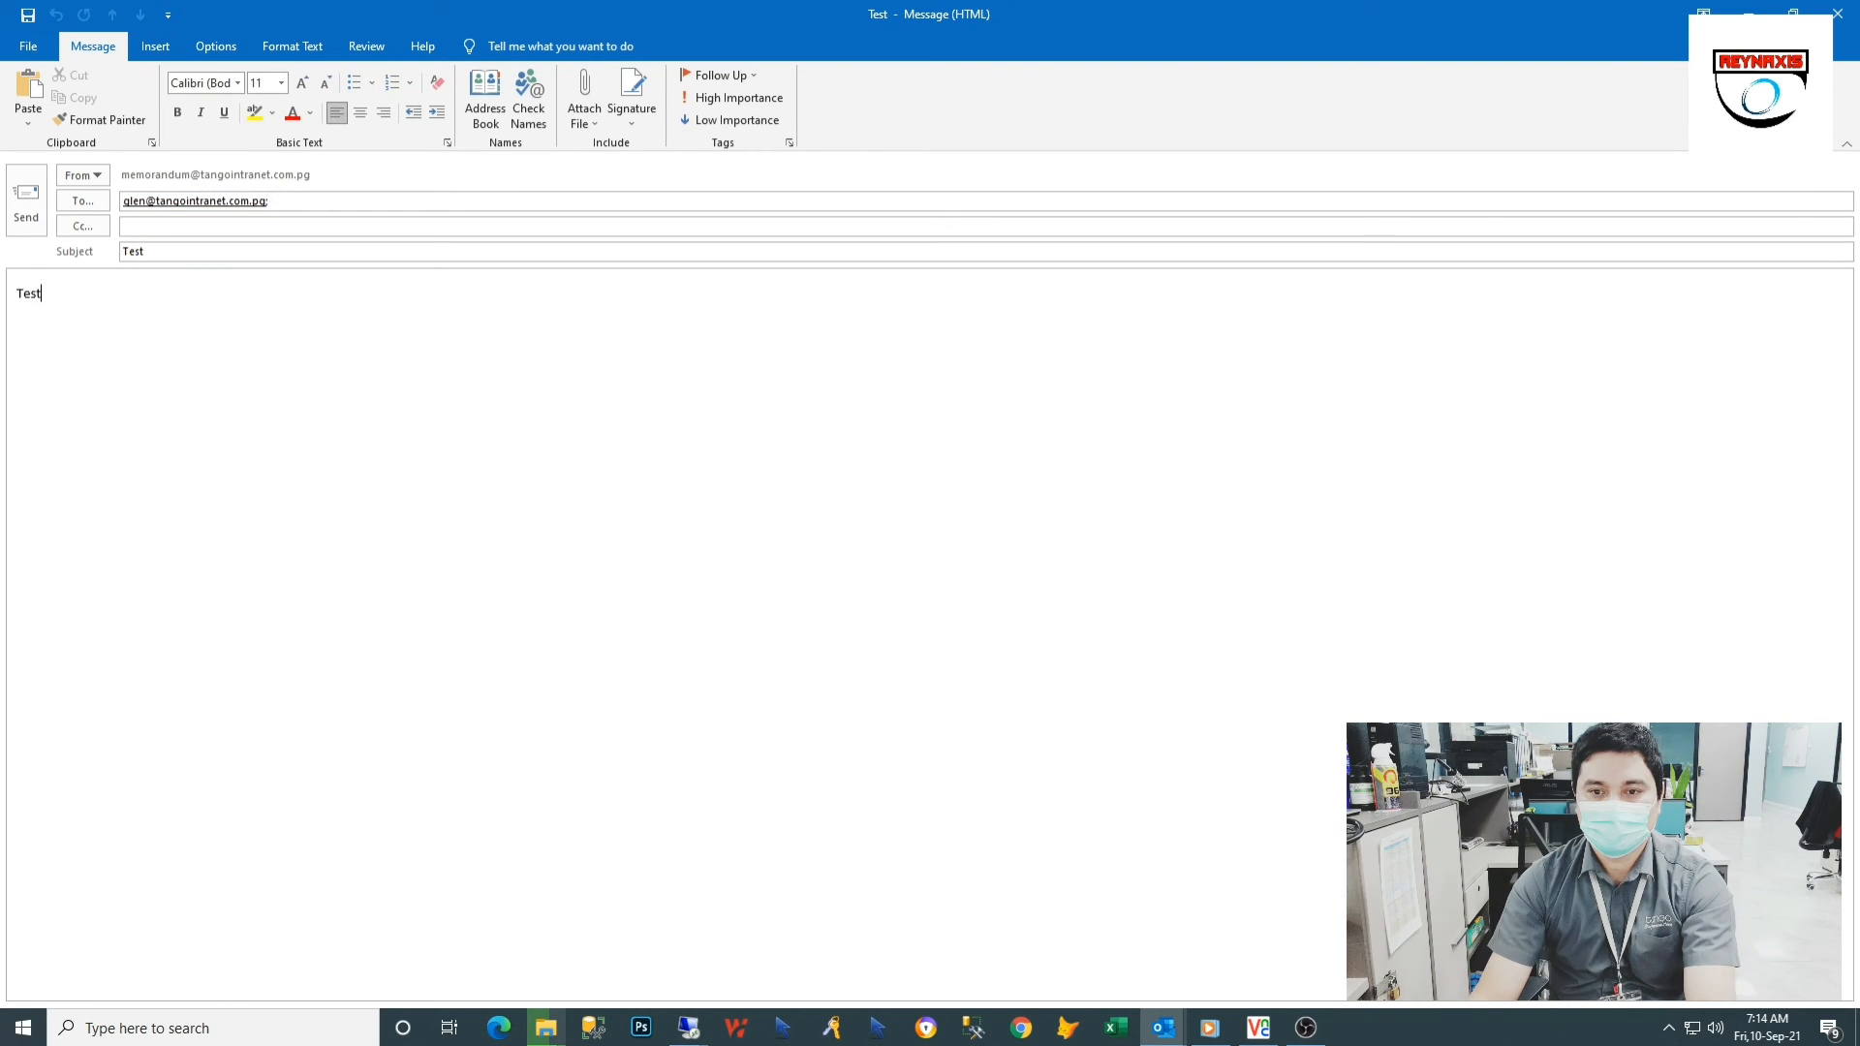
text(Email)
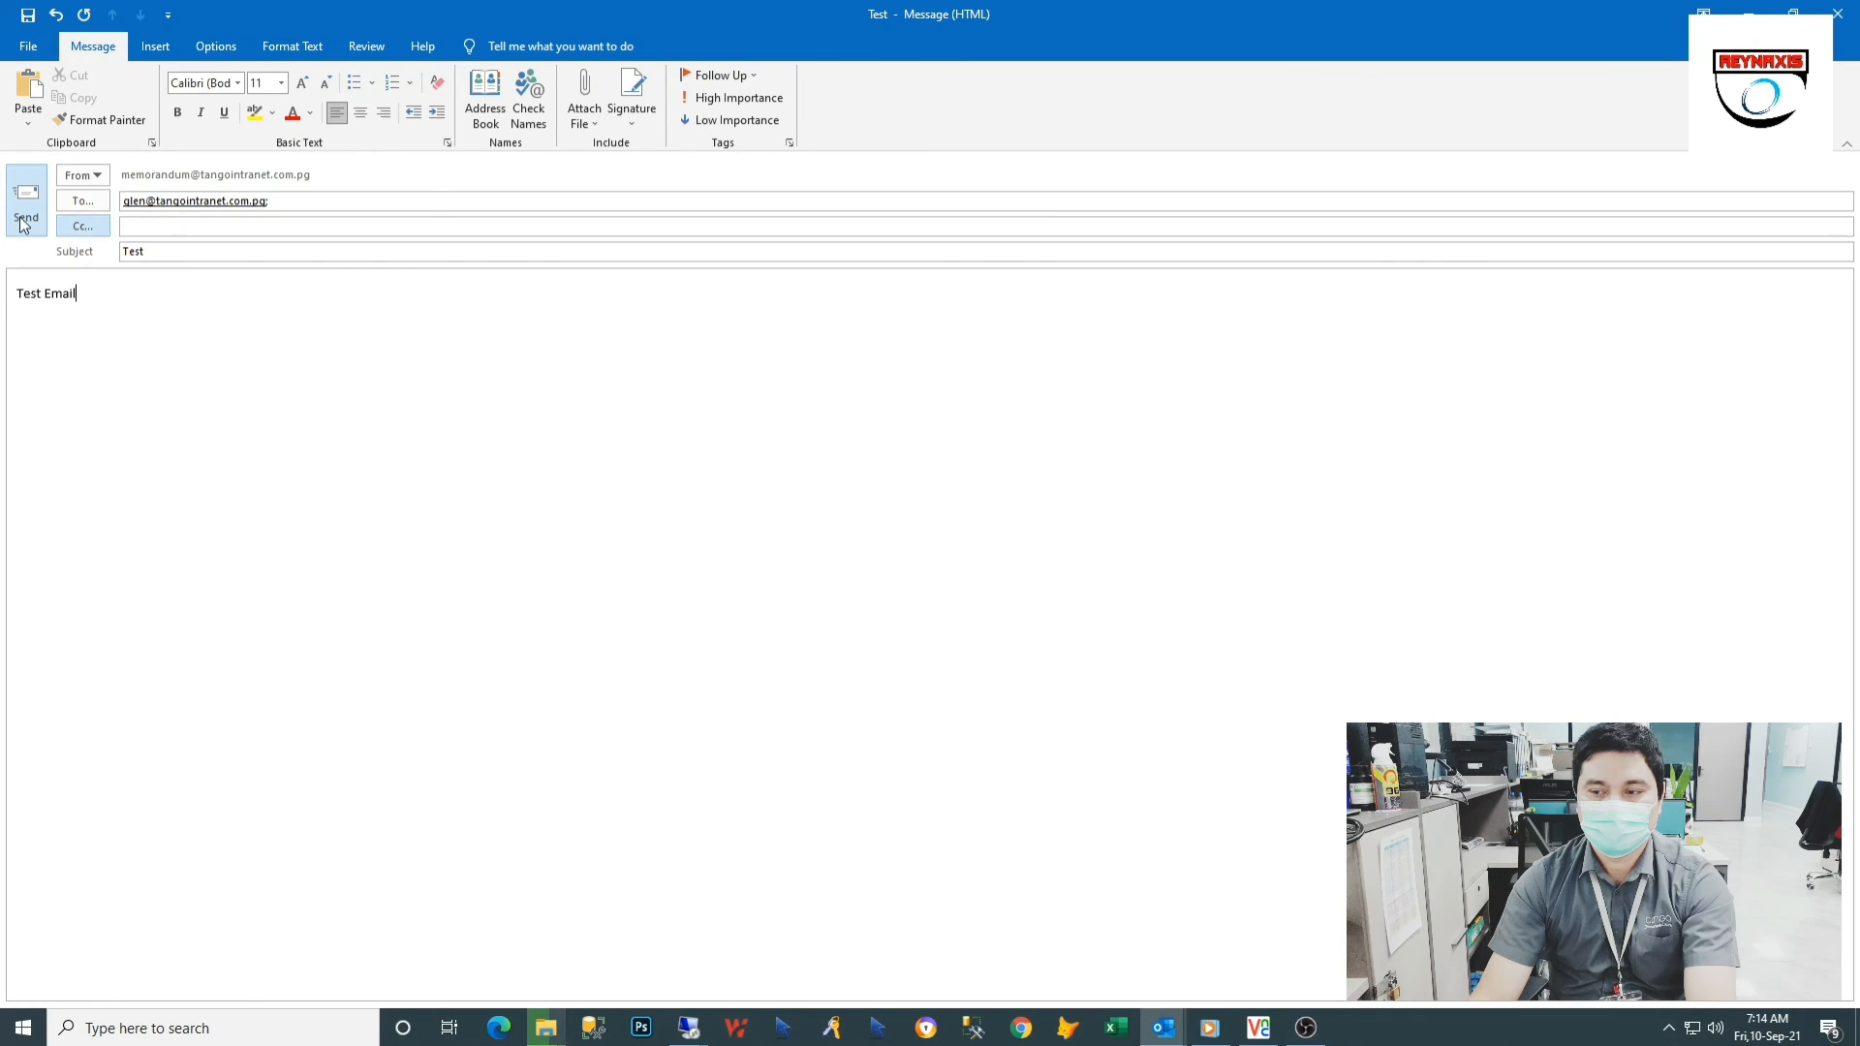
click(25, 205)
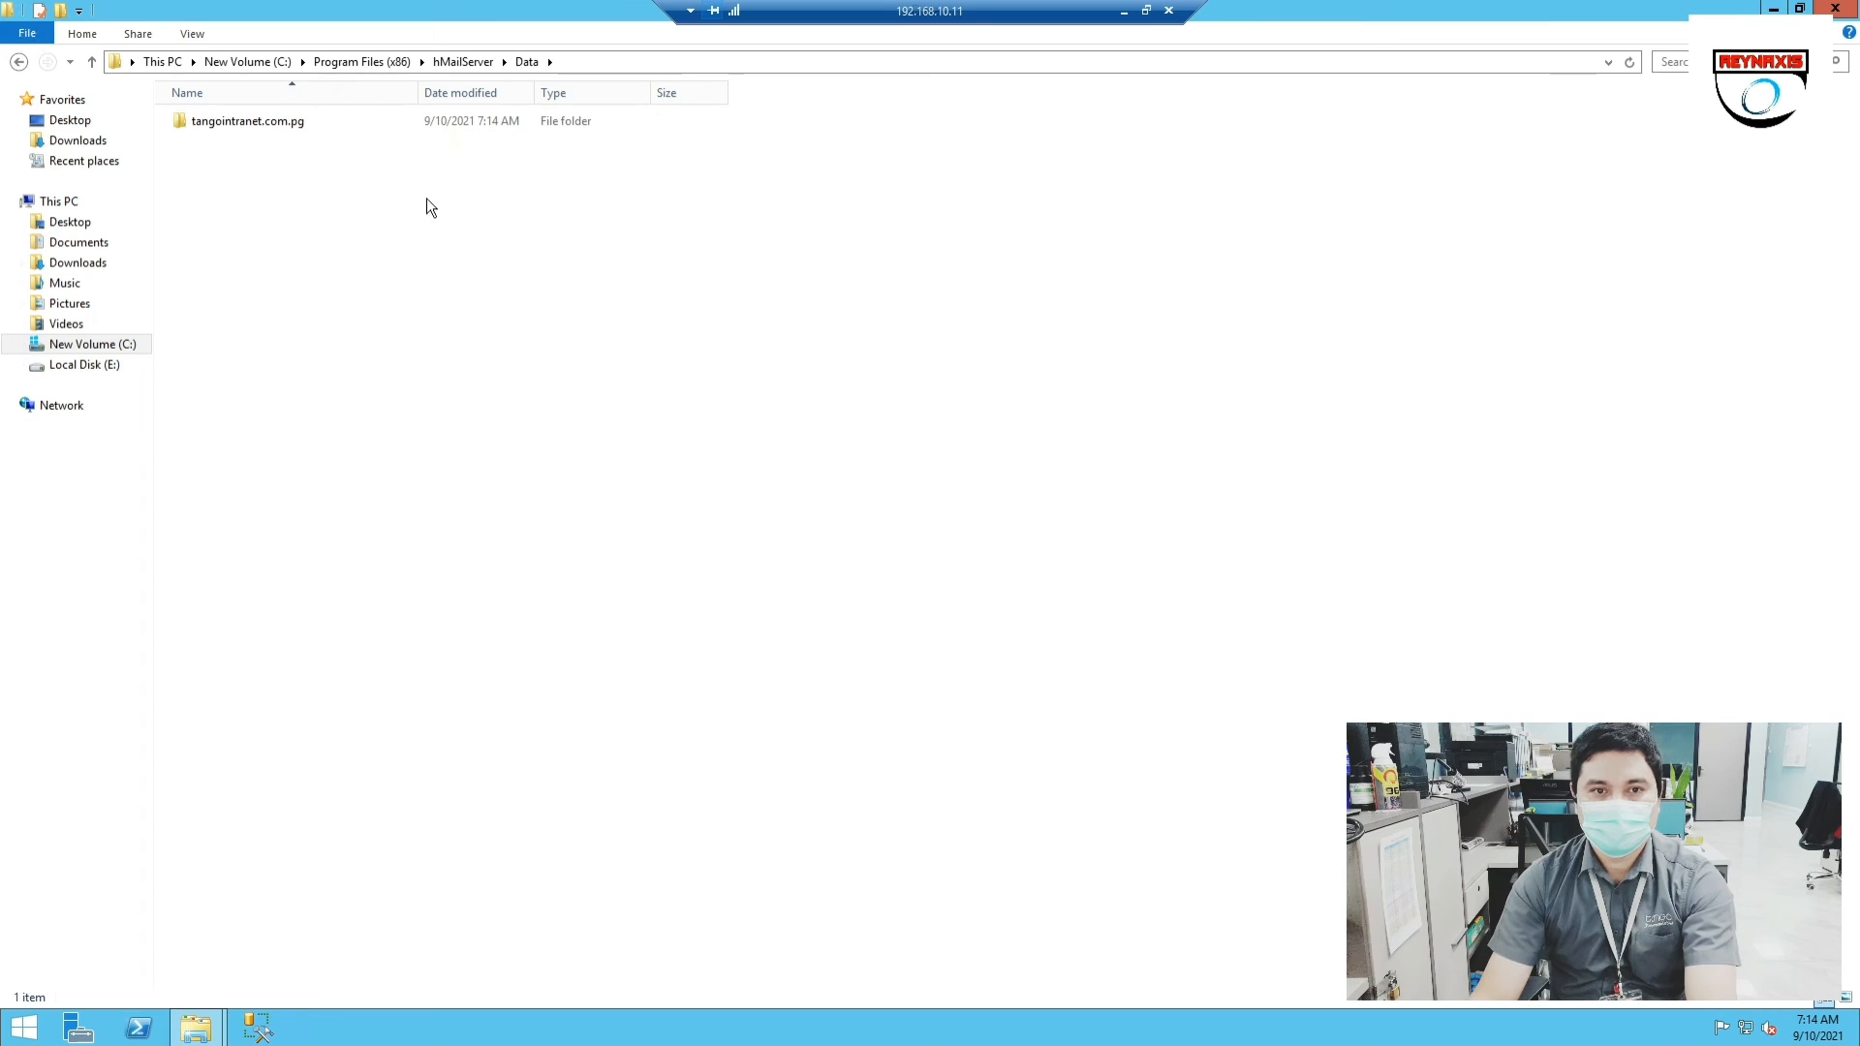
click(246, 62)
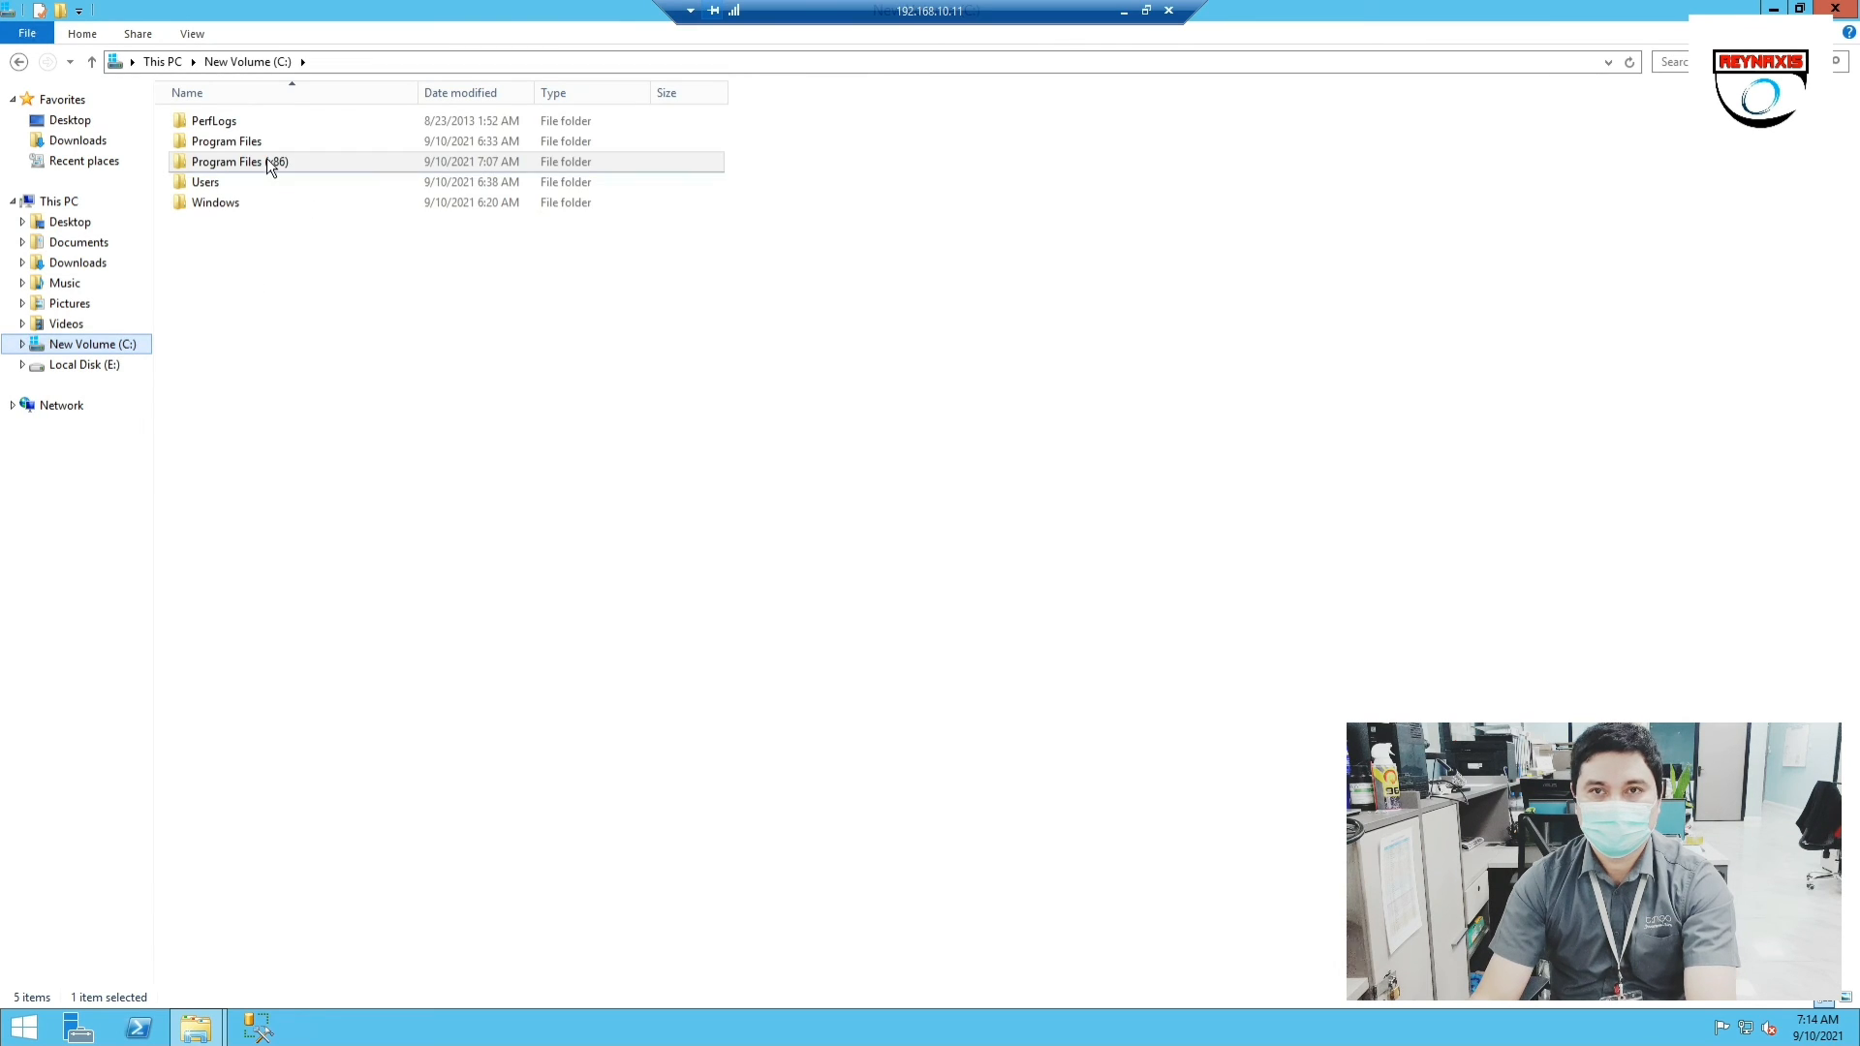
double_click(240, 161)
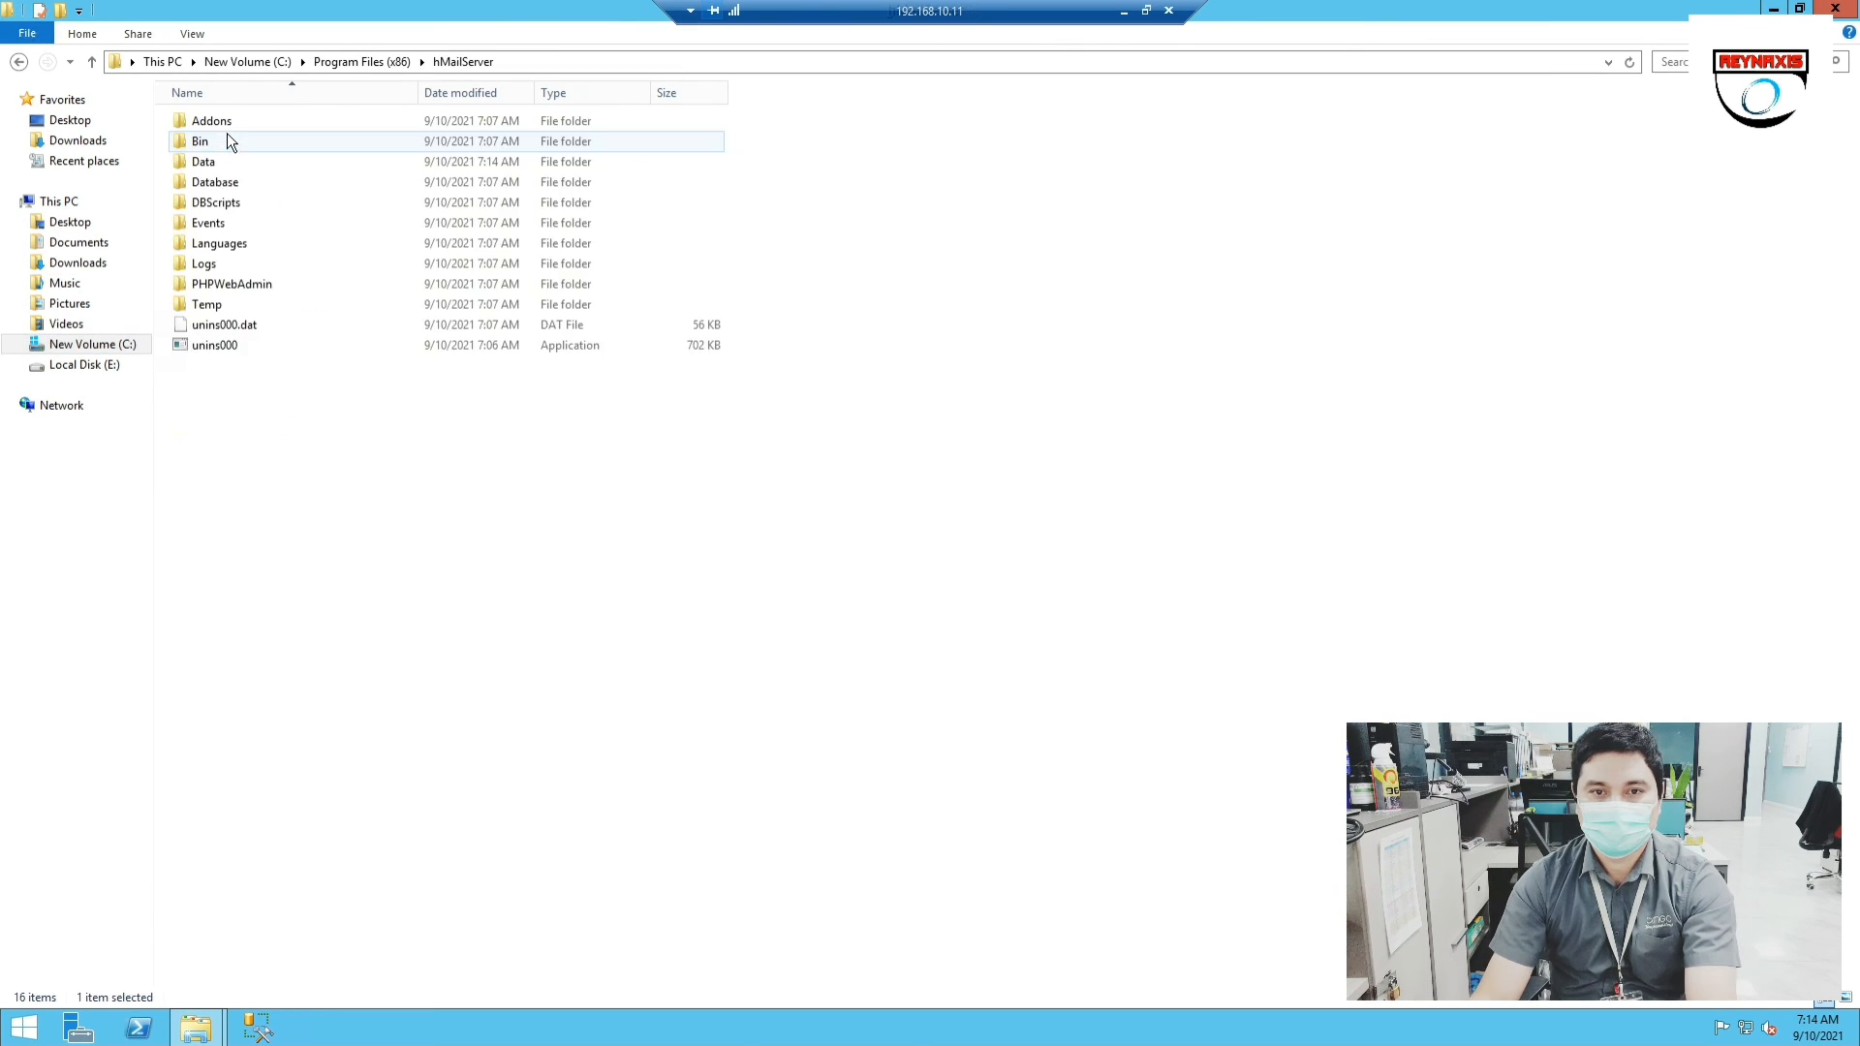
double_click(203, 161)
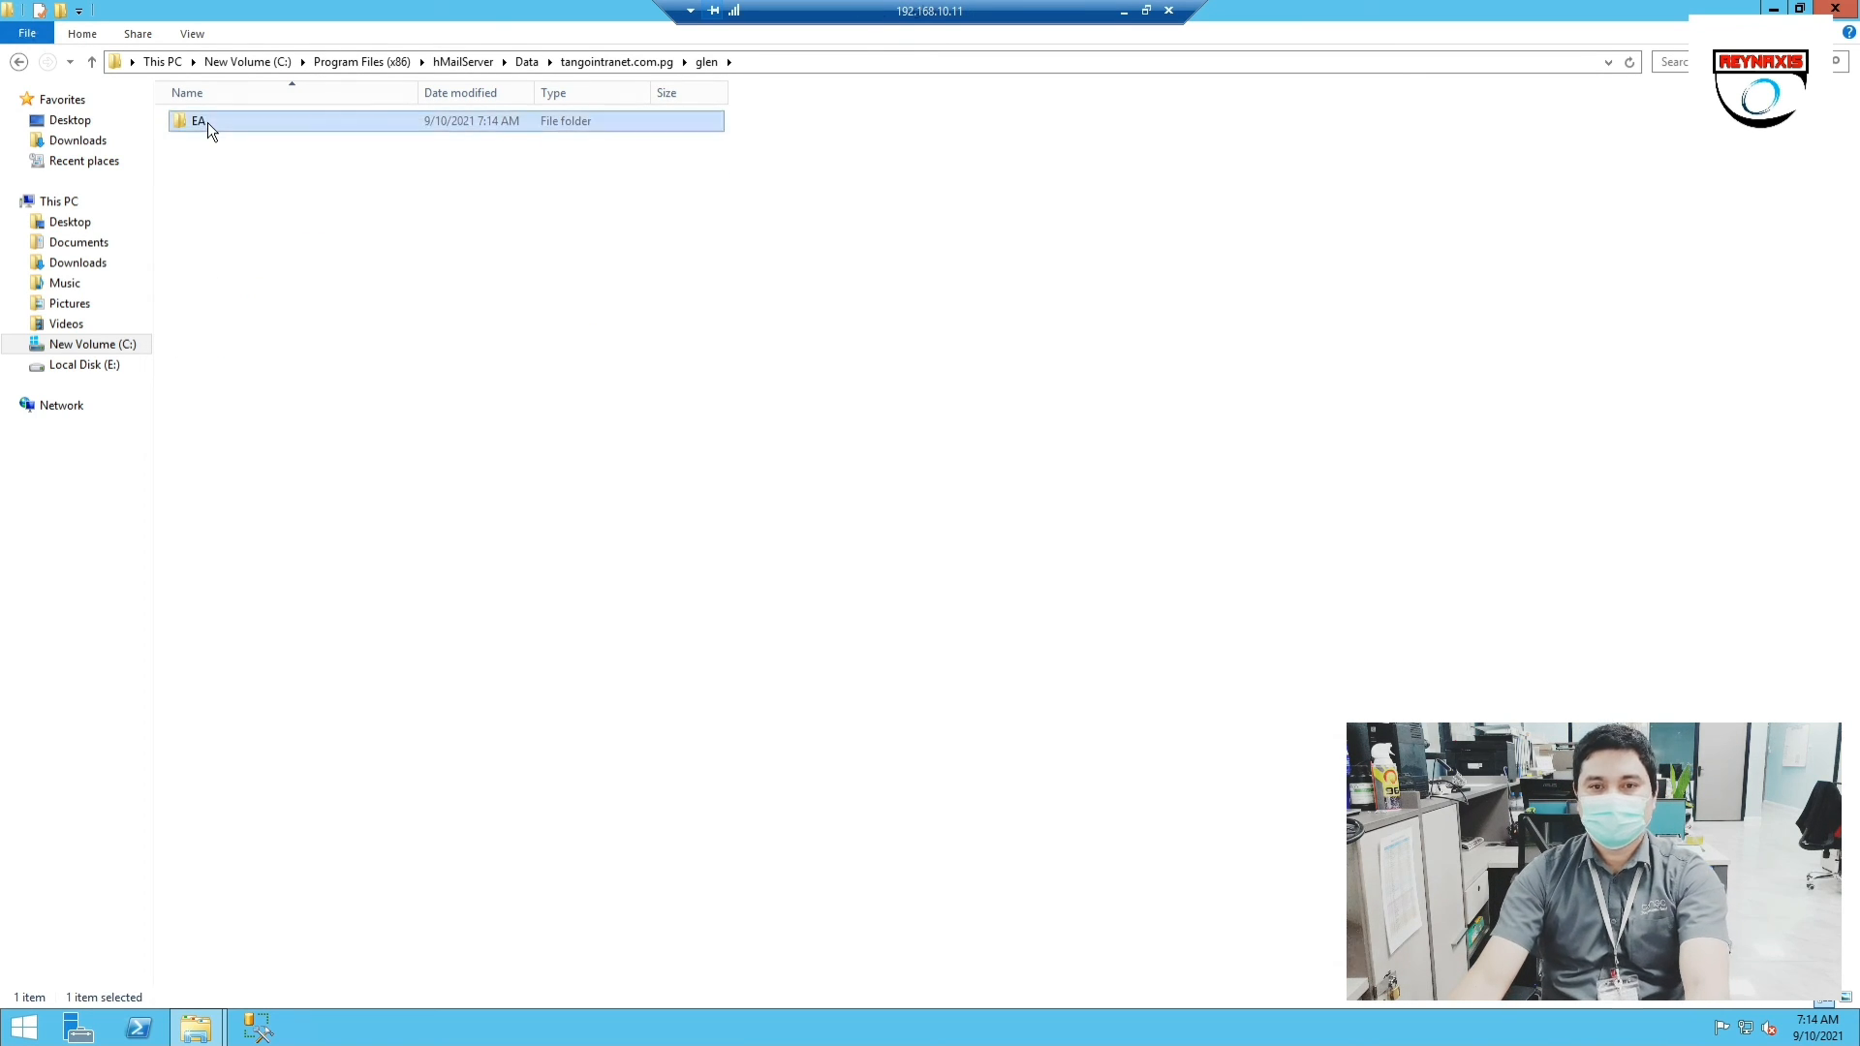
double_click(198, 120)
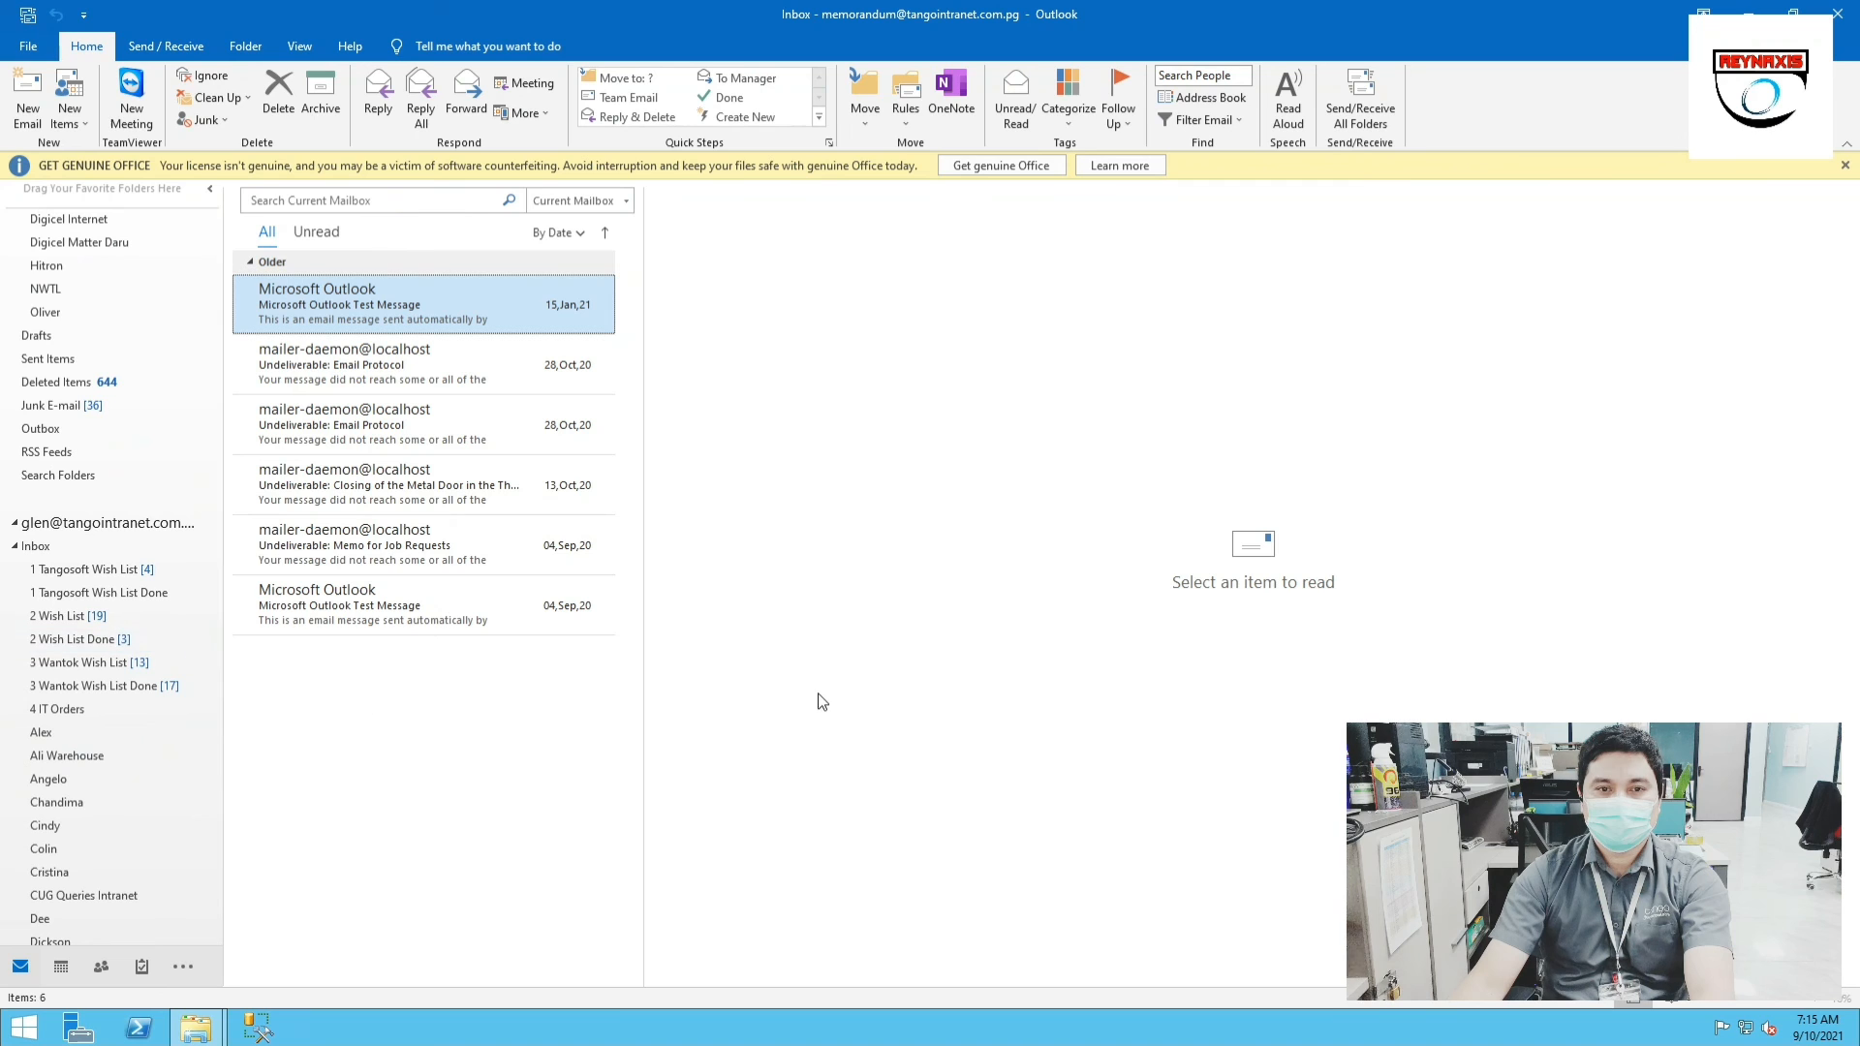
Dismiss the Genuine Office banner and read the received Test message in glen's inbox
click(1847, 165)
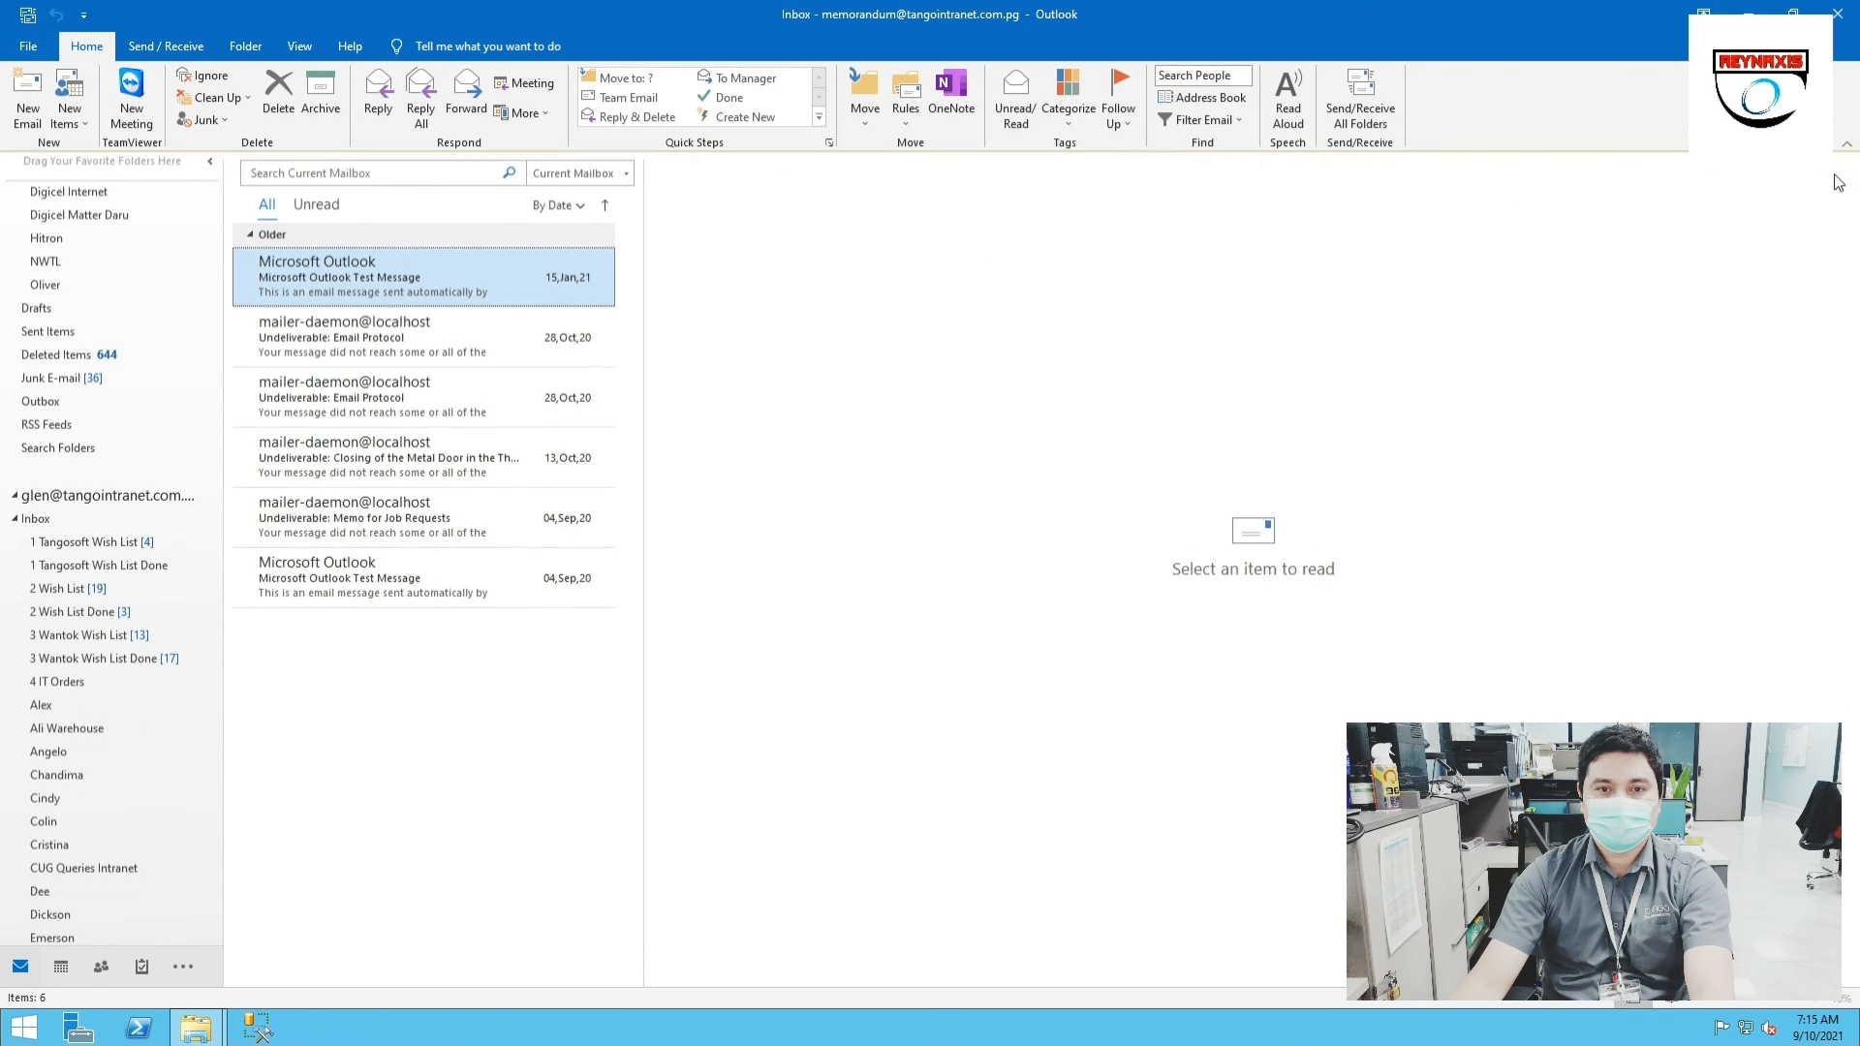
click(1361, 99)
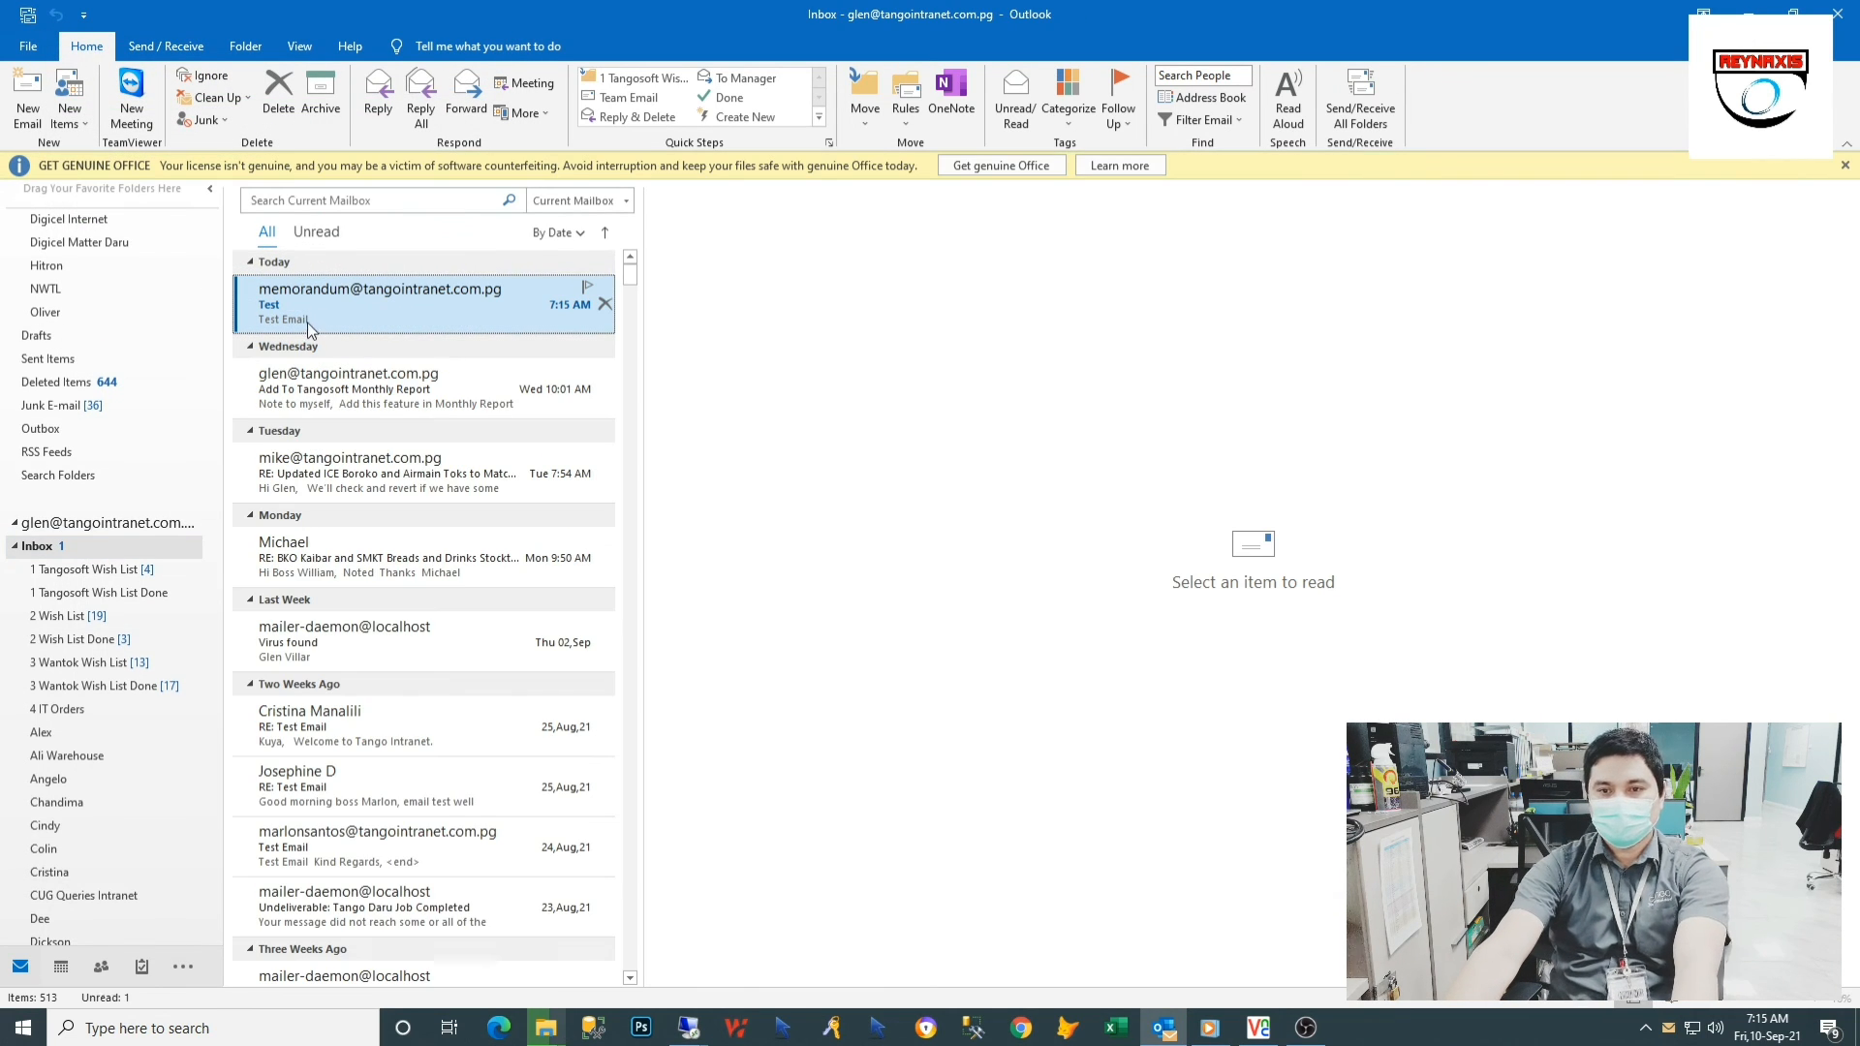
click(380, 305)
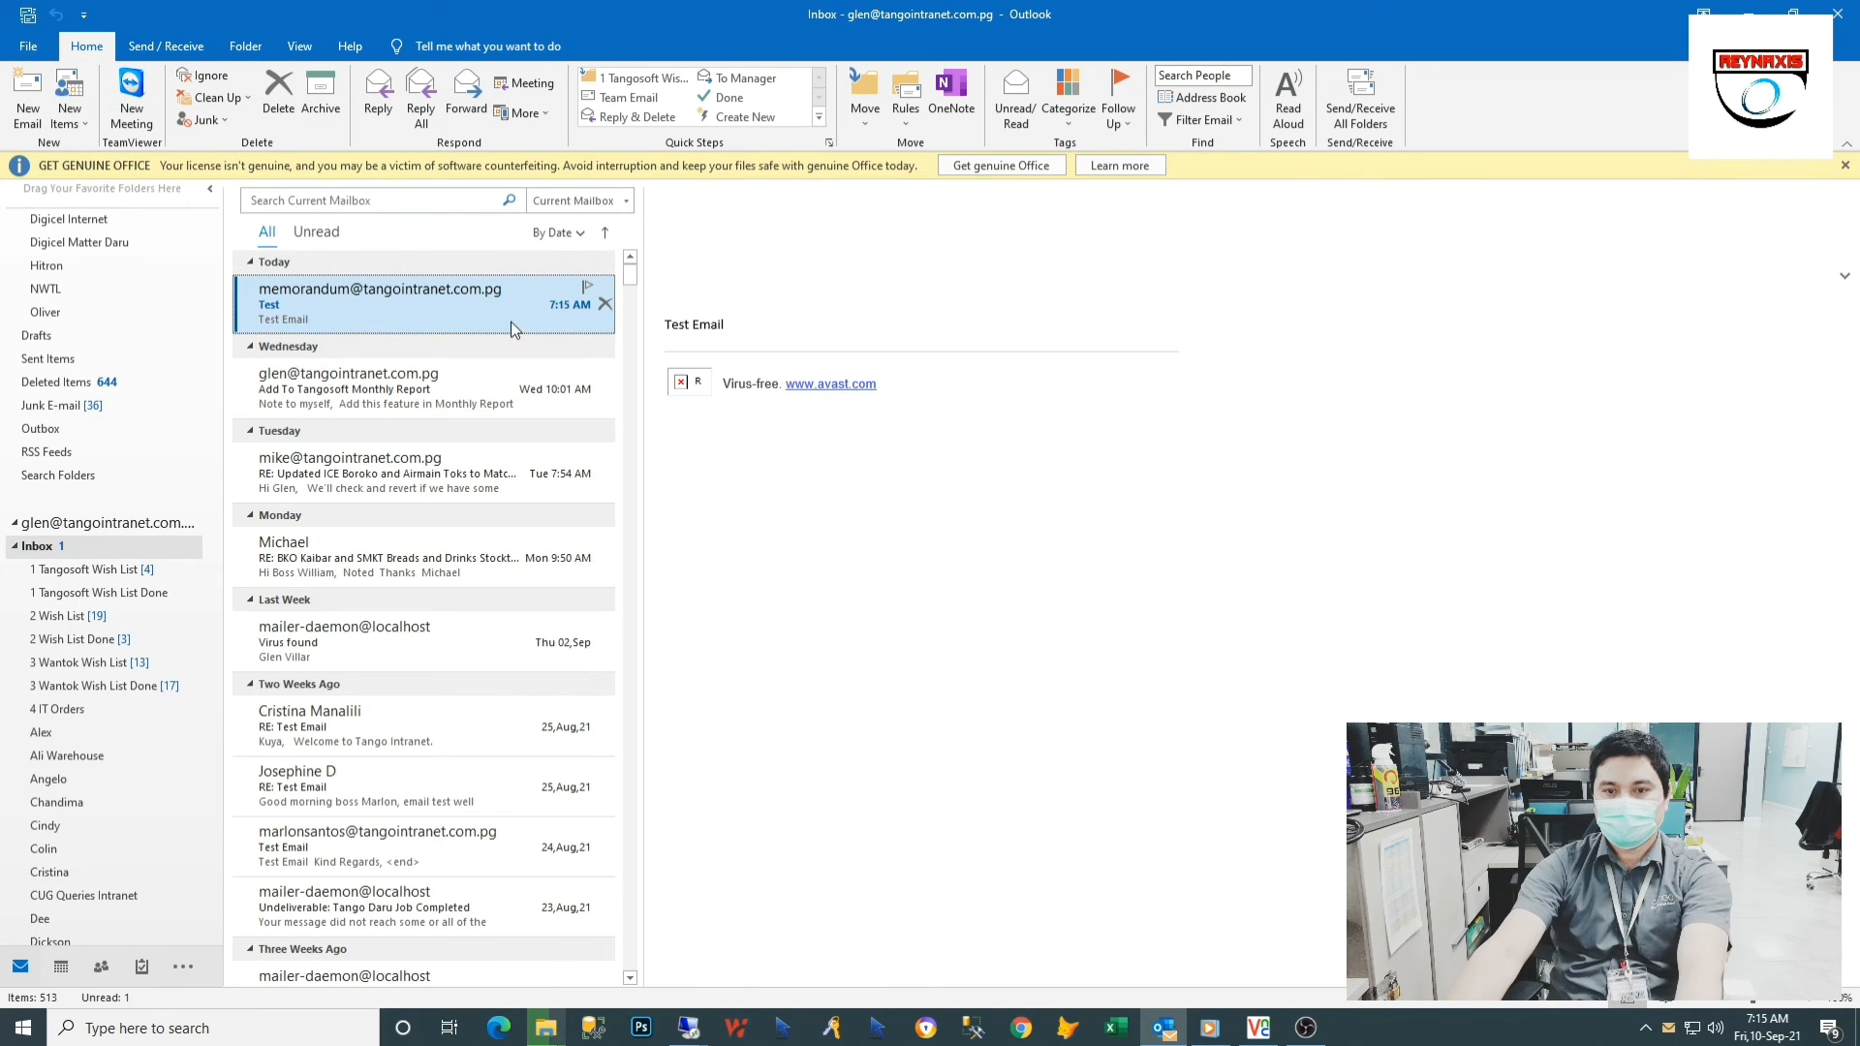
double_click(380, 304)
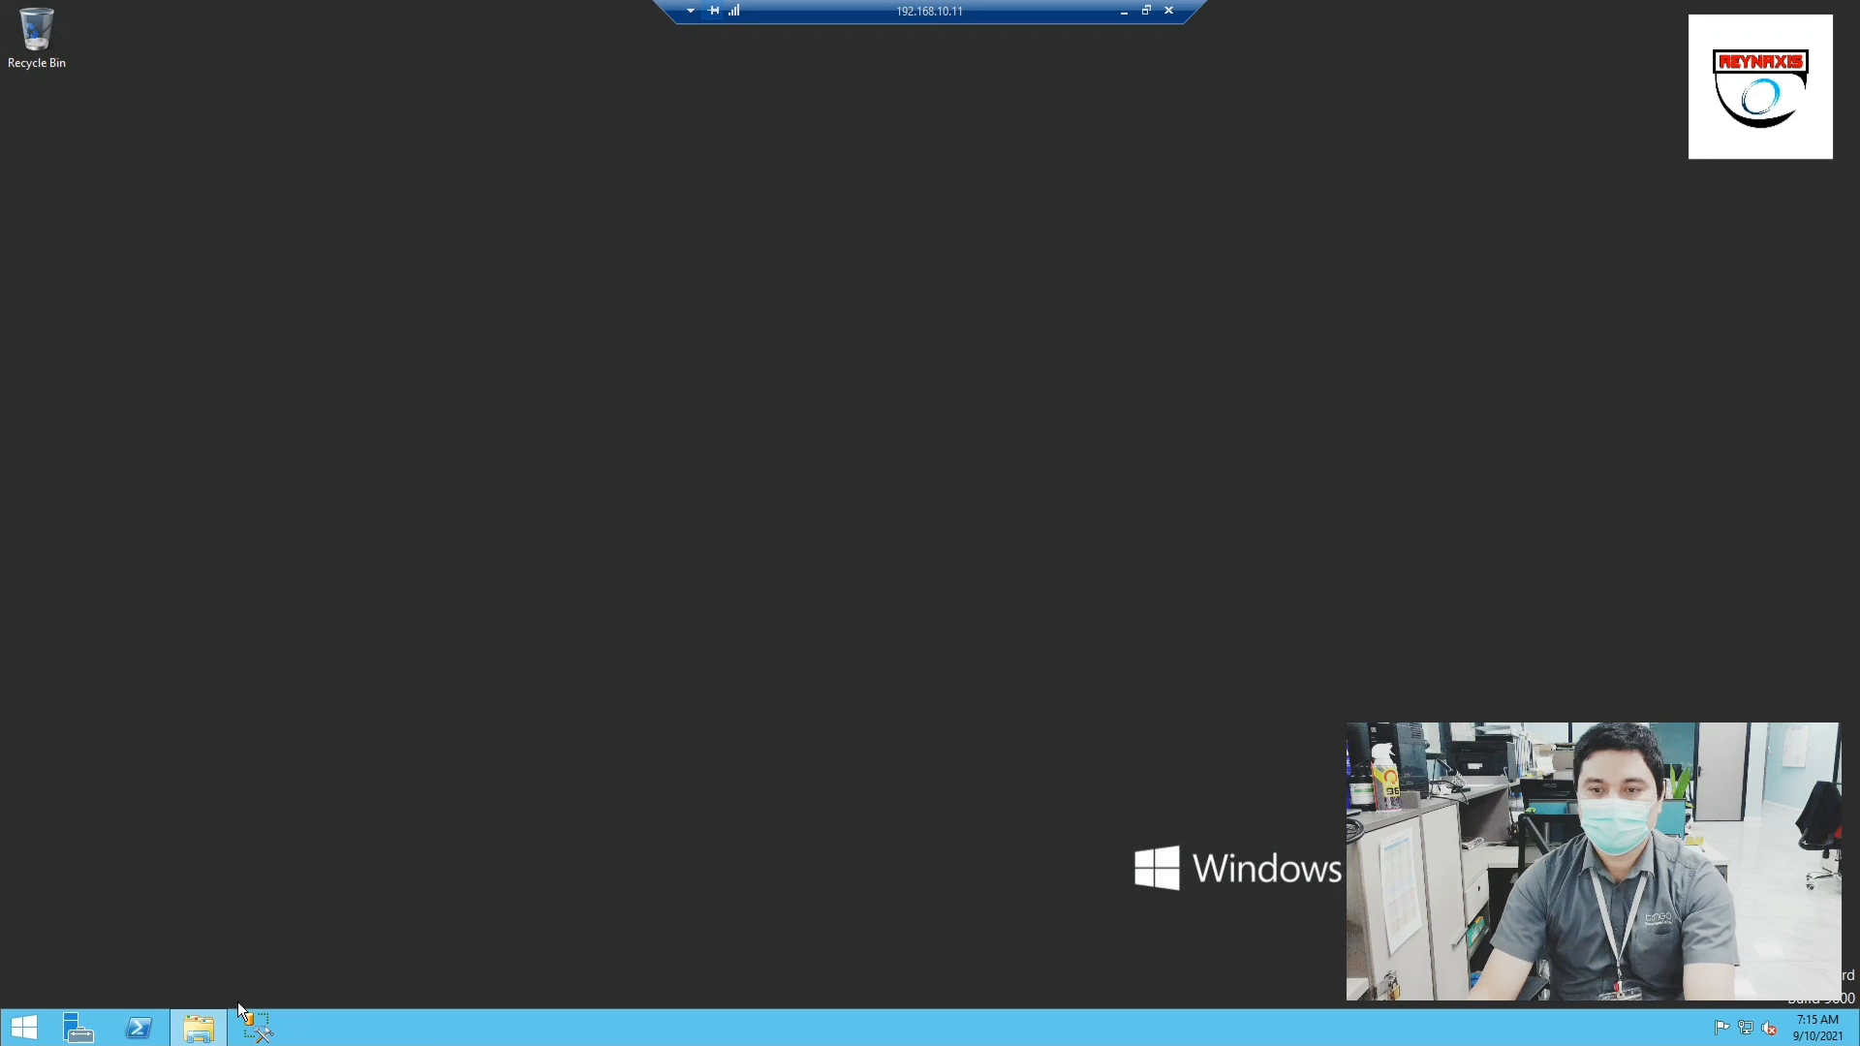
Launch hMailServer Administrator and log in with the administrator password
click(22, 1027)
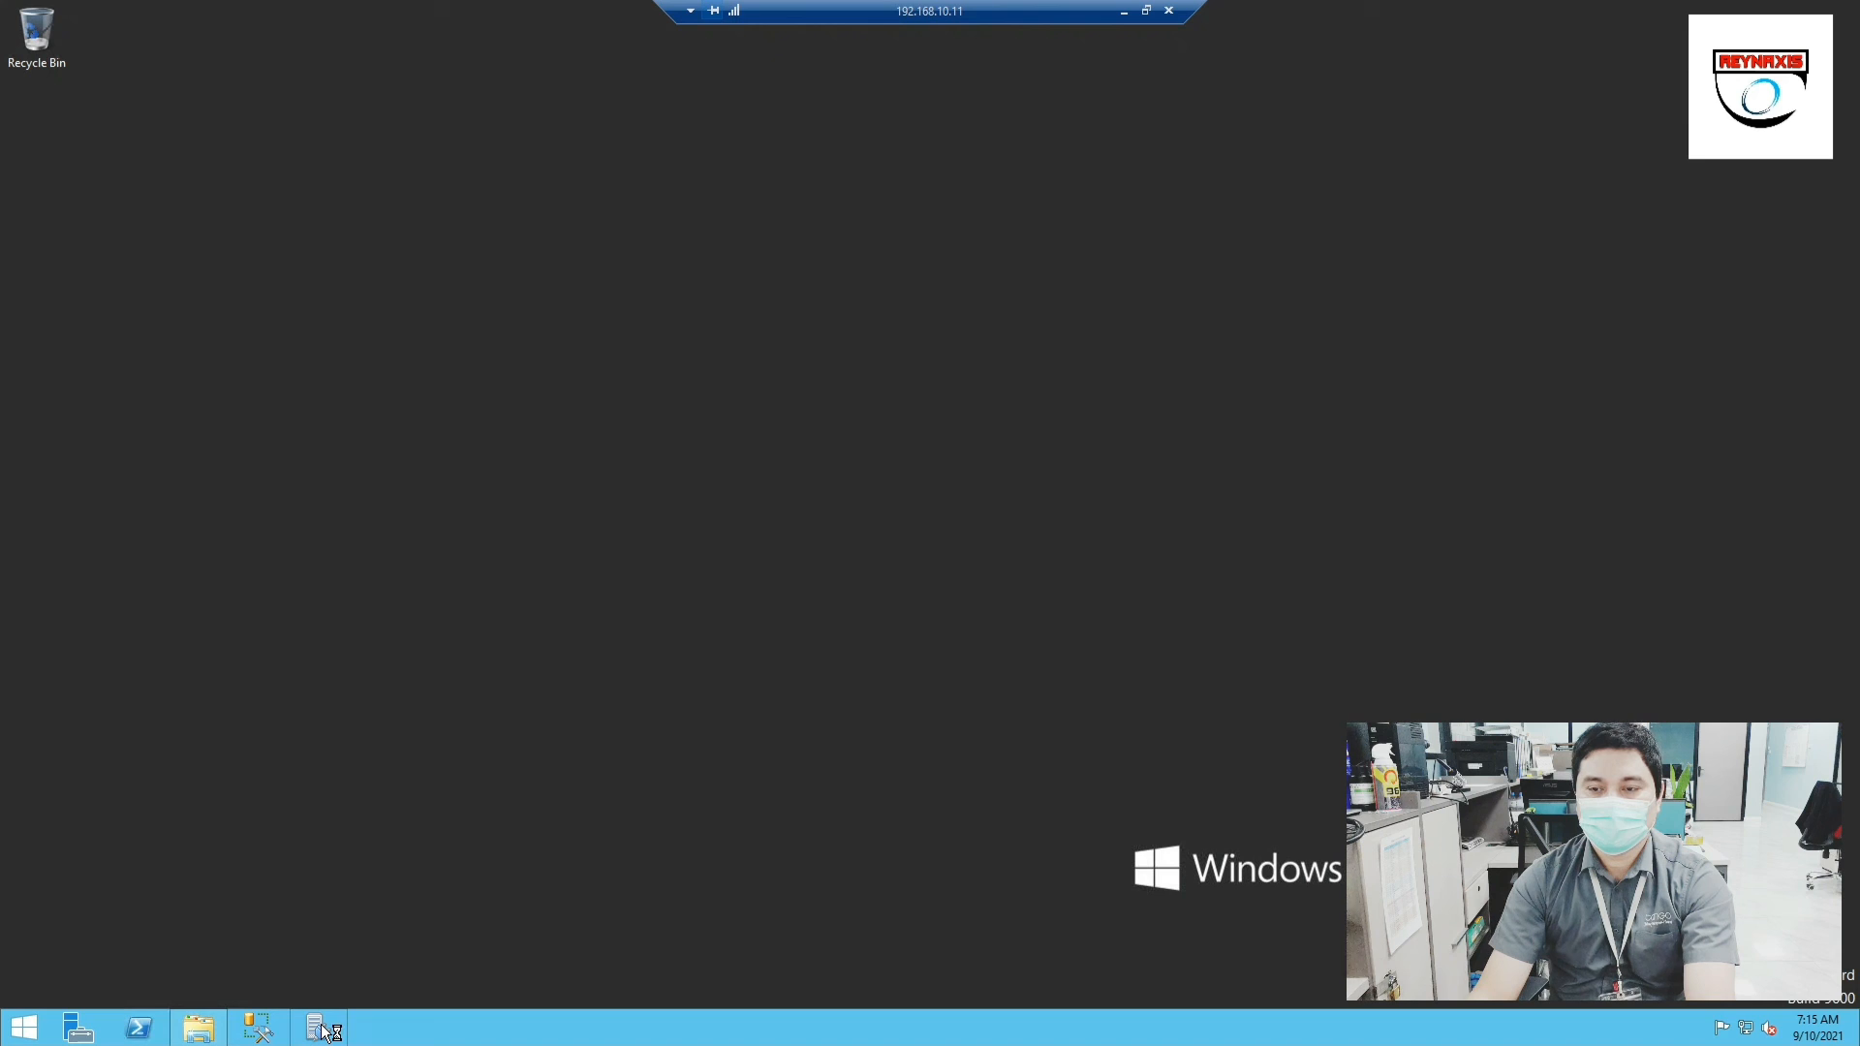
click(320, 1027)
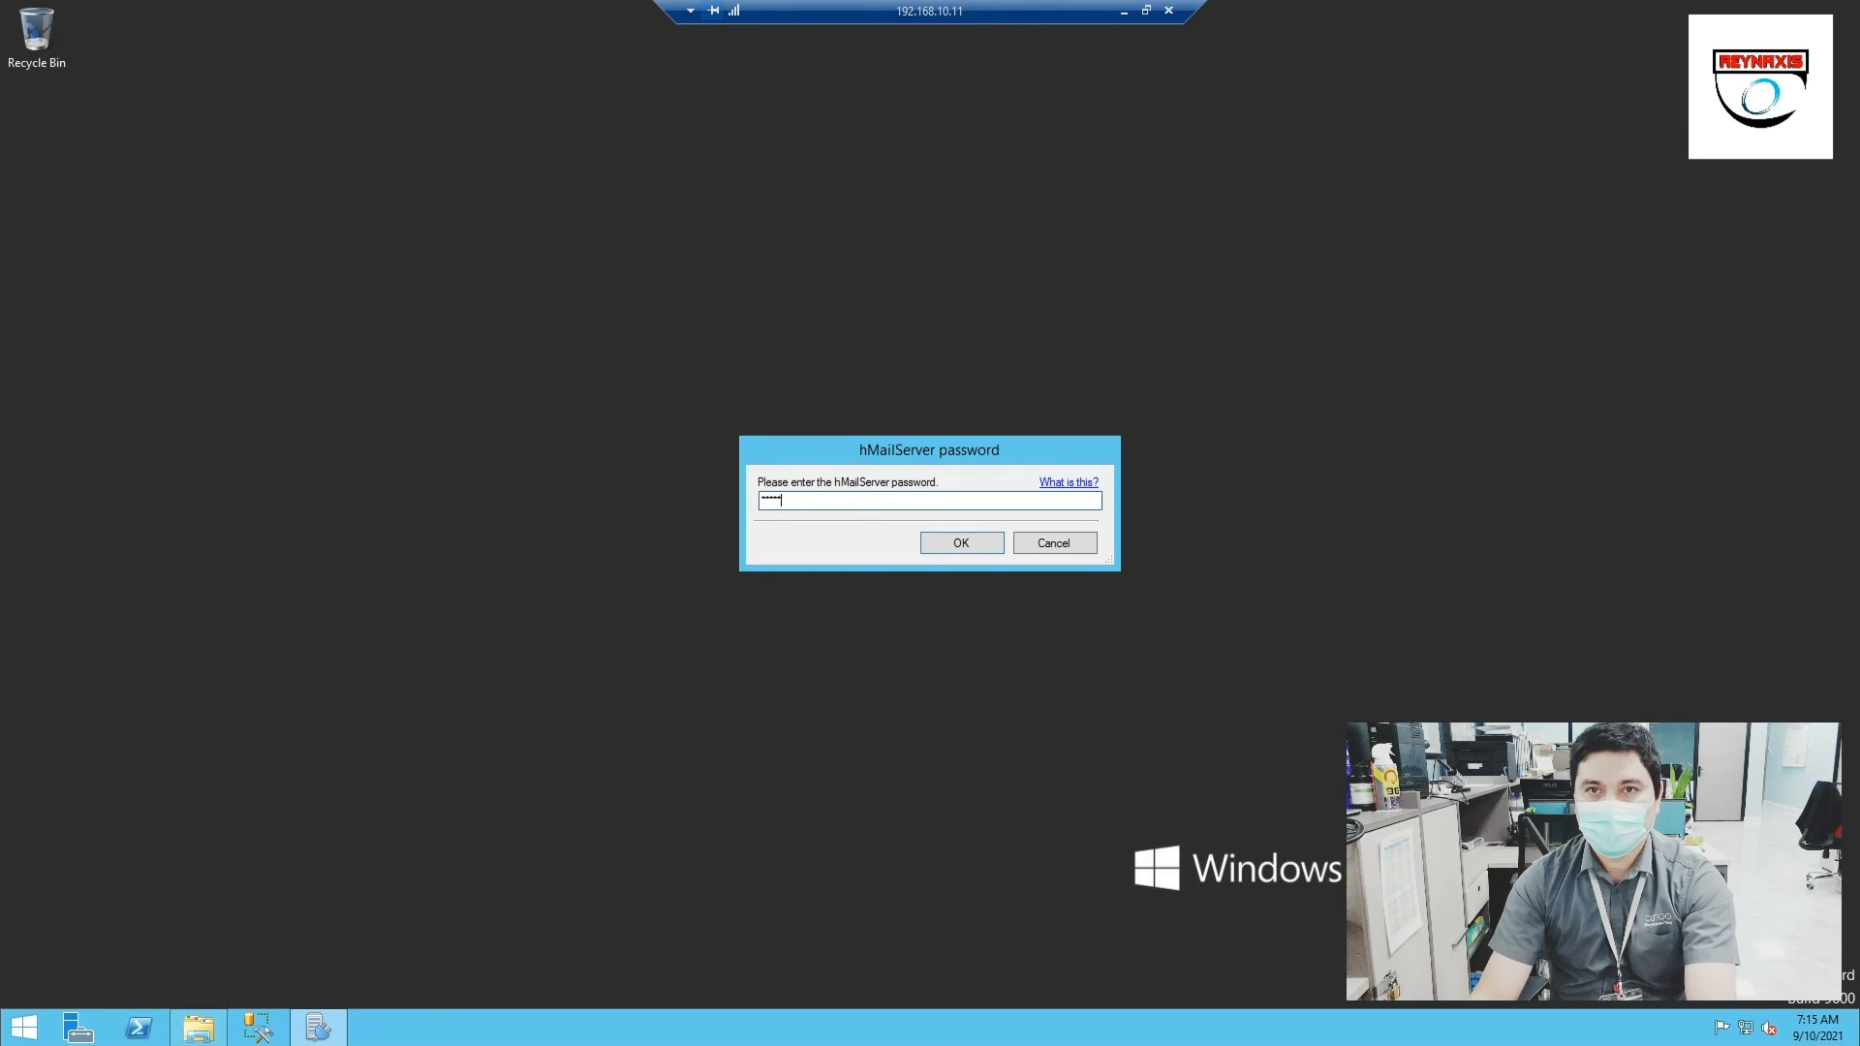
click(959, 543)
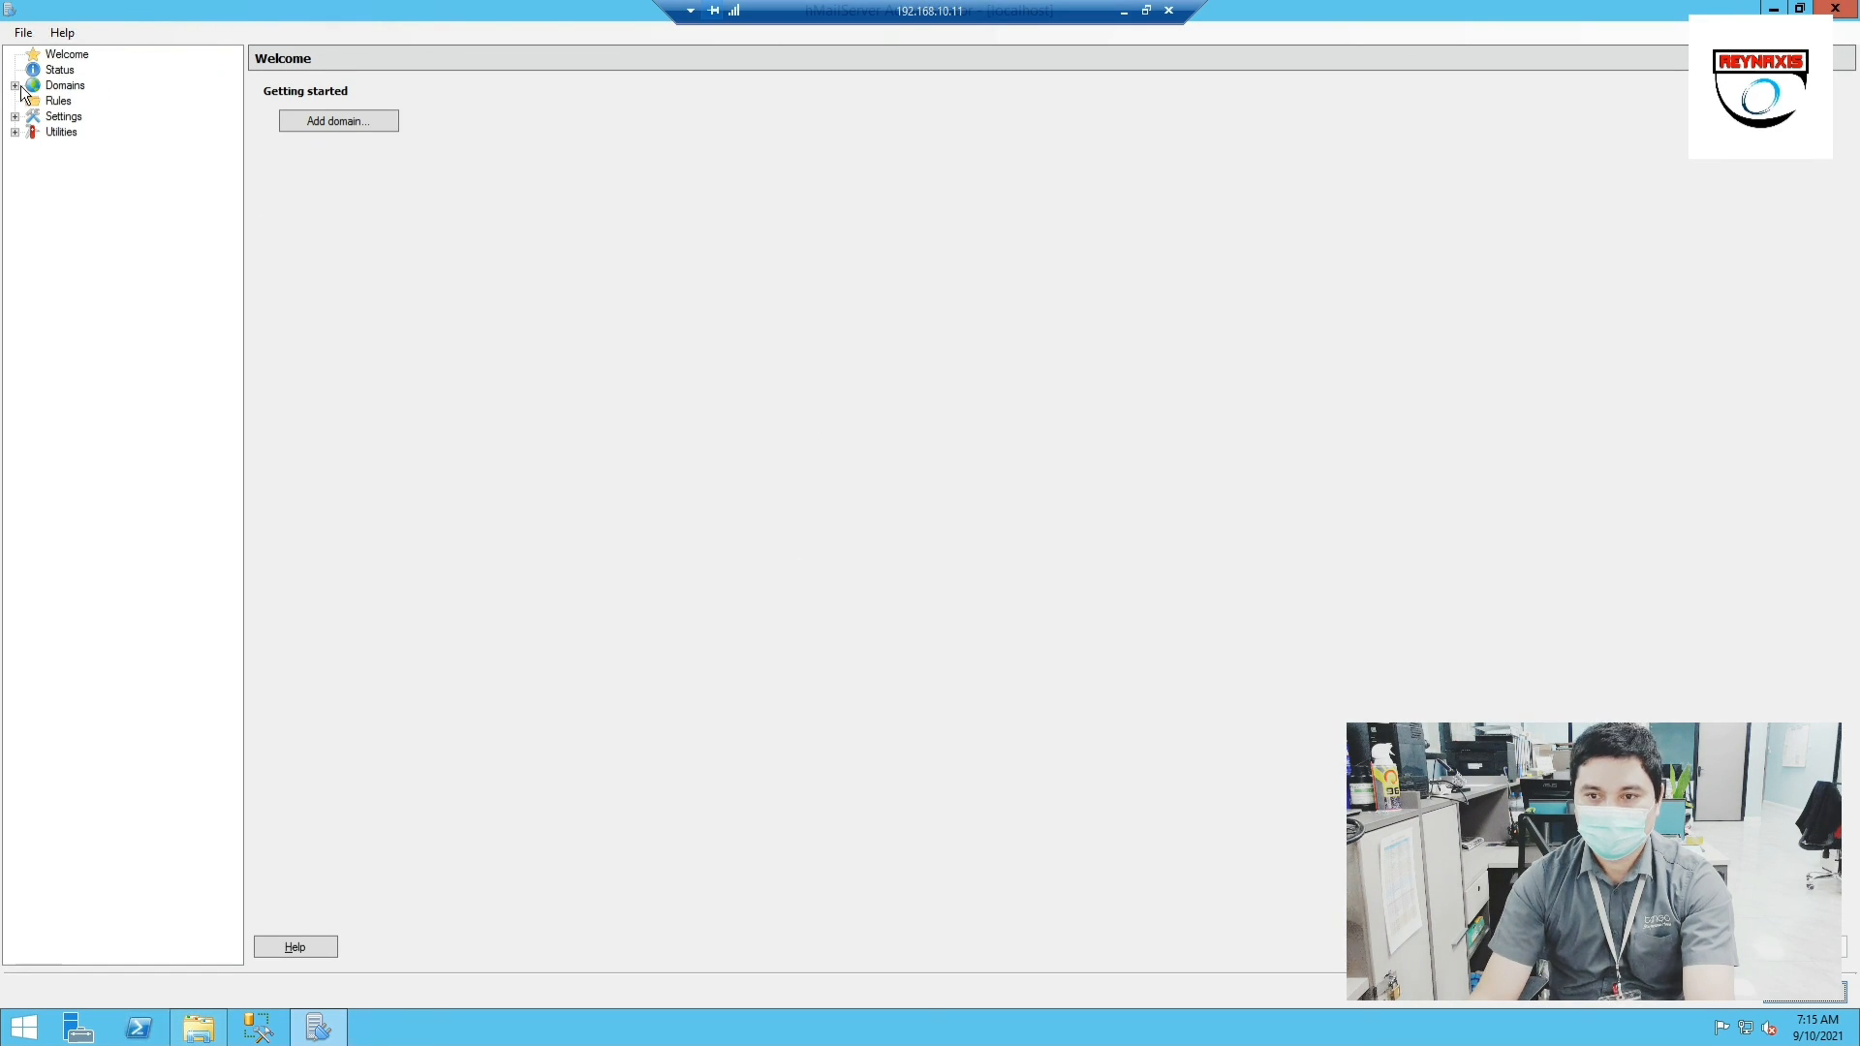
Expand tangointranet.com.pg to list its accounts and show the glen account's settings
click(13, 86)
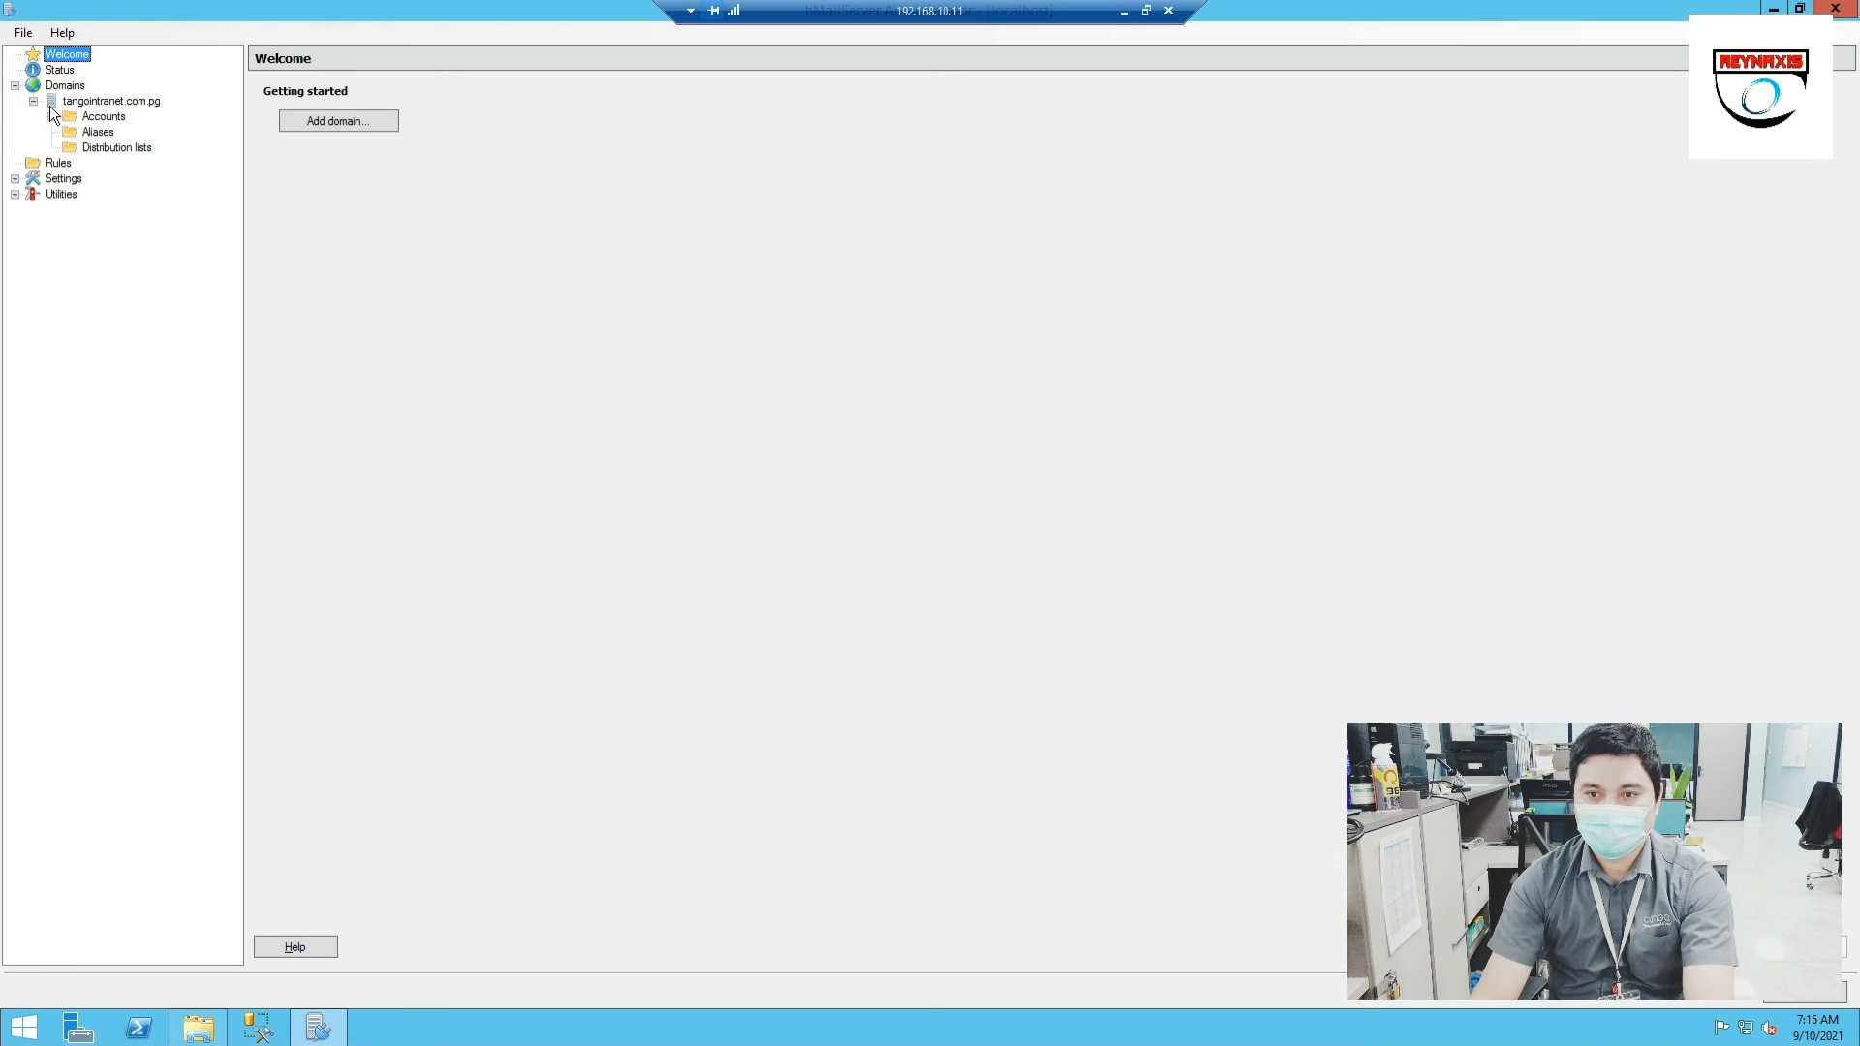
click(53, 116)
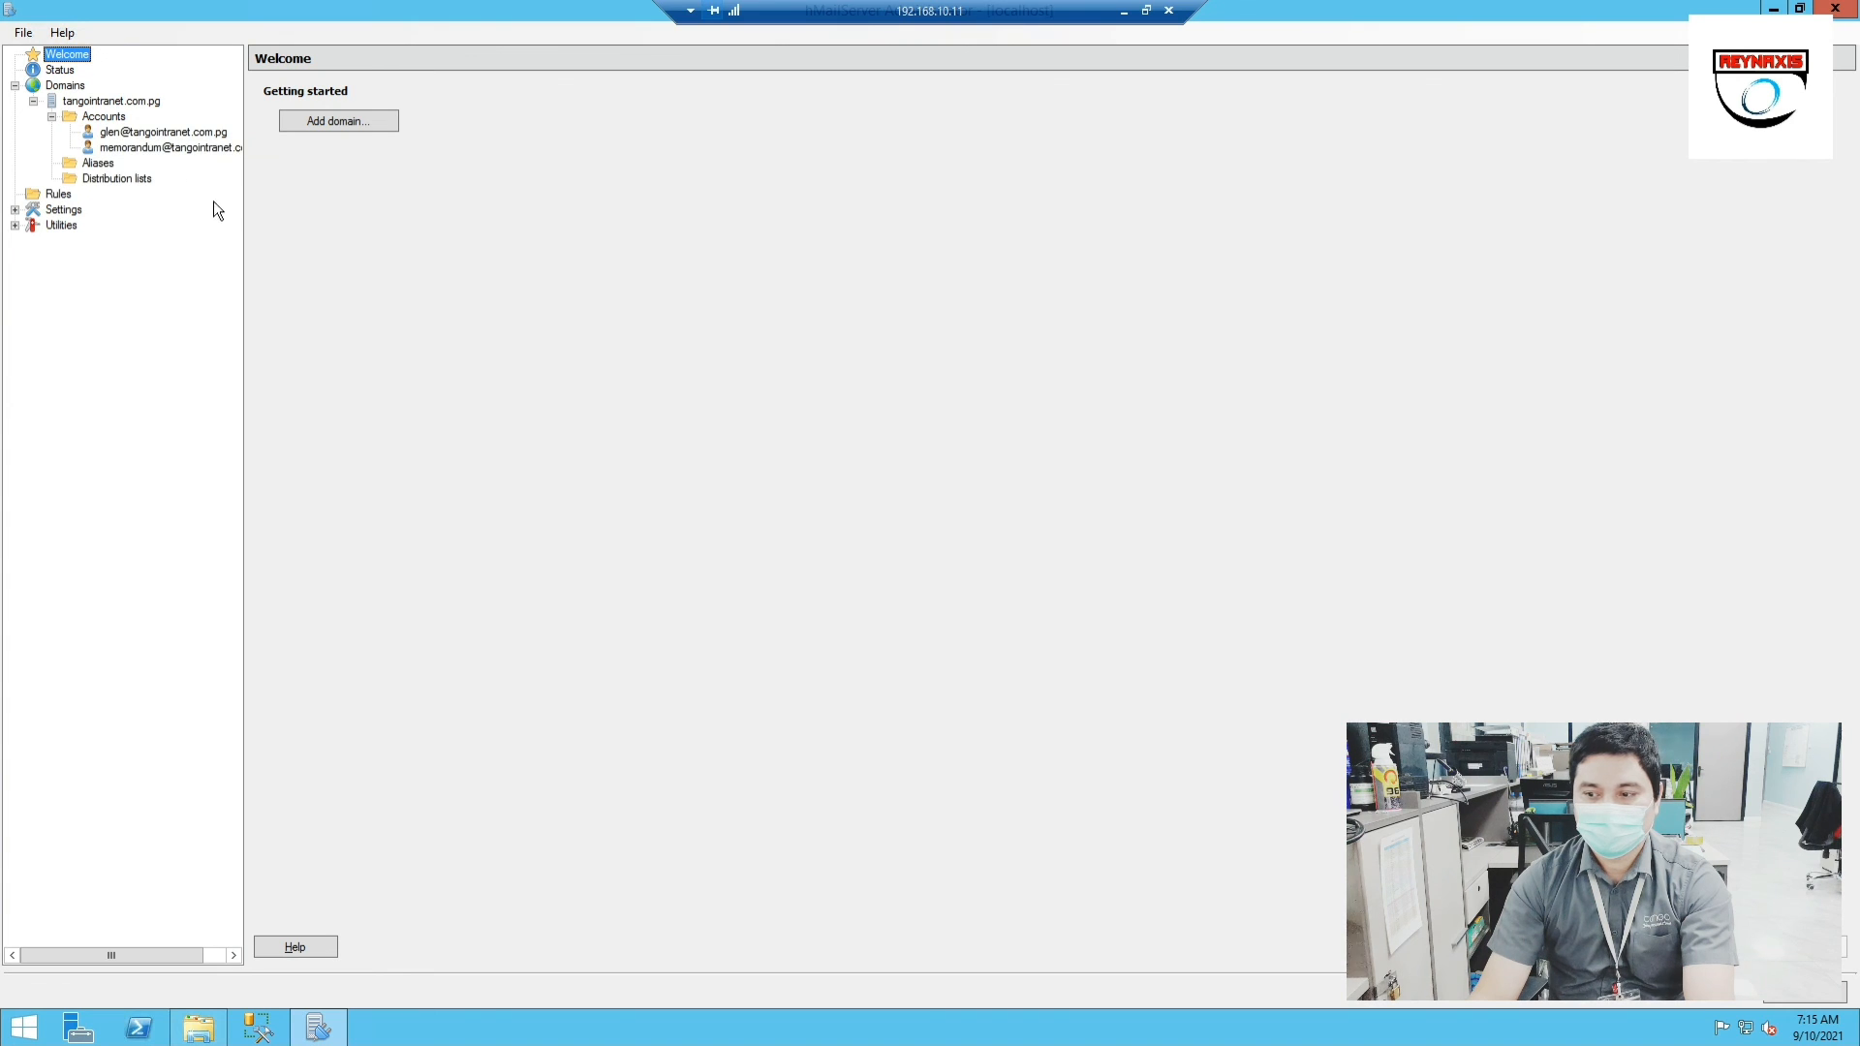
mouse_move(415, 298)
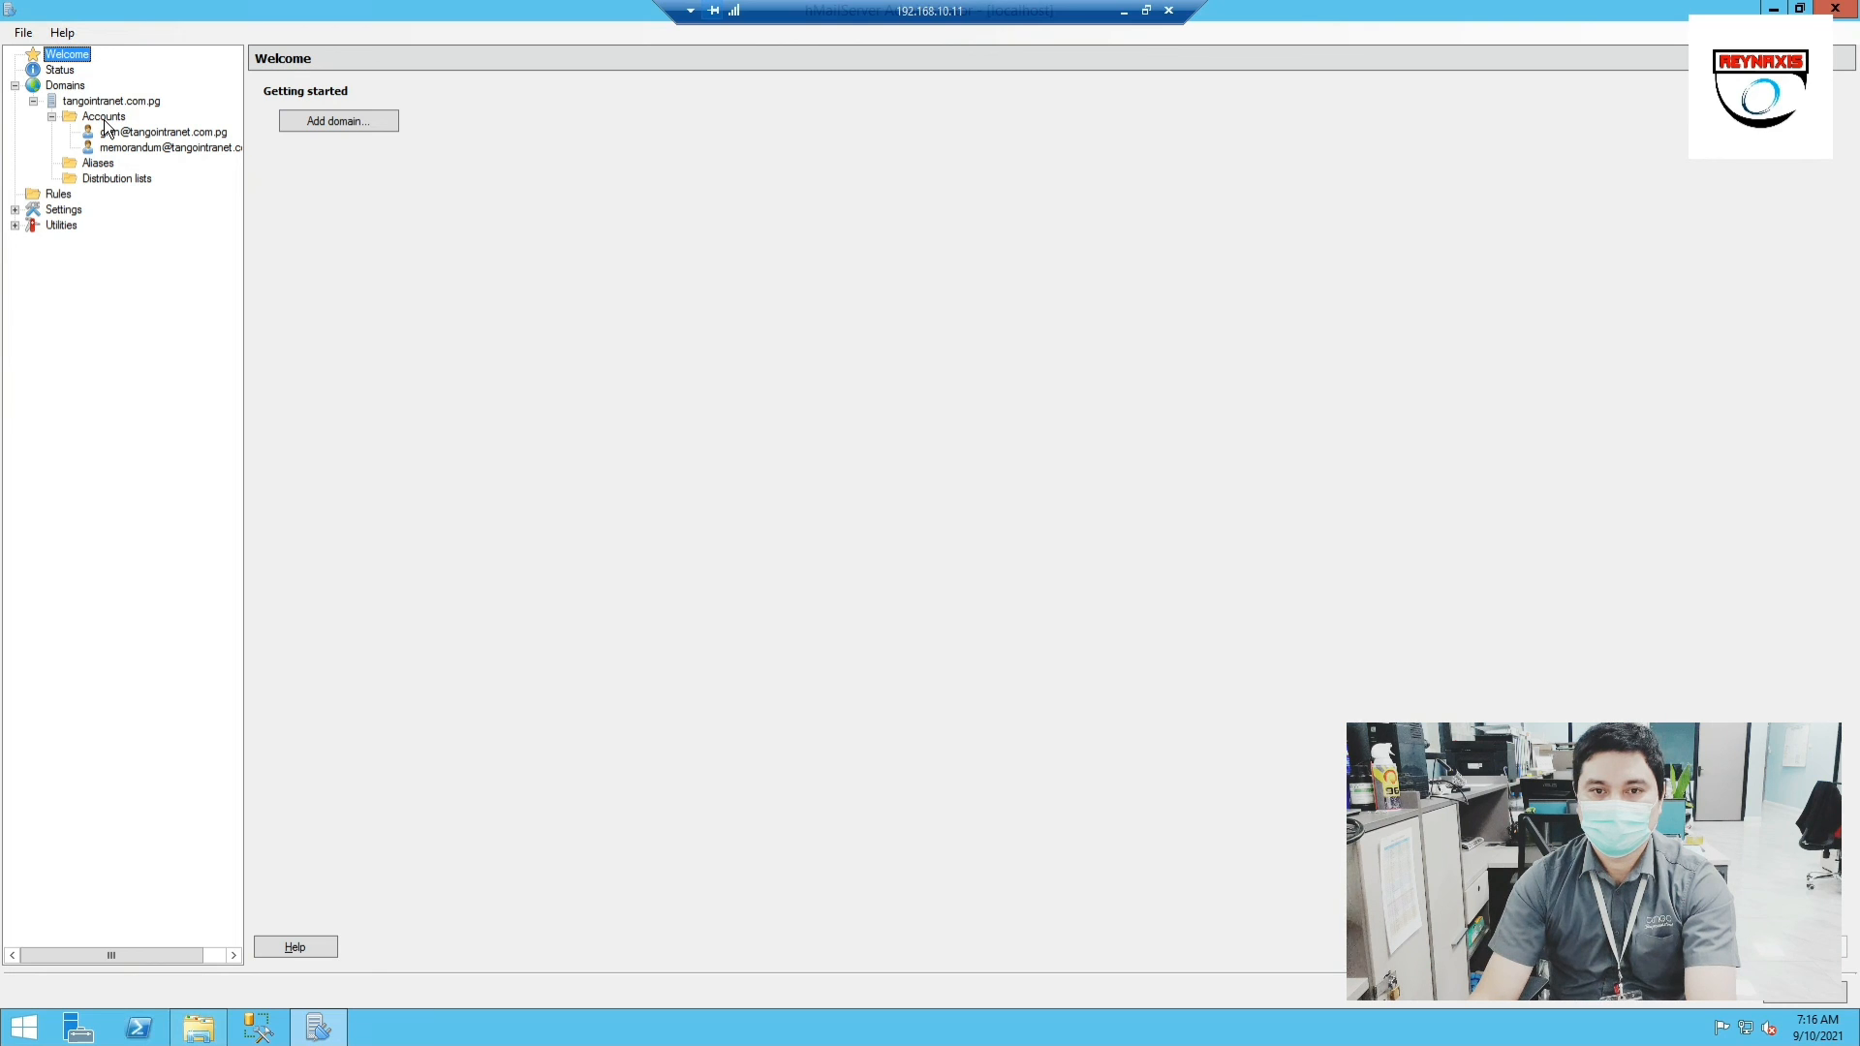
click(163, 132)
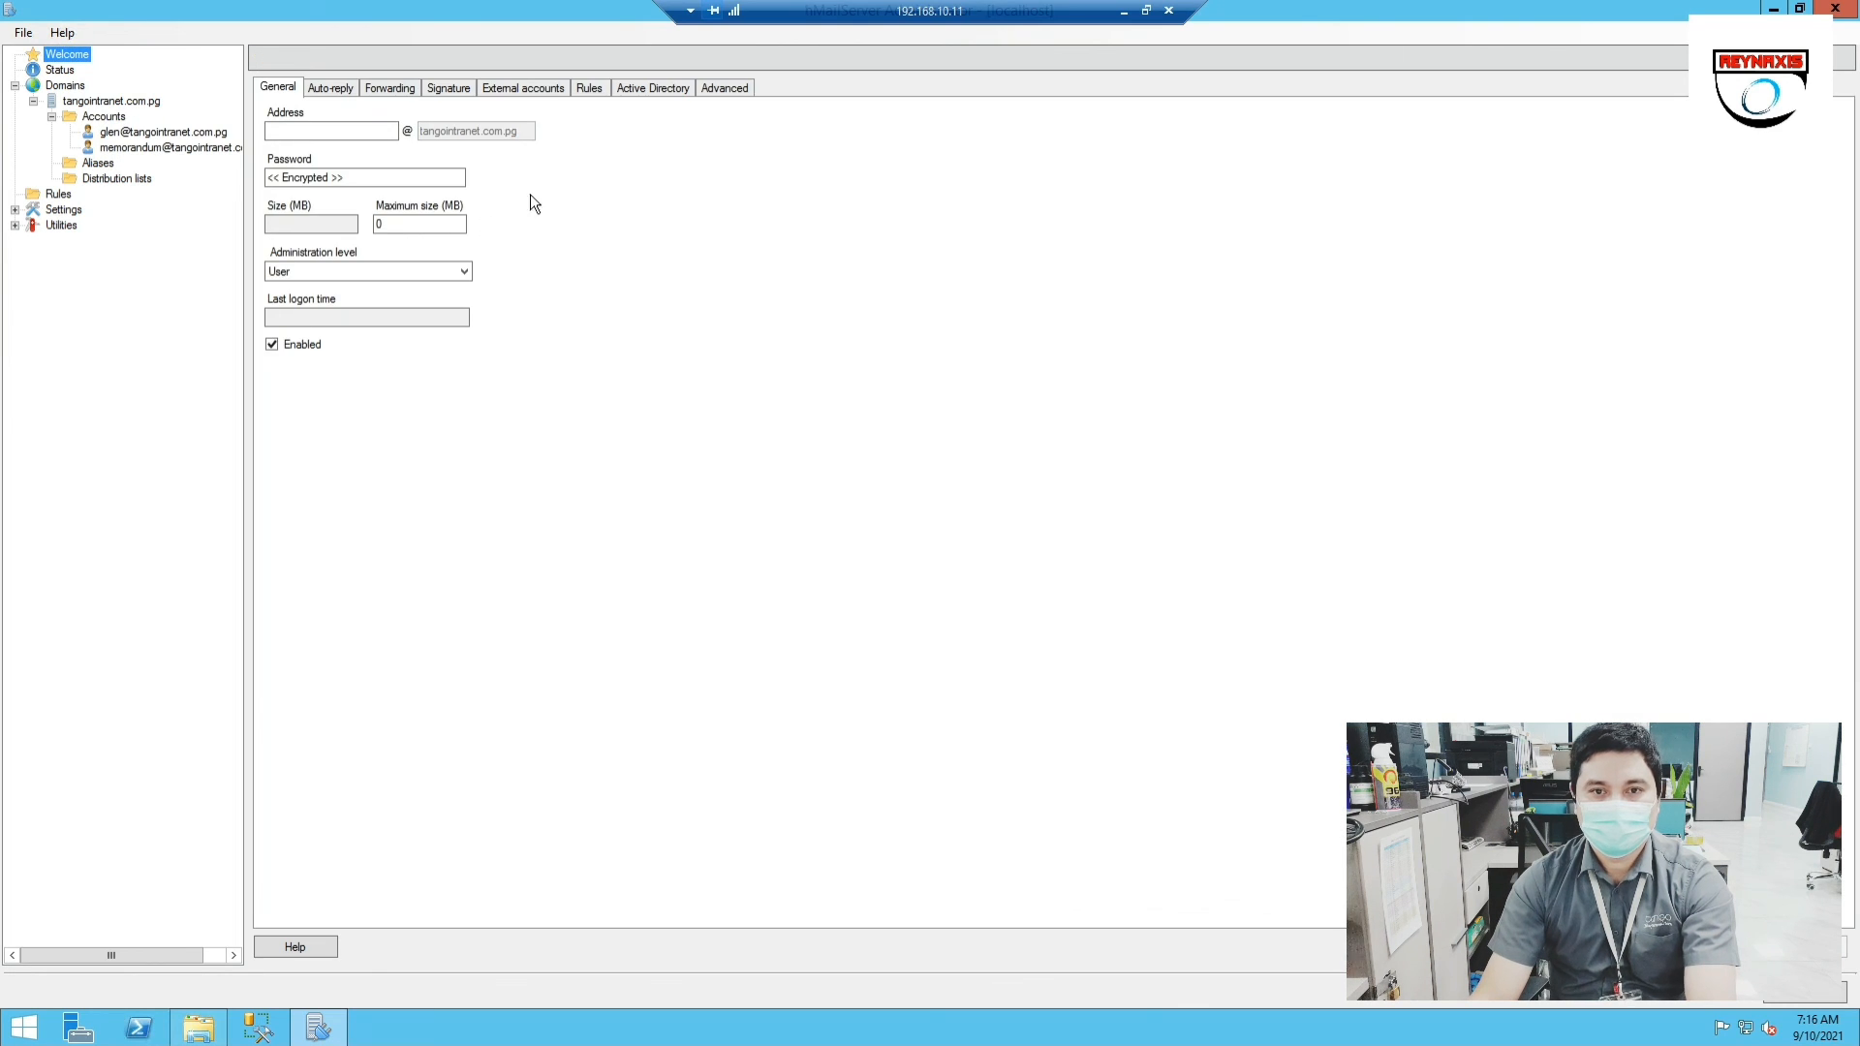
click(329, 130)
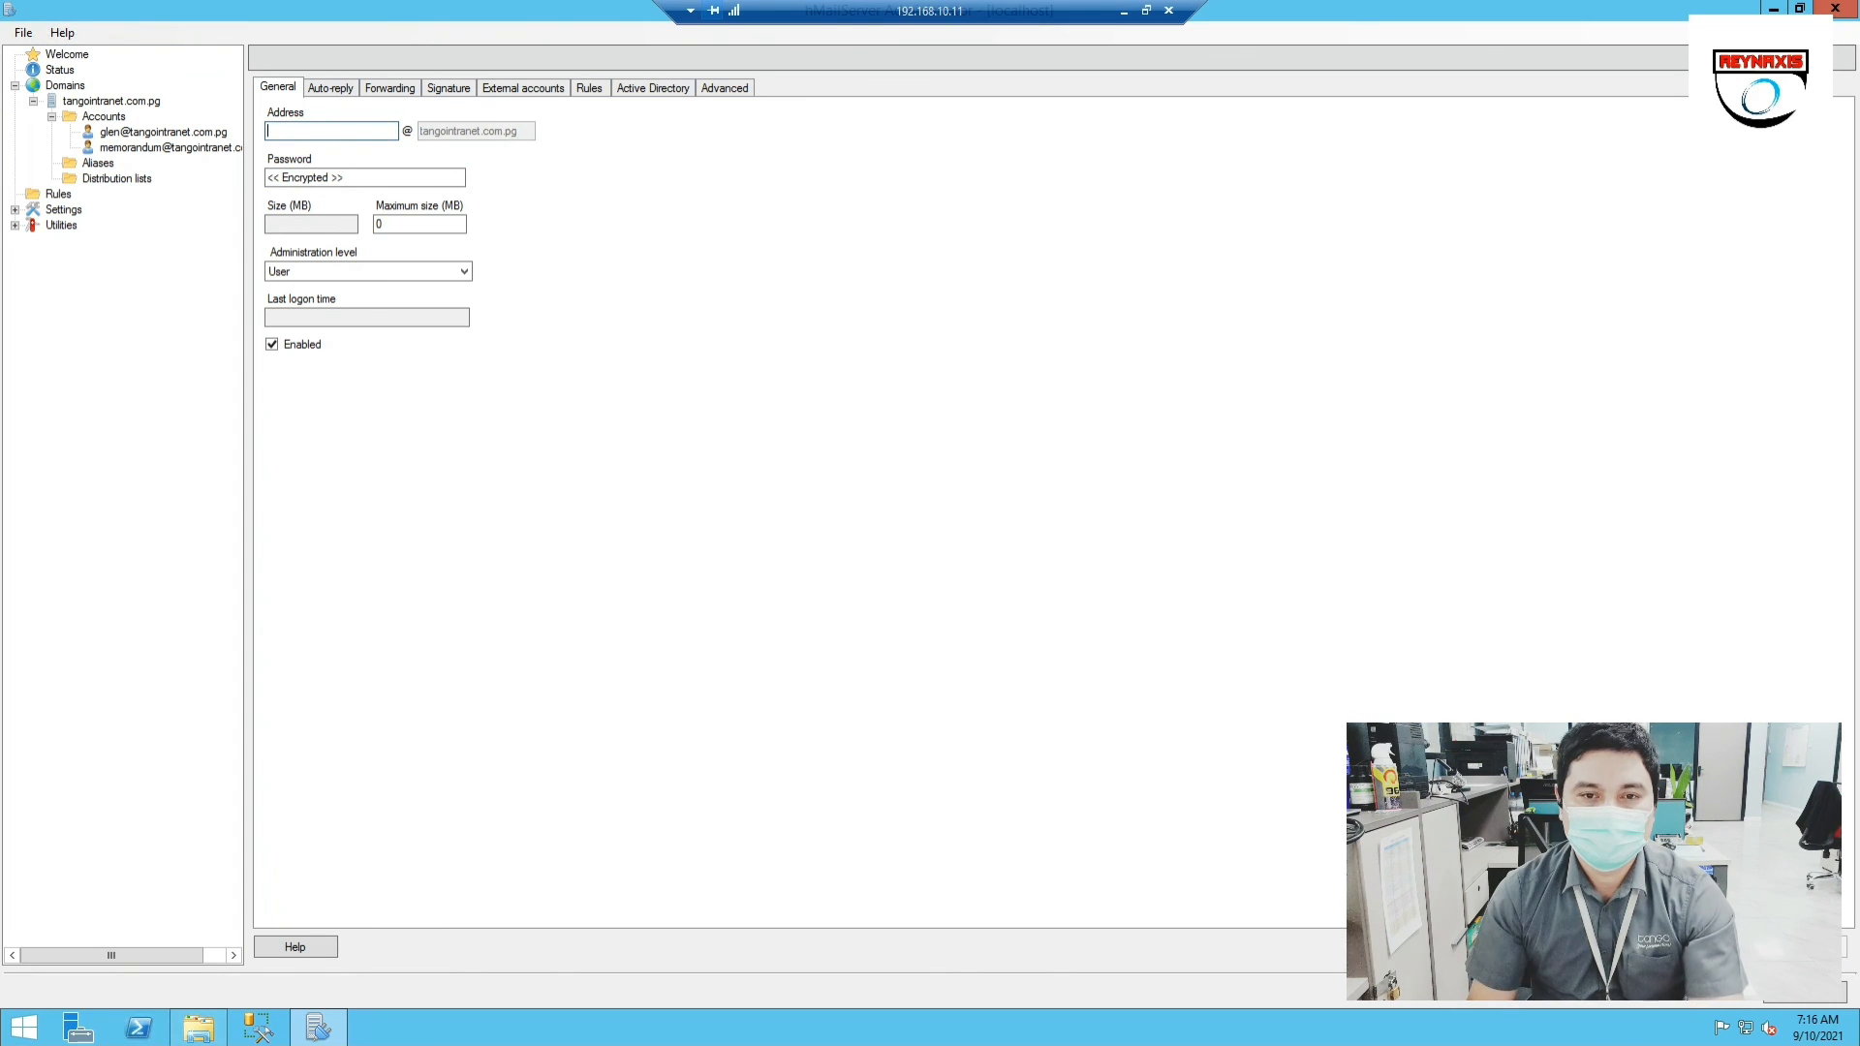
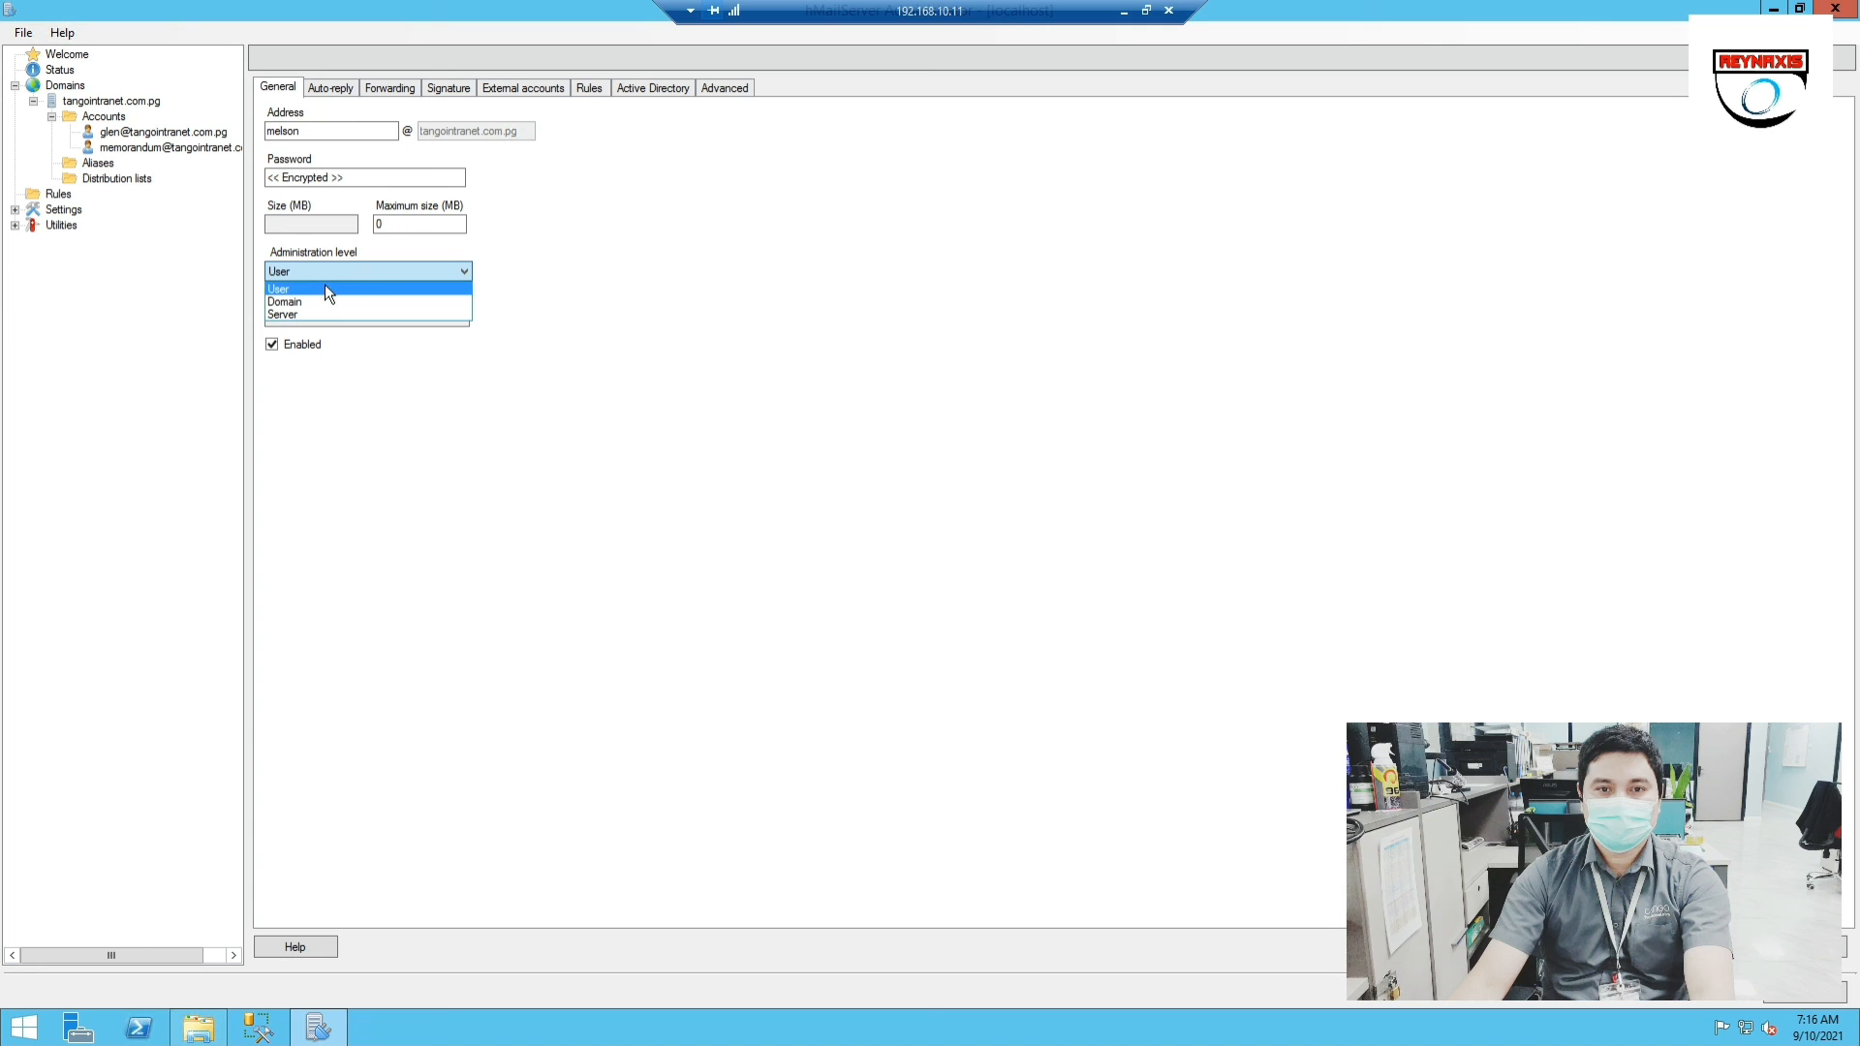
click(277, 288)
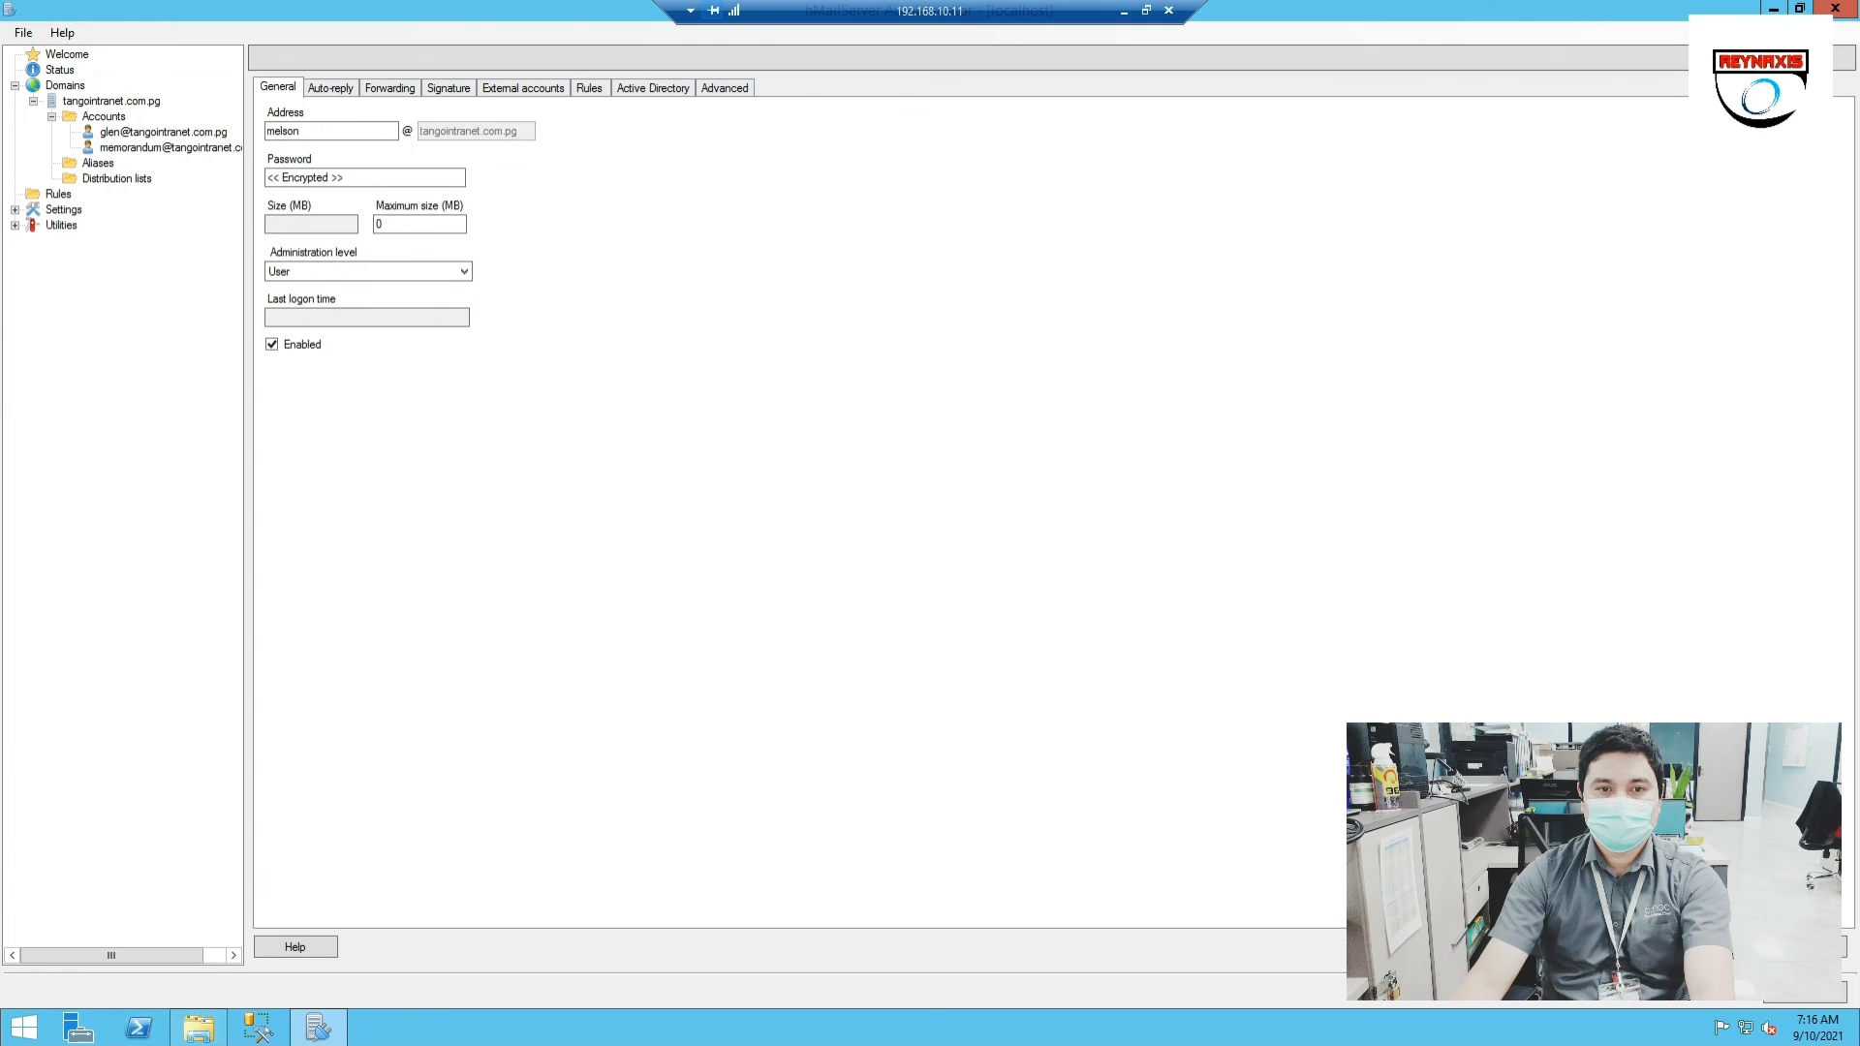